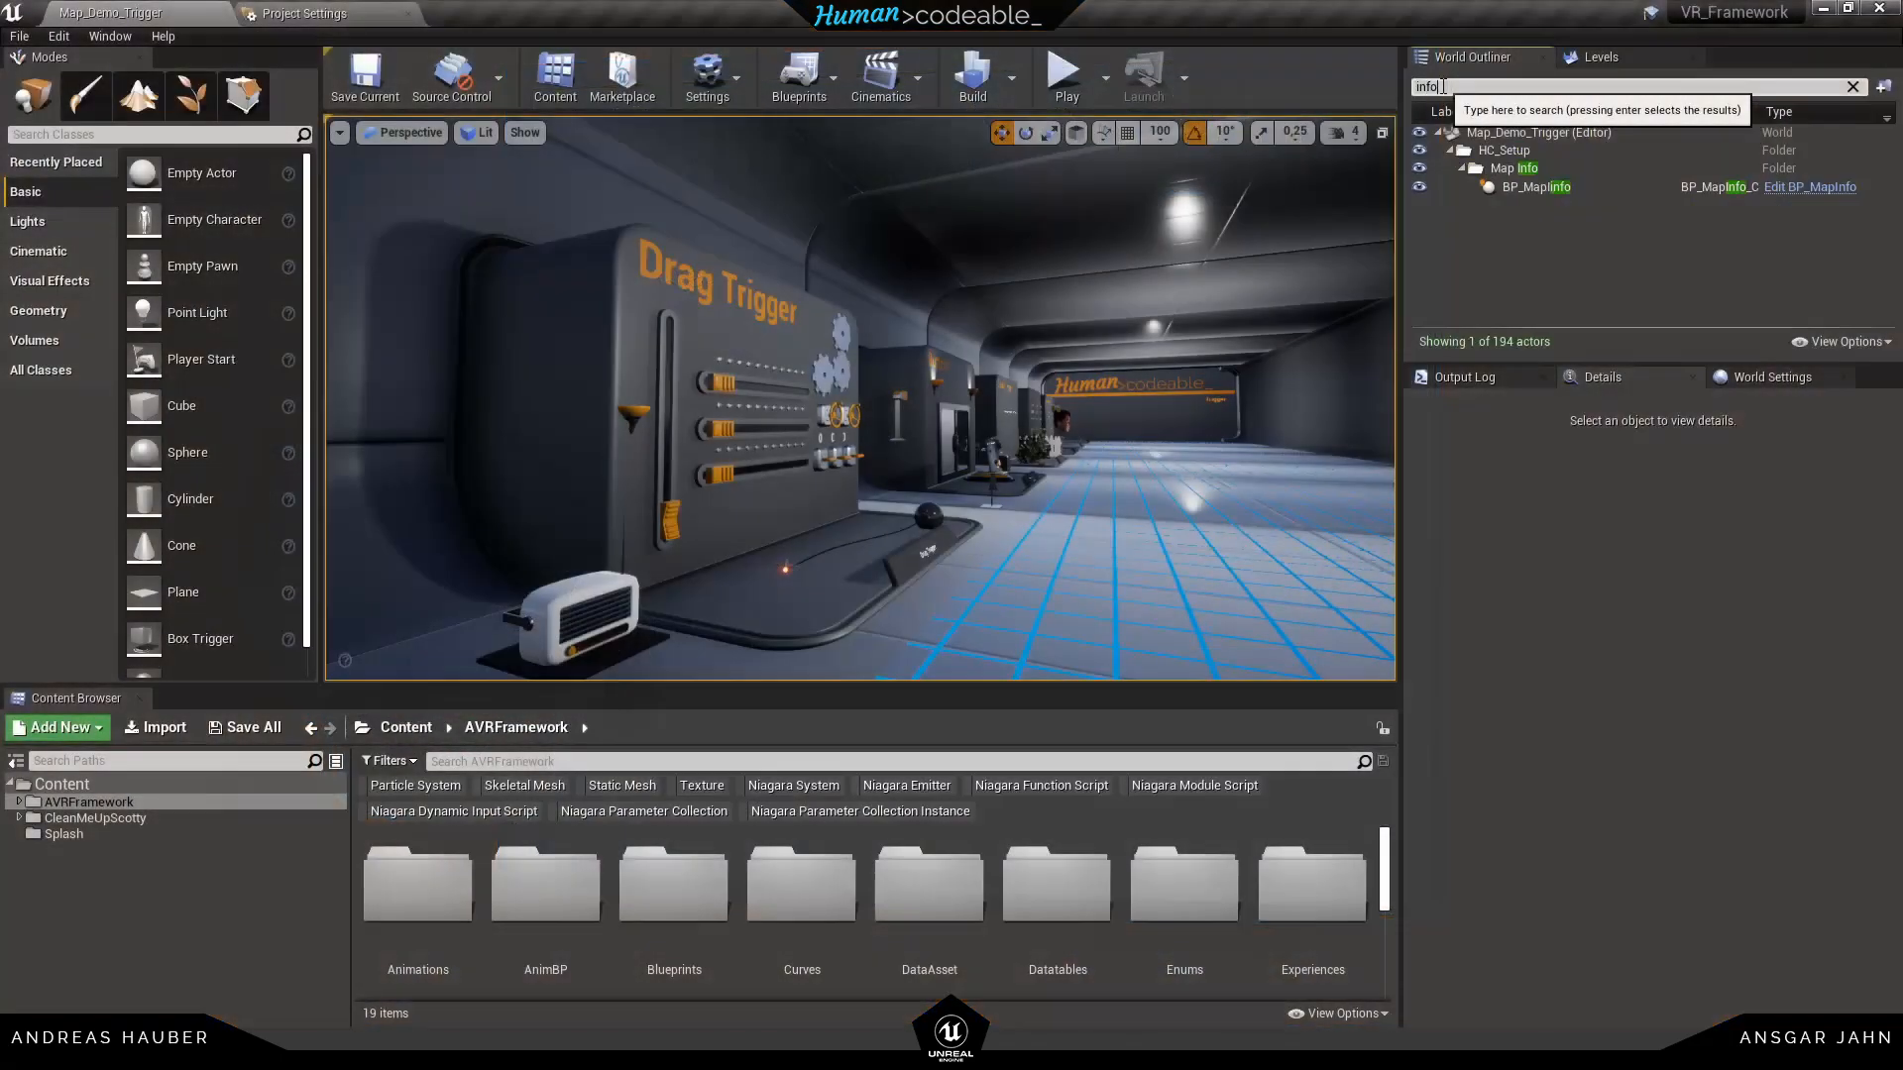
Select BP_MapInfo and locate the VR pawn asset referenced by its level info
click(1535, 187)
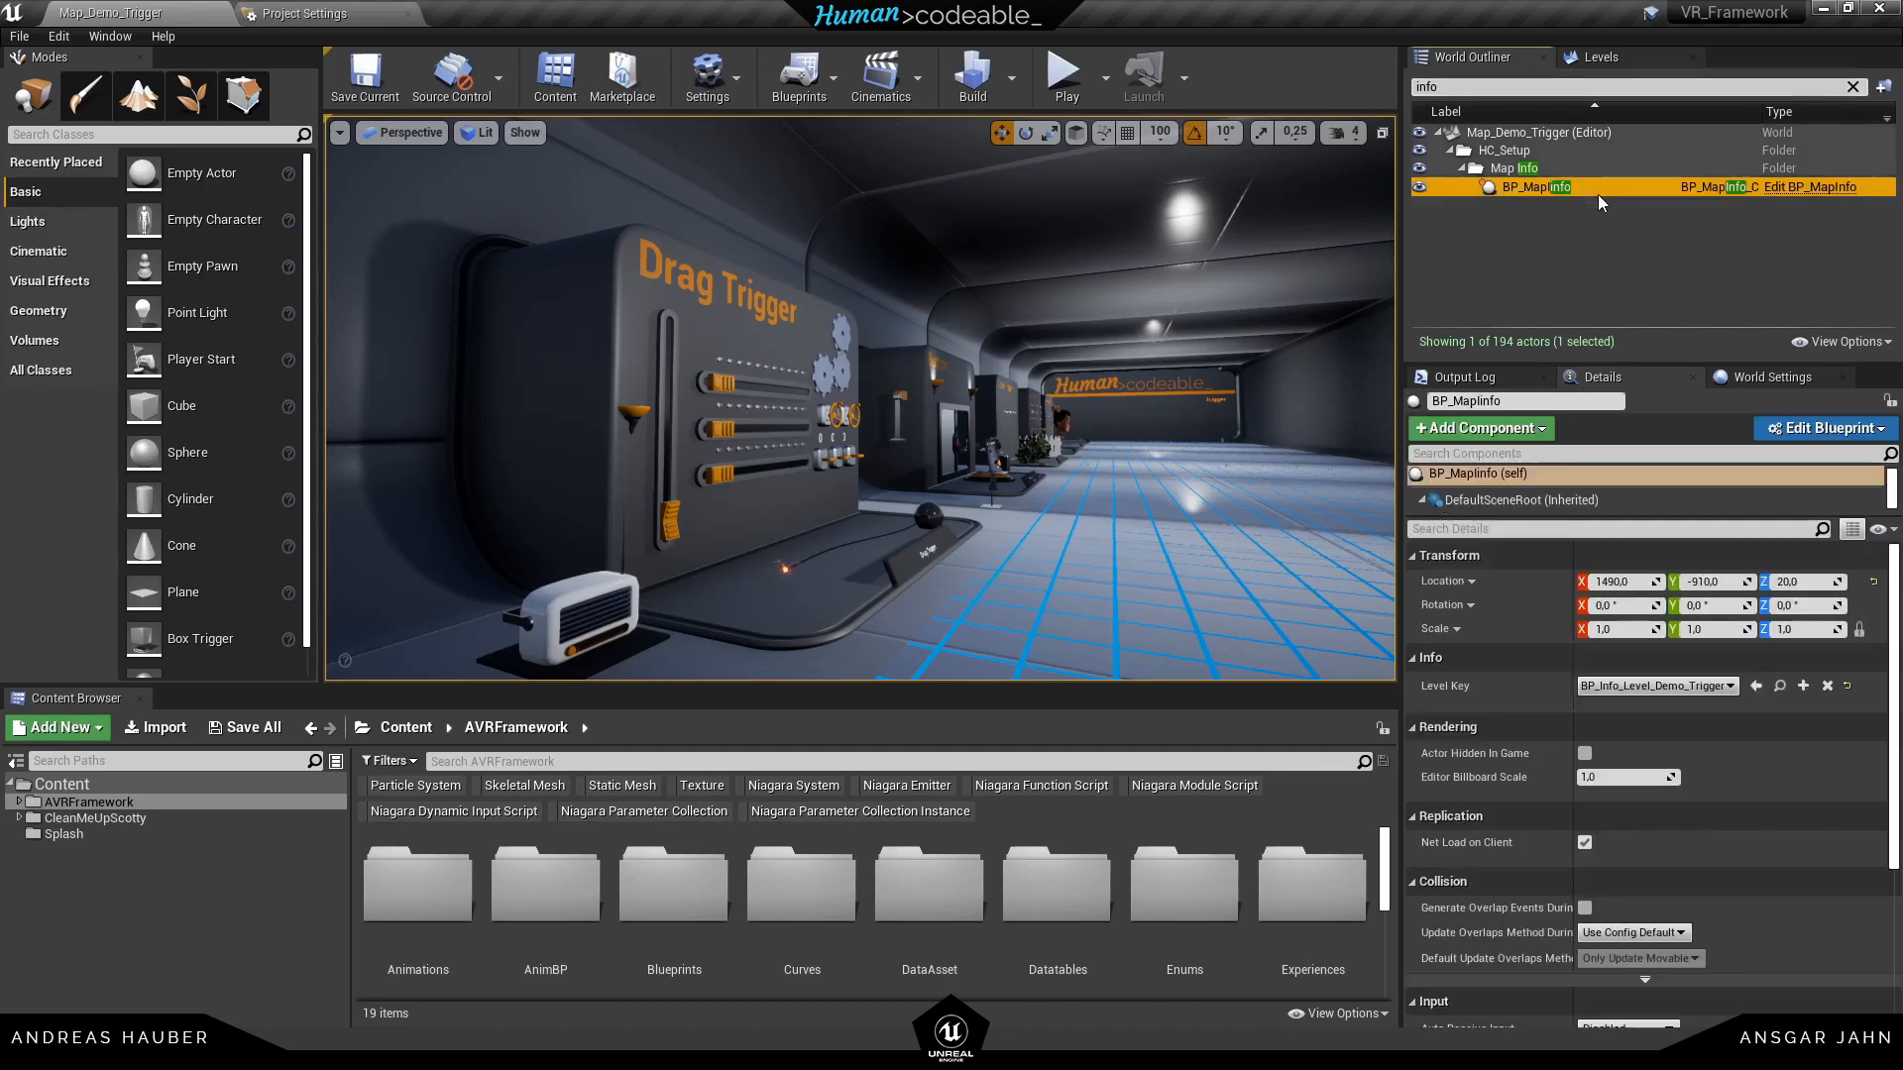
mouse_move(1763, 701)
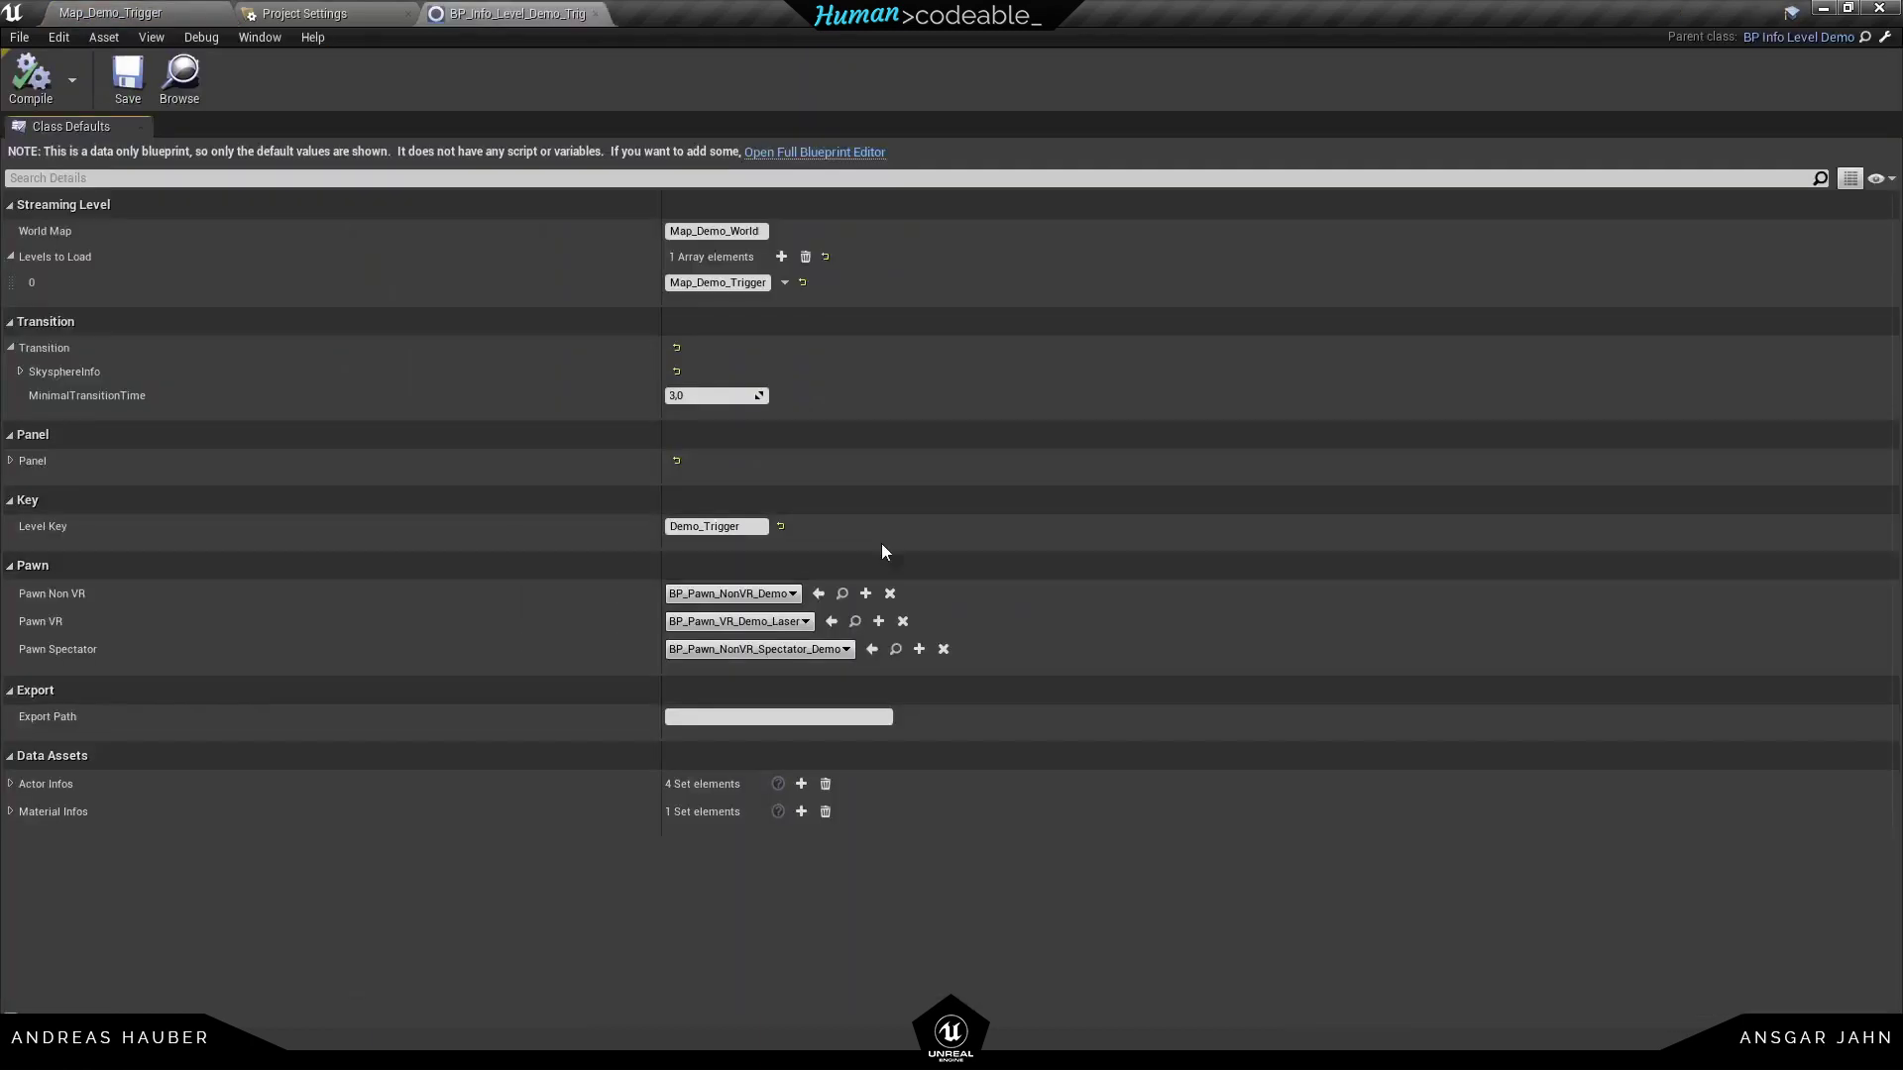
mouse_move(80, 638)
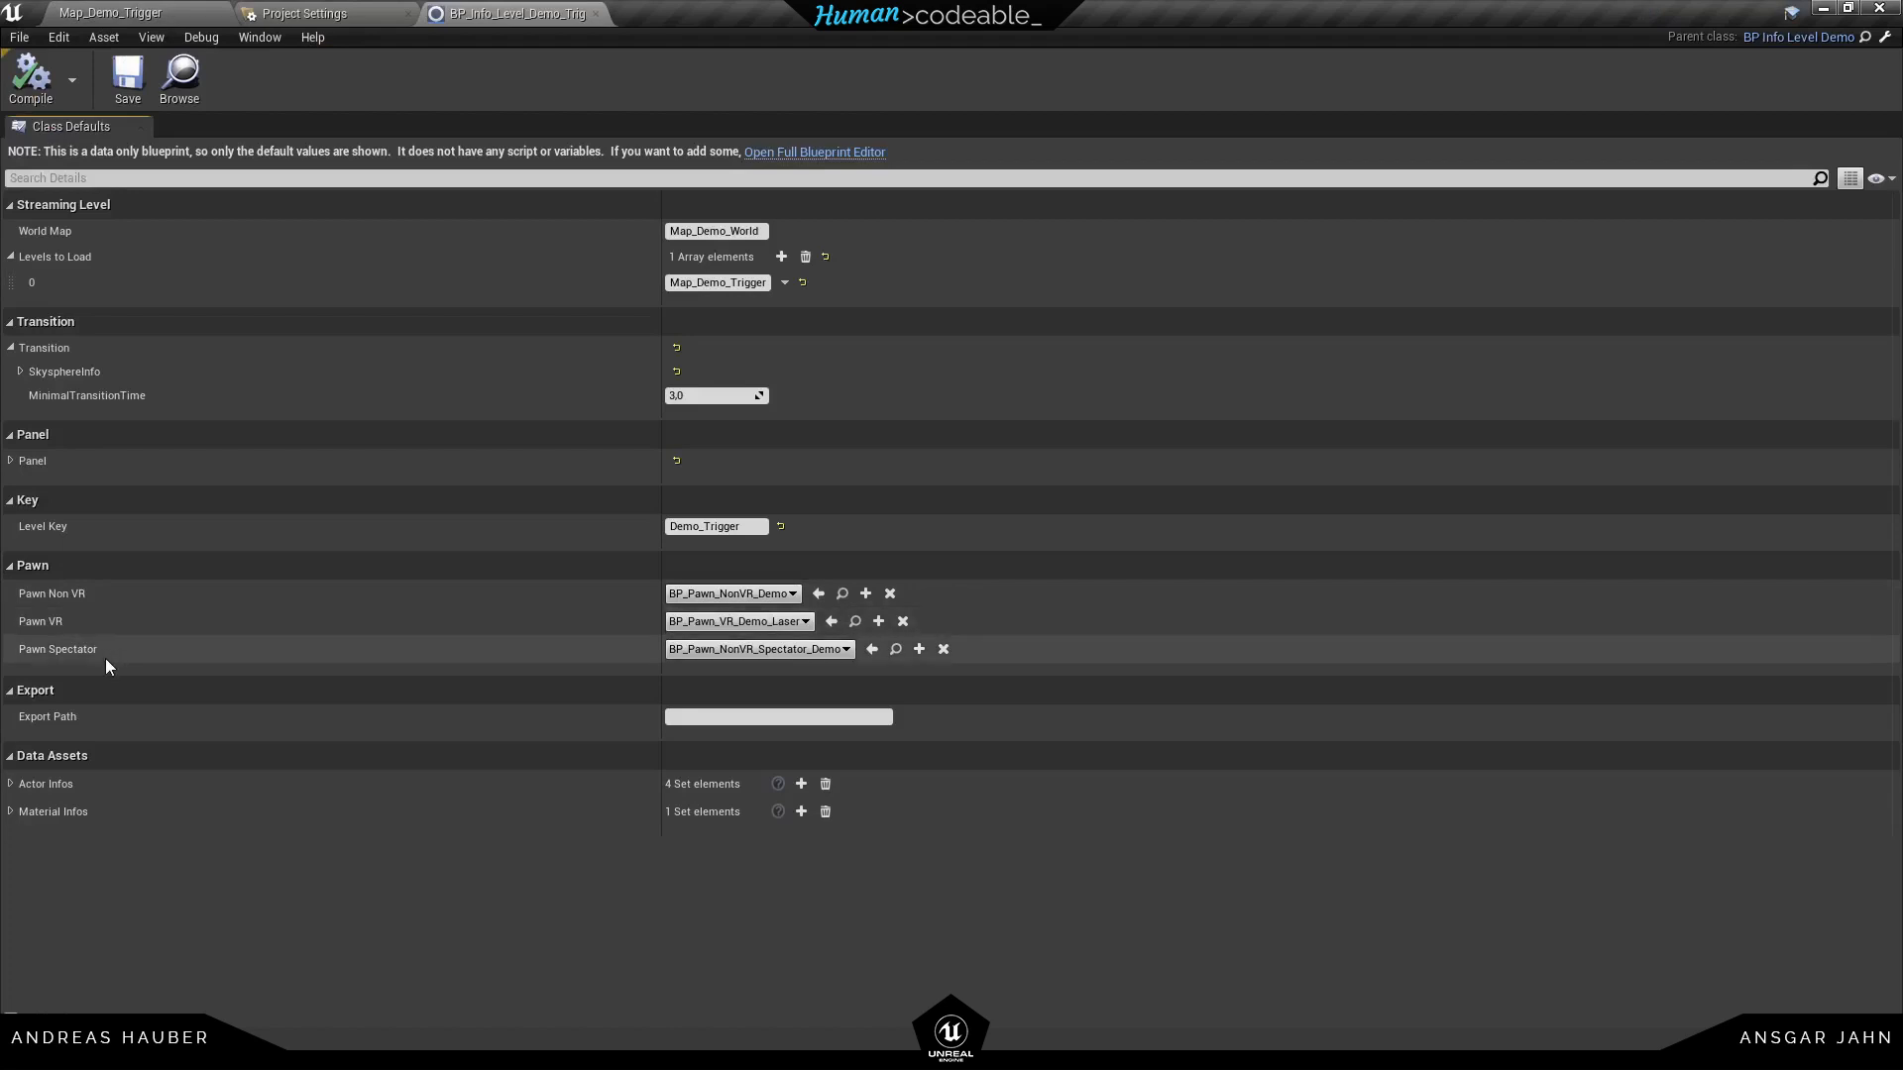
mouse_move(107, 634)
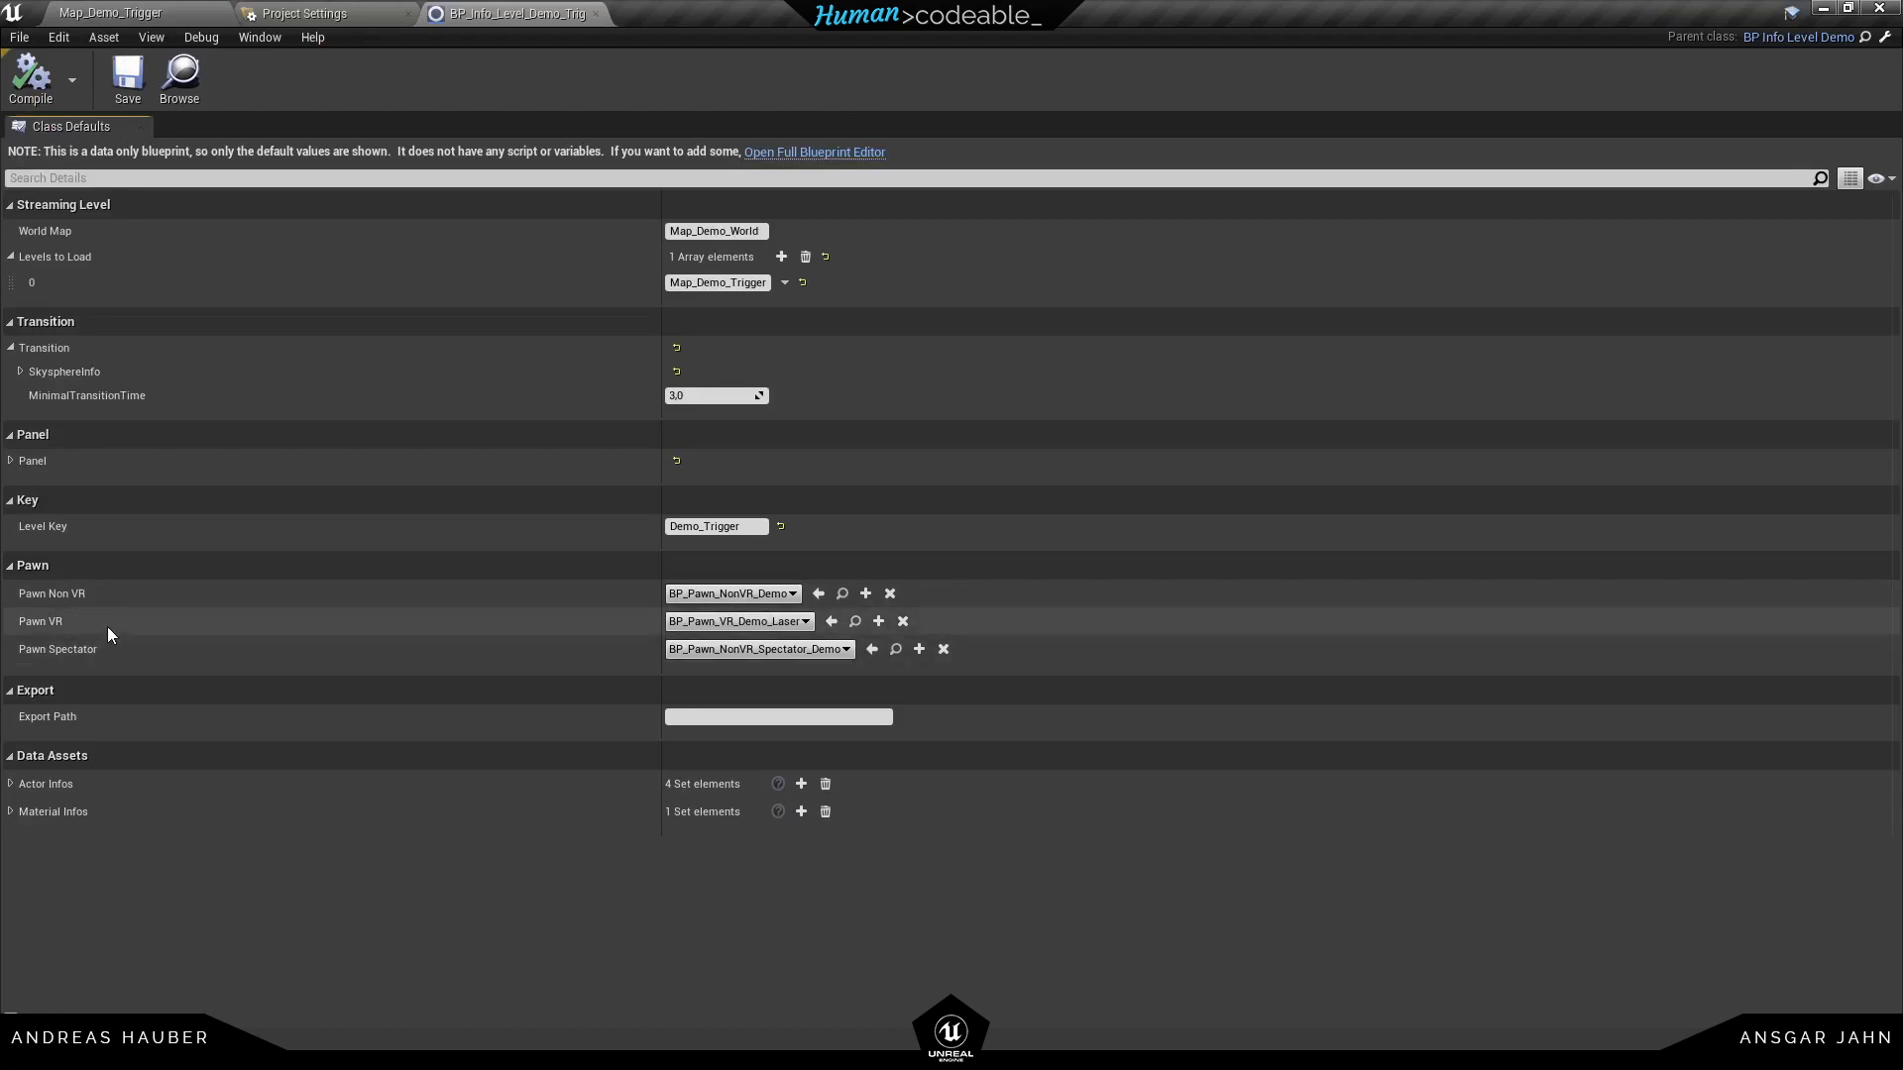
mouse_move(854, 622)
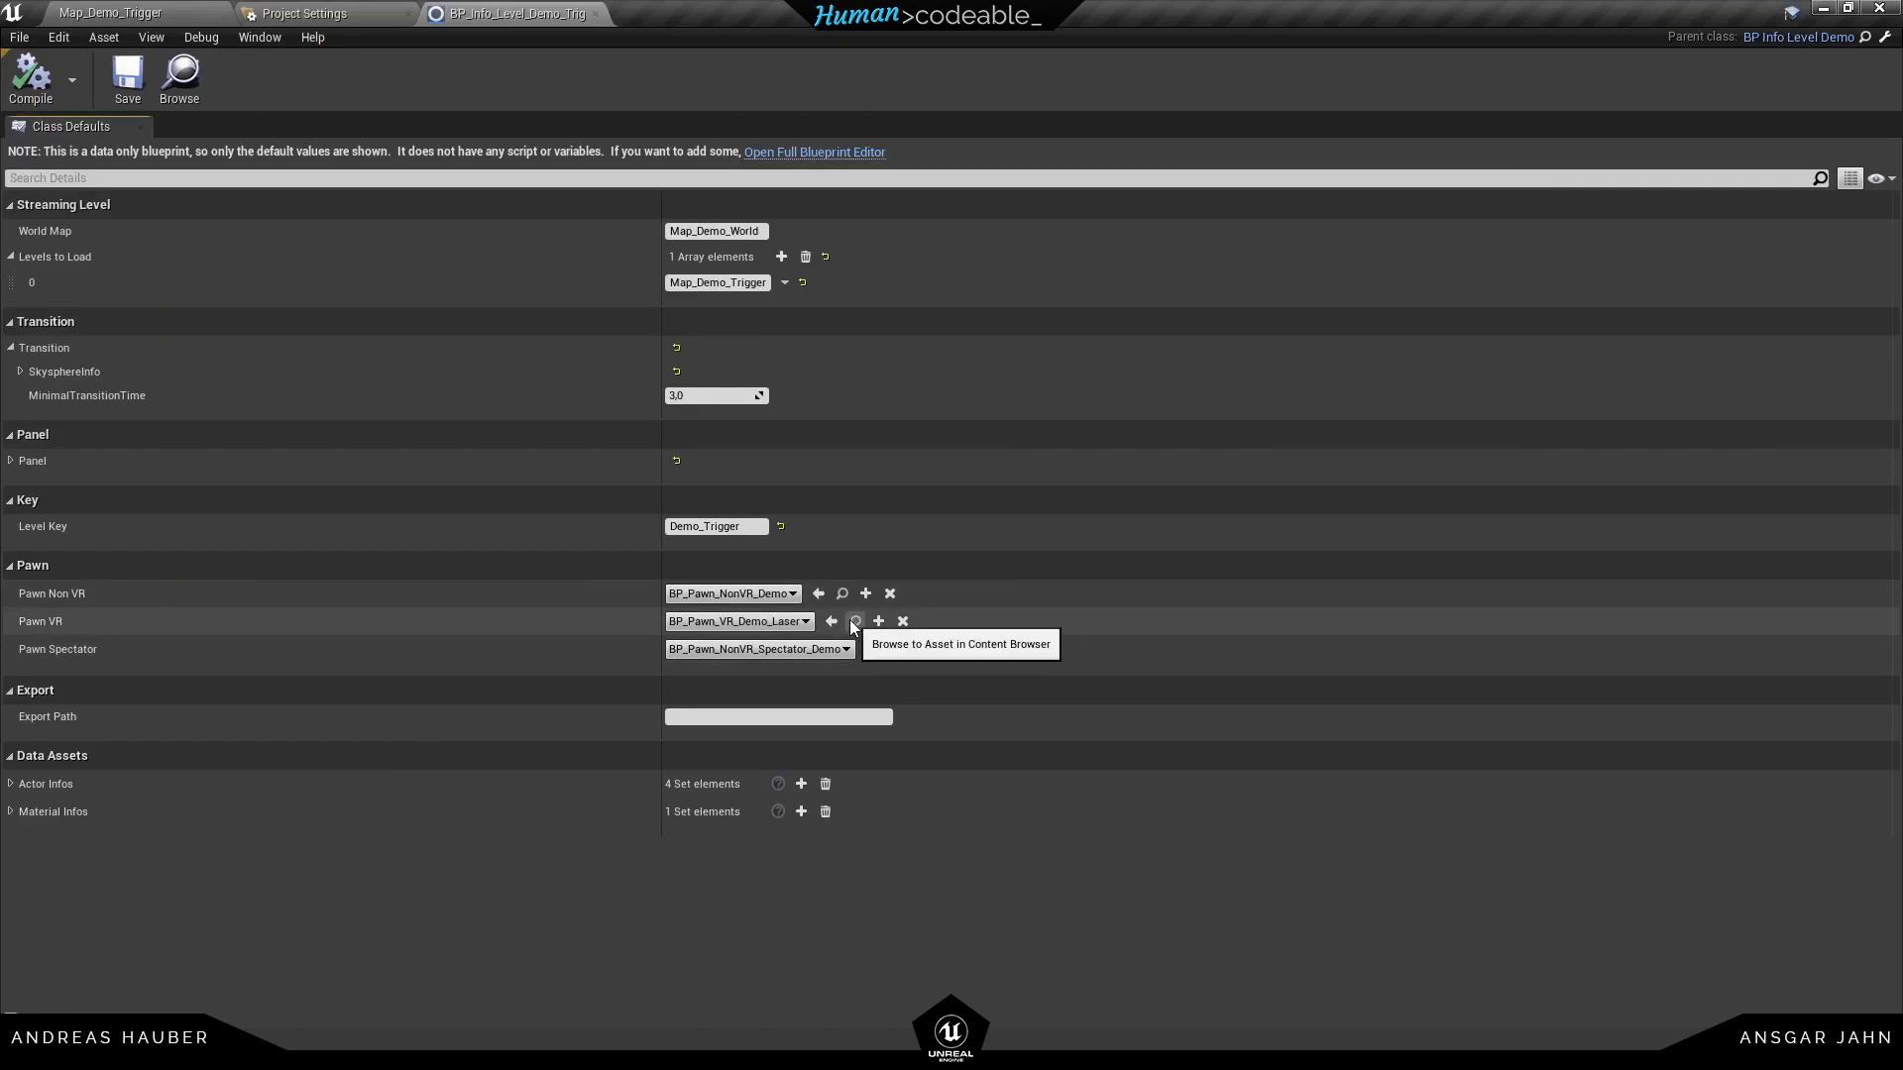
click(854, 621)
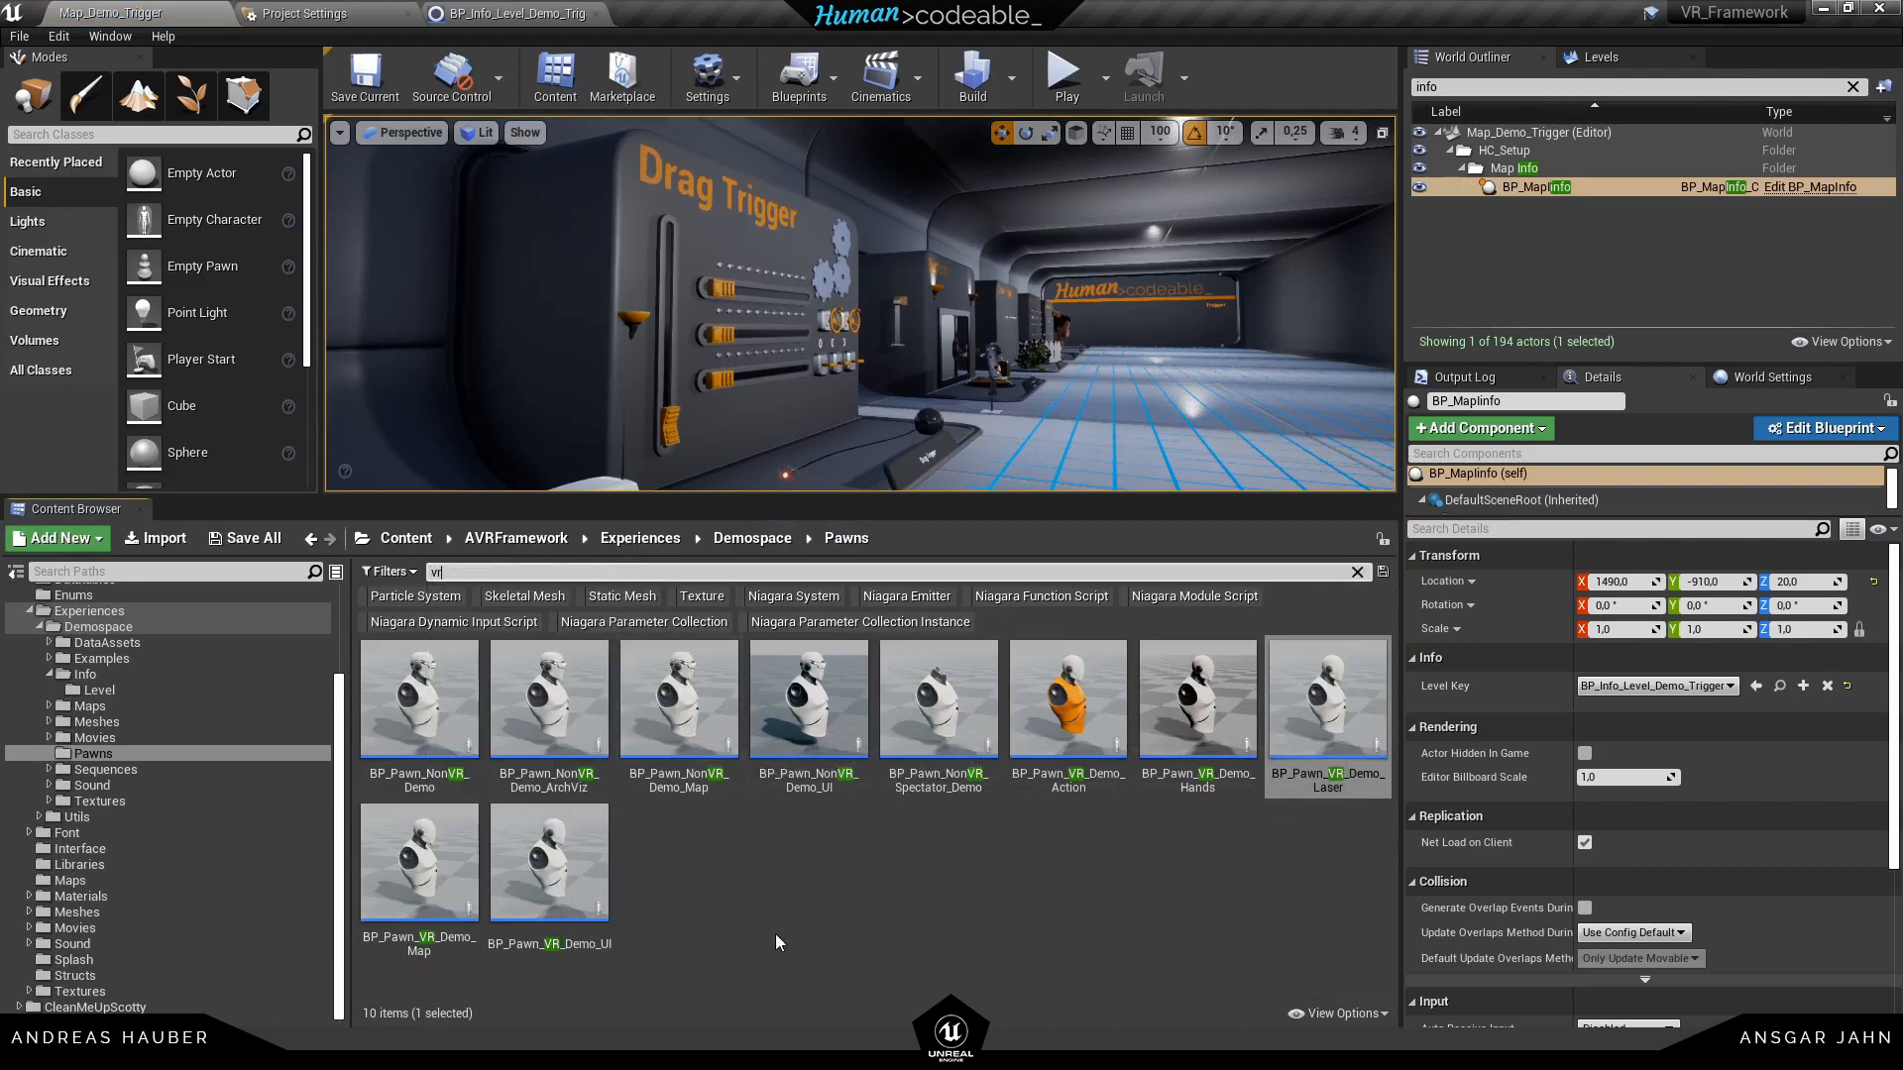
mouse_move(816, 912)
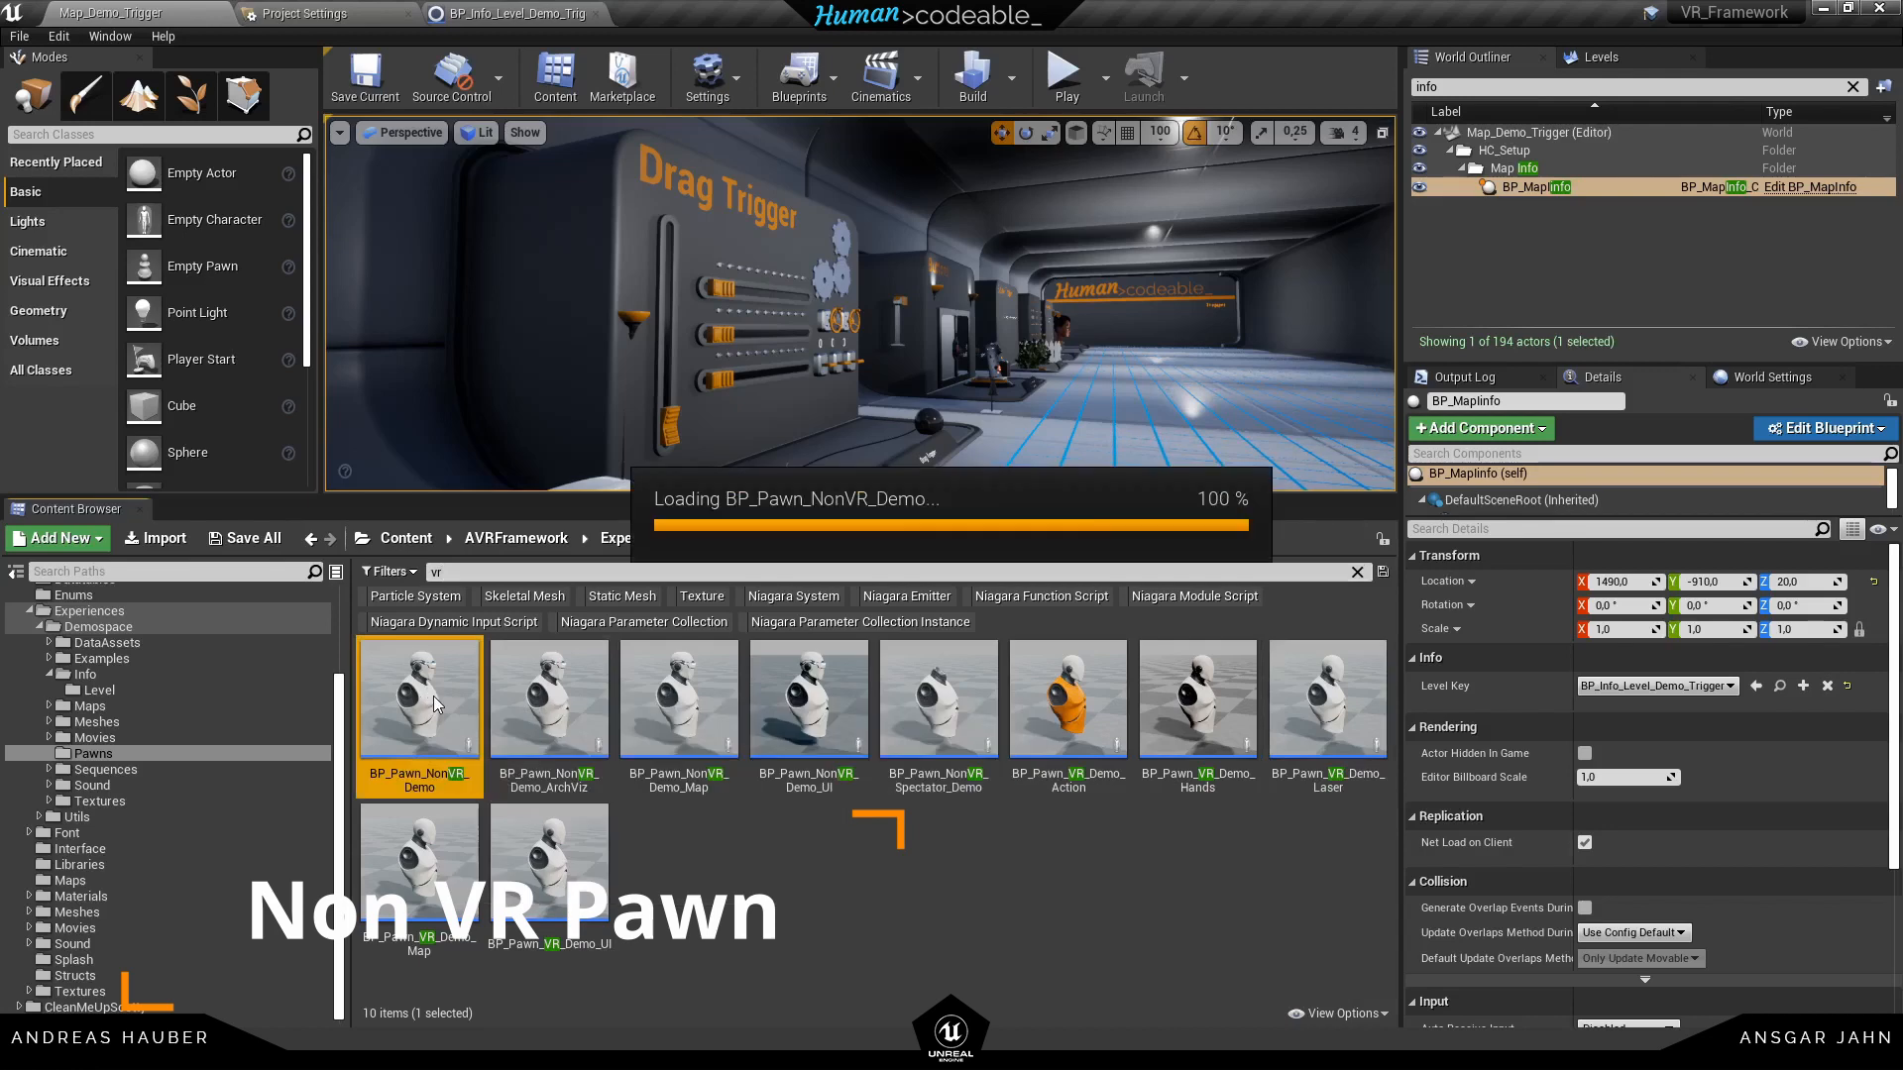
Duplicate BP_Pawn_NonVR_Demo as BP_Pawn_NonVR_Tutorial
double_click(418, 698)
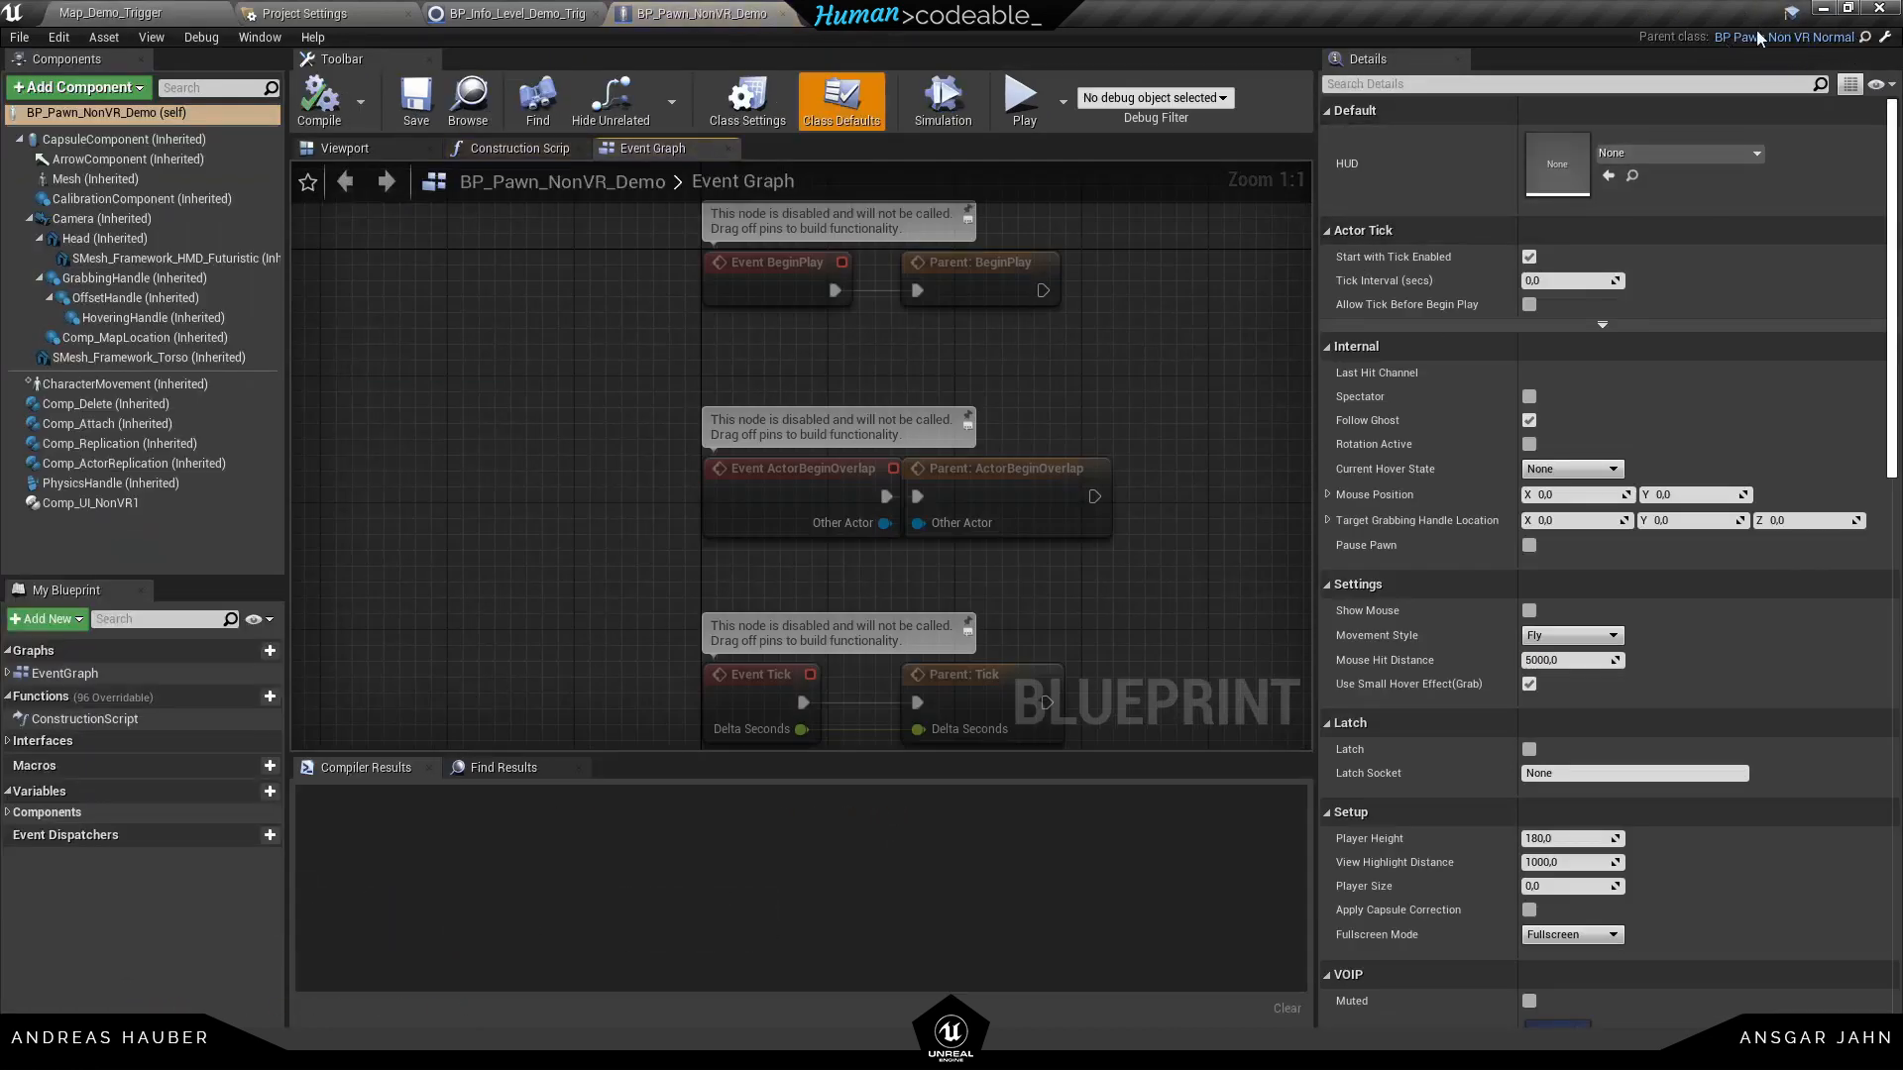
mouse_move(785, 13)
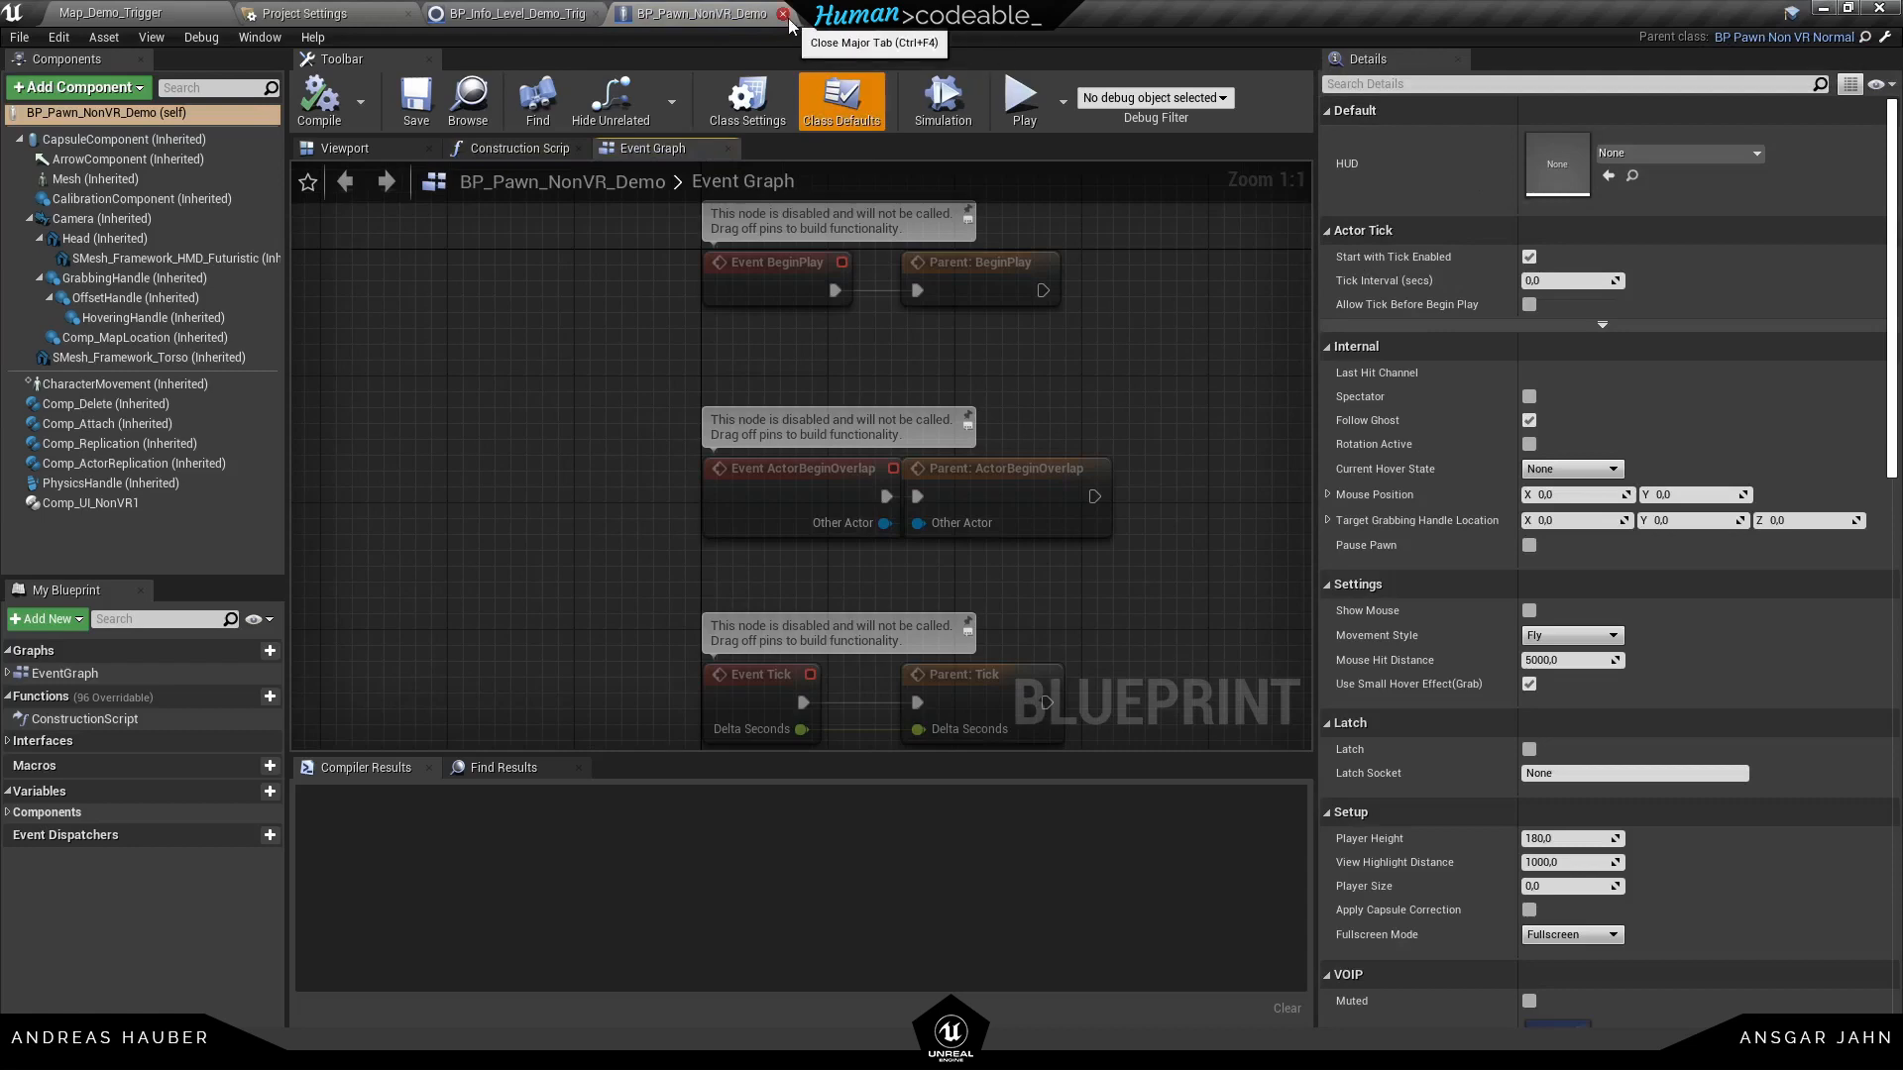
click(785, 13)
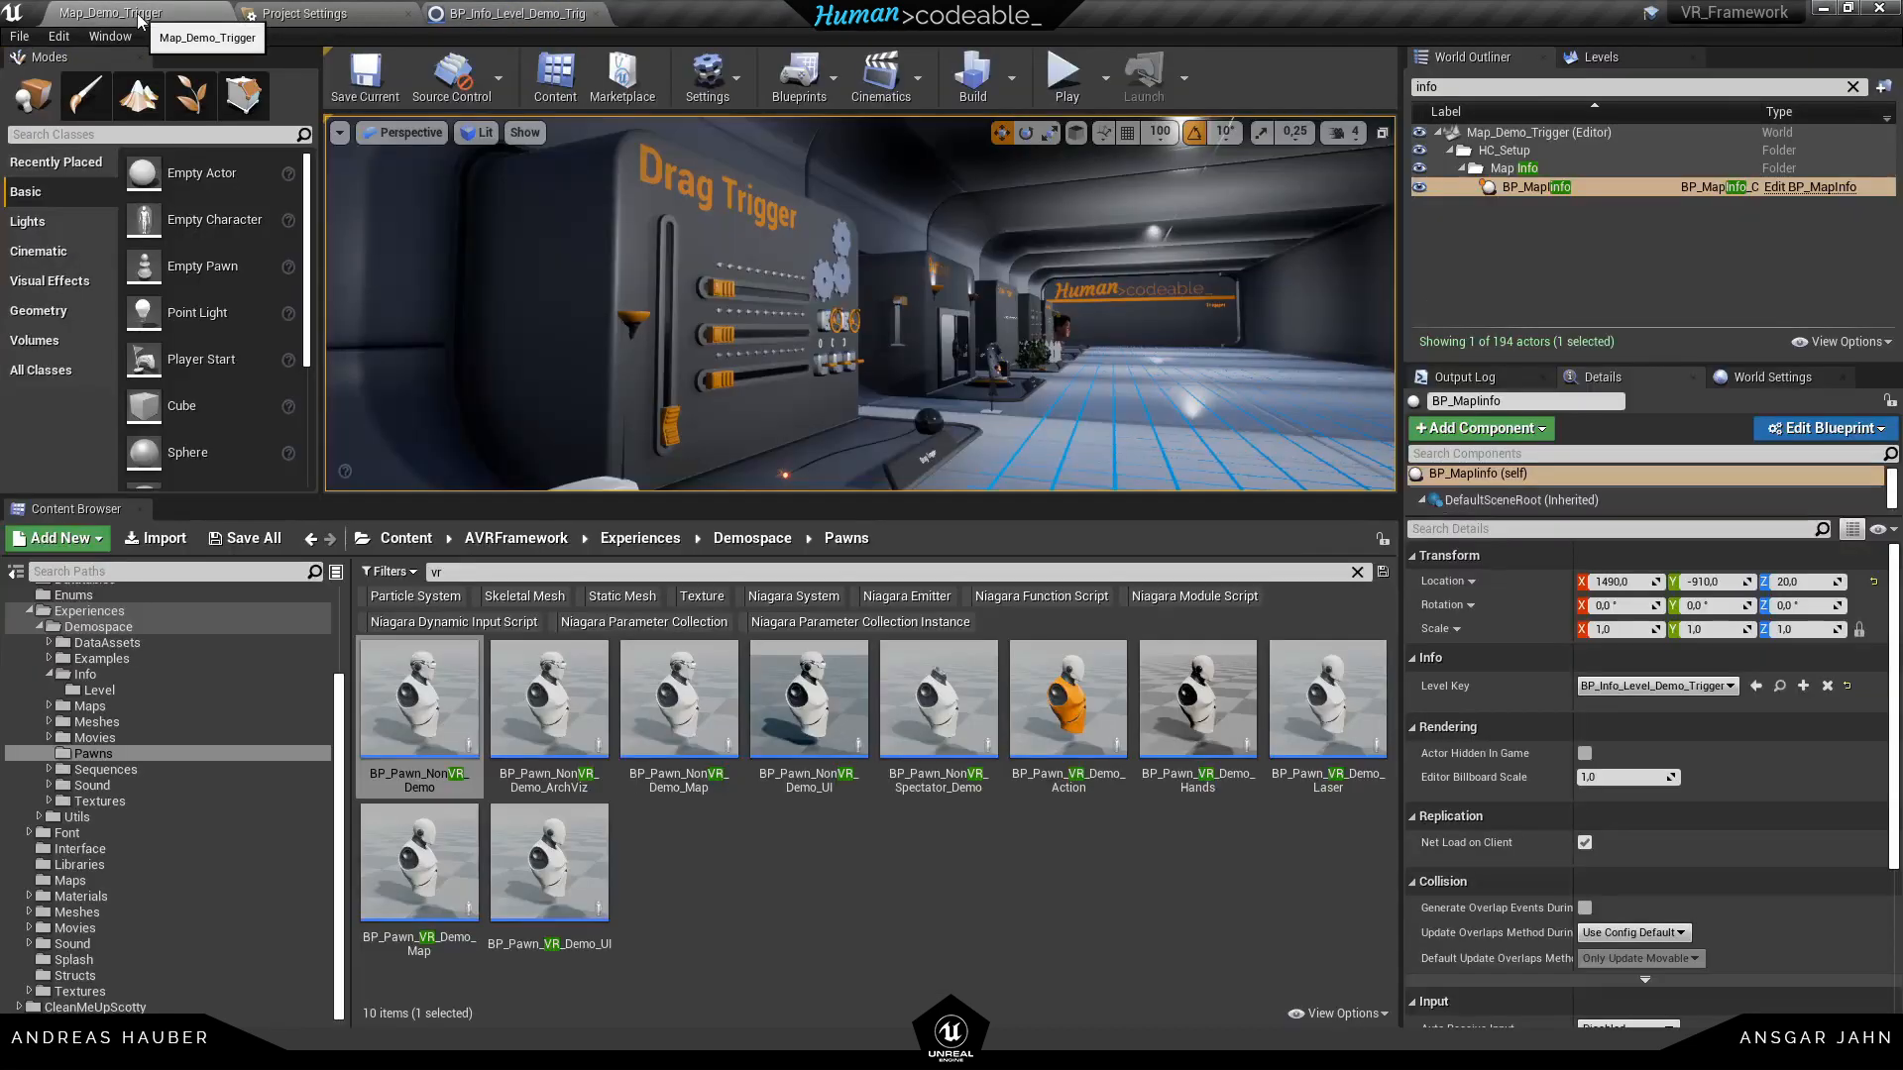
mouse_move(418, 698)
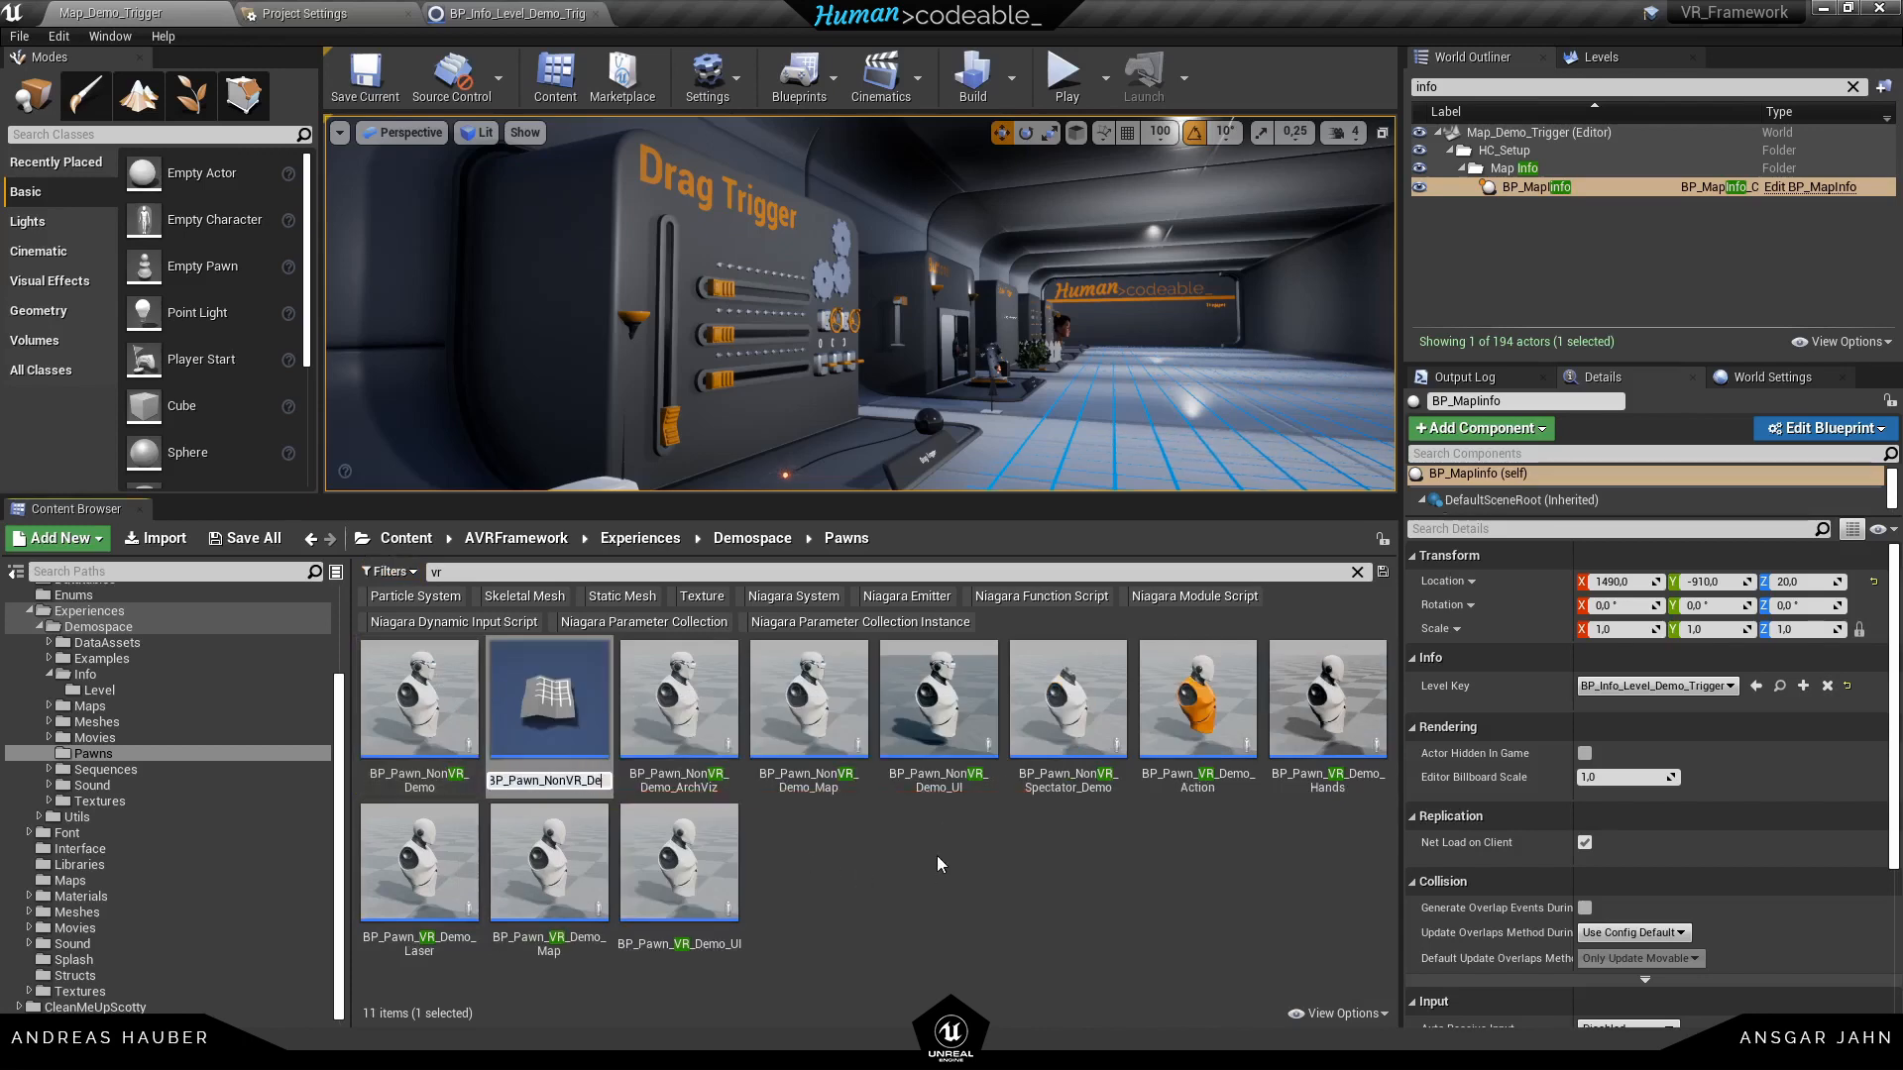
click(1066, 698)
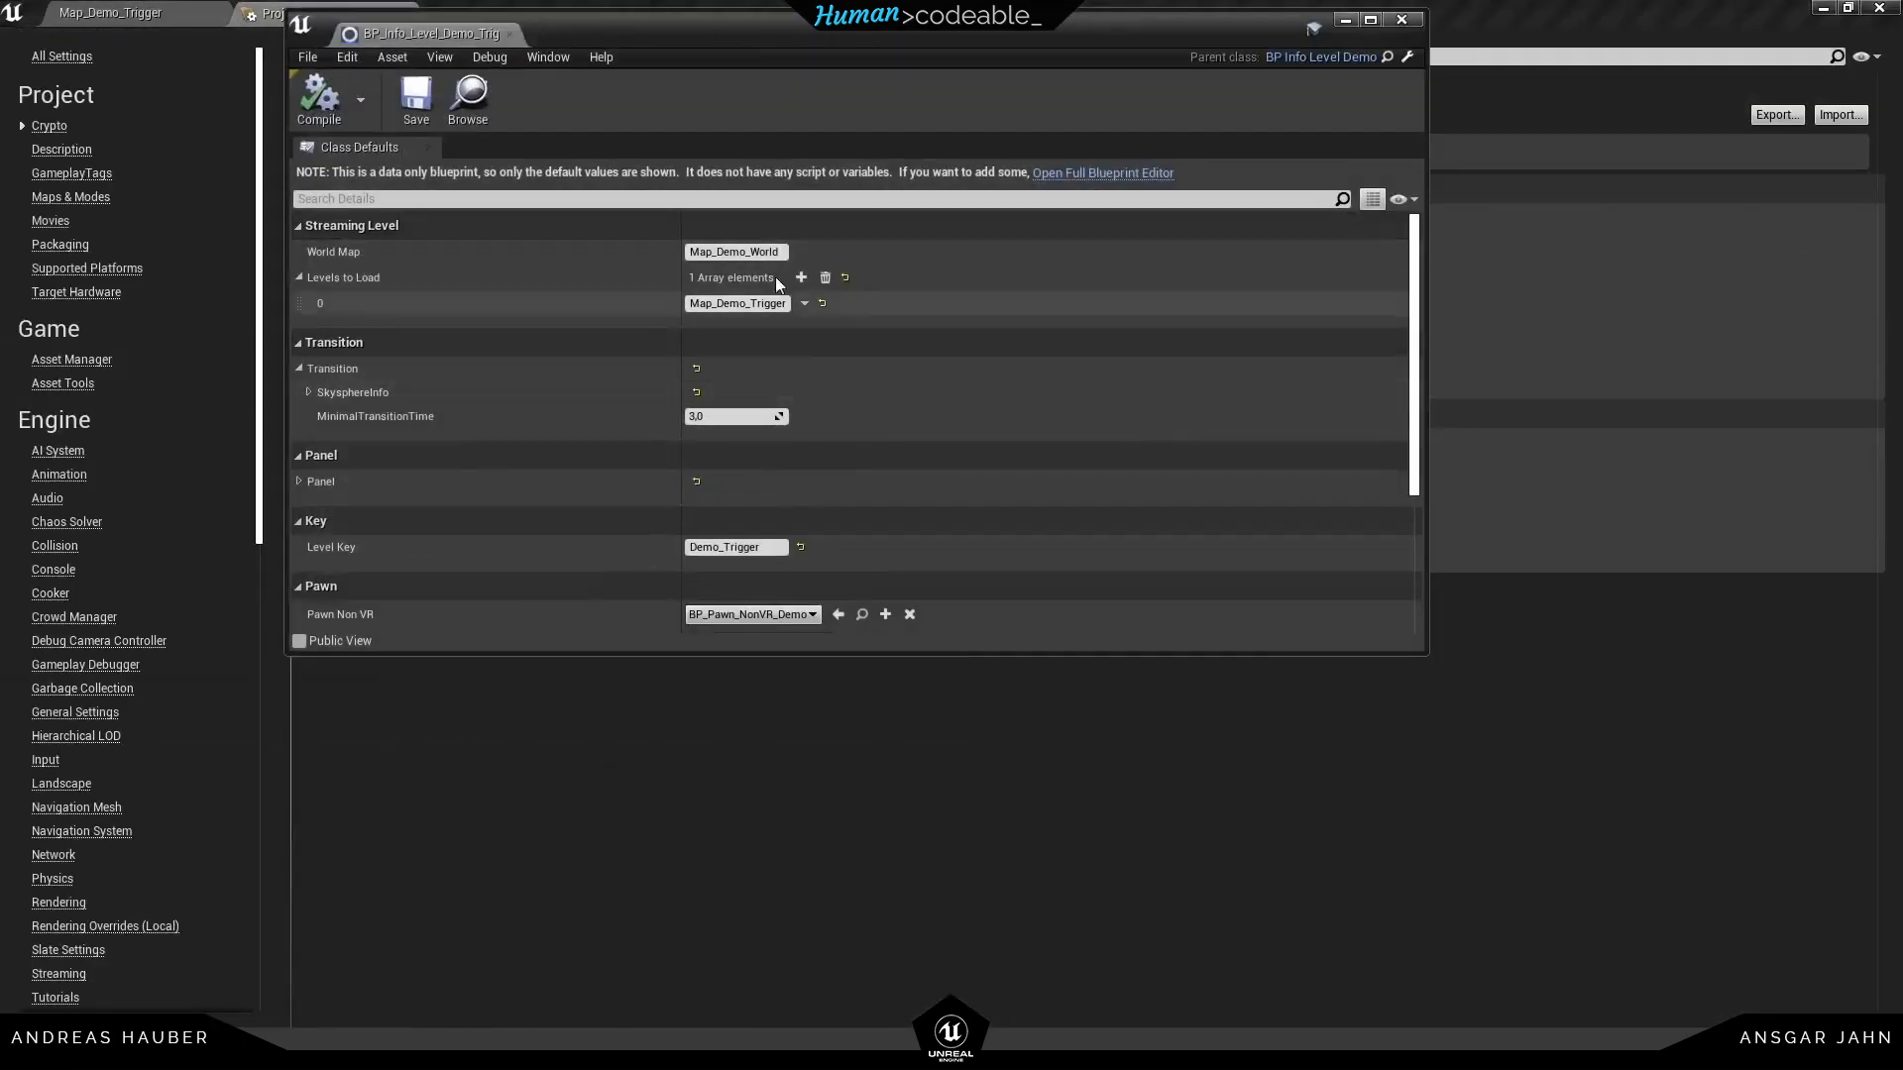
Set Pawn Non VR in BP_Info_Level_Demo_Trigger to the tutorial pawn, compile and save
scroll(down, 3)
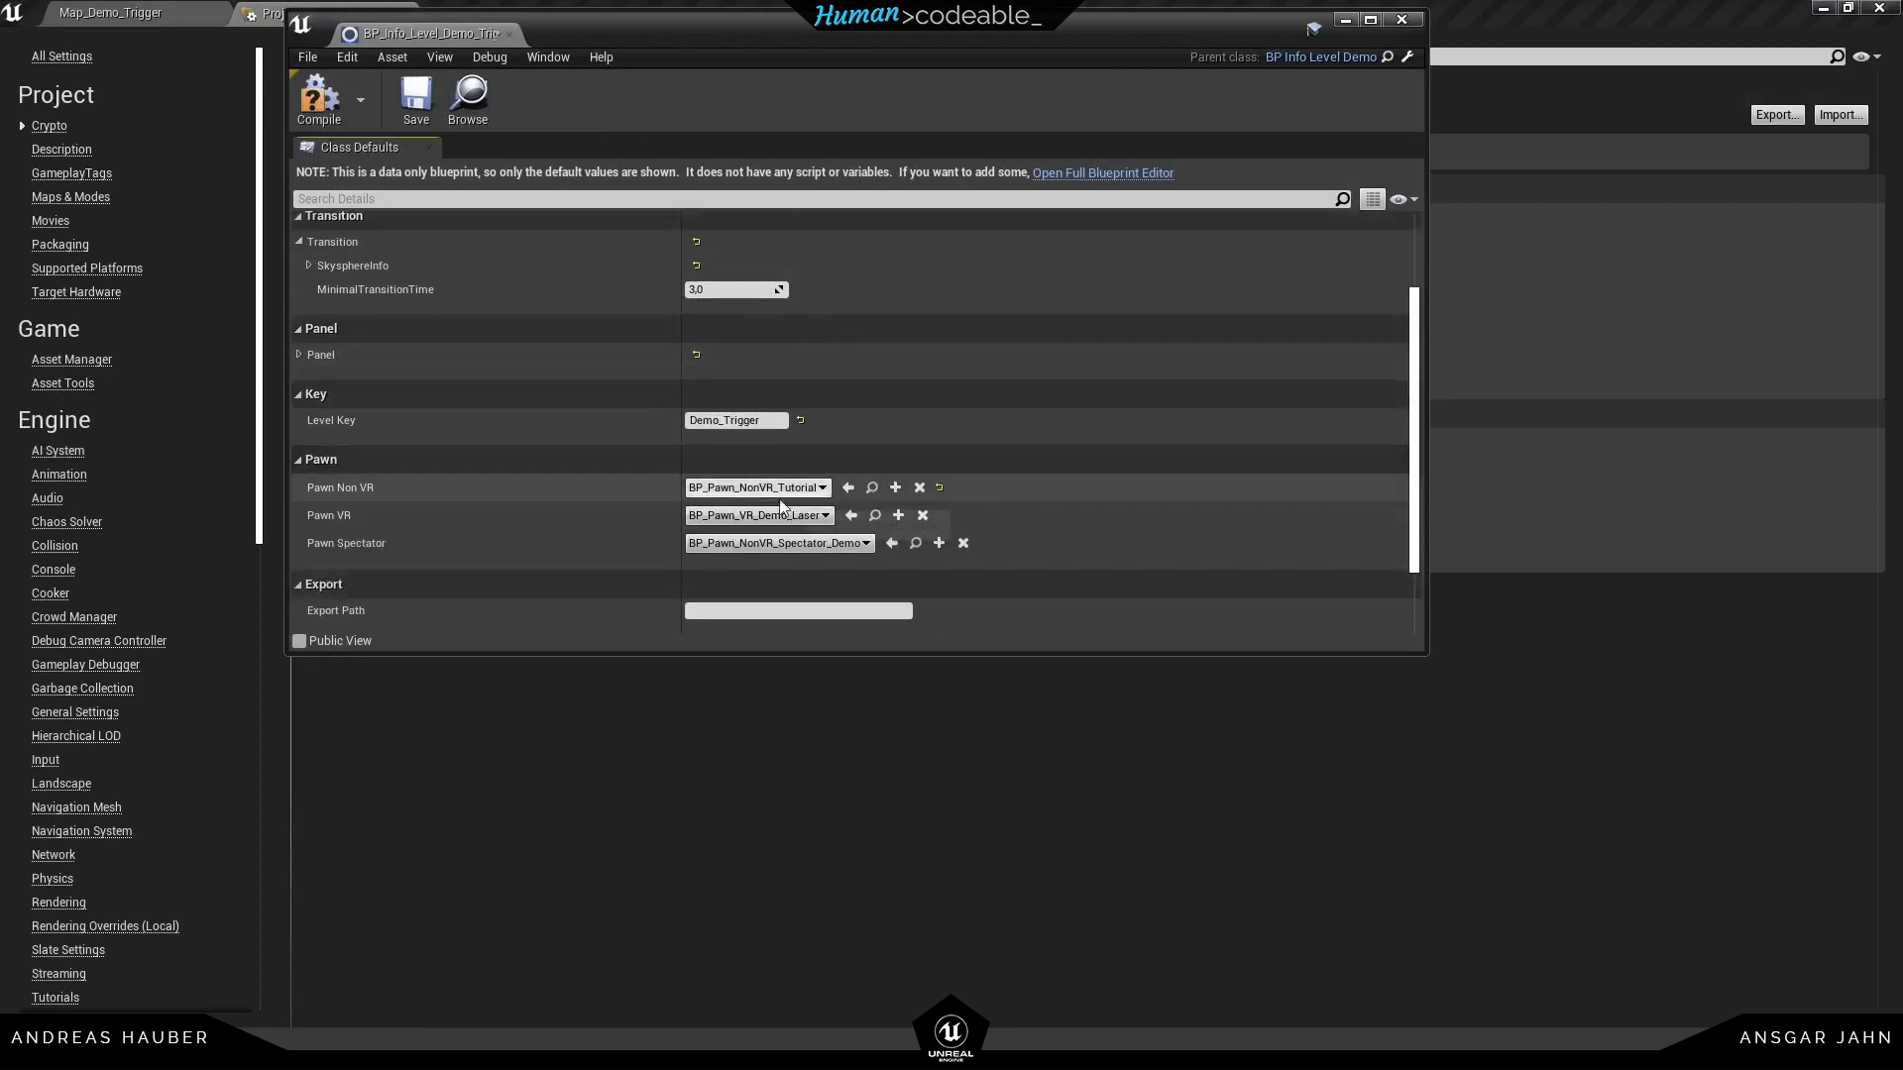
click(415, 100)
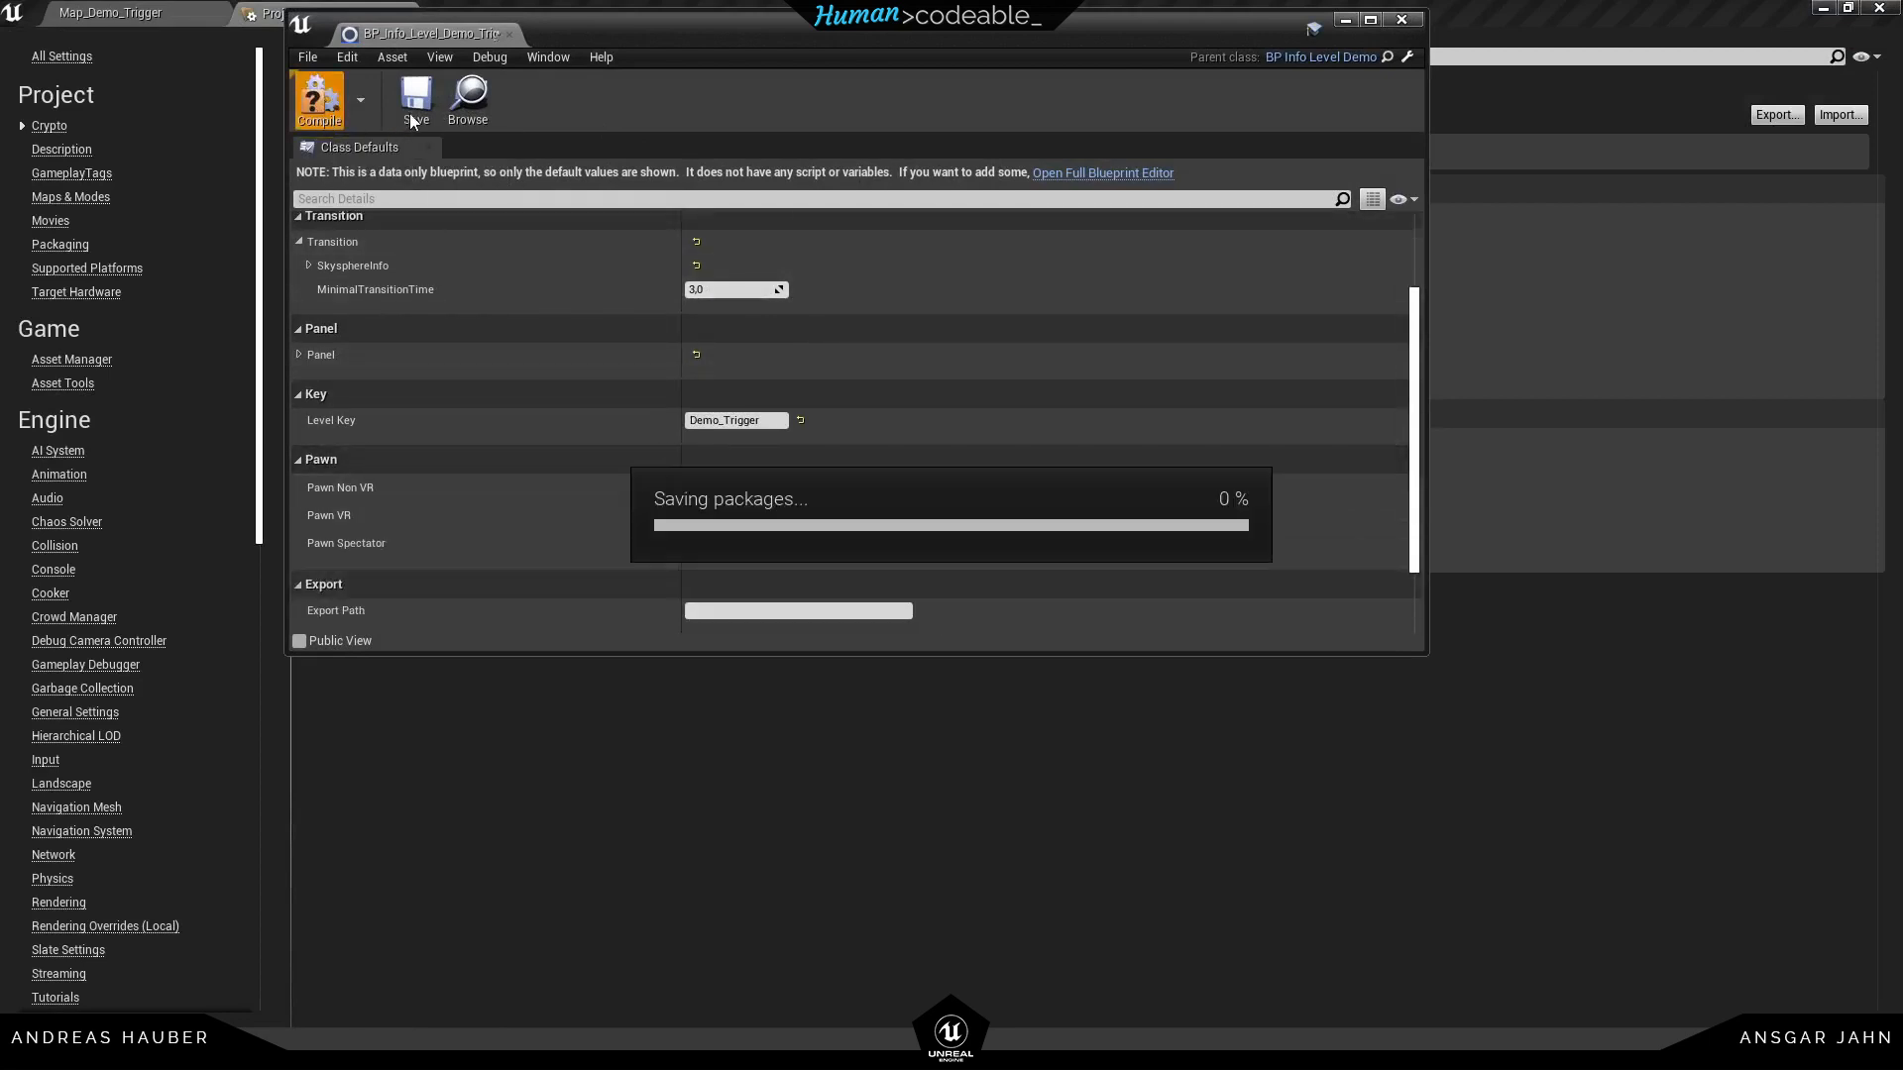
click(415, 99)
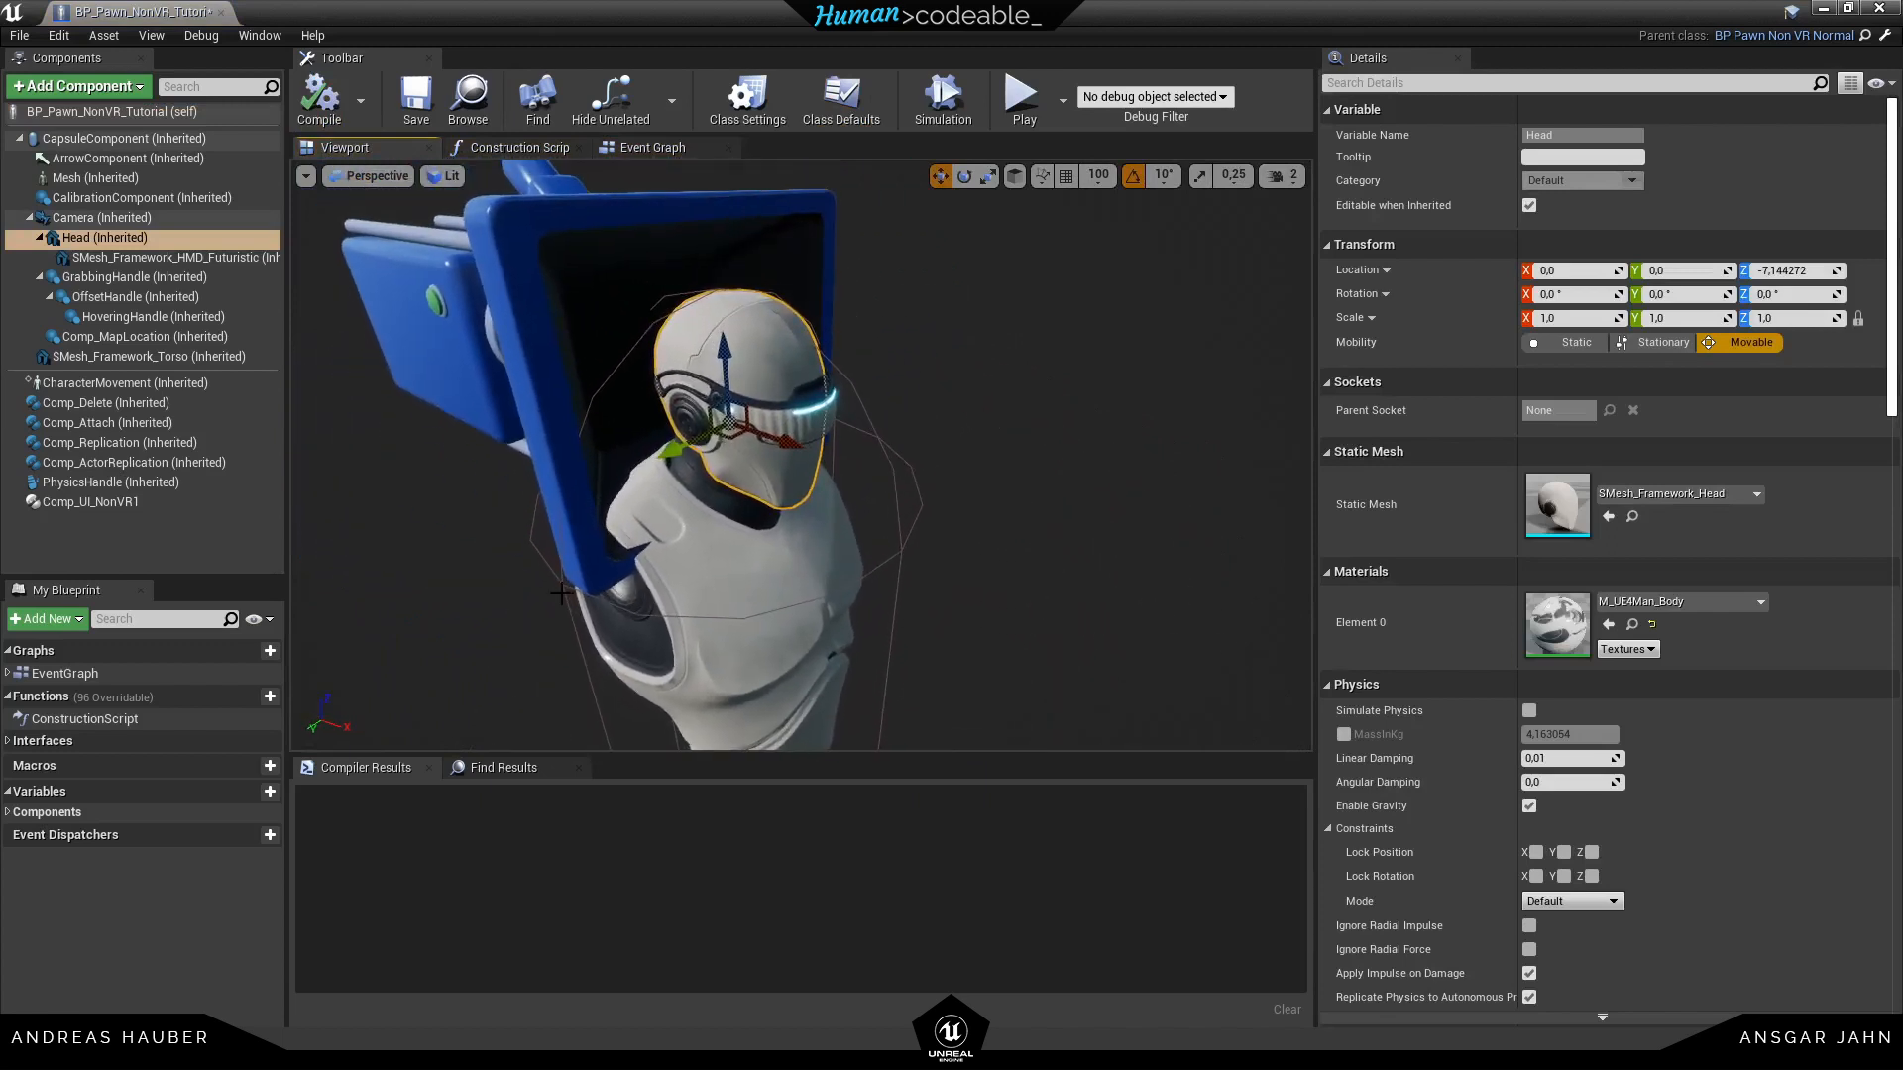
mouse_move(103, 238)
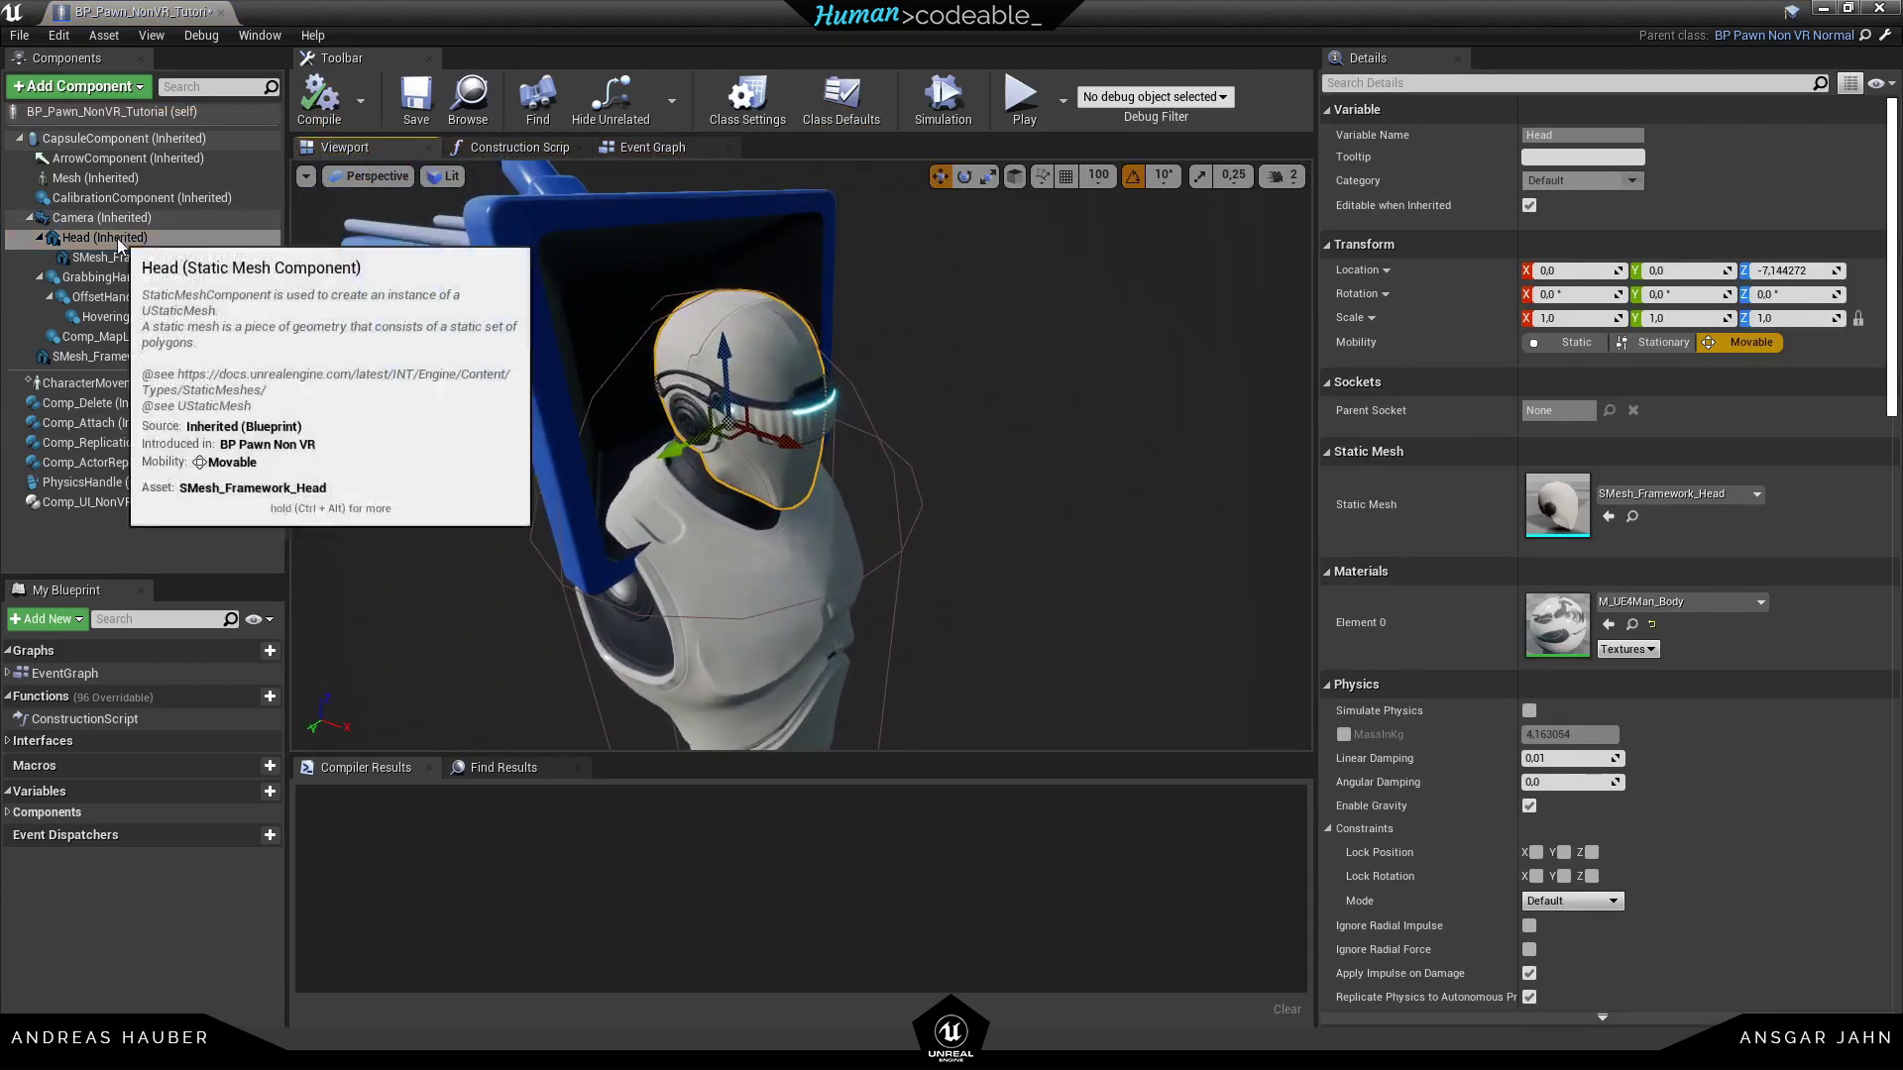
Add a Cap static mesh component under Head showing SM_Cap on the head
click(72, 86)
text(Cap)
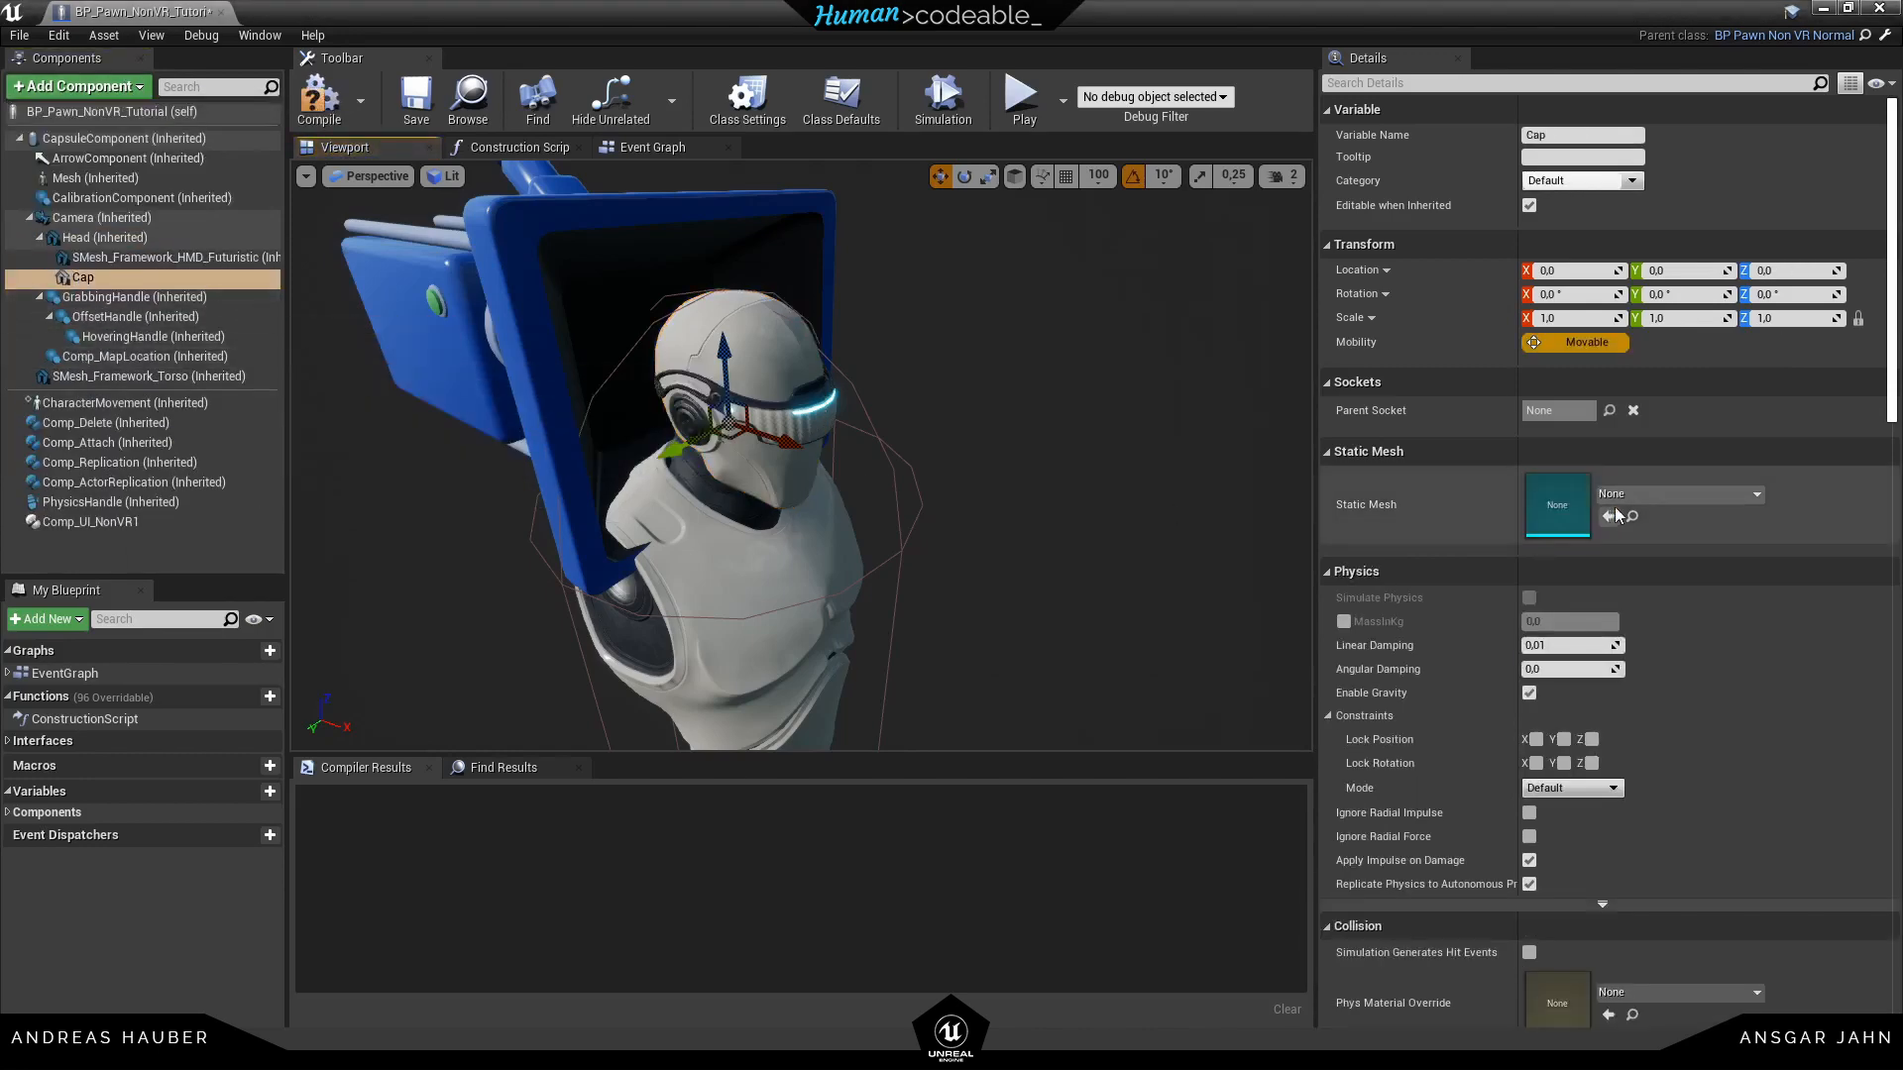
click(1753, 494)
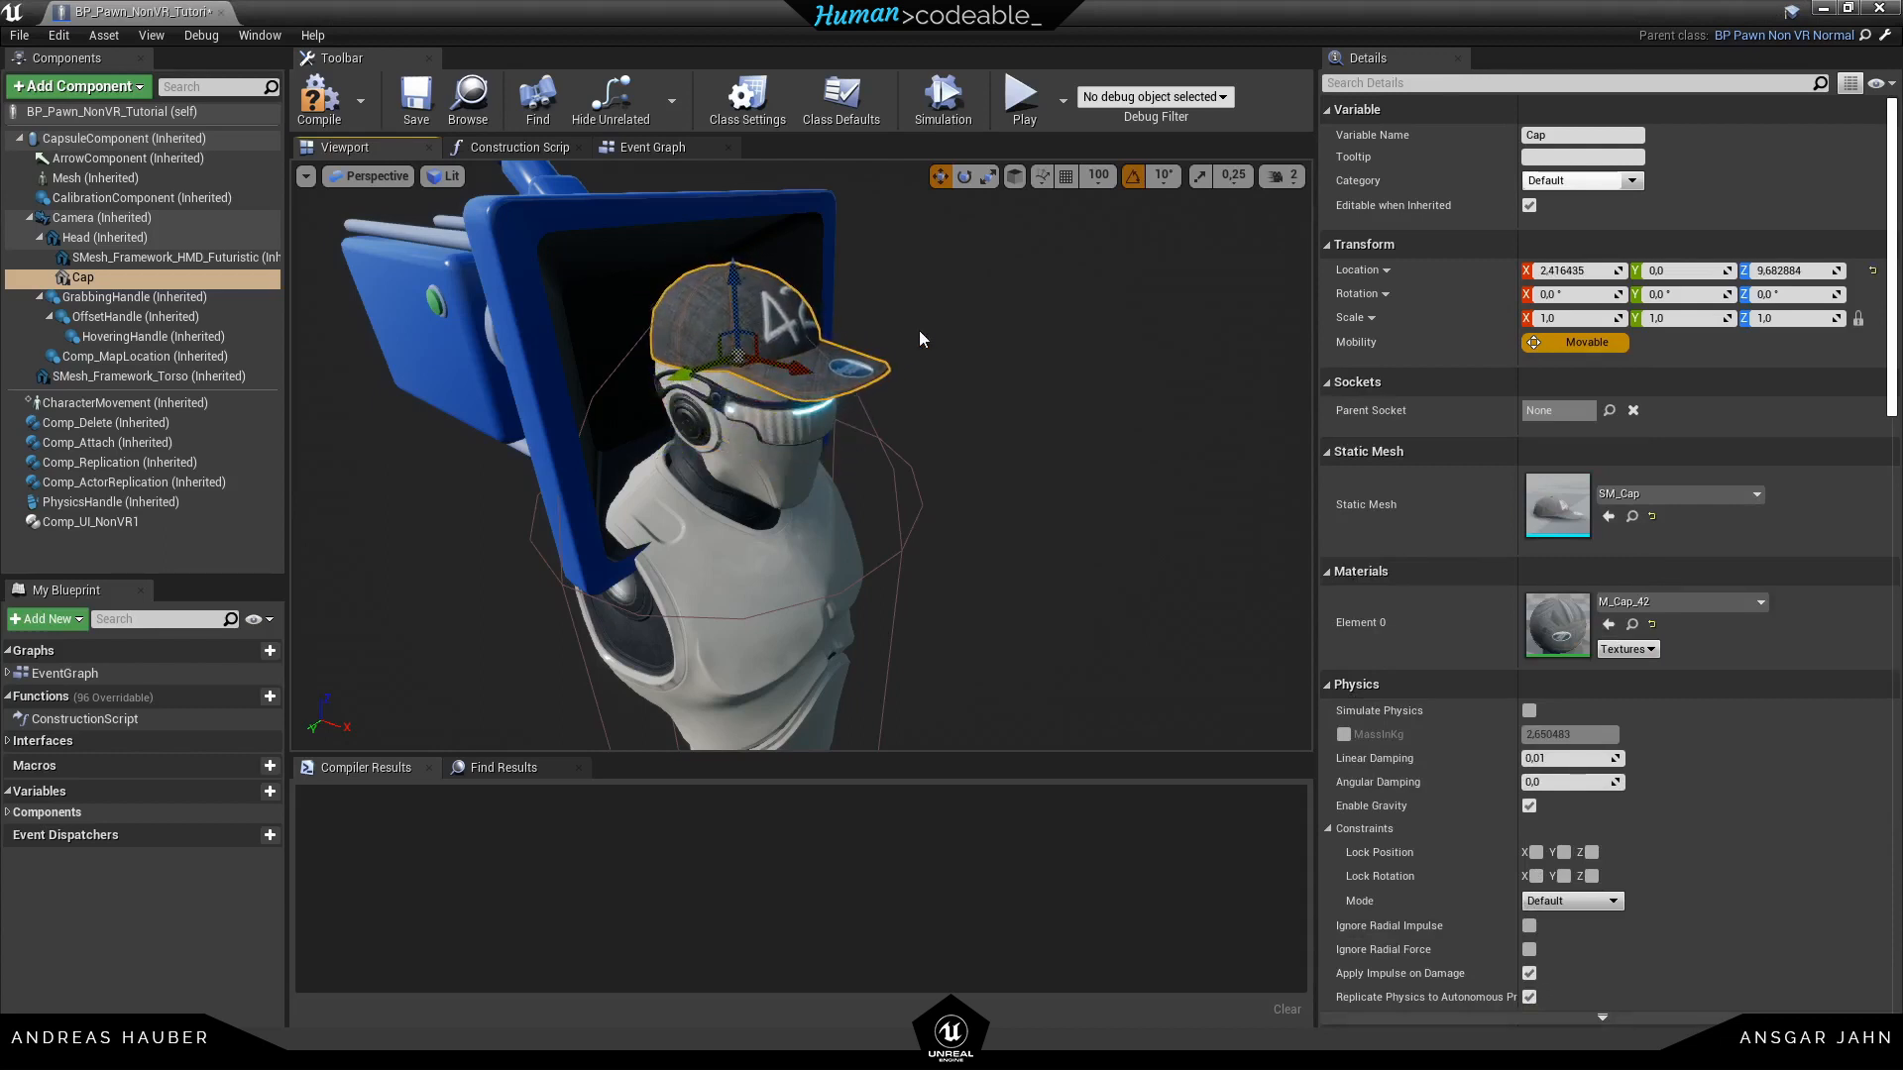
click(151, 377)
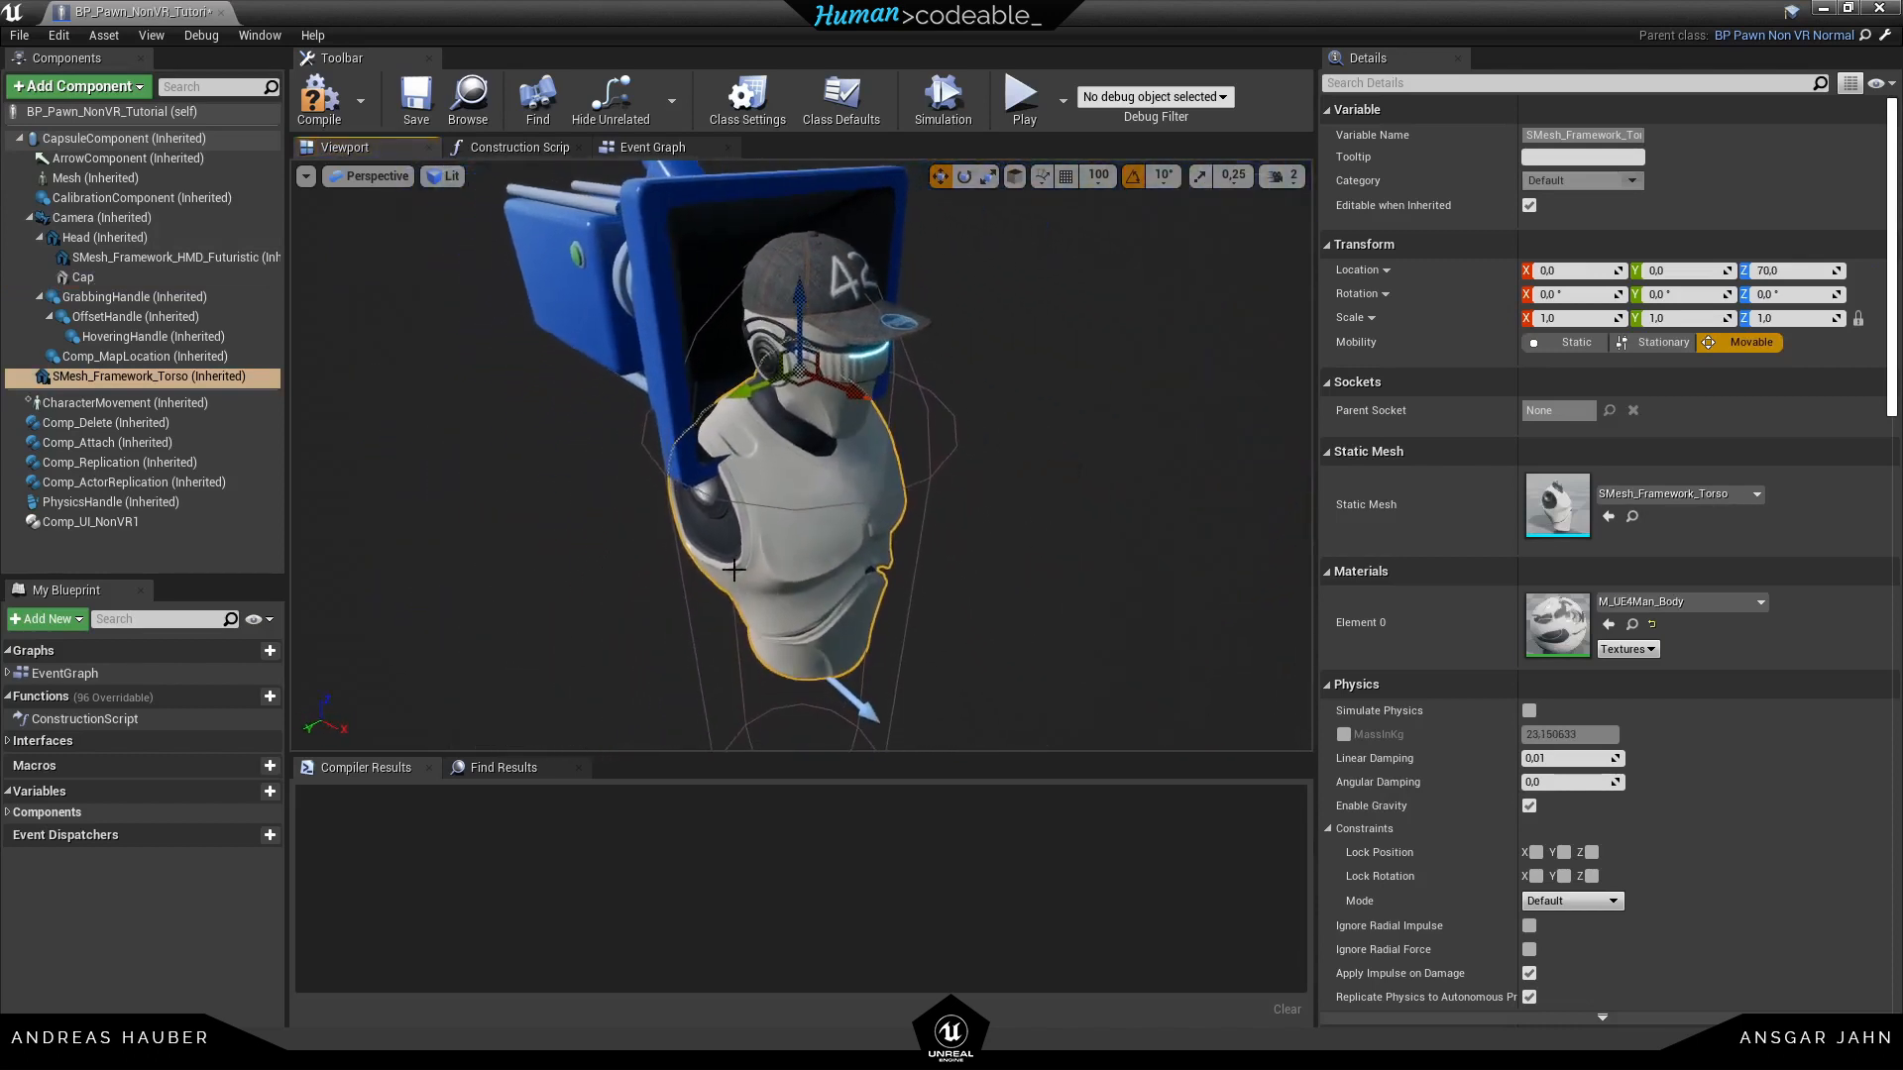
mouse_move(1632, 623)
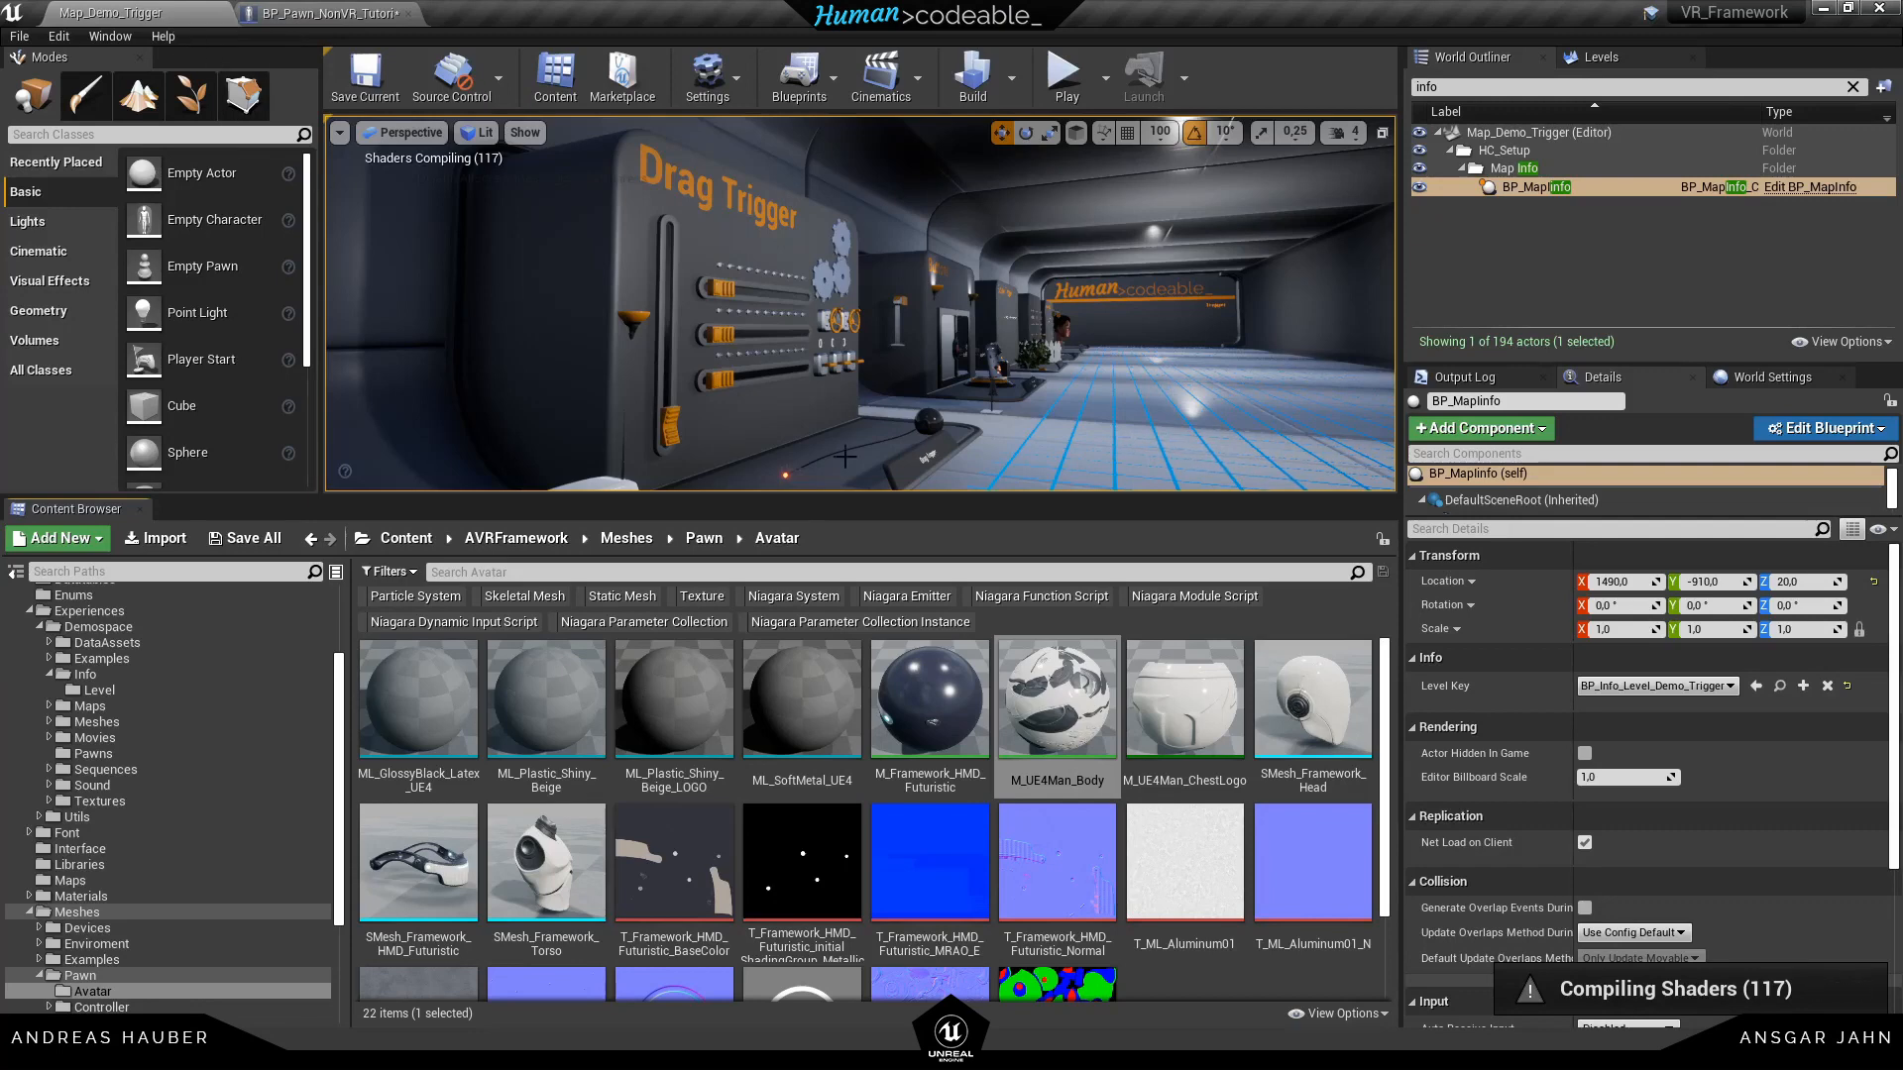
mouse_move(1055, 698)
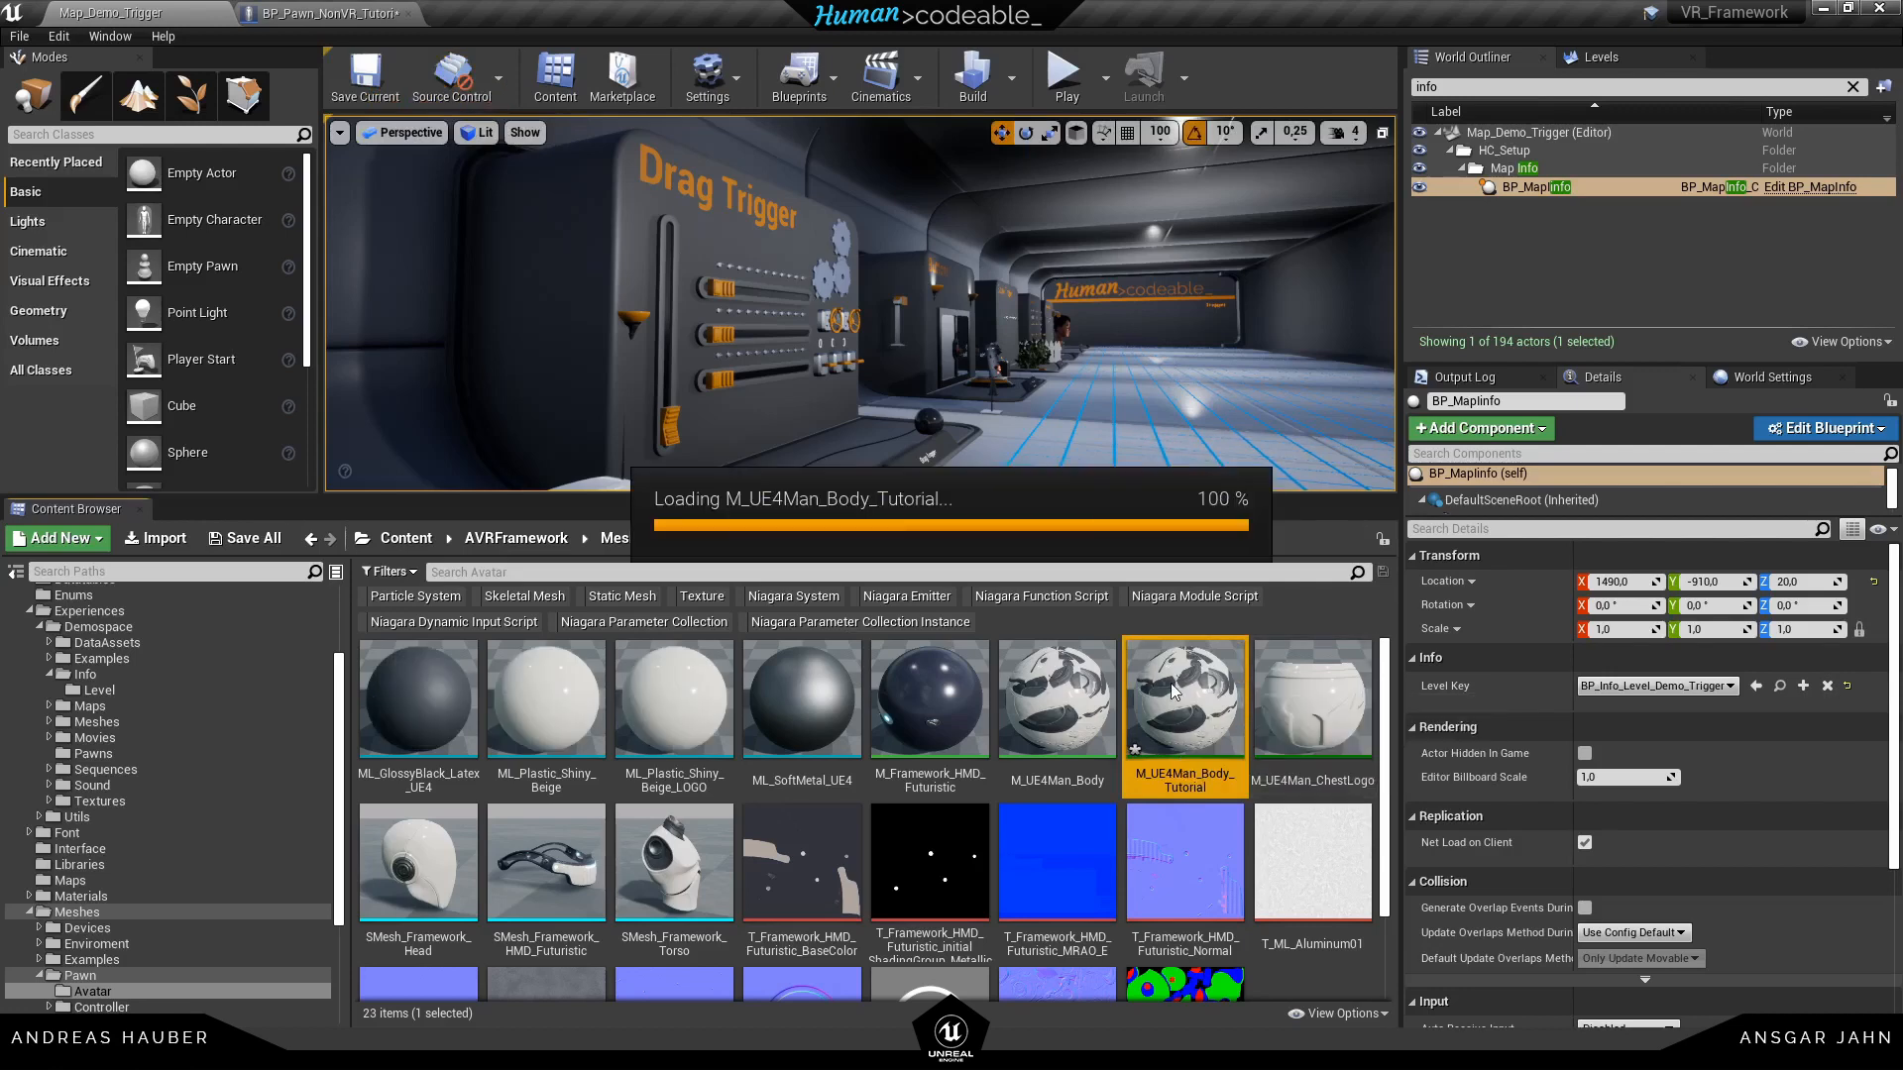
Override the body colour in M_UE4Man_Body_Tutorial, save it, and assign it to the torso
double_click(1183, 697)
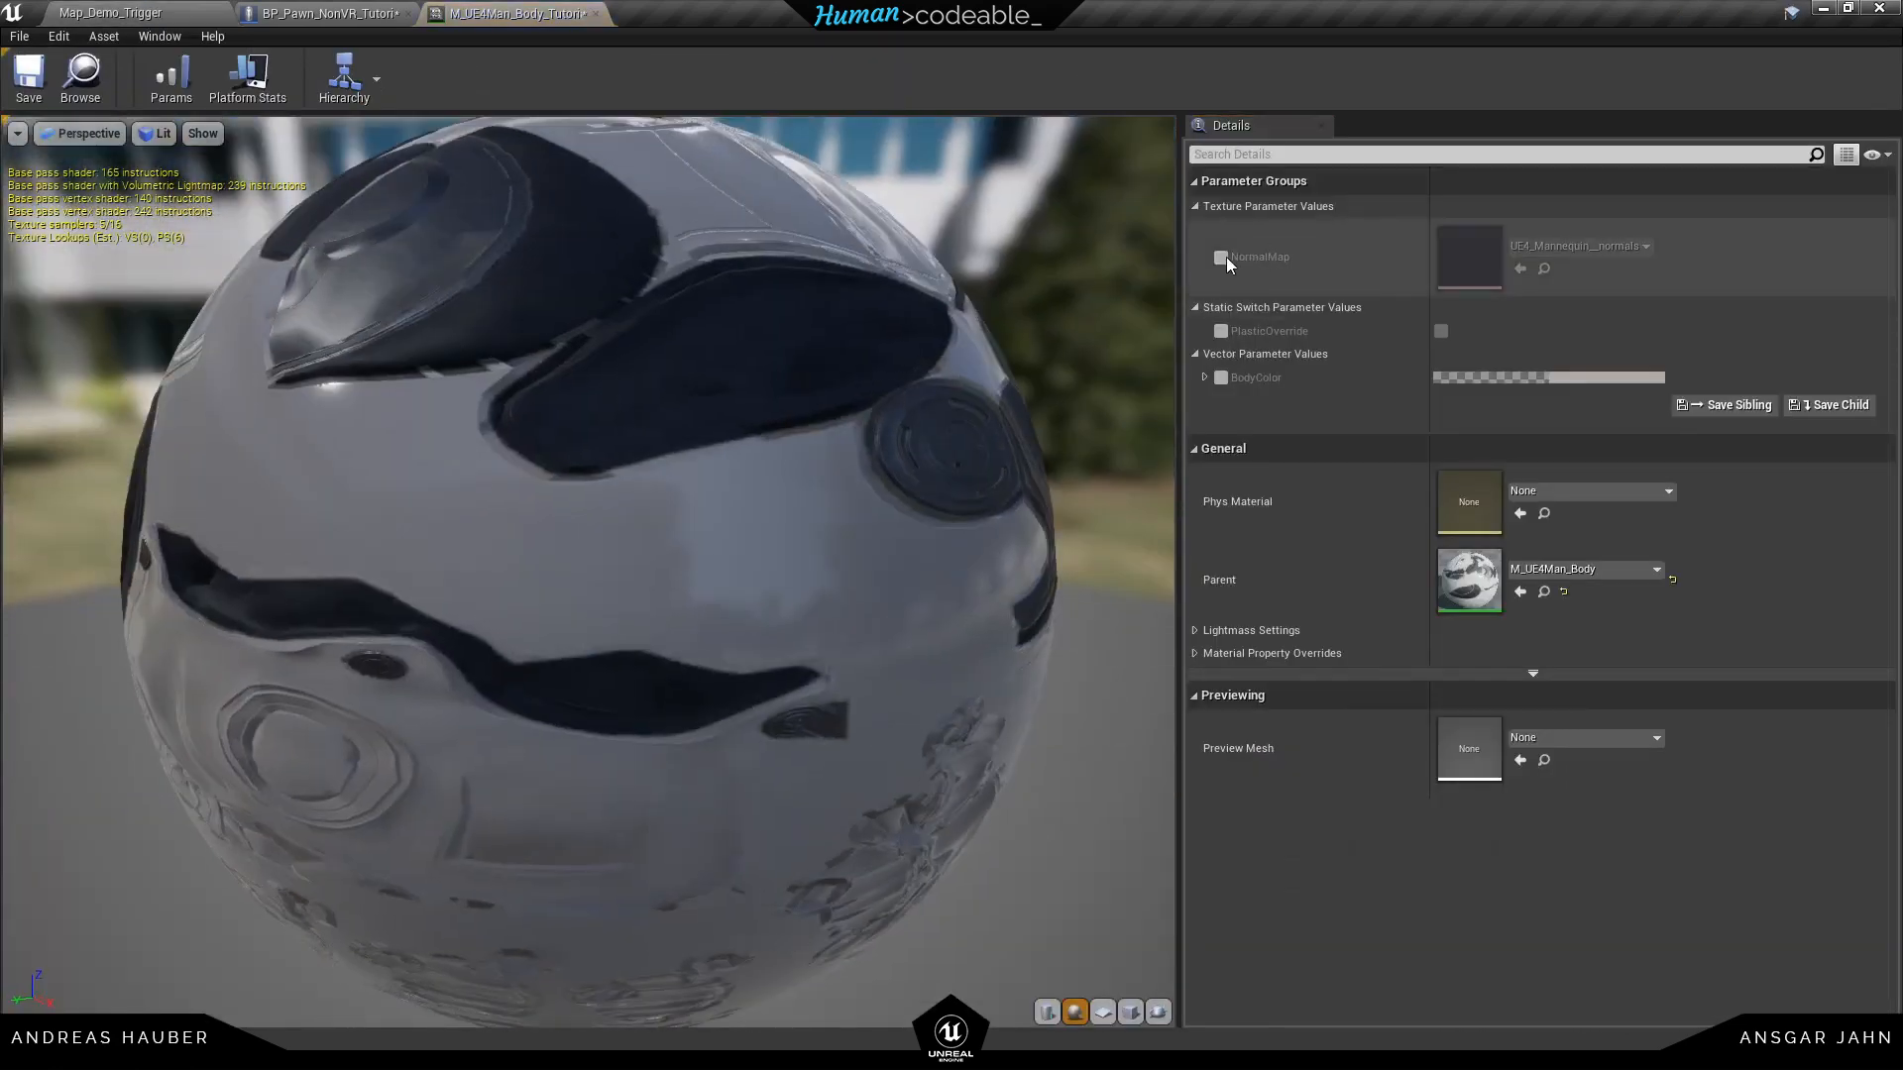
click(1546, 377)
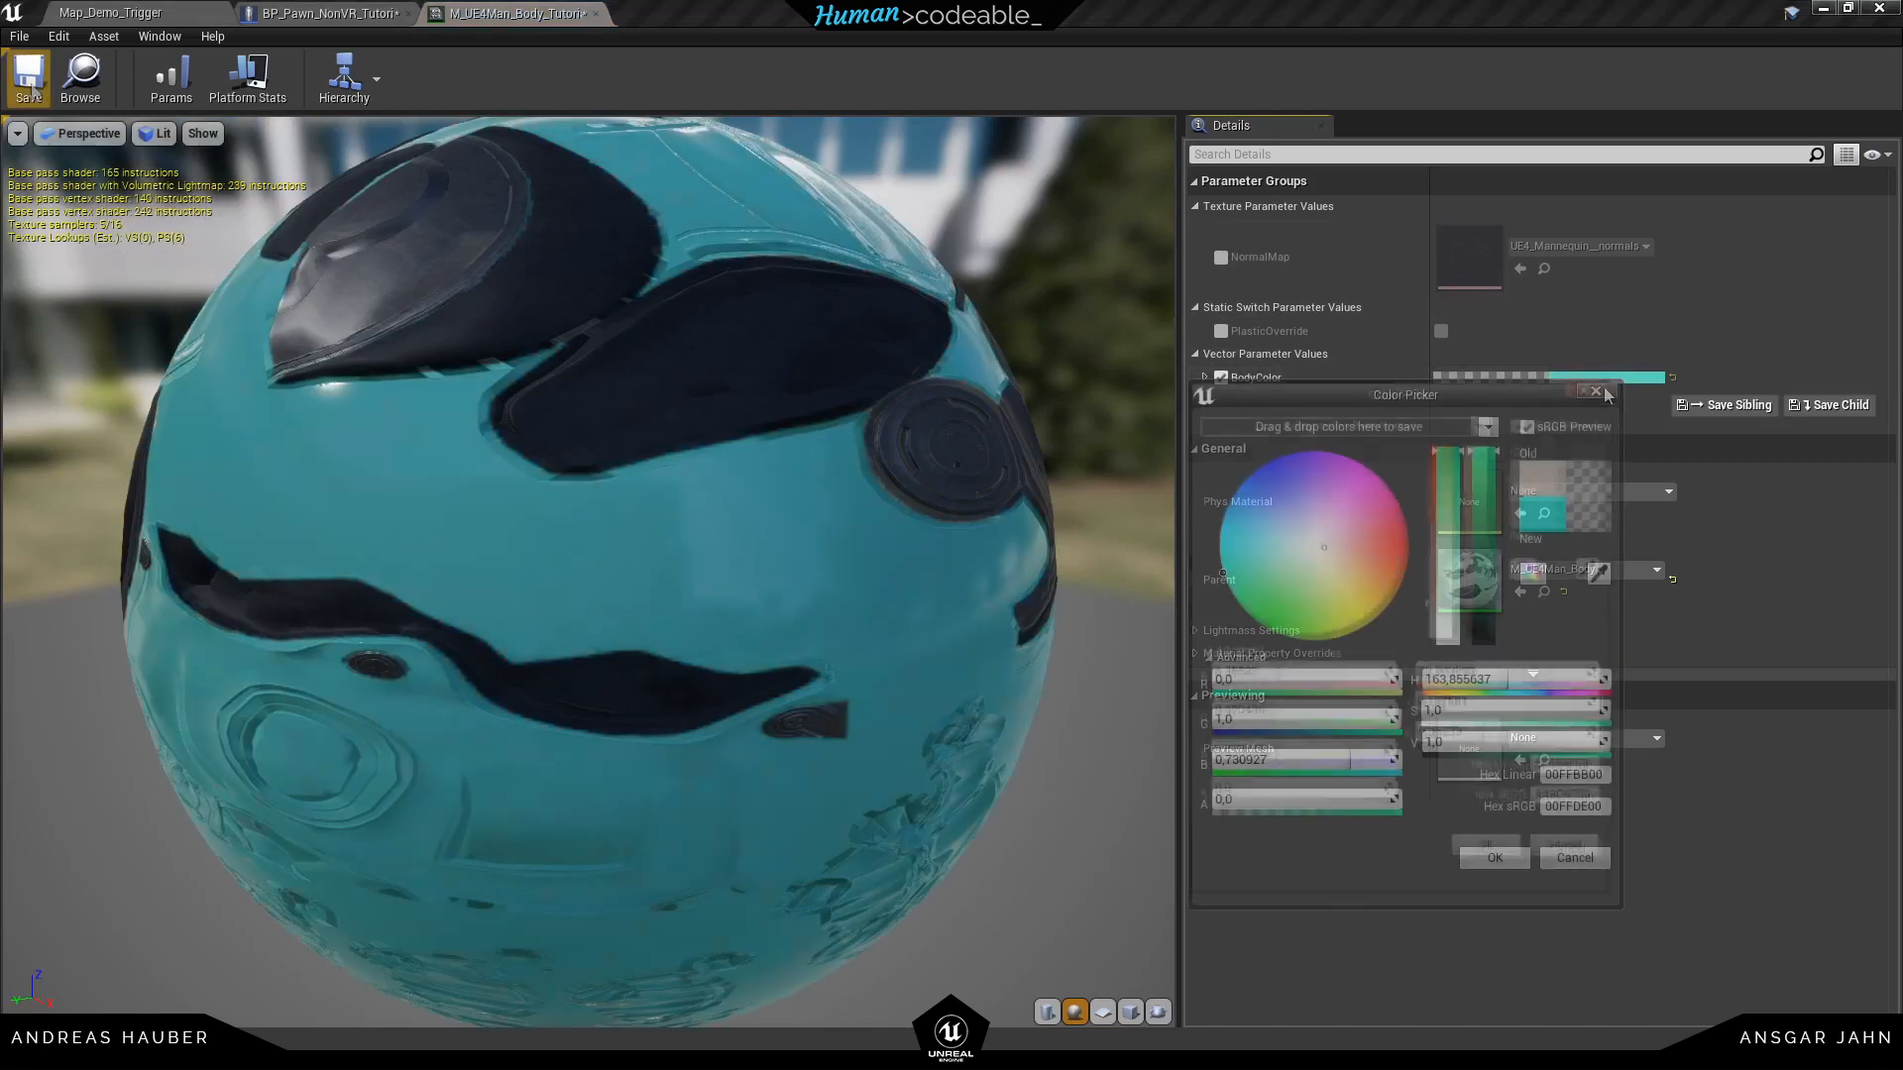
click(321, 12)
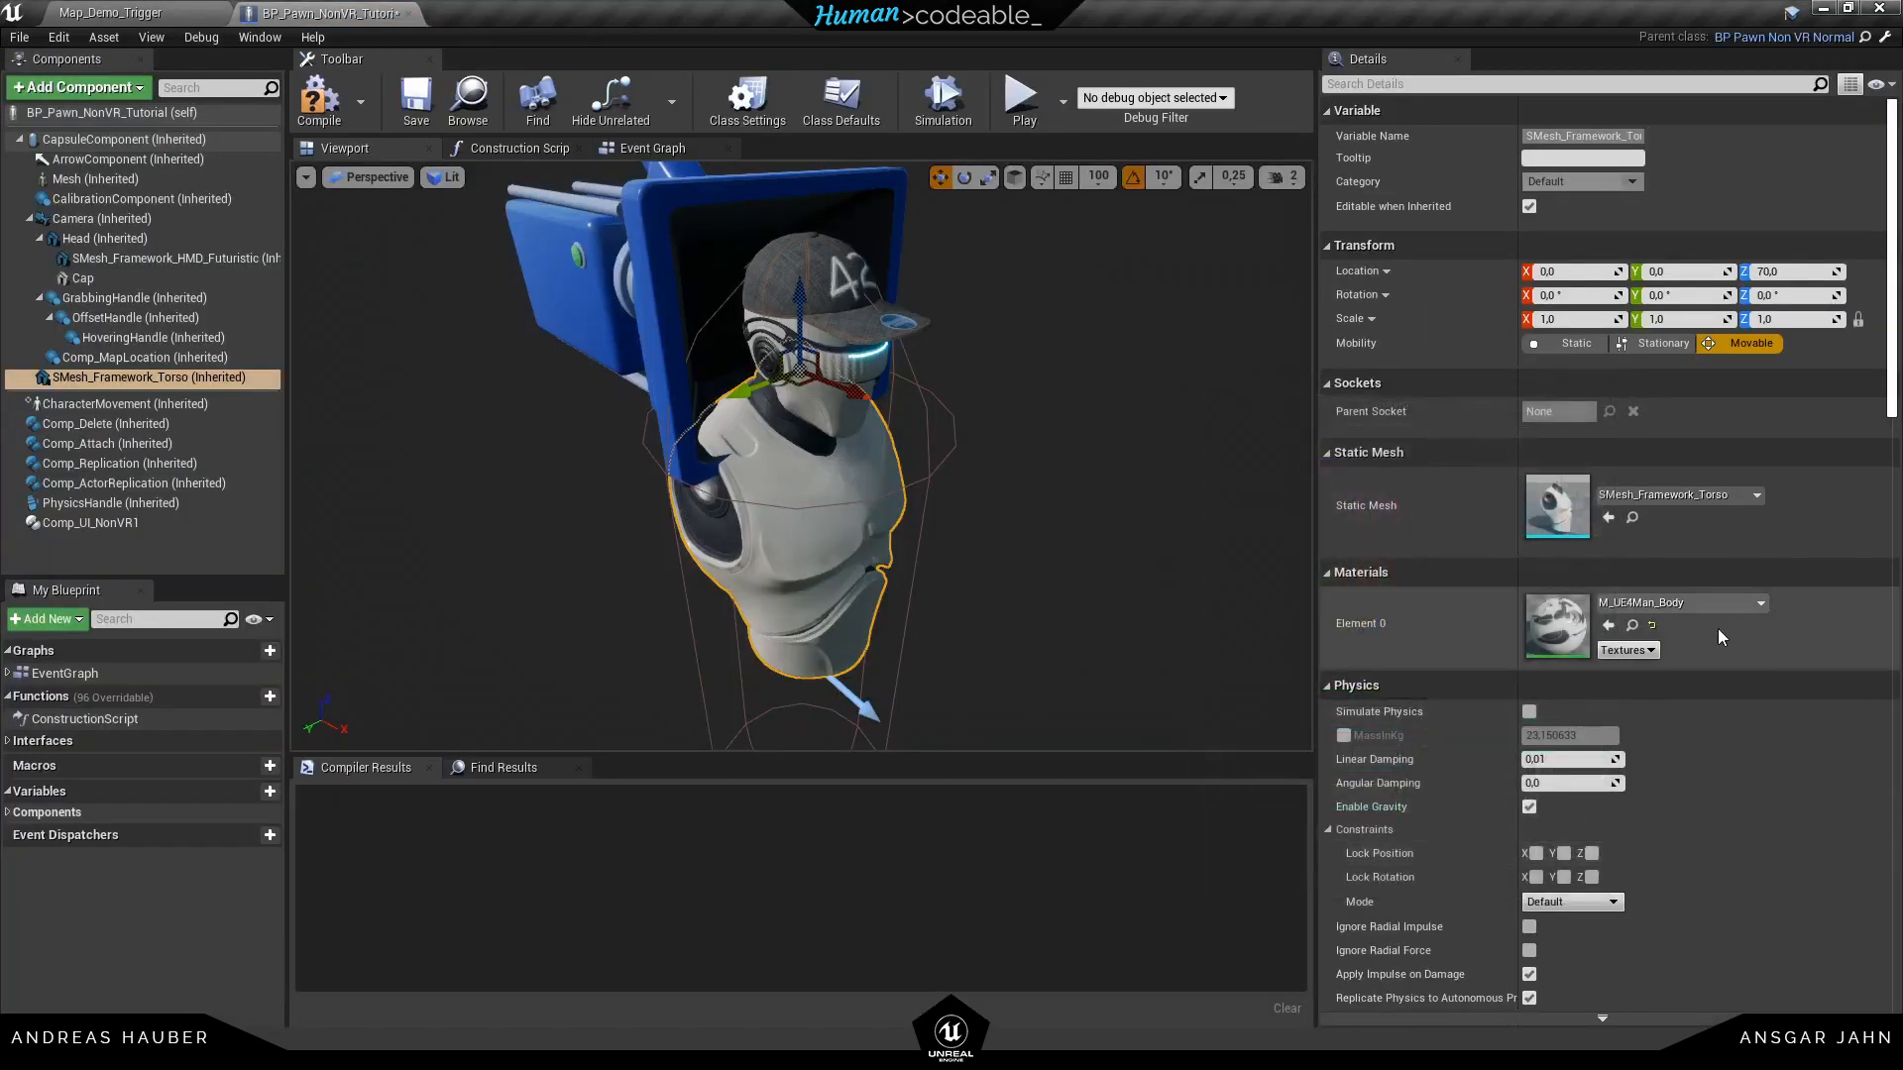
click(1761, 603)
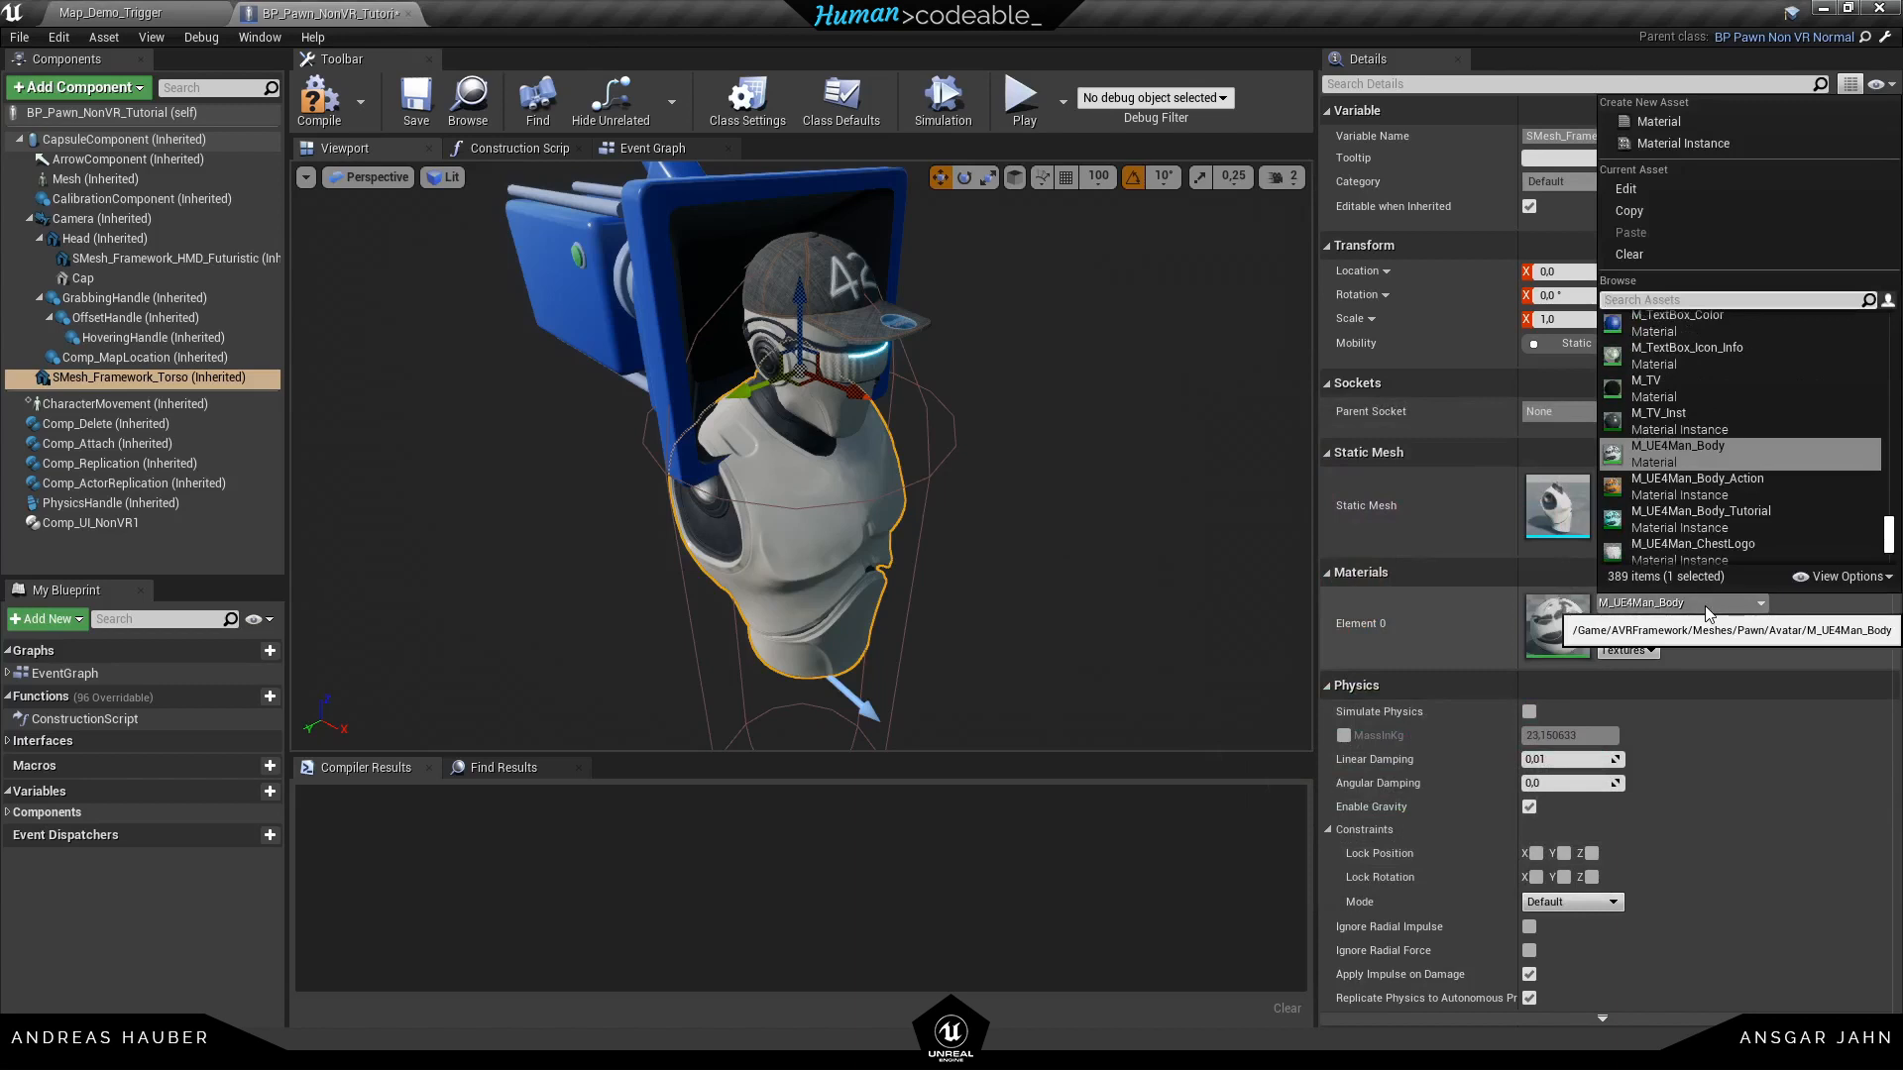
mouse_move(1698, 518)
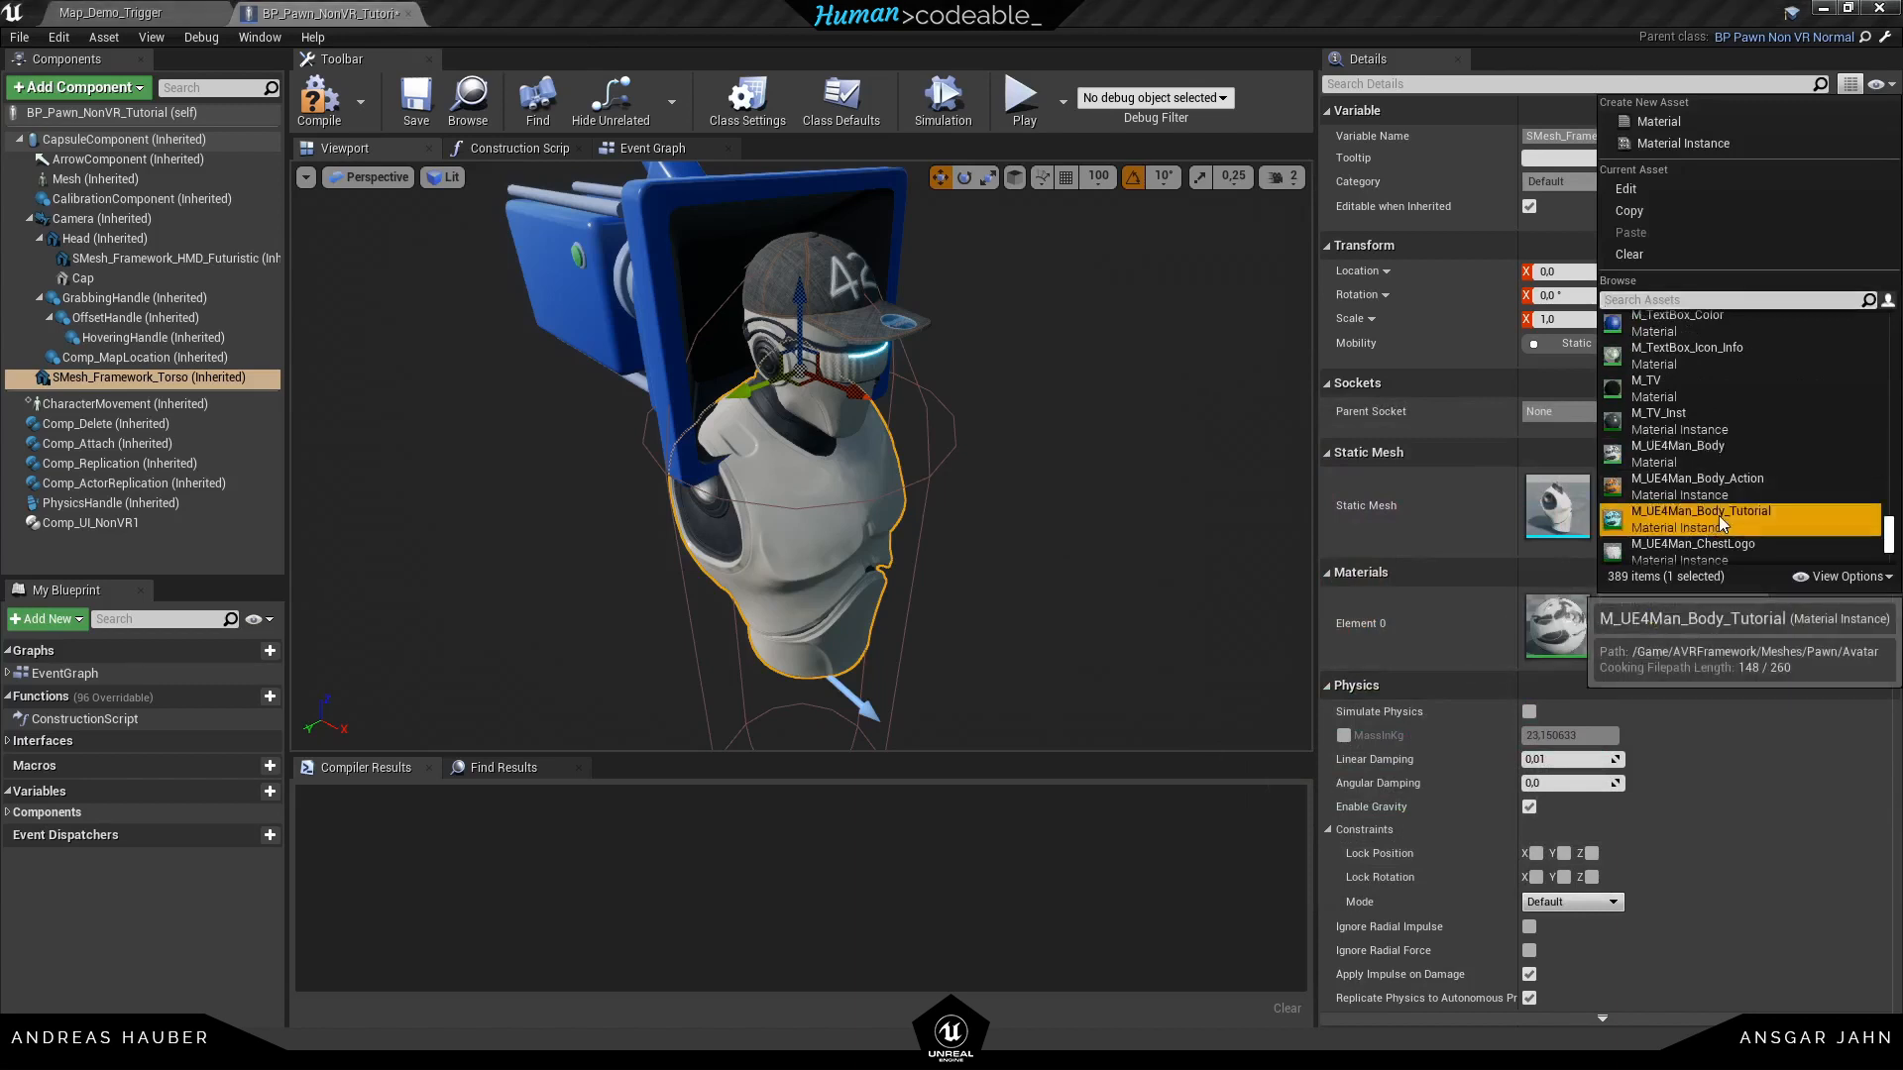
click(1701, 511)
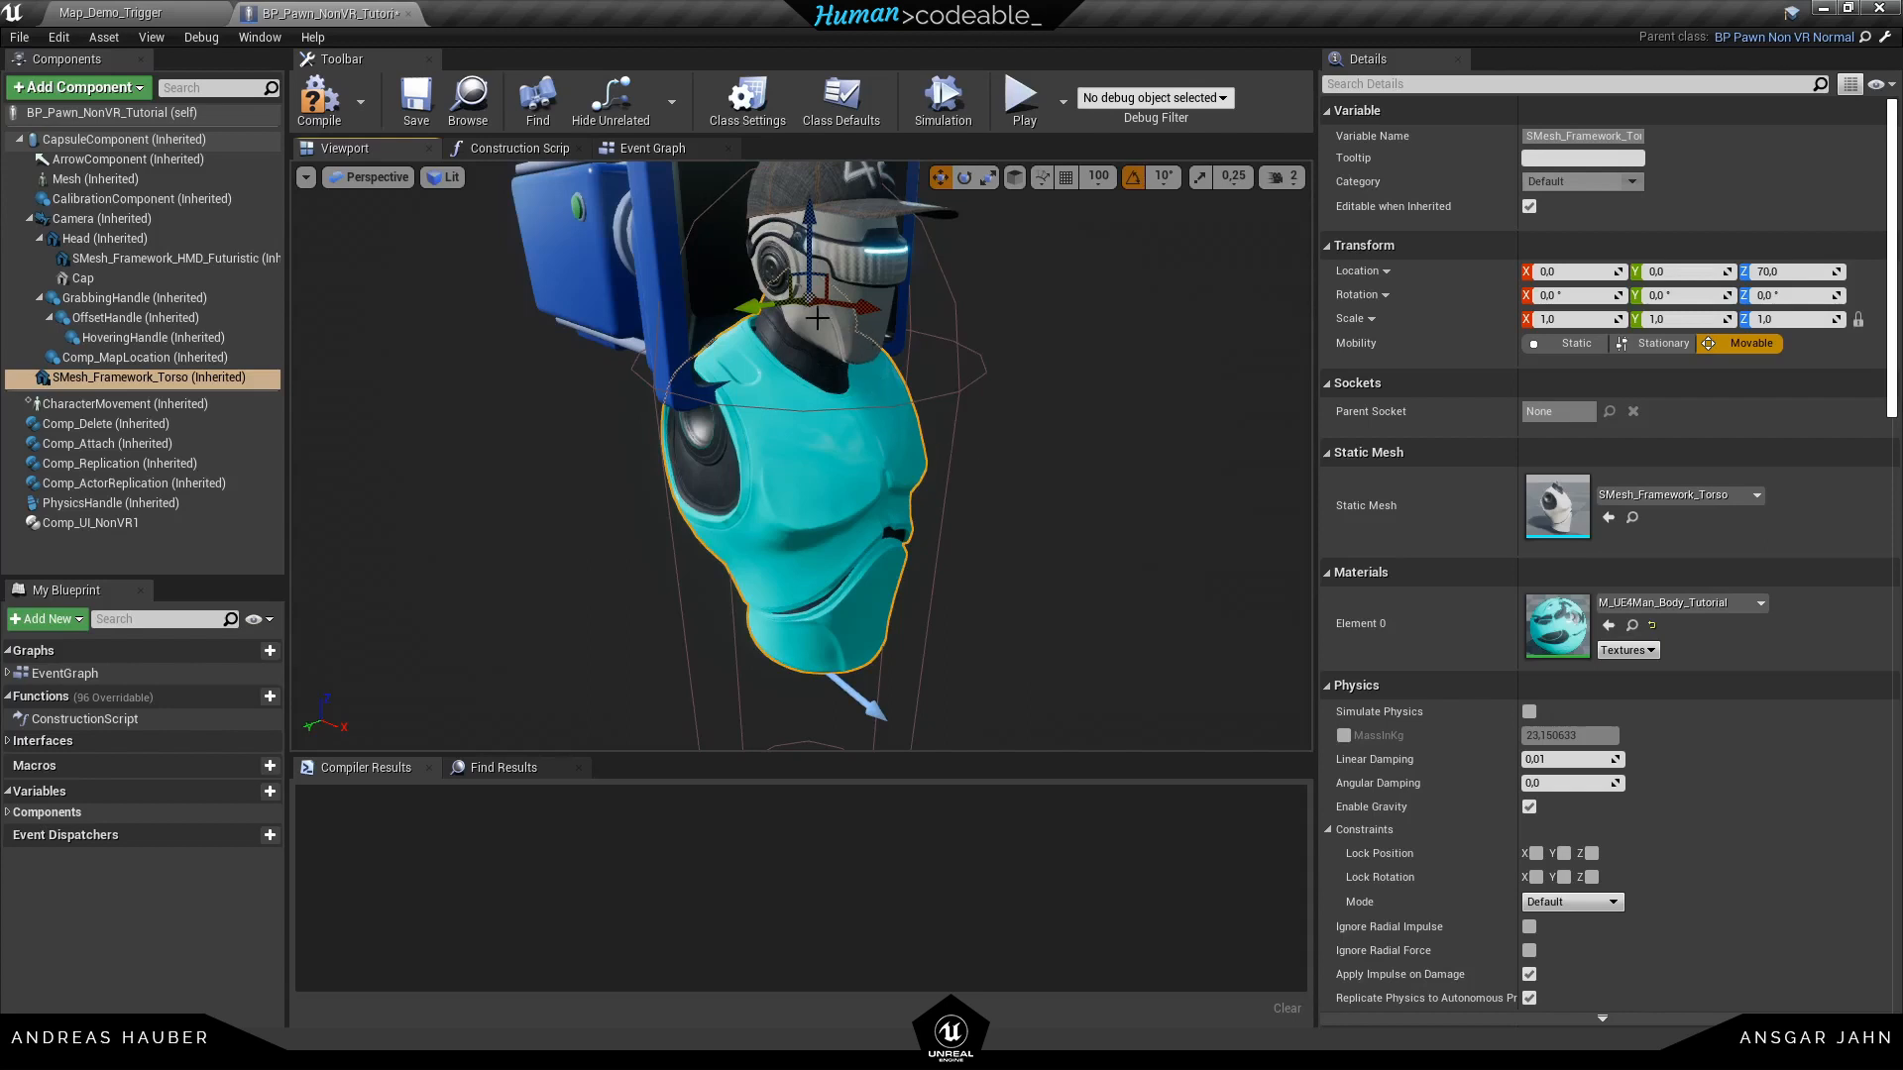
Recompile BP_Pawn_NonVR_Tutorial and close the parent BP_Pawn_NonVR blueprint
click(107, 239)
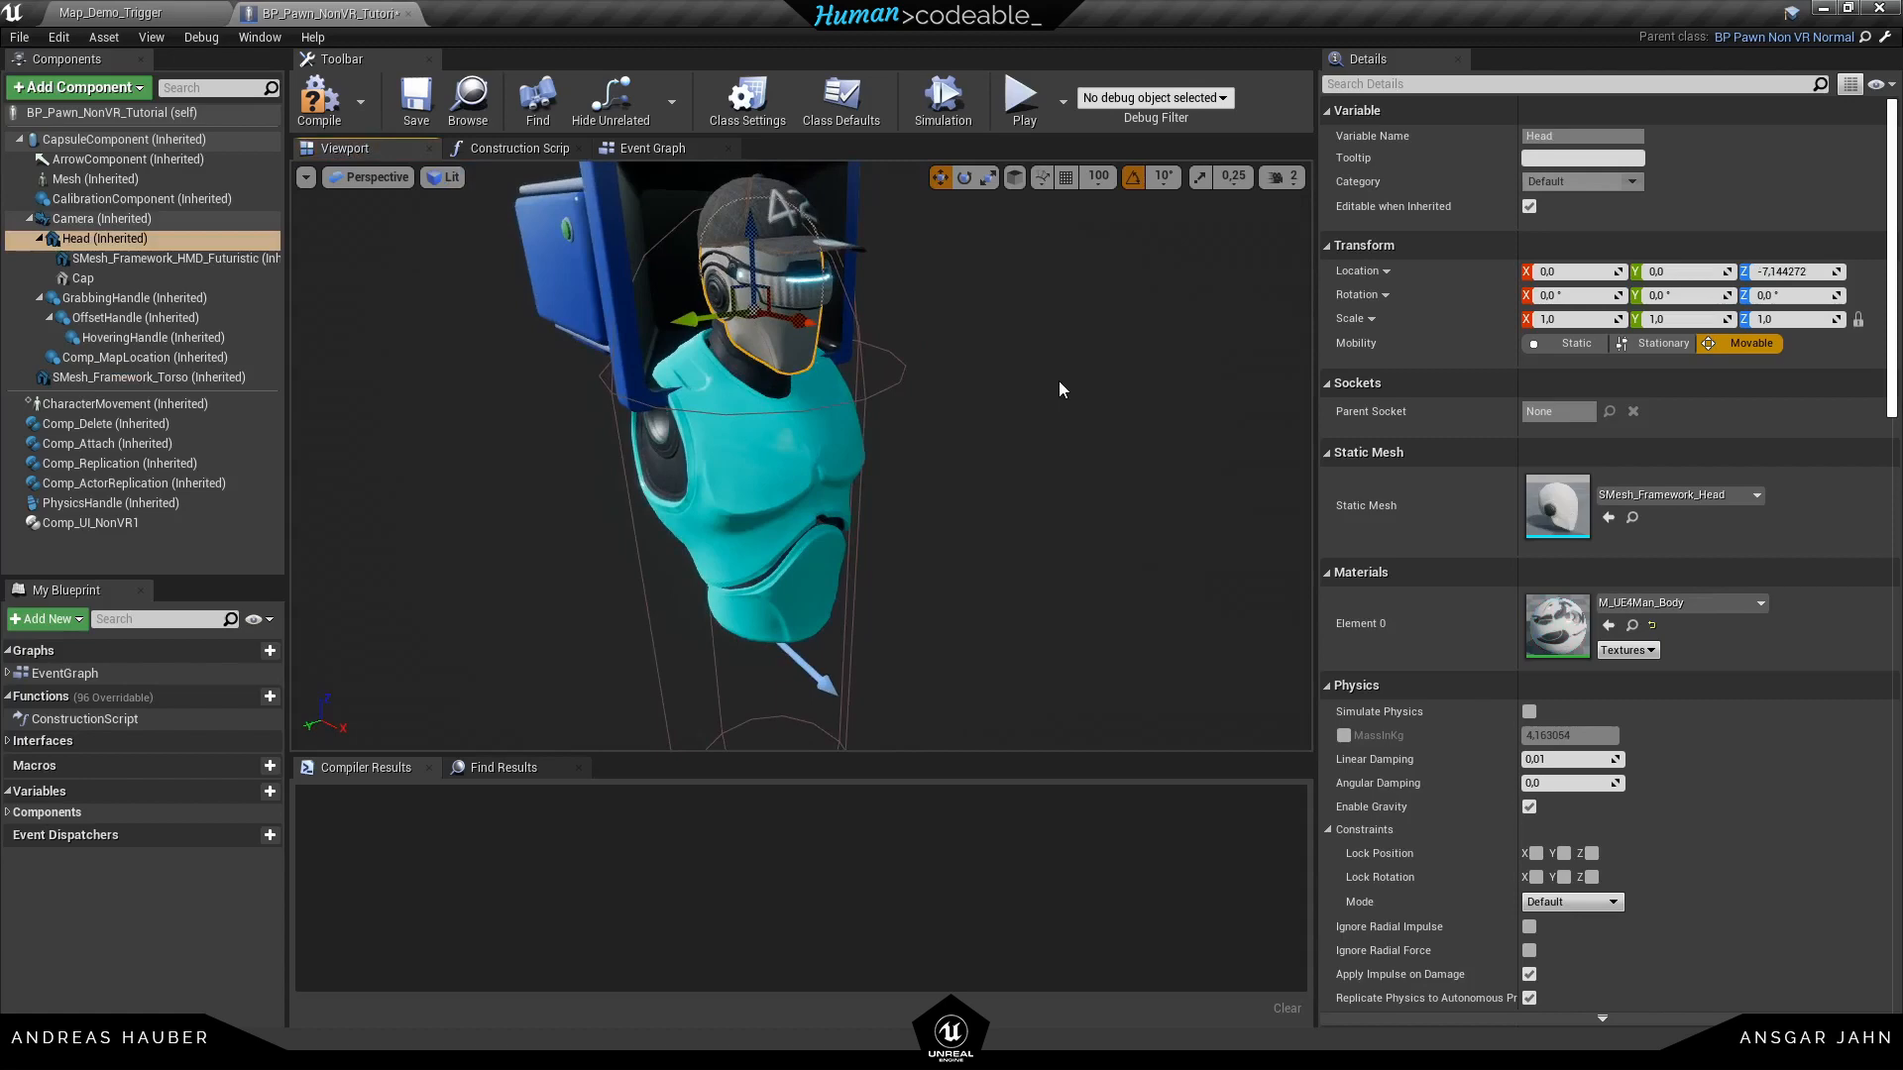
mouse_move(319, 101)
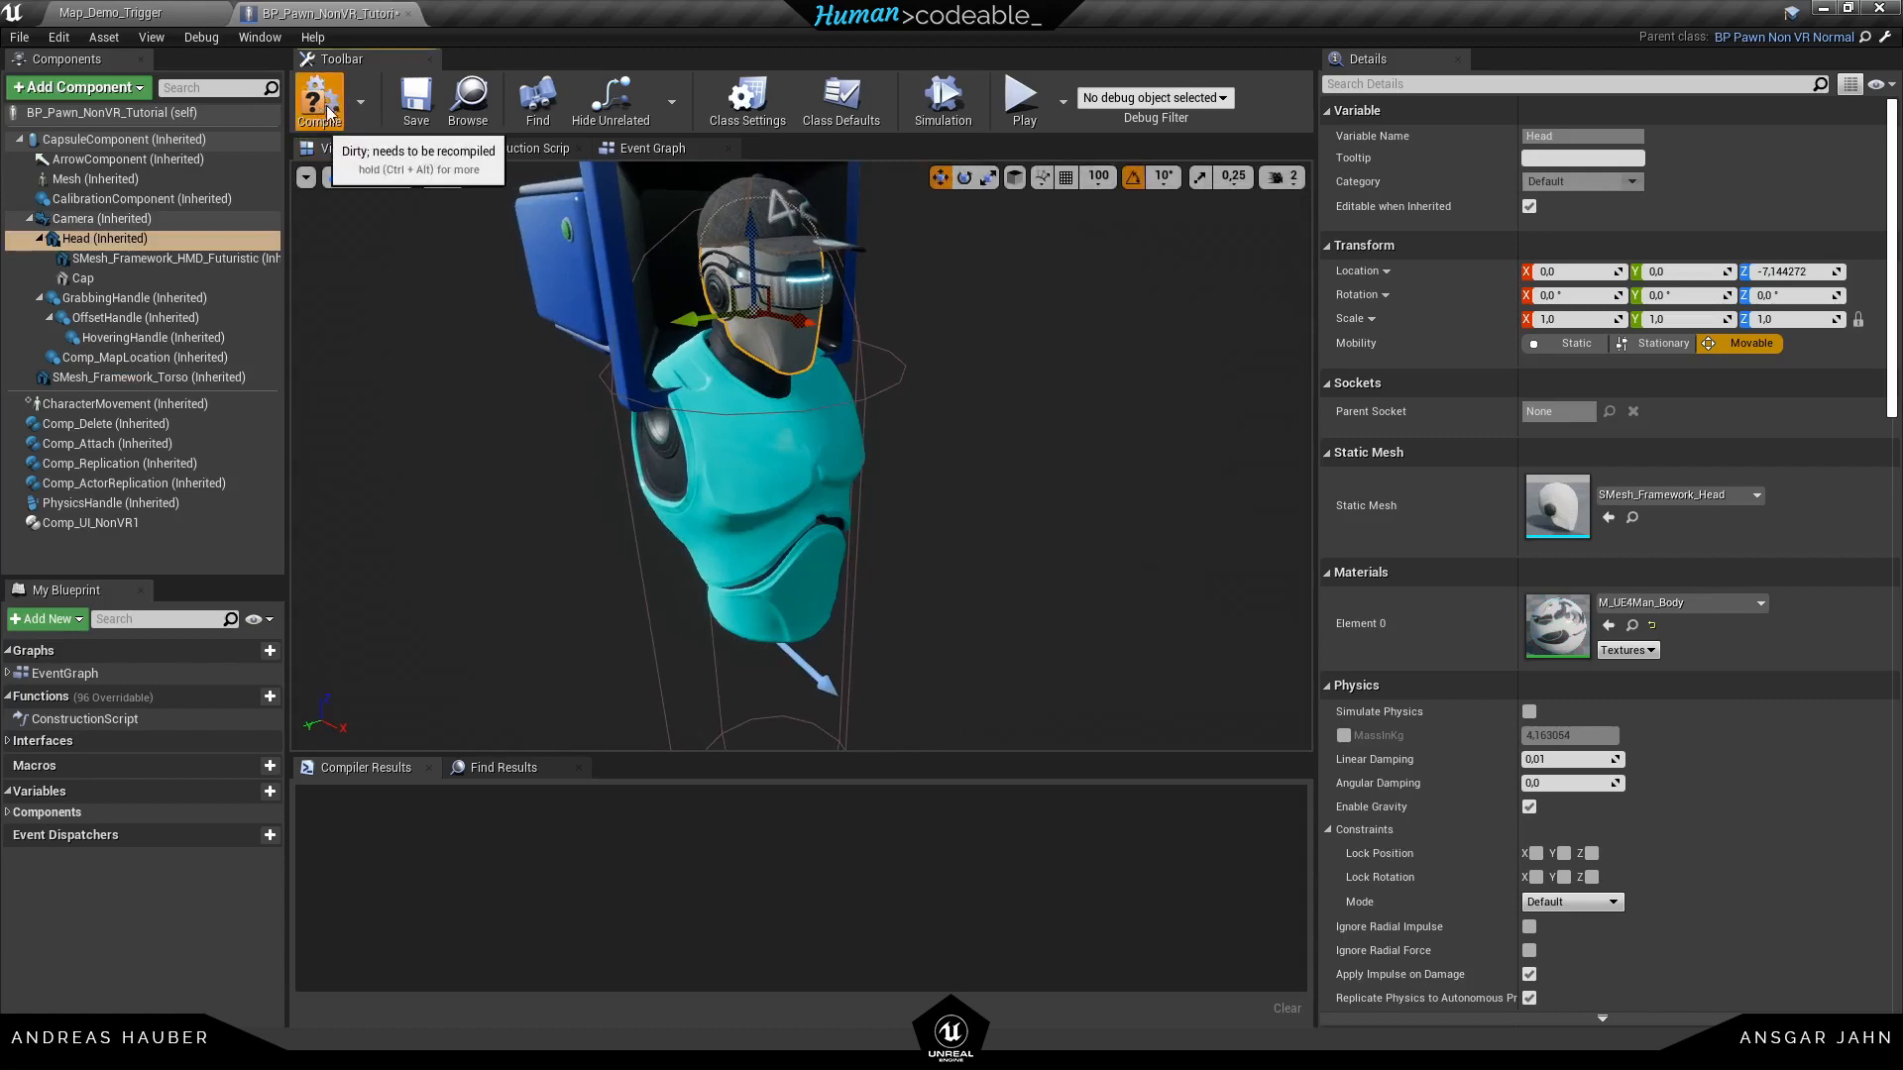
click(320, 101)
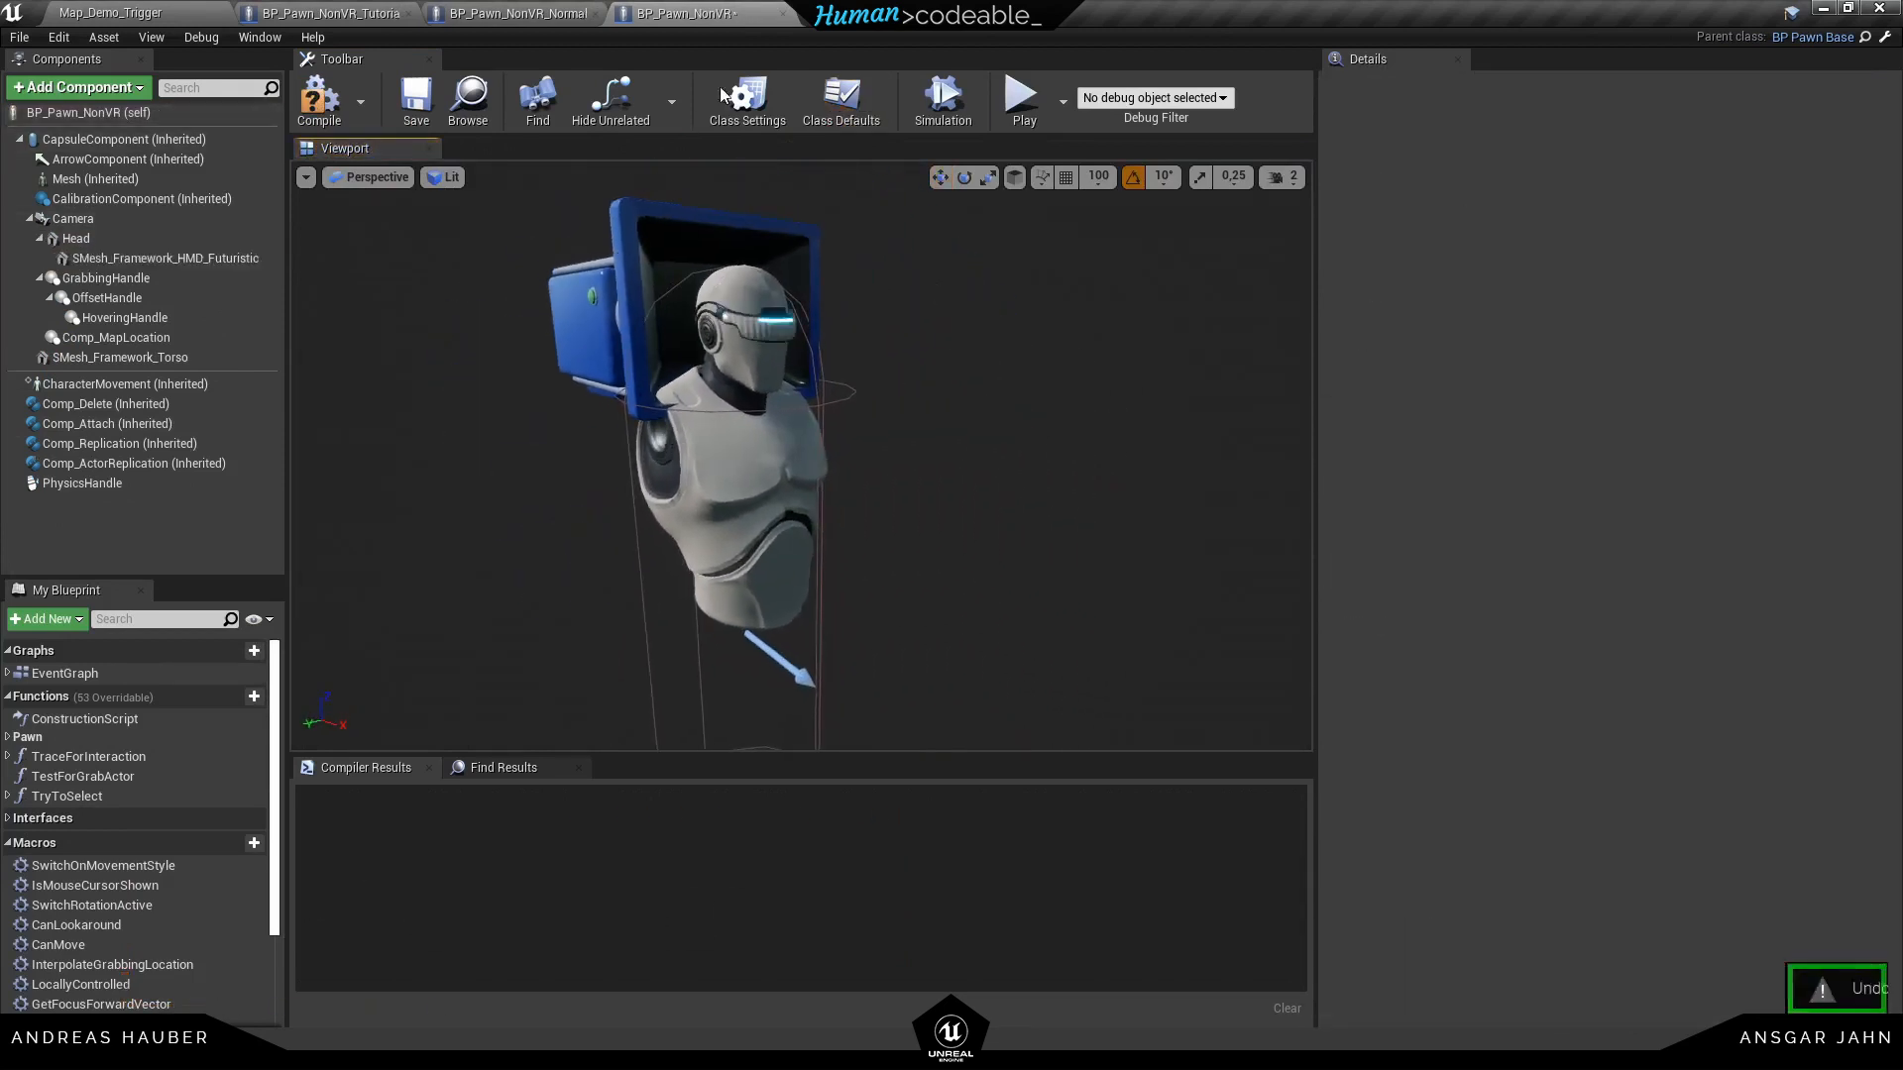
mouse_move(781, 12)
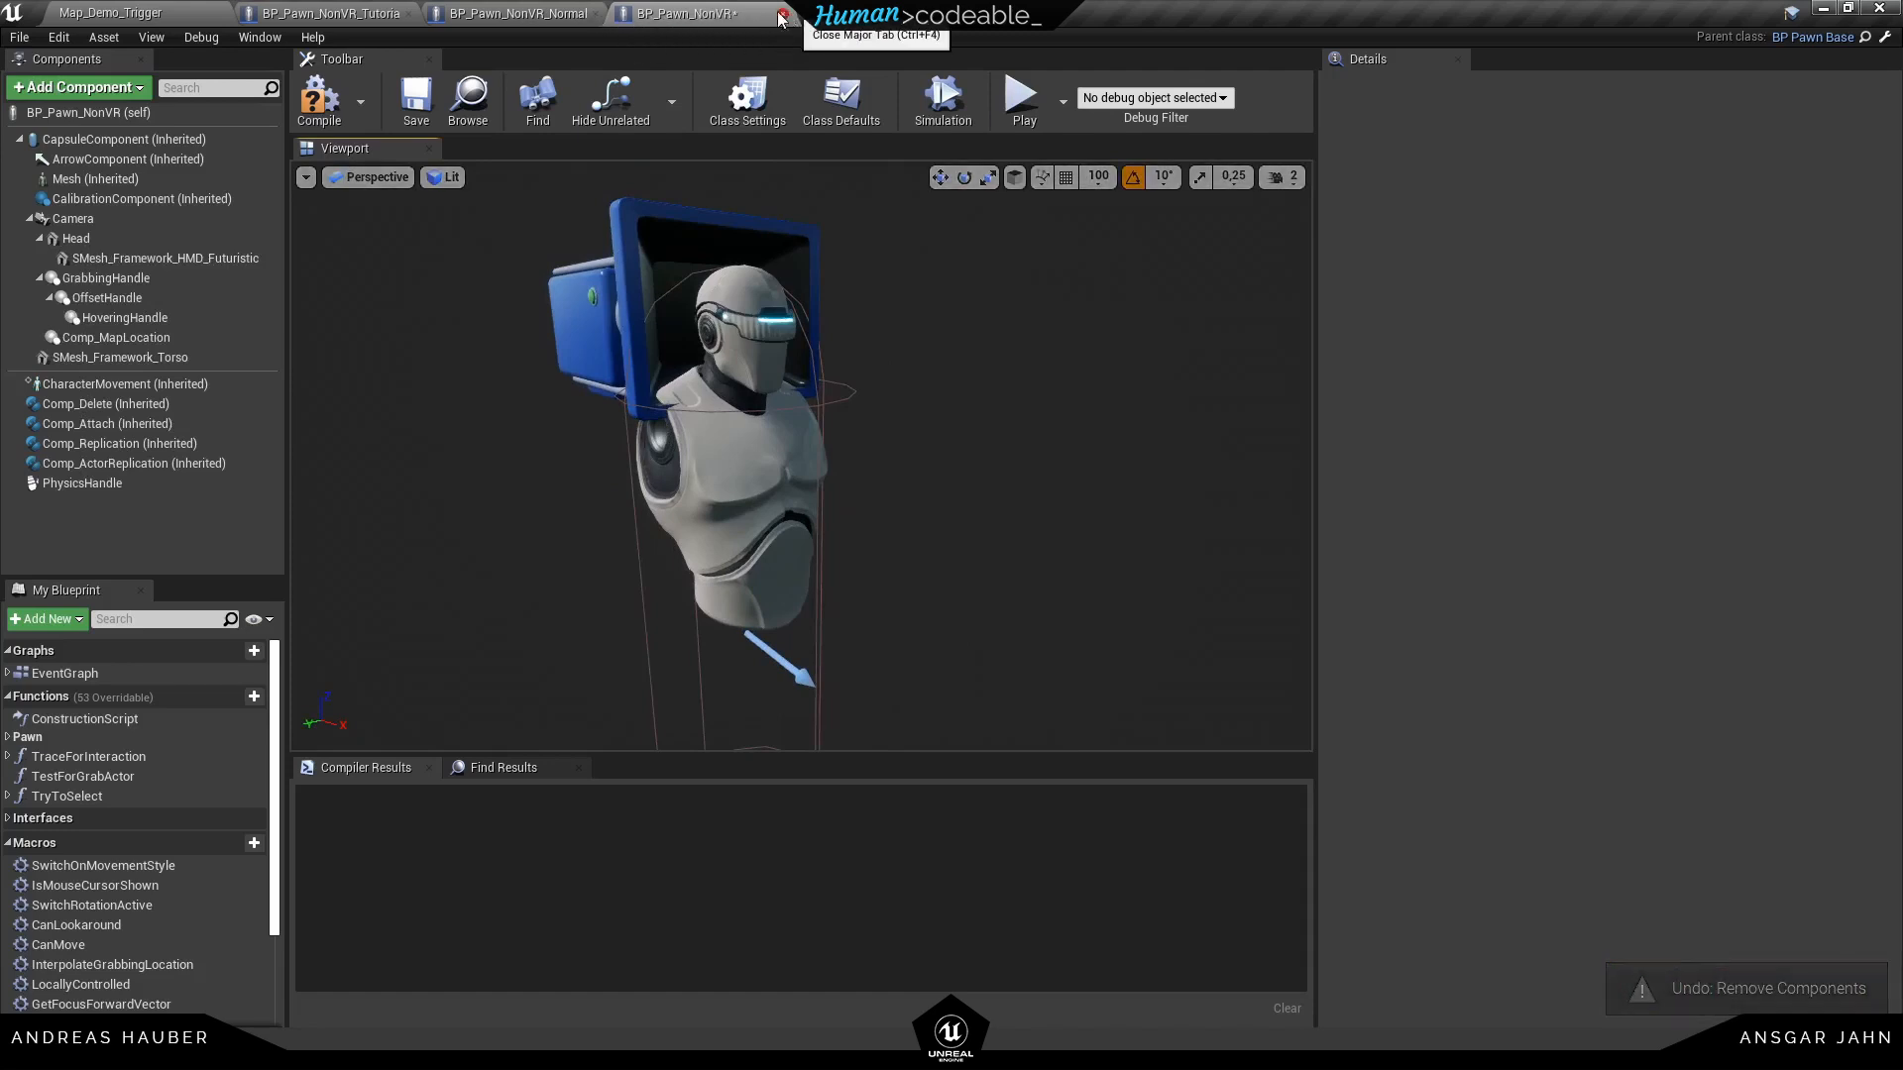
click(783, 13)
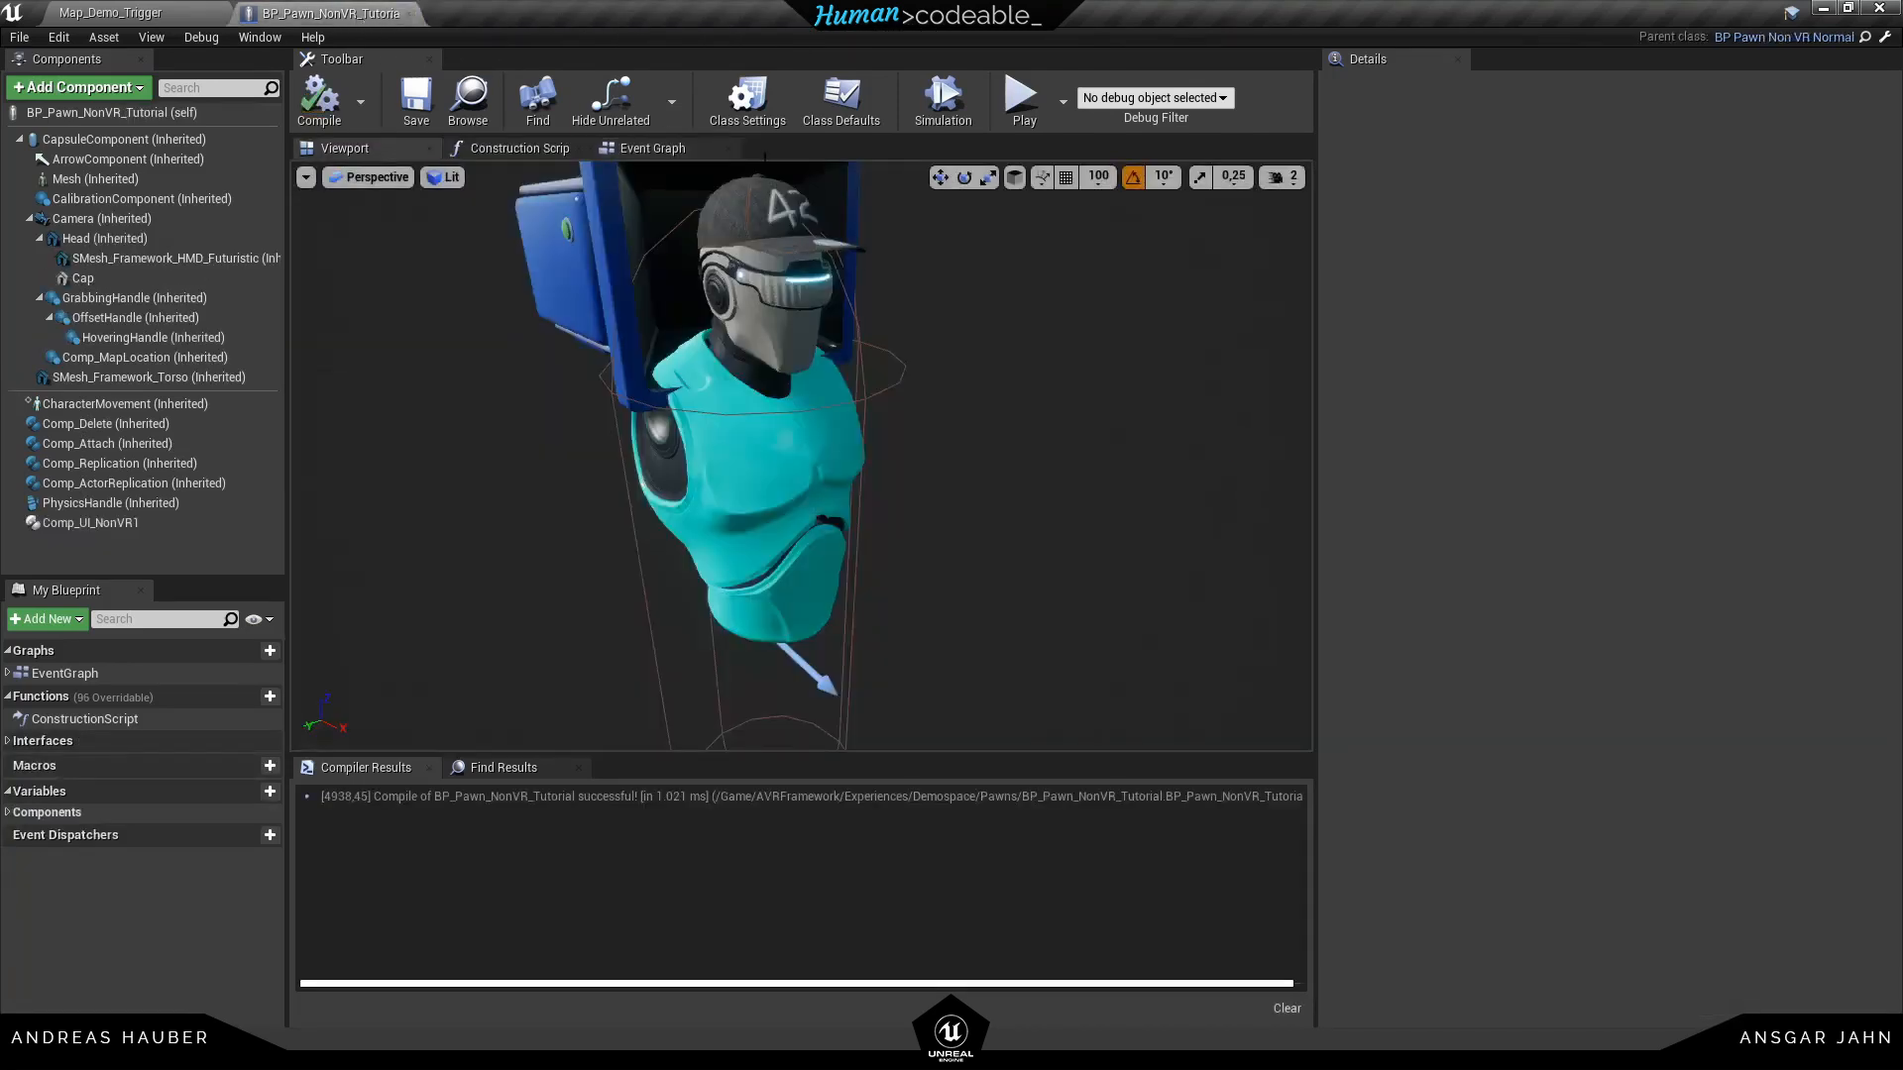
Add a DestroyComponent action for the HMD mesh in the Event Graph, then play the level
click(136, 317)
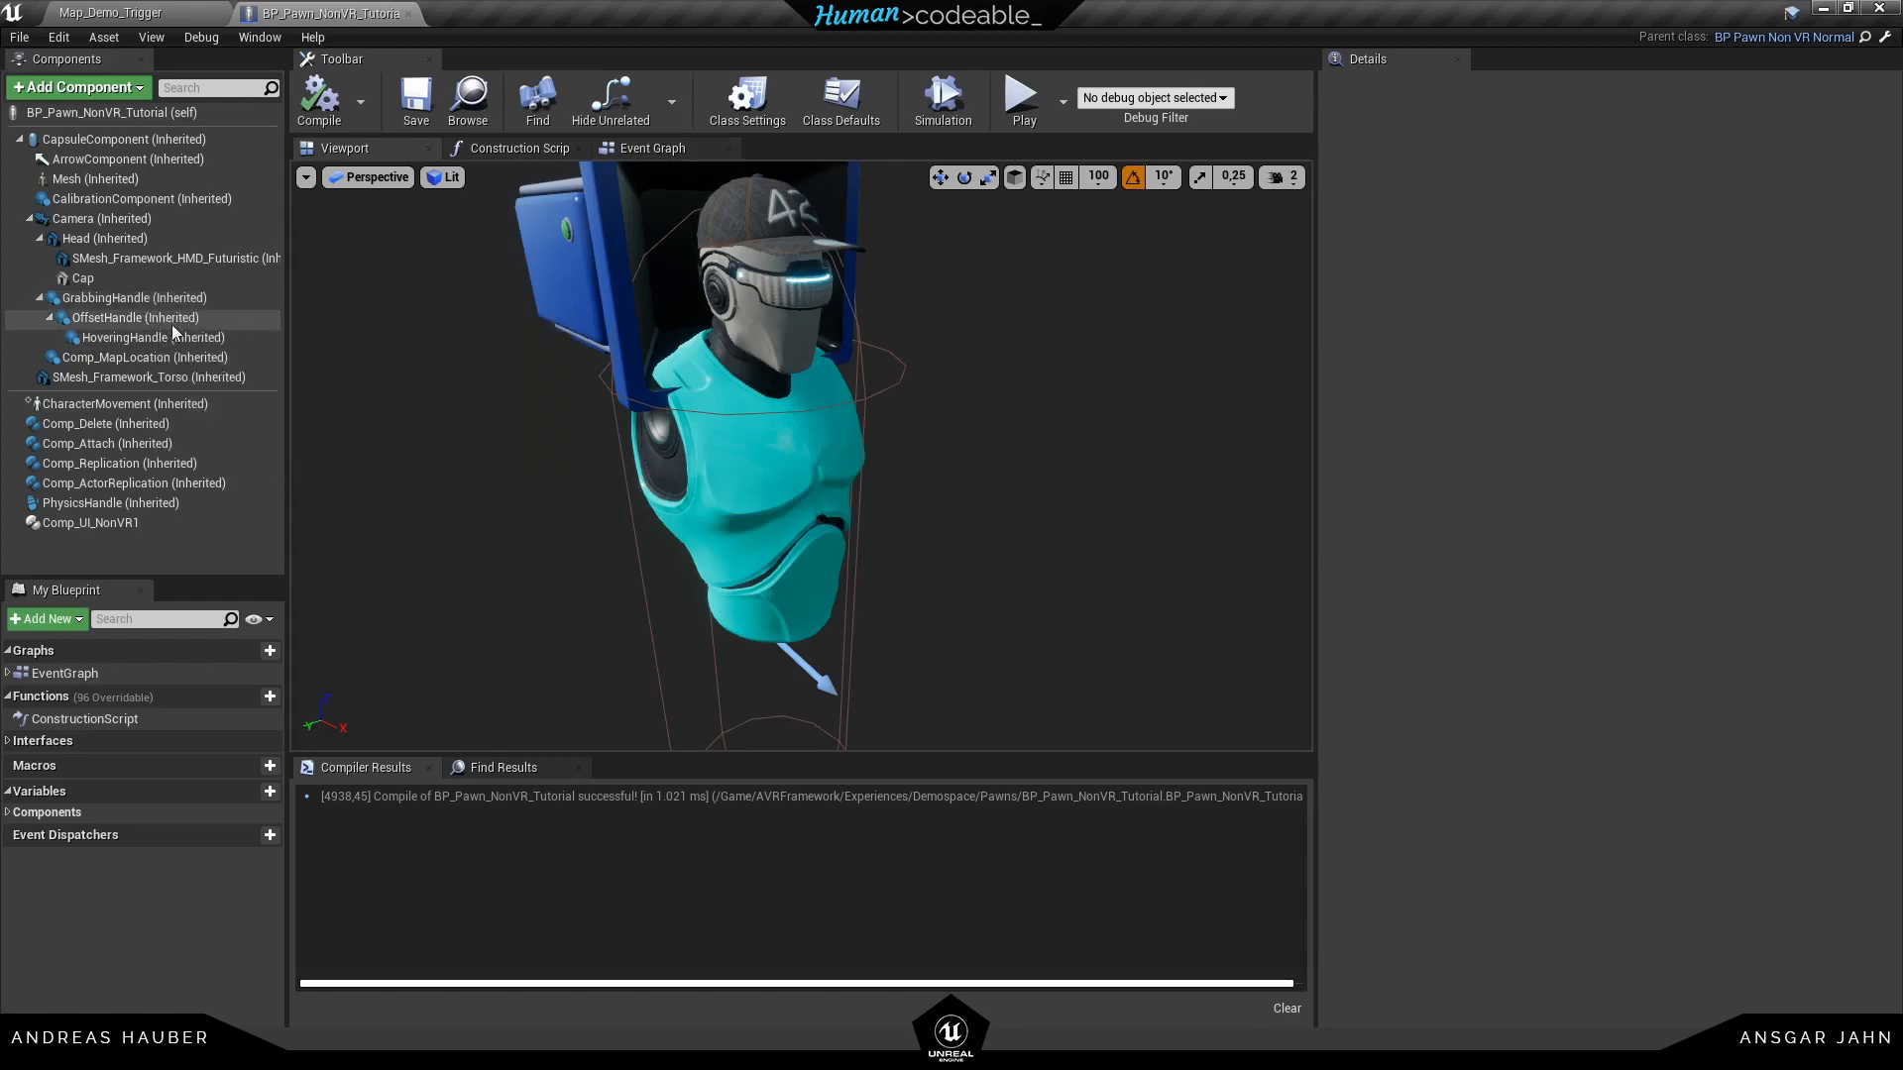
click(169, 259)
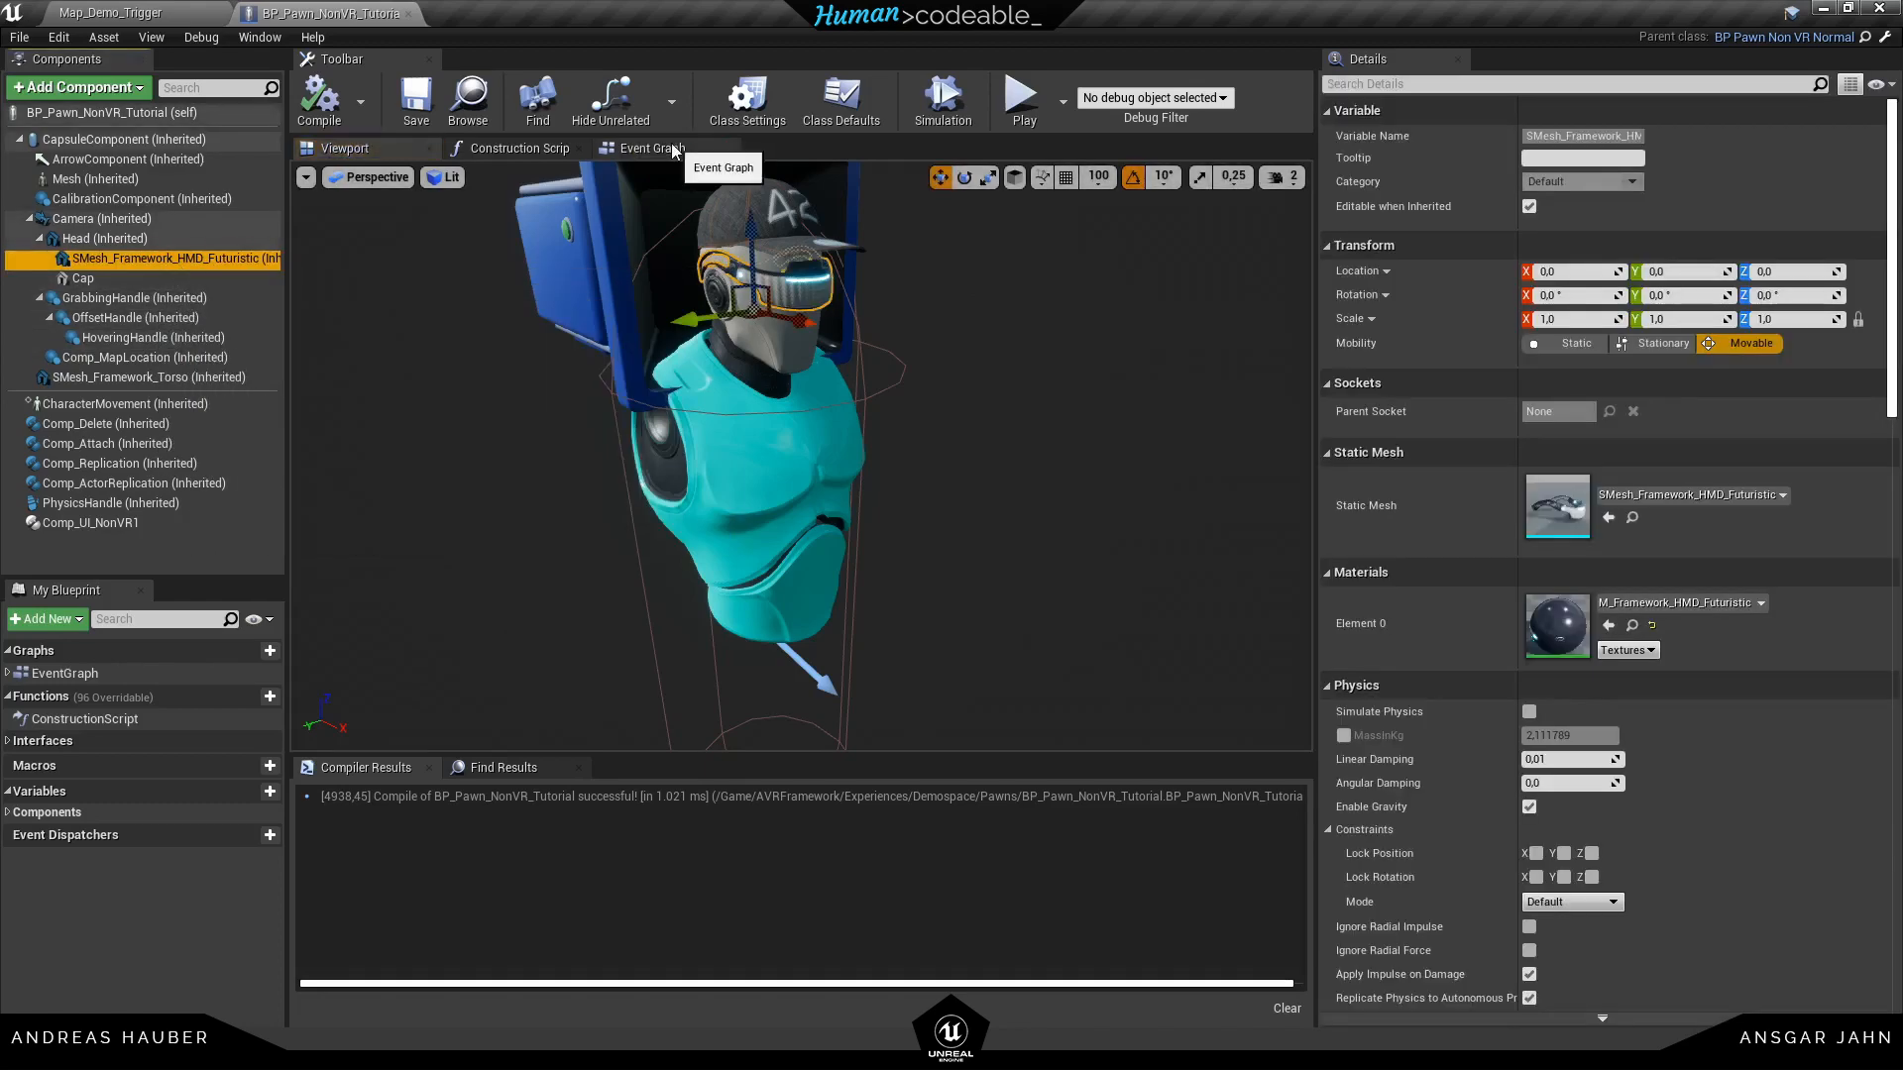
click(652, 148)
text(dest)
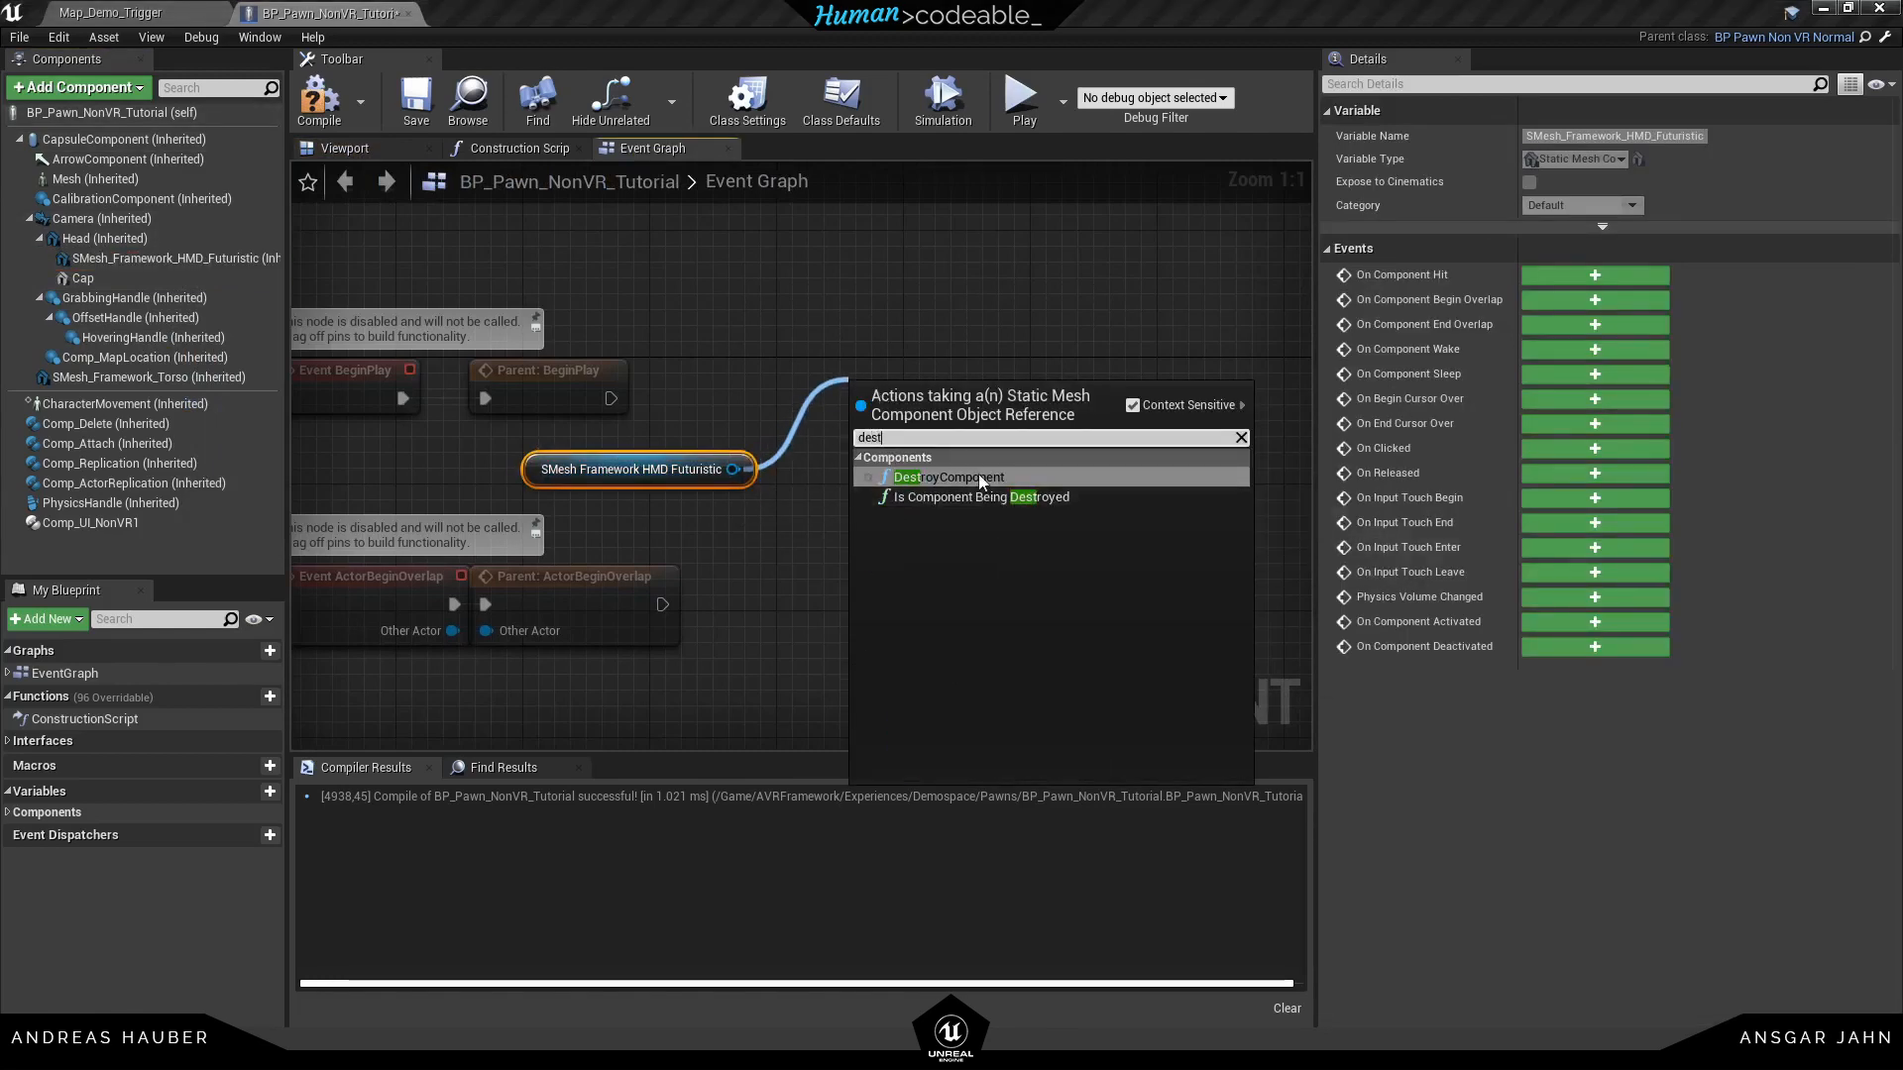
click(947, 476)
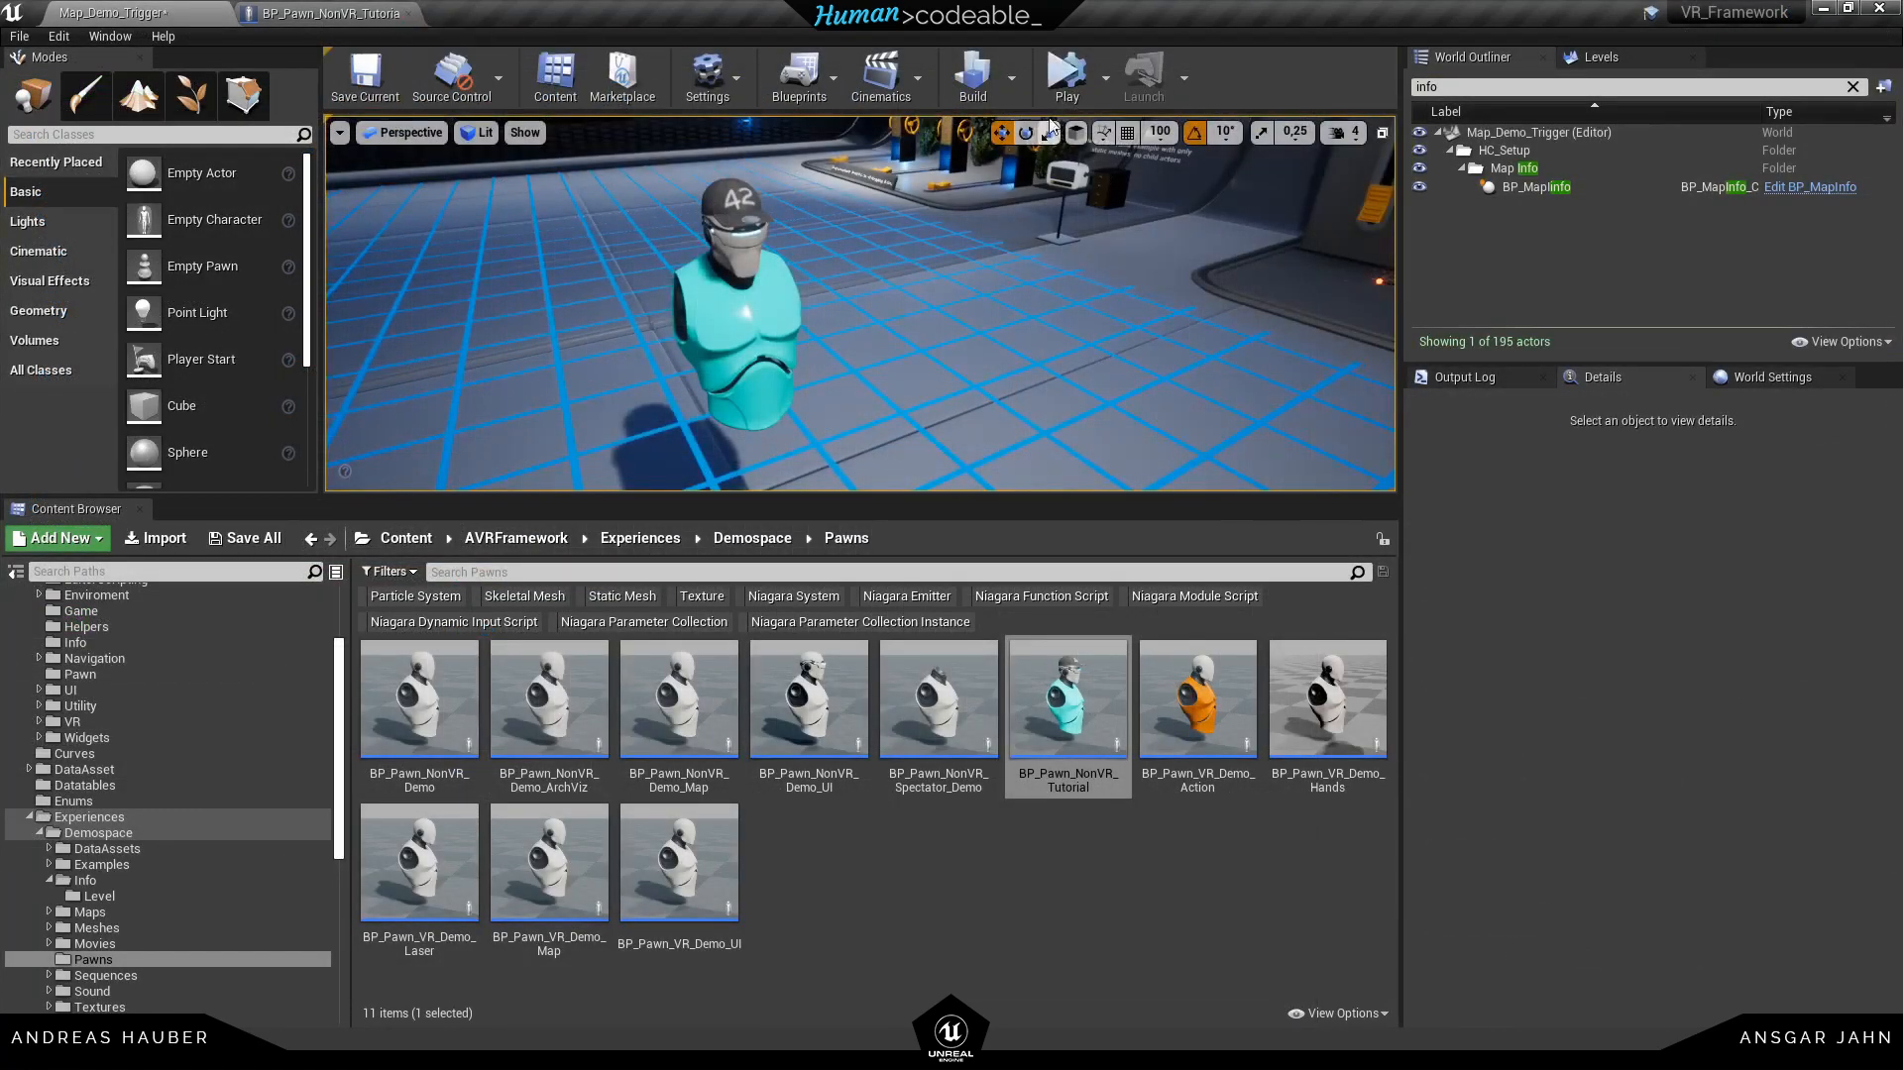
mouse_move(1064, 77)
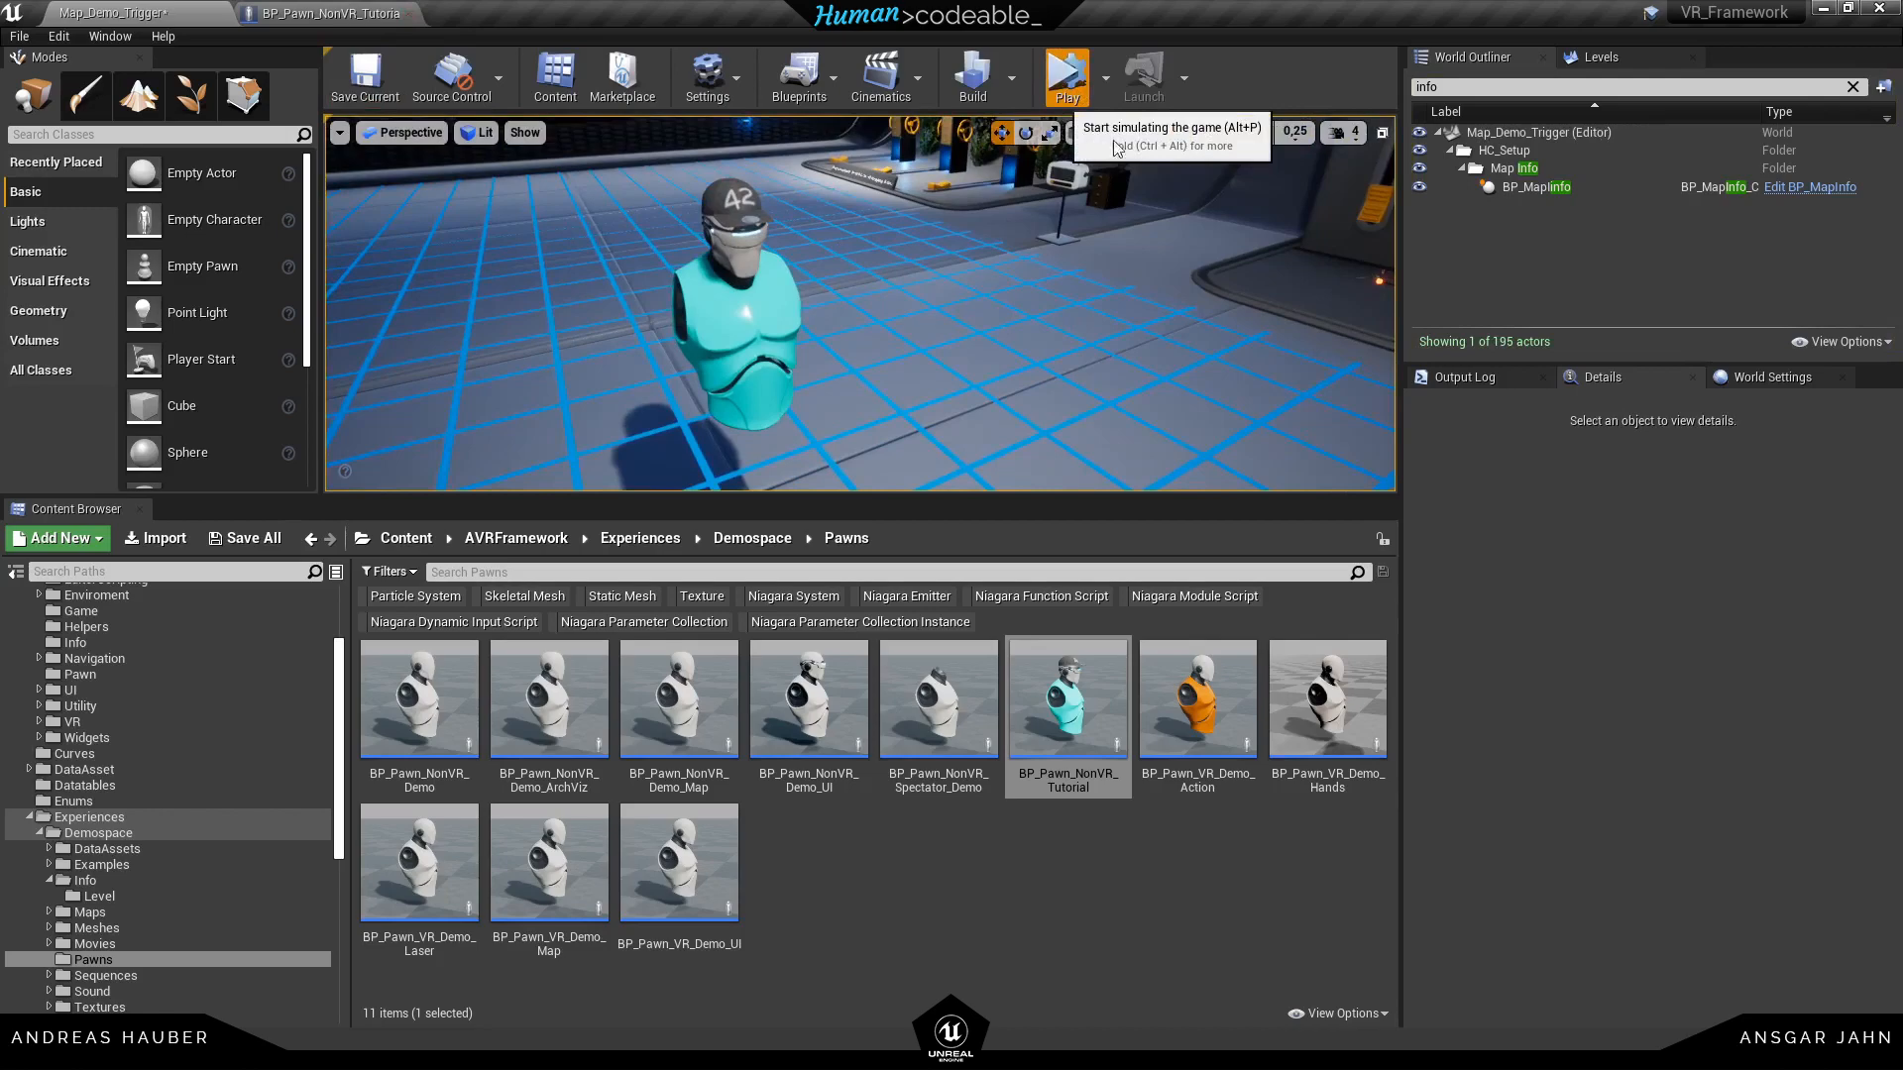
double_click(1066, 698)
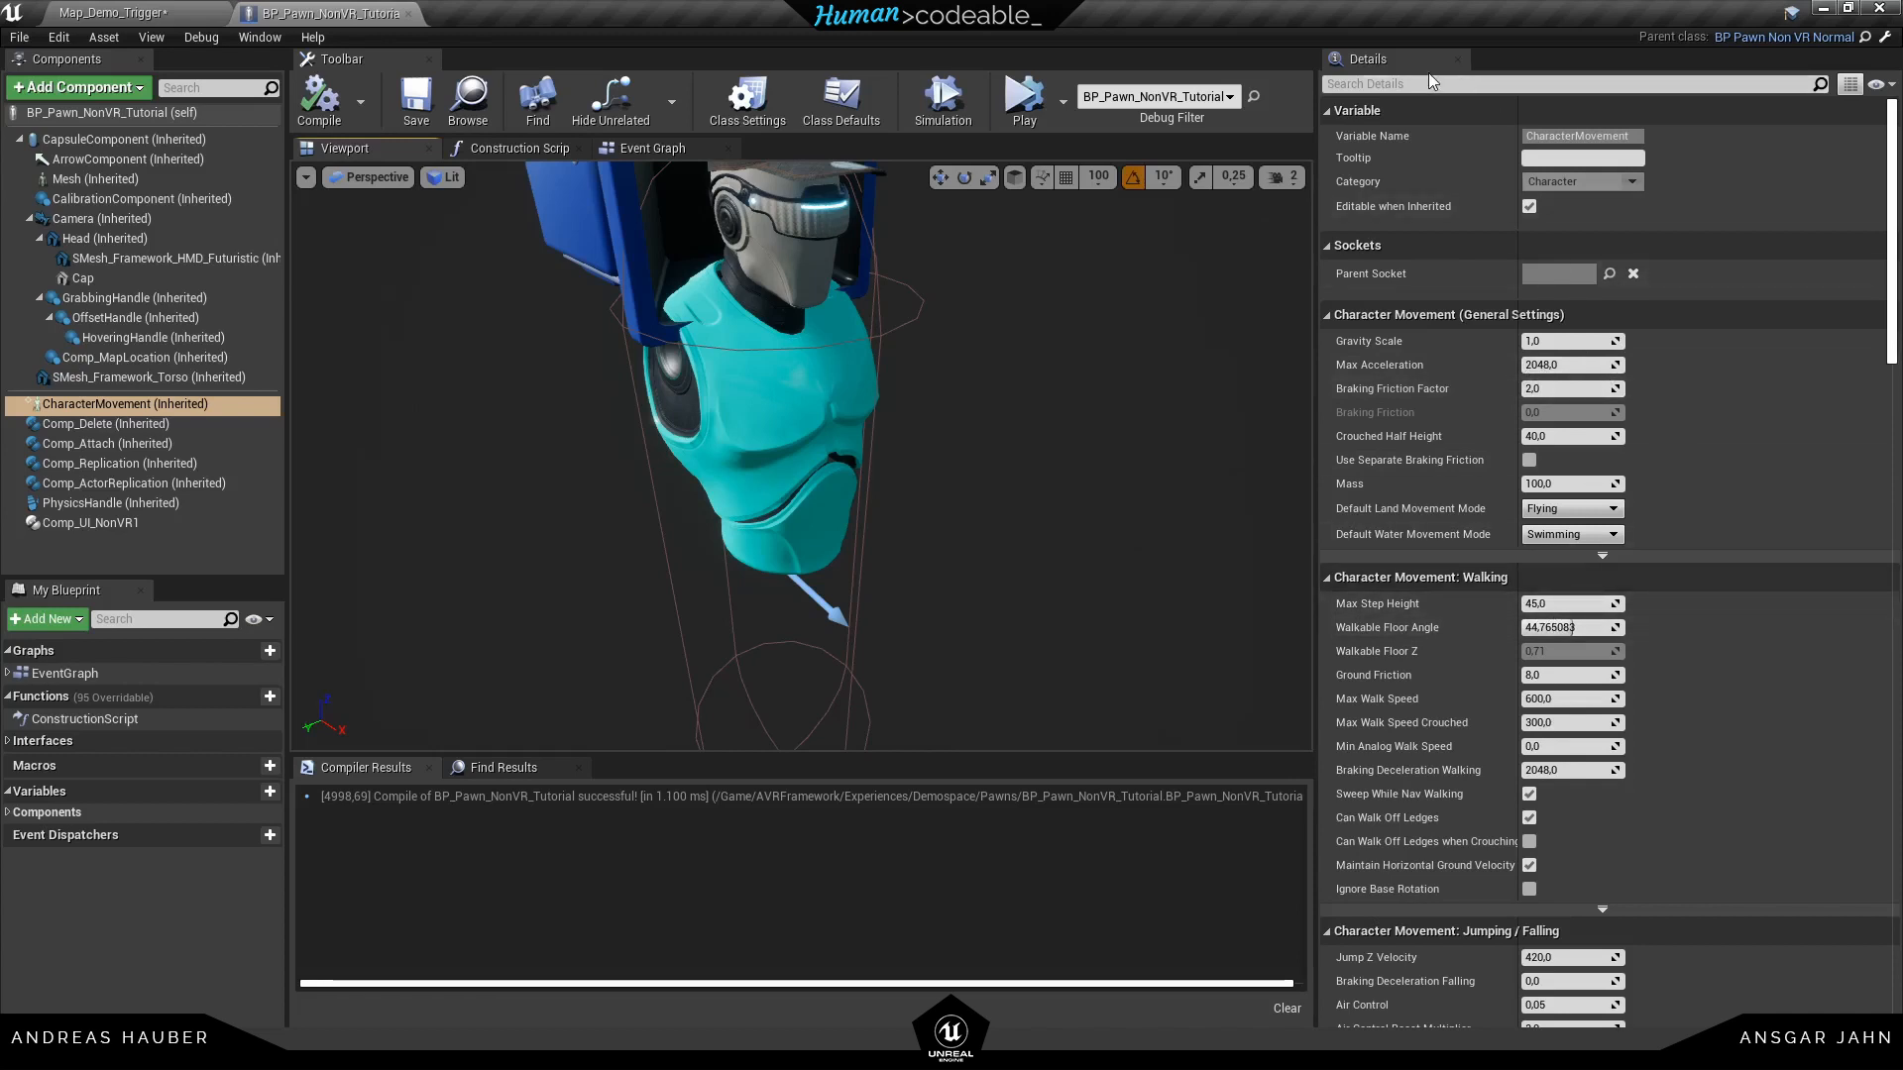
Set Max Walk Speed and Max Fly Speed to 200, compile, and play-test
text(spee)
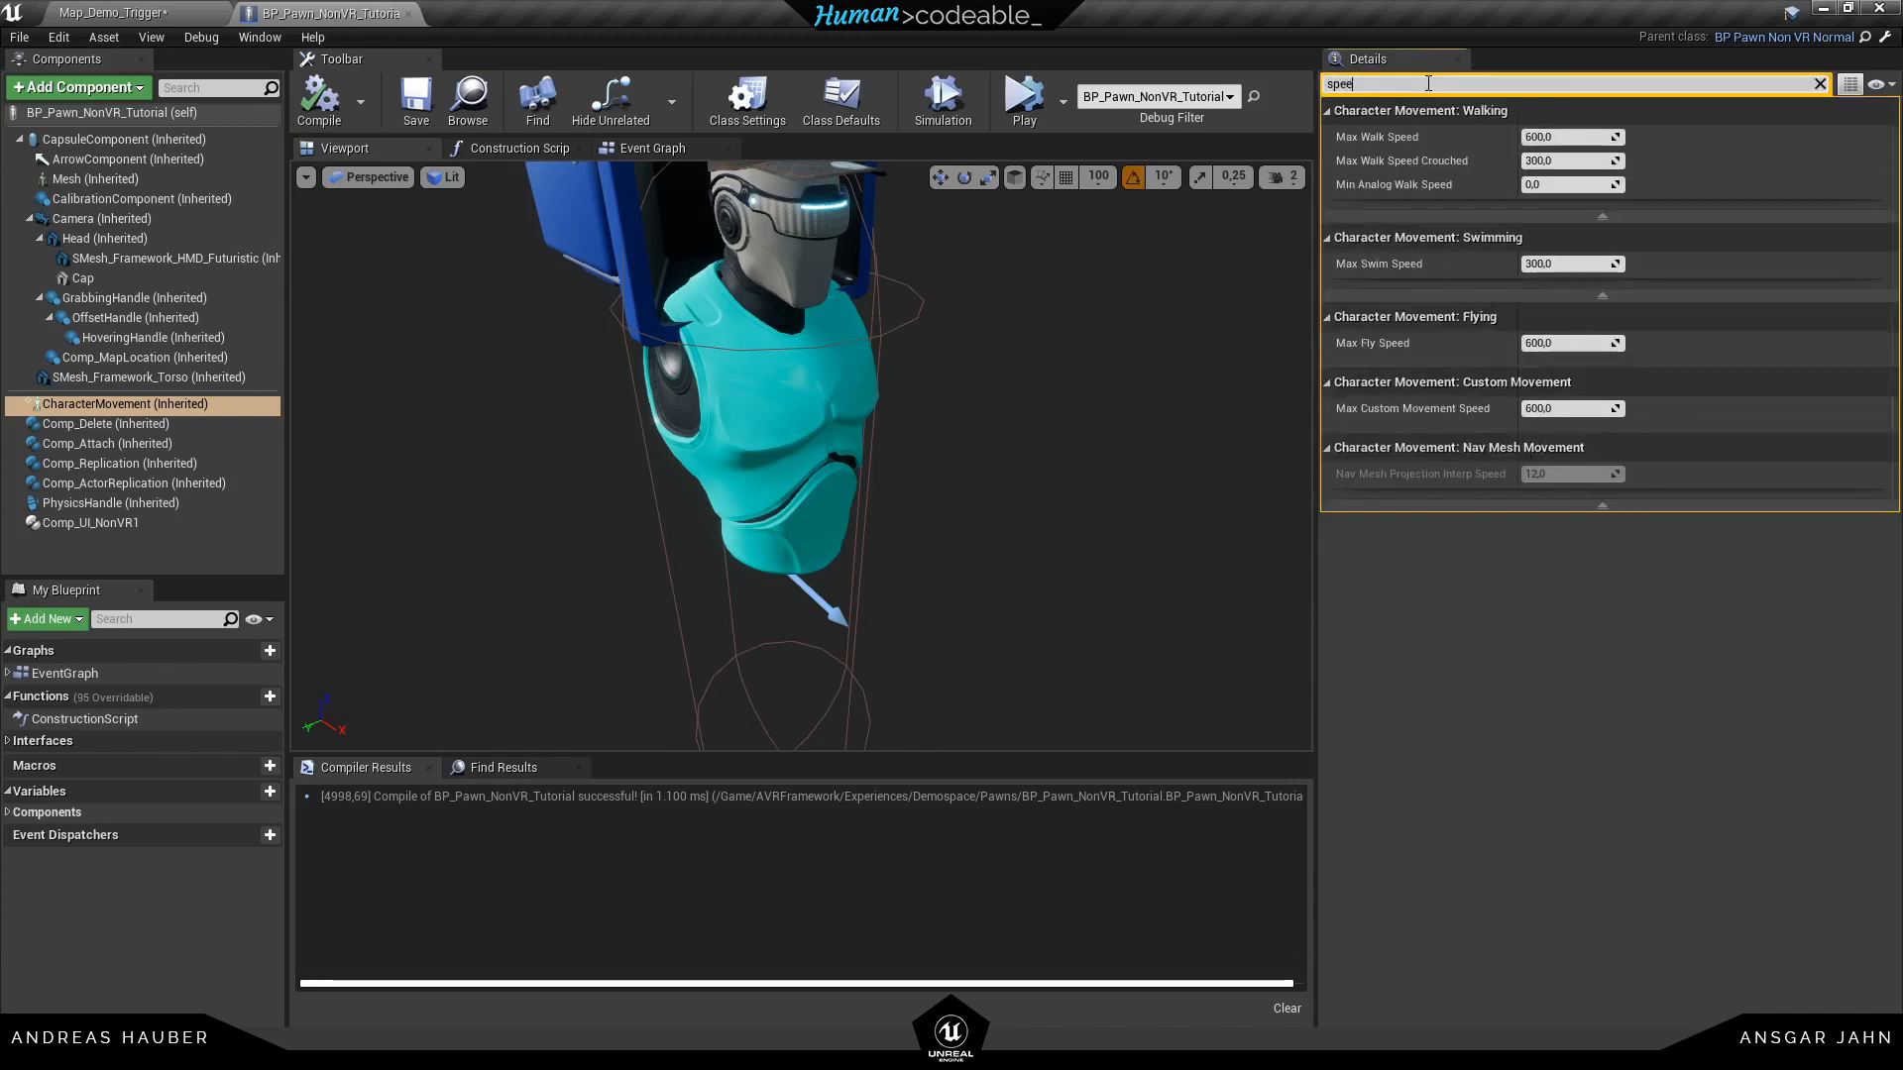
mouse_move(1551, 183)
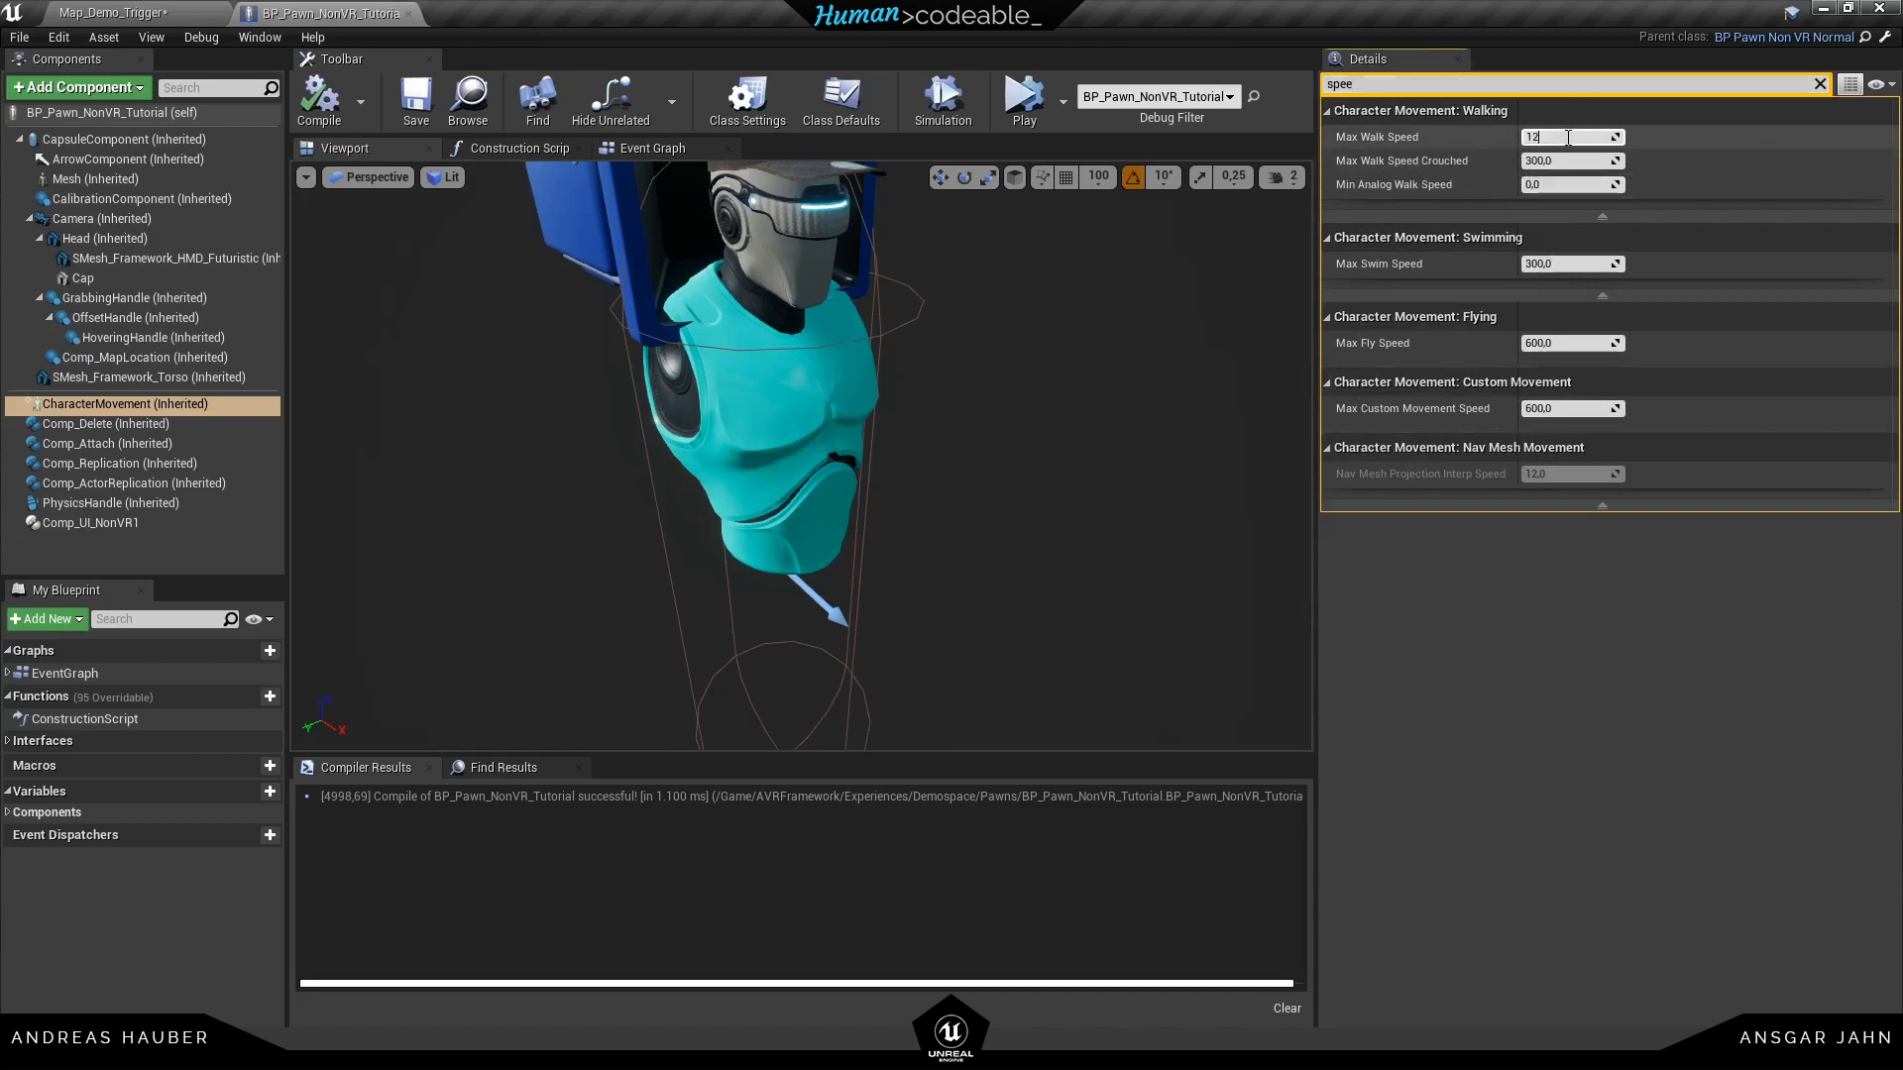
text(1200.0)
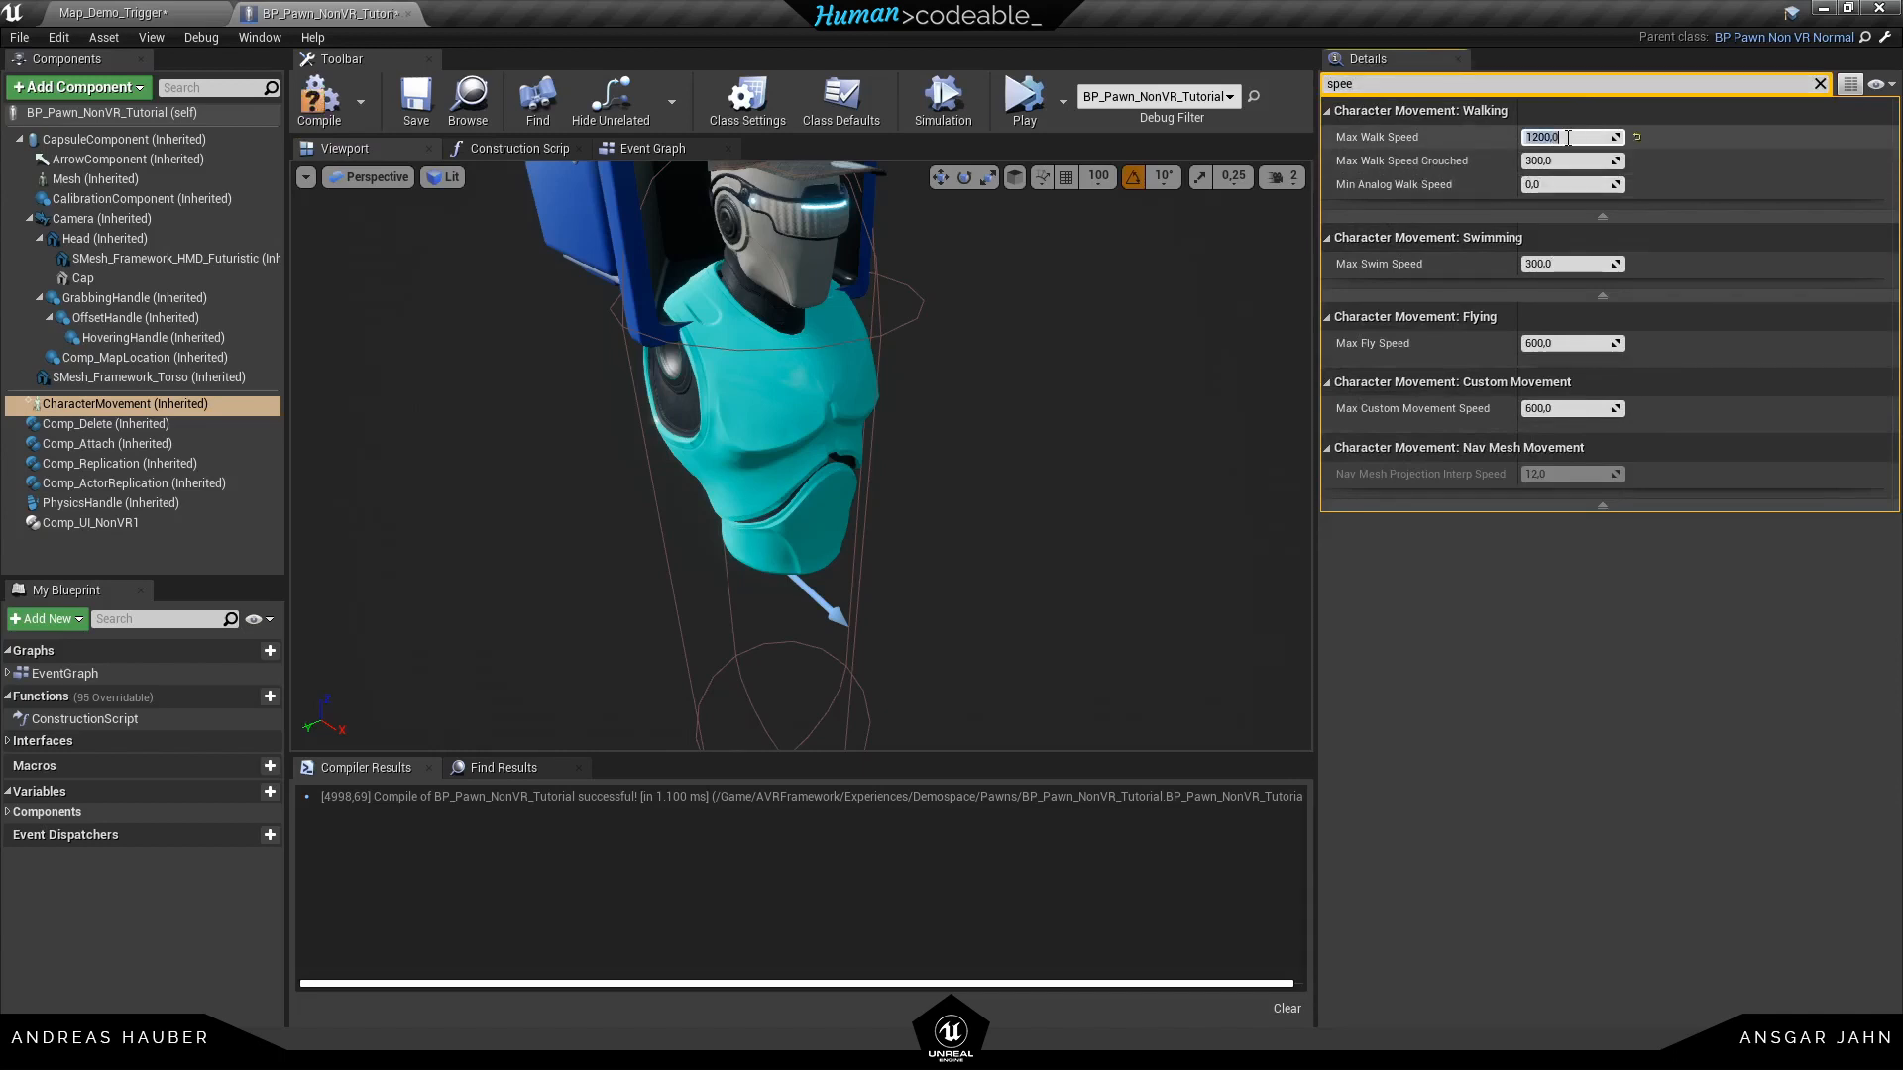
click(1568, 342)
text(200)
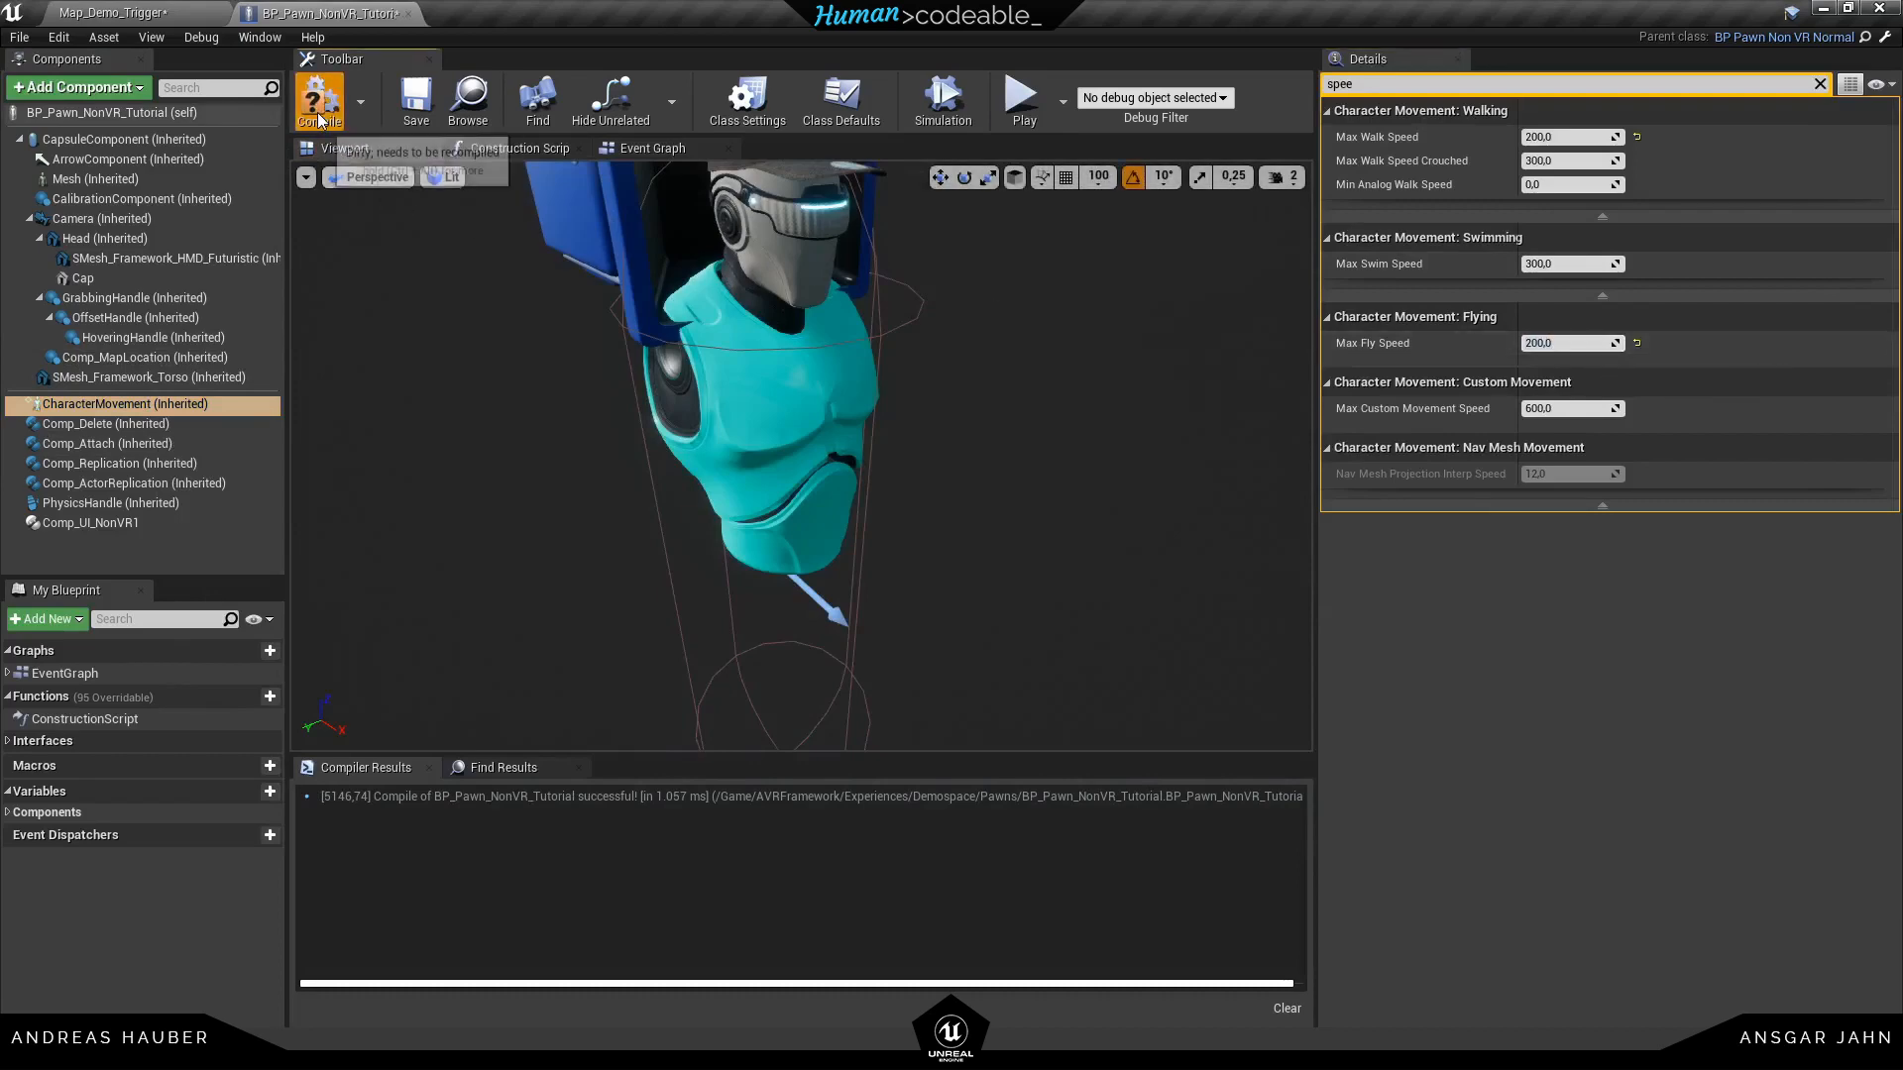
click(319, 101)
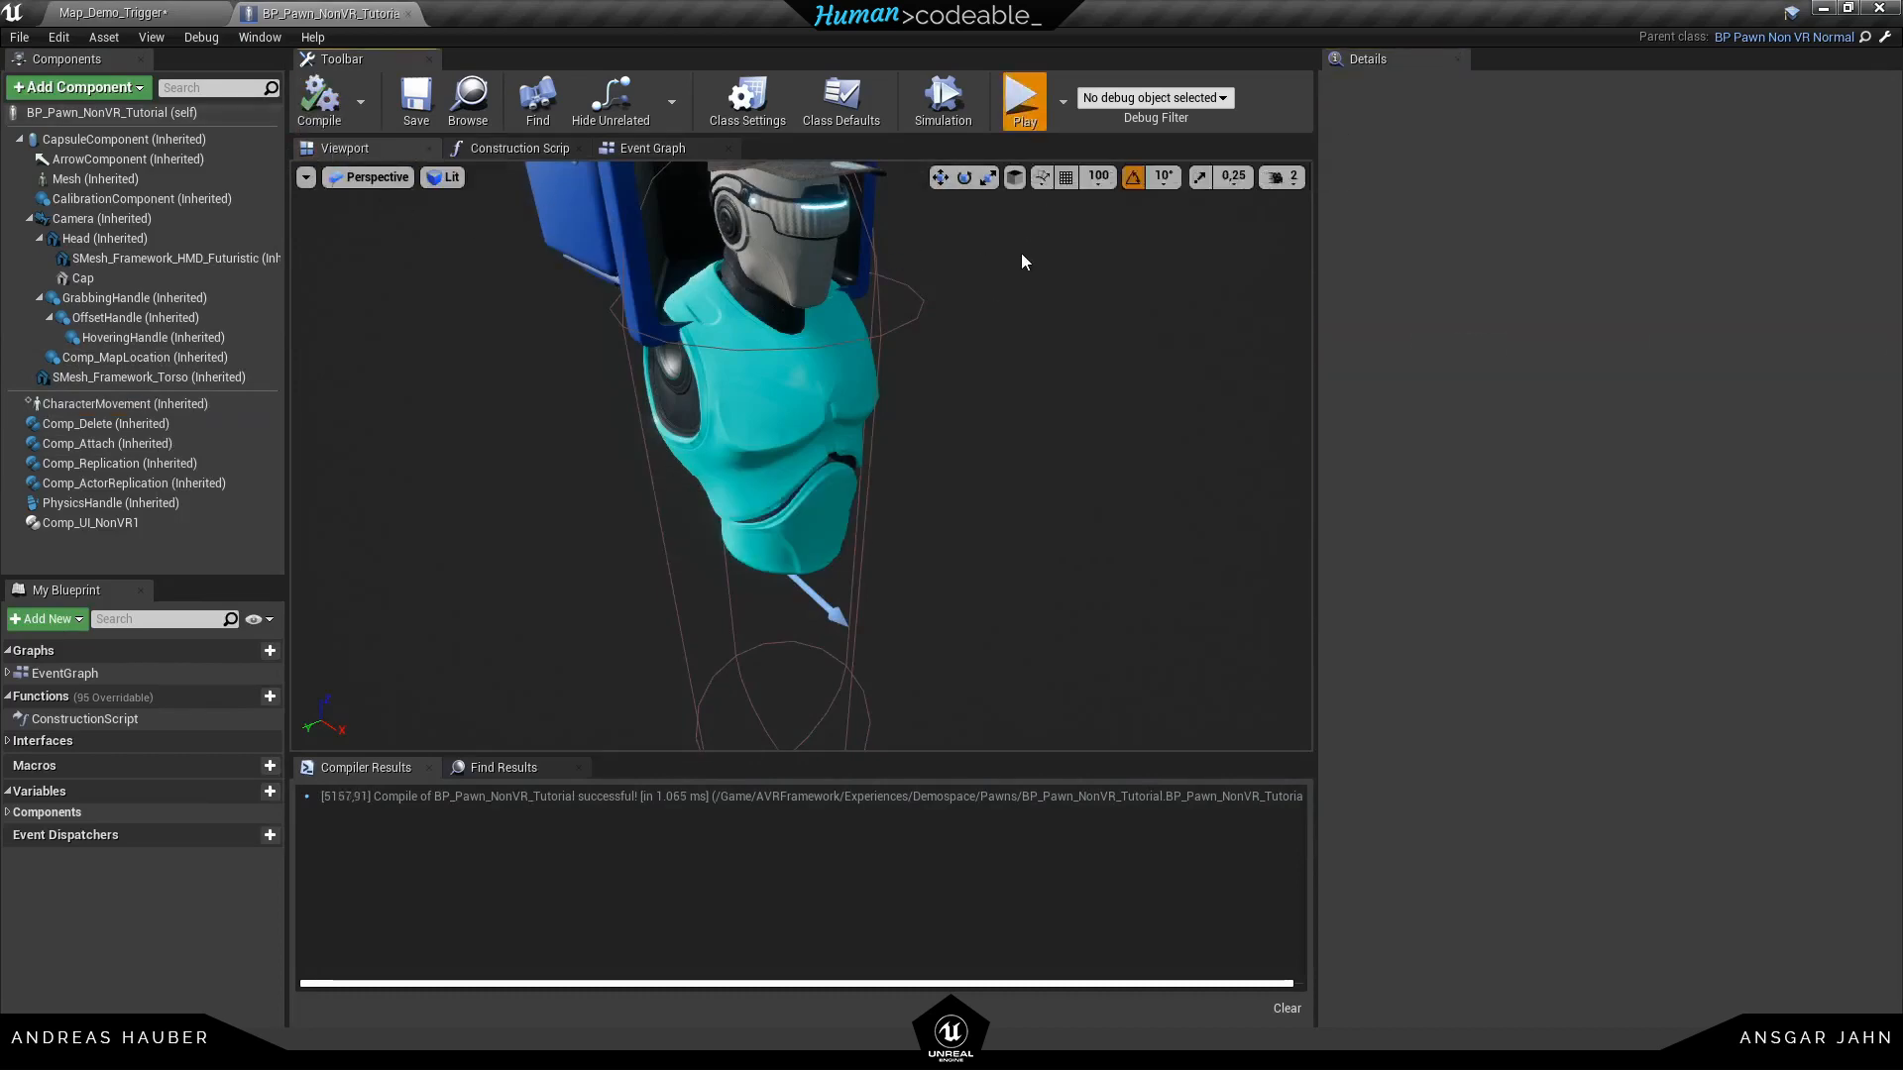
click(1022, 99)
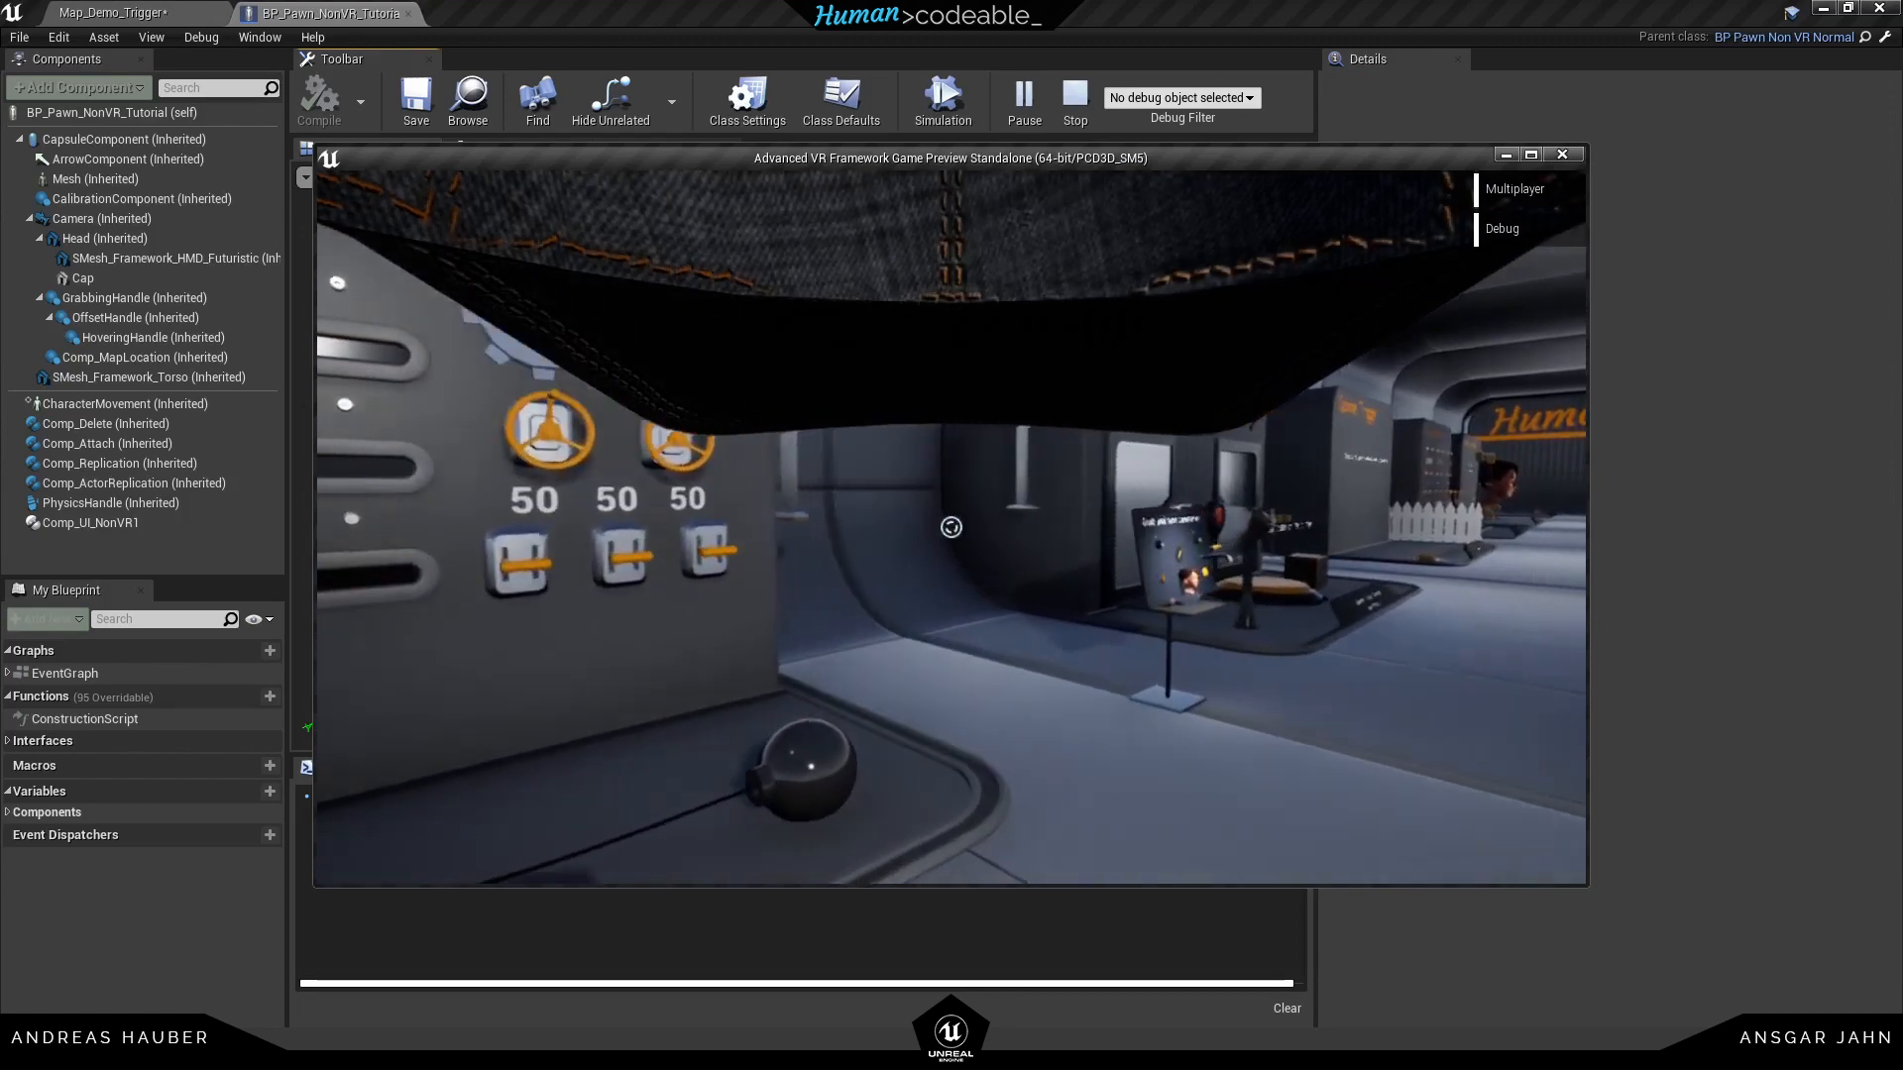
Change Default Land Movement Mode from Flying to Walking, compile, and play-test the pawn
click(1072, 102)
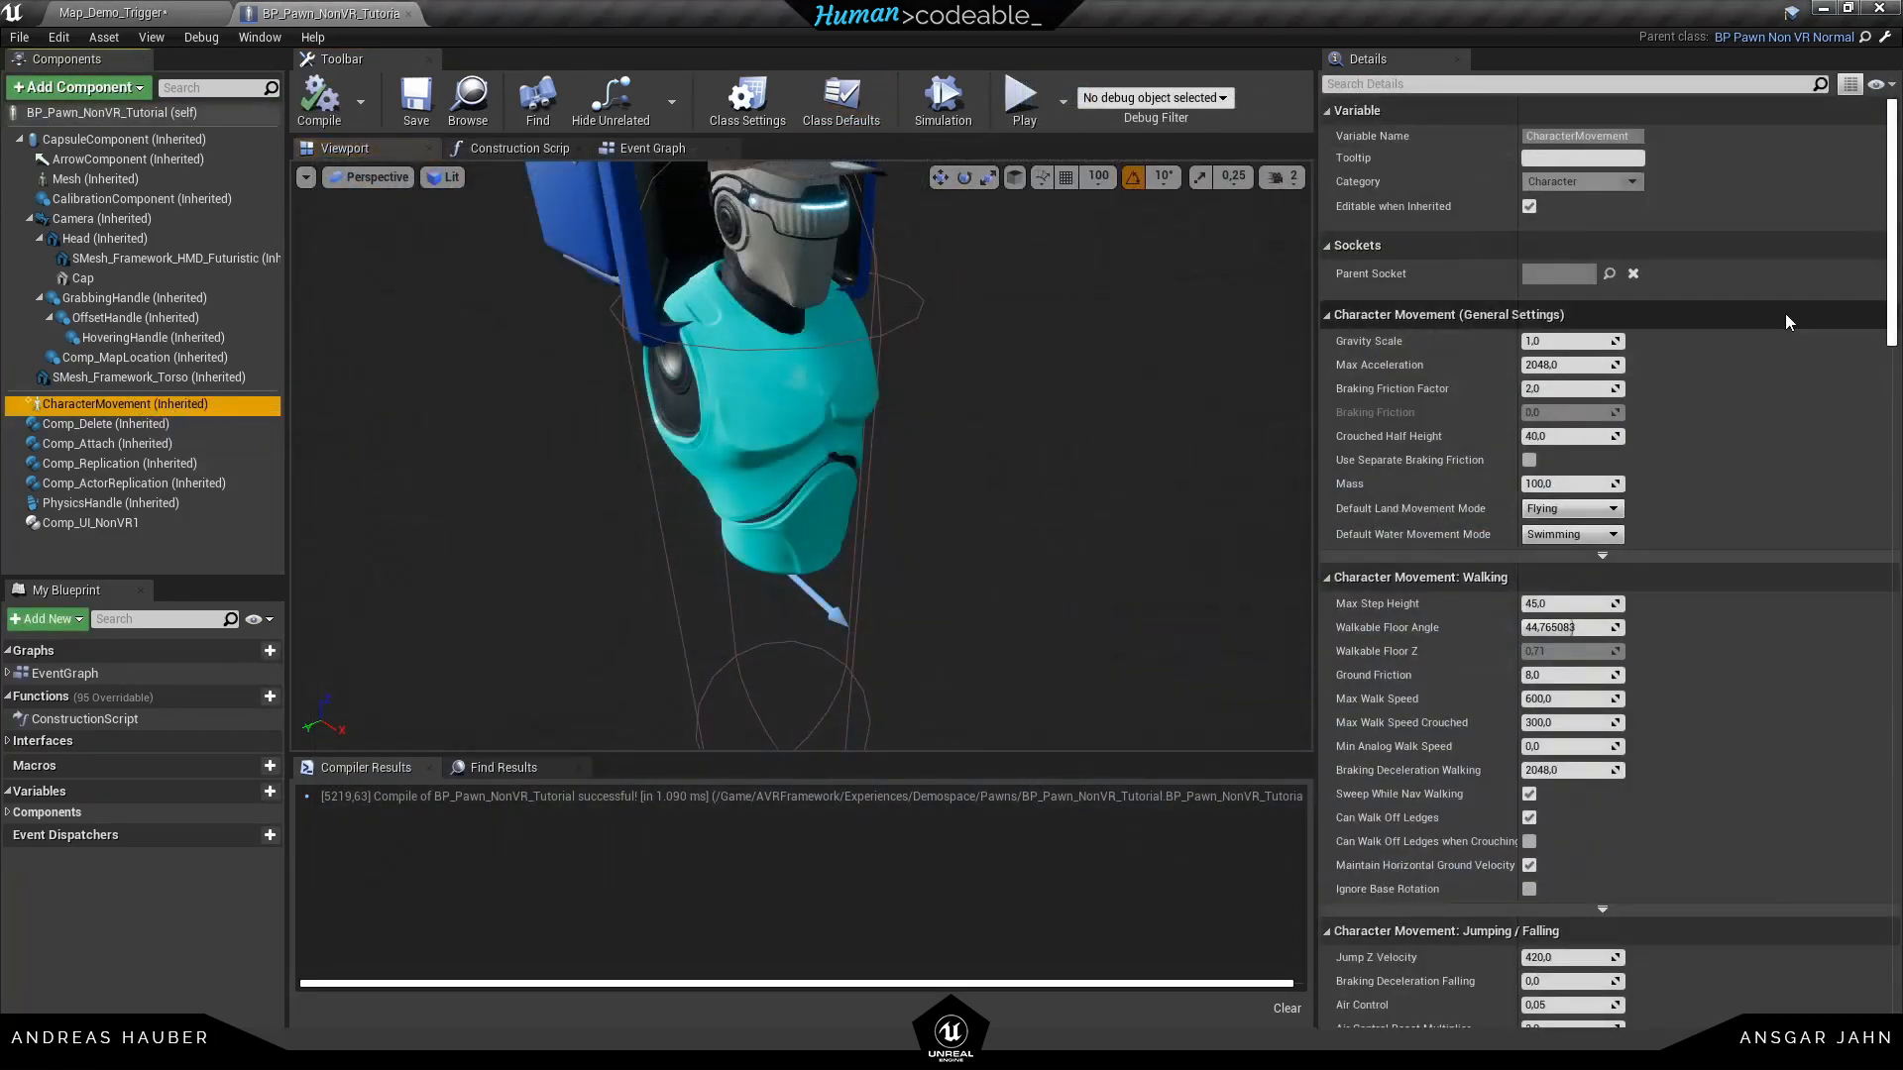
mouse_move(1429, 508)
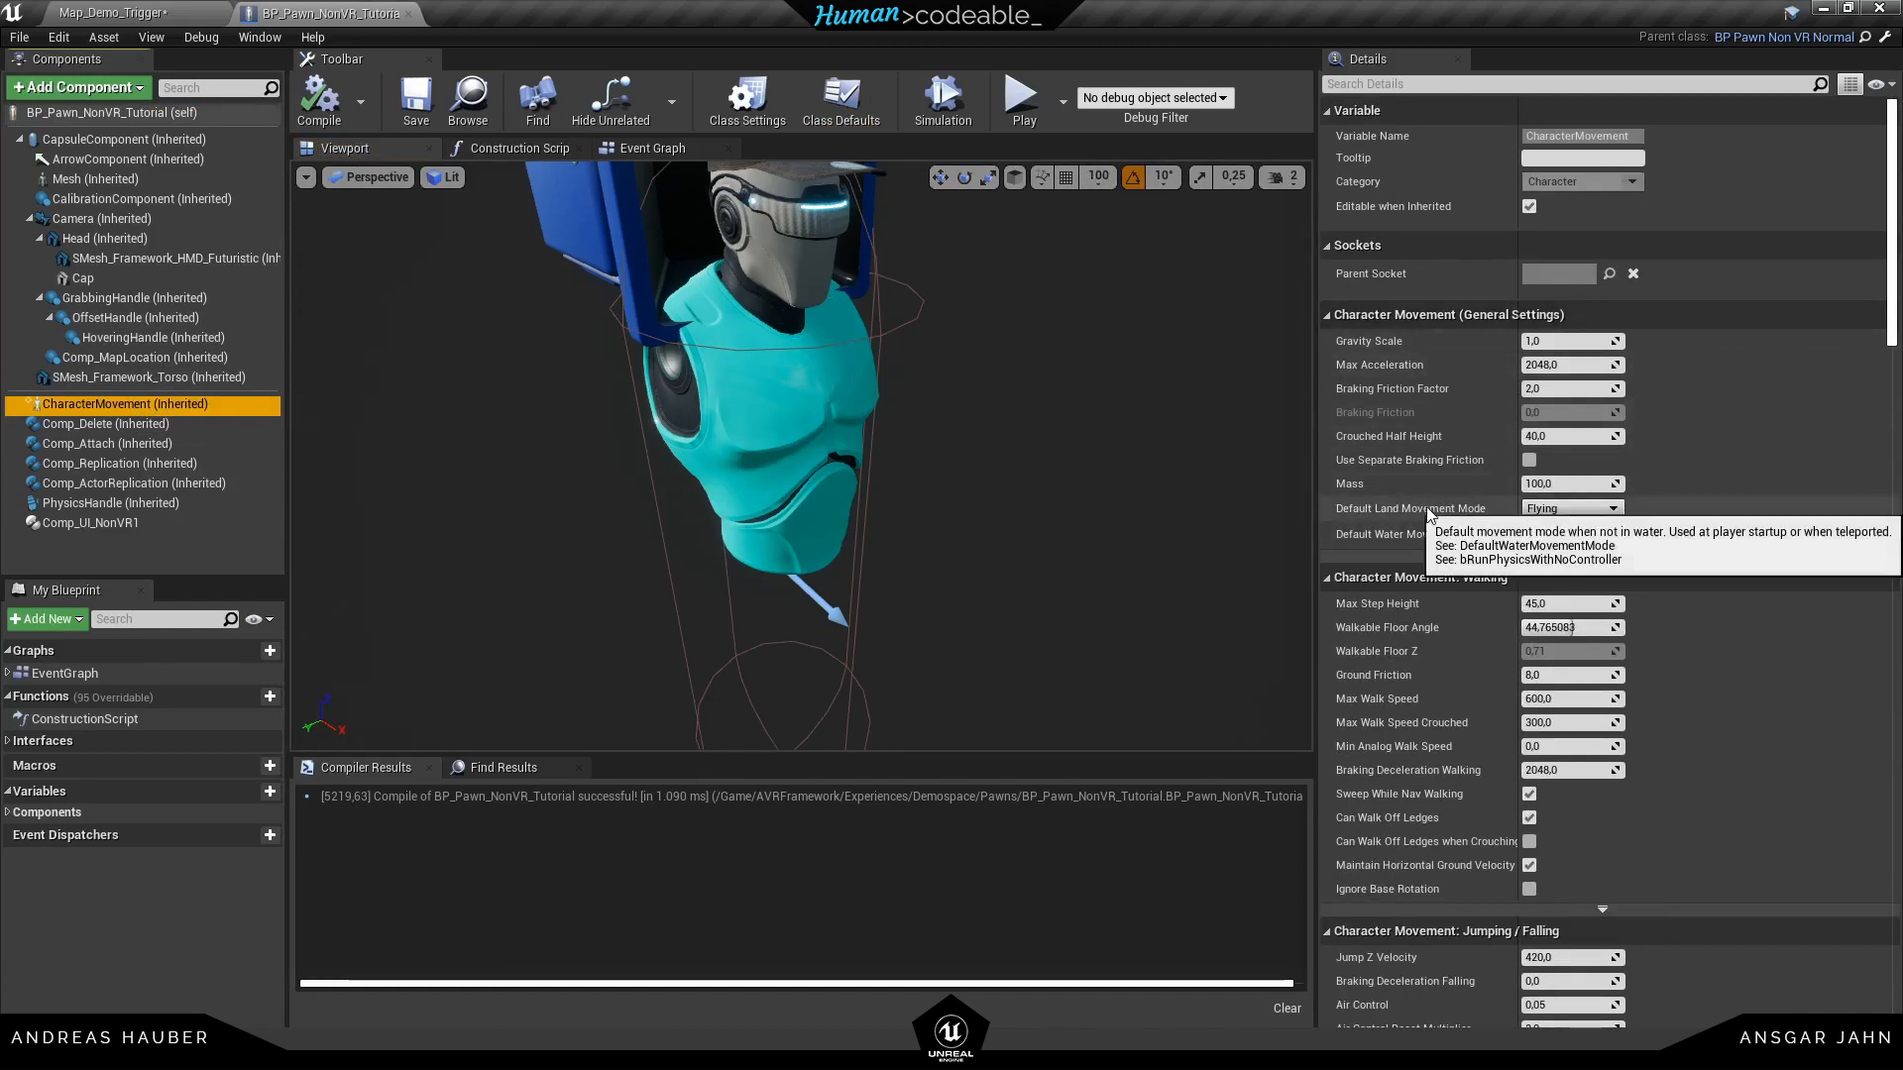
click(1615, 507)
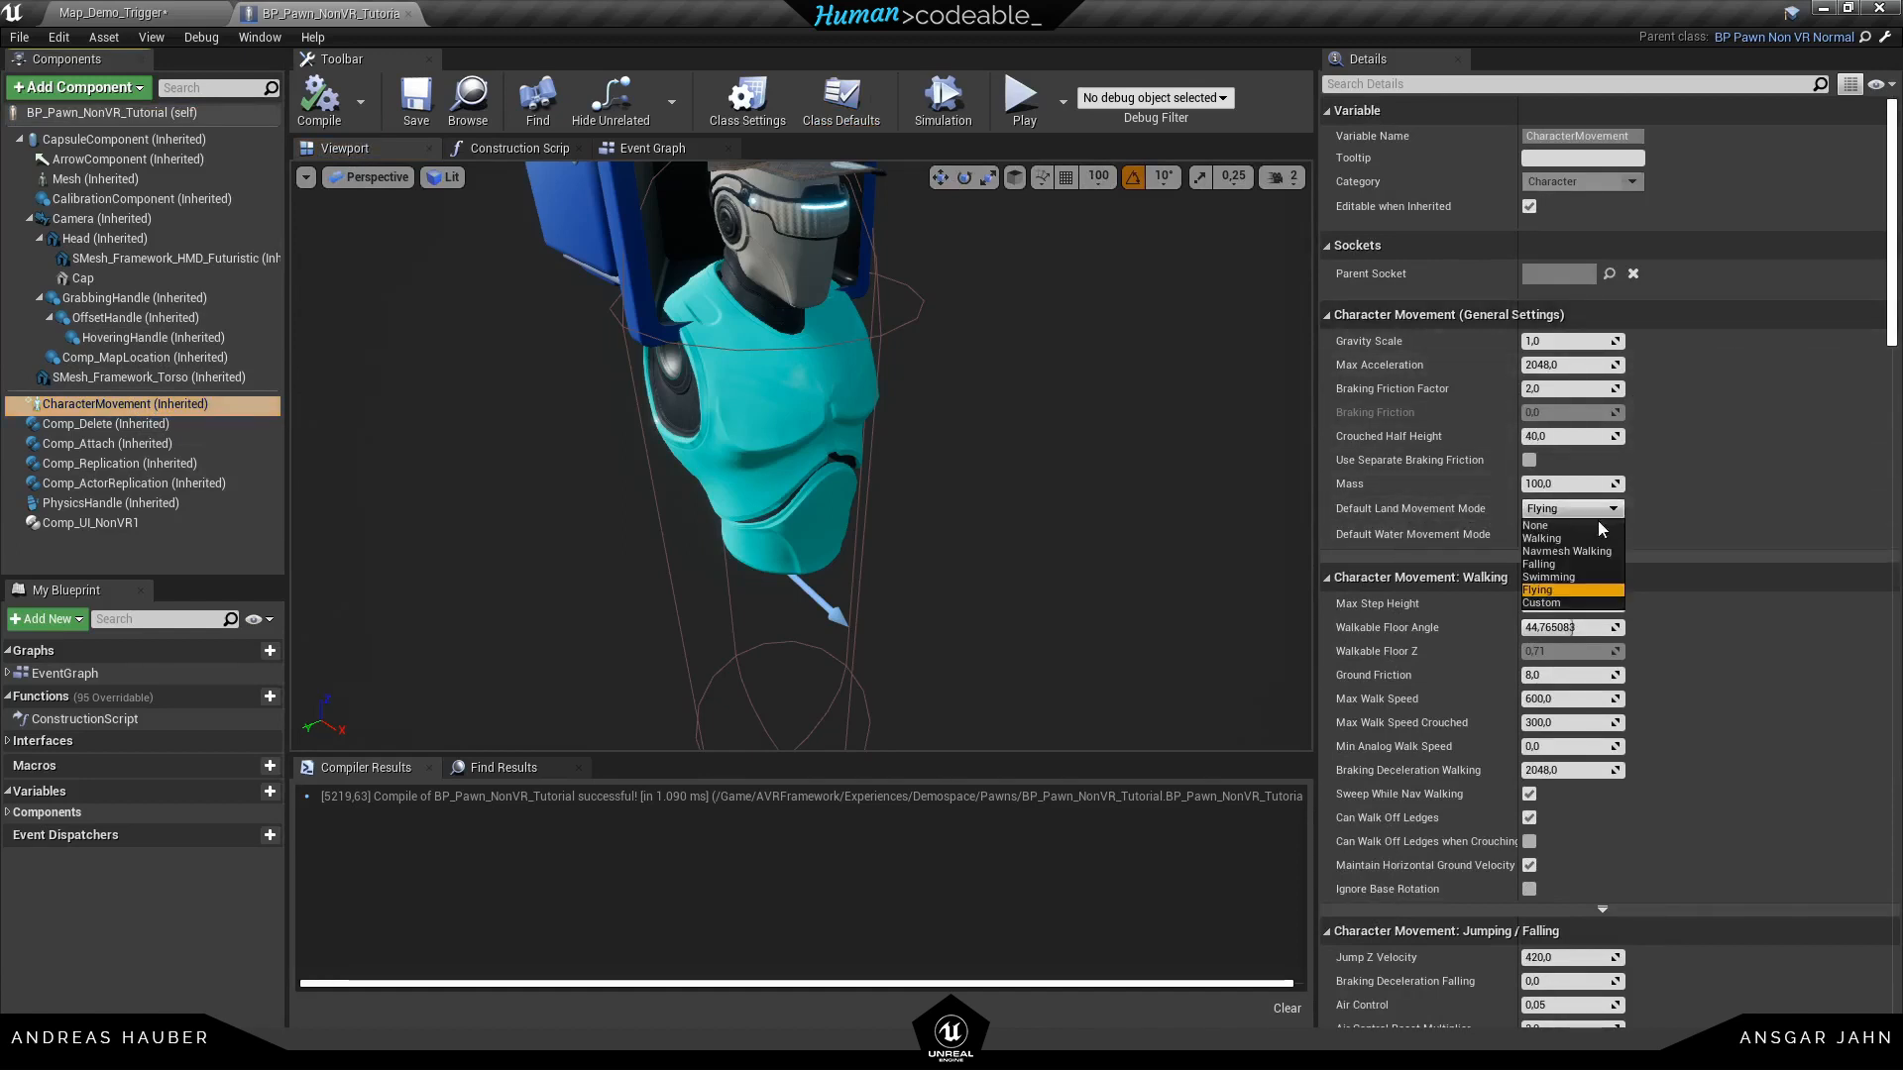
click(1542, 537)
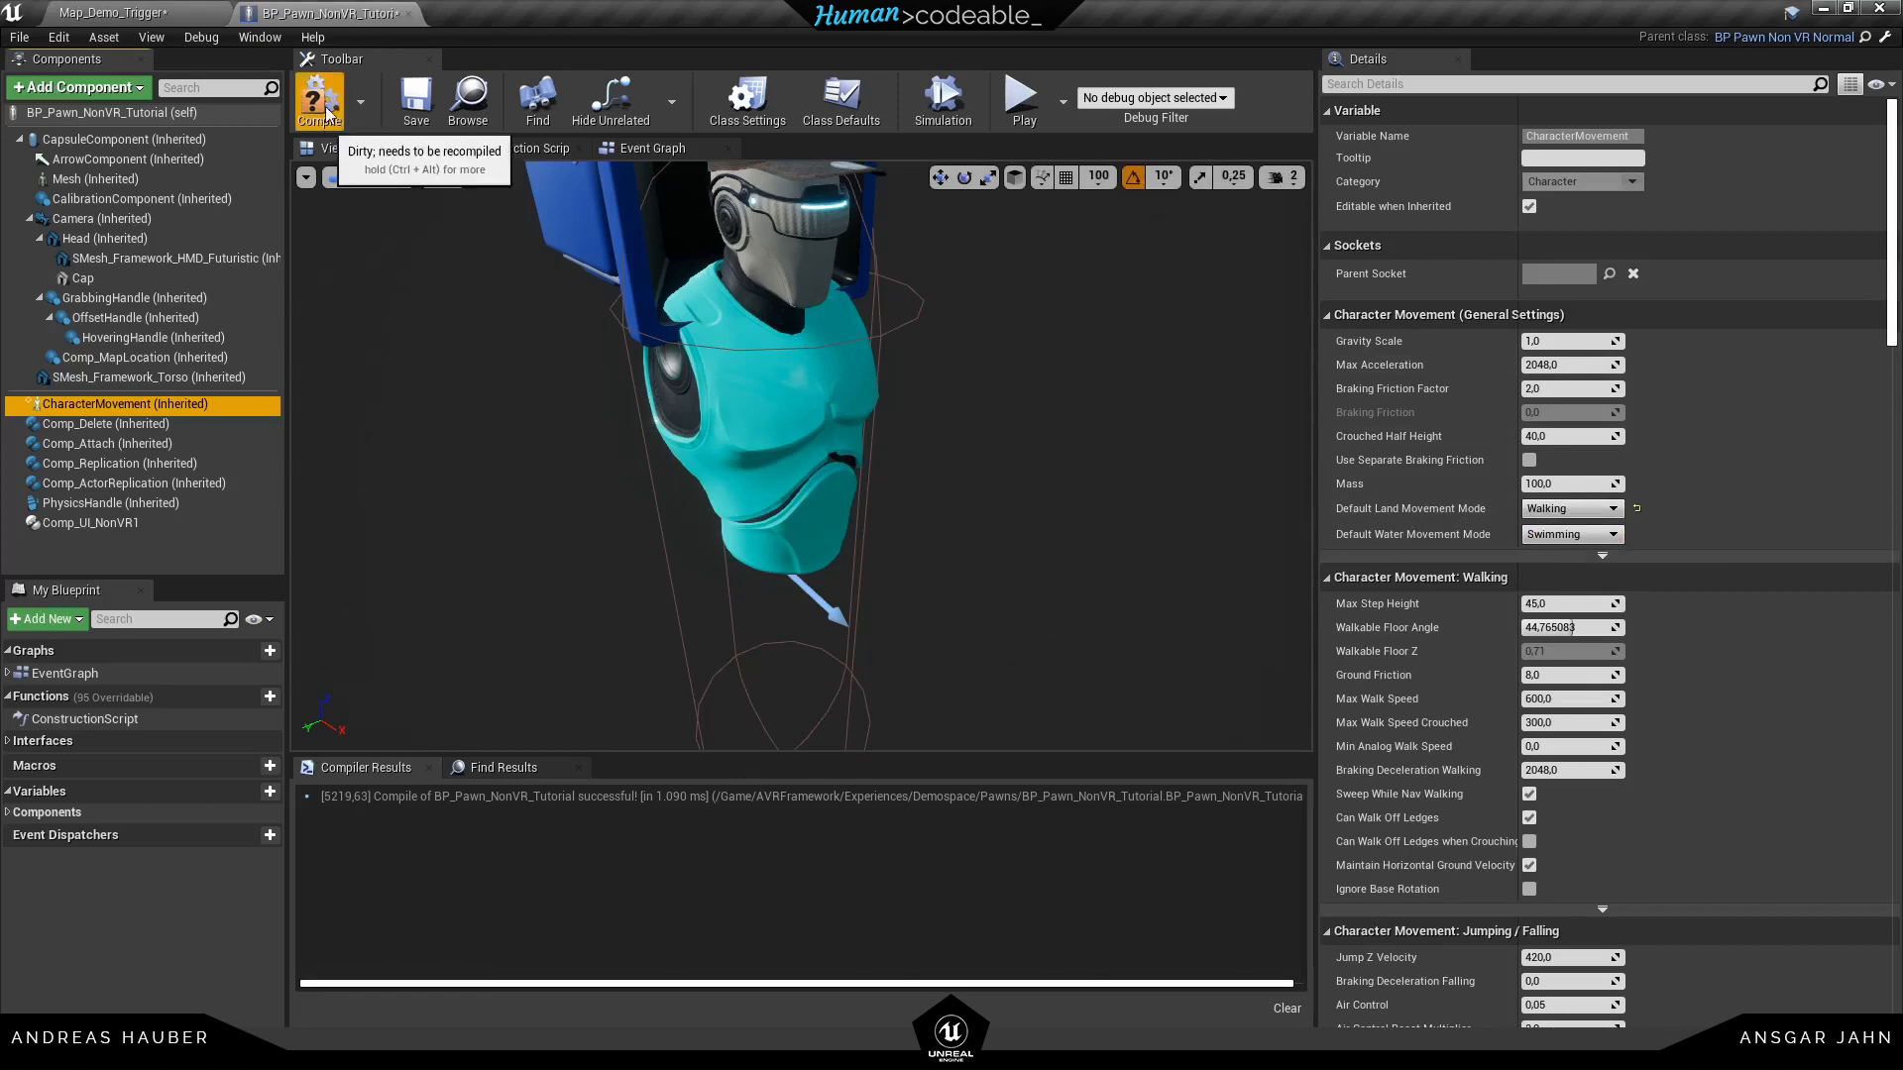
click(318, 102)
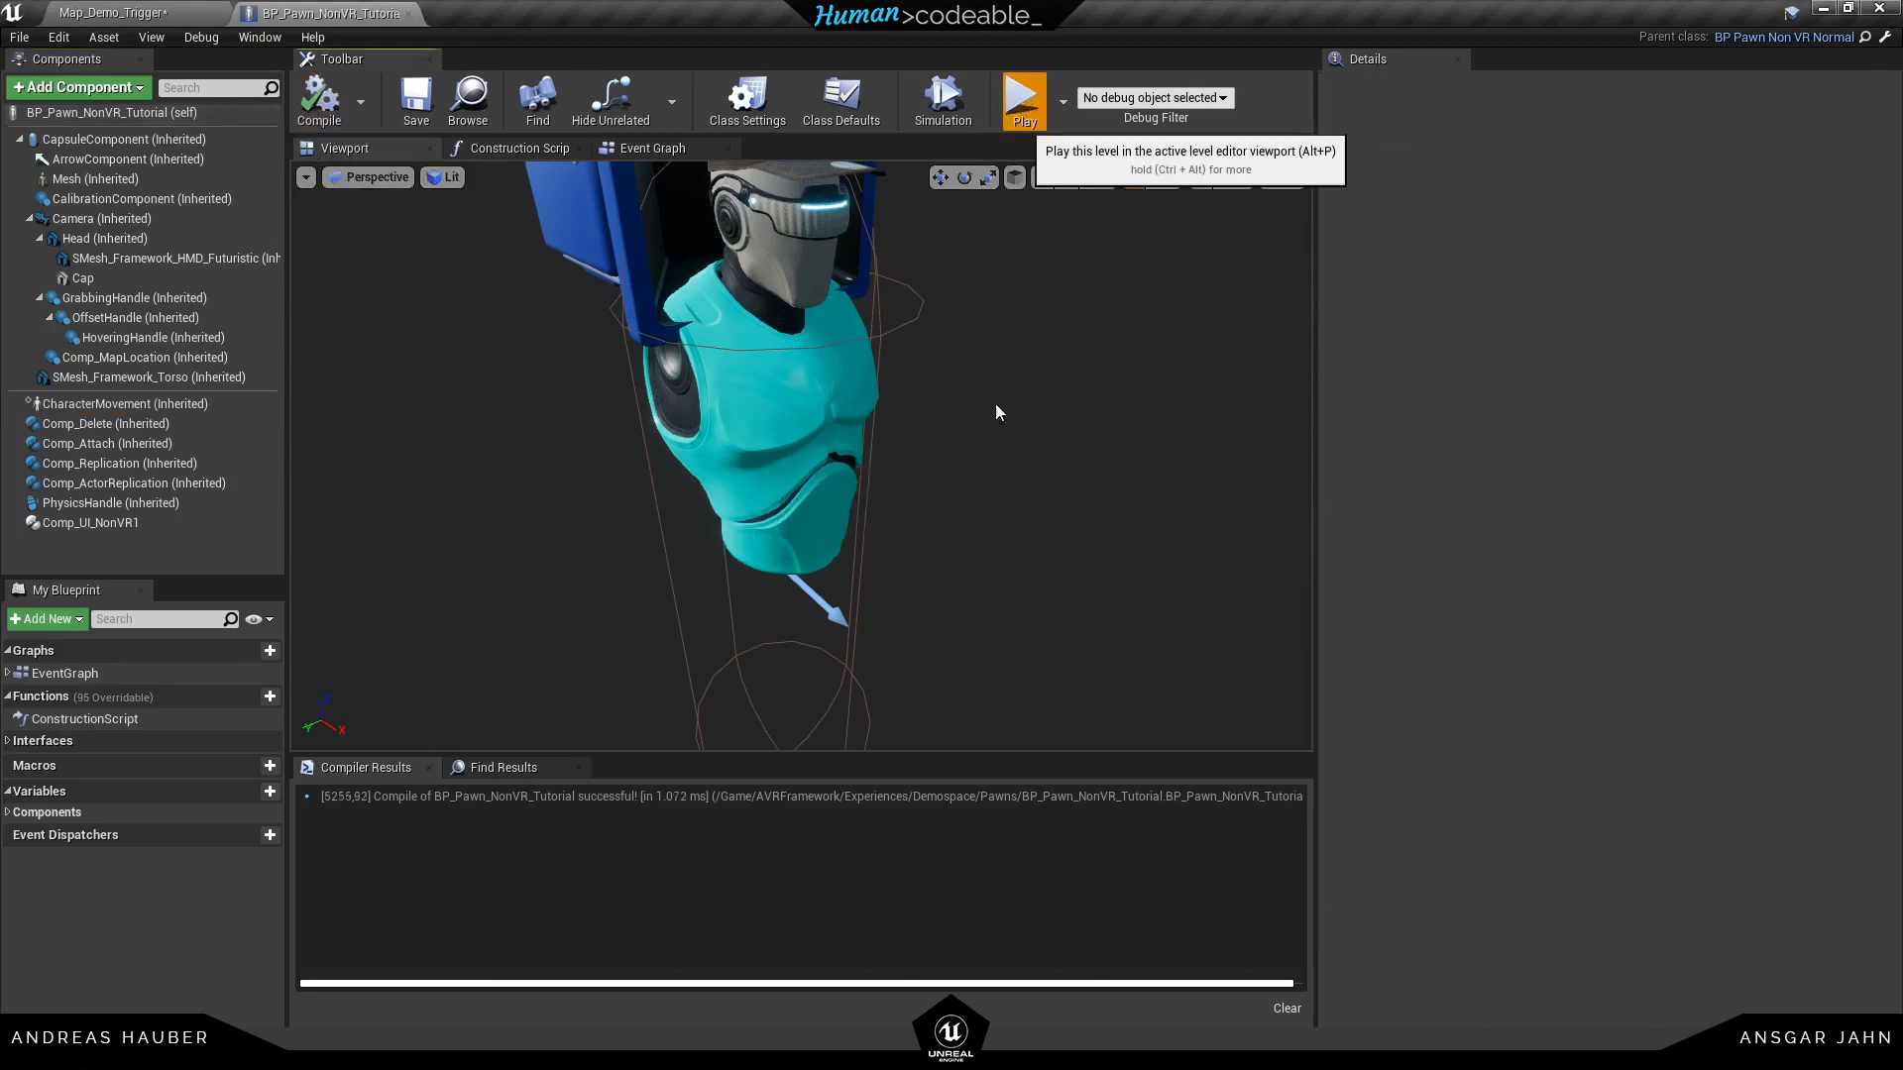
click(1023, 99)
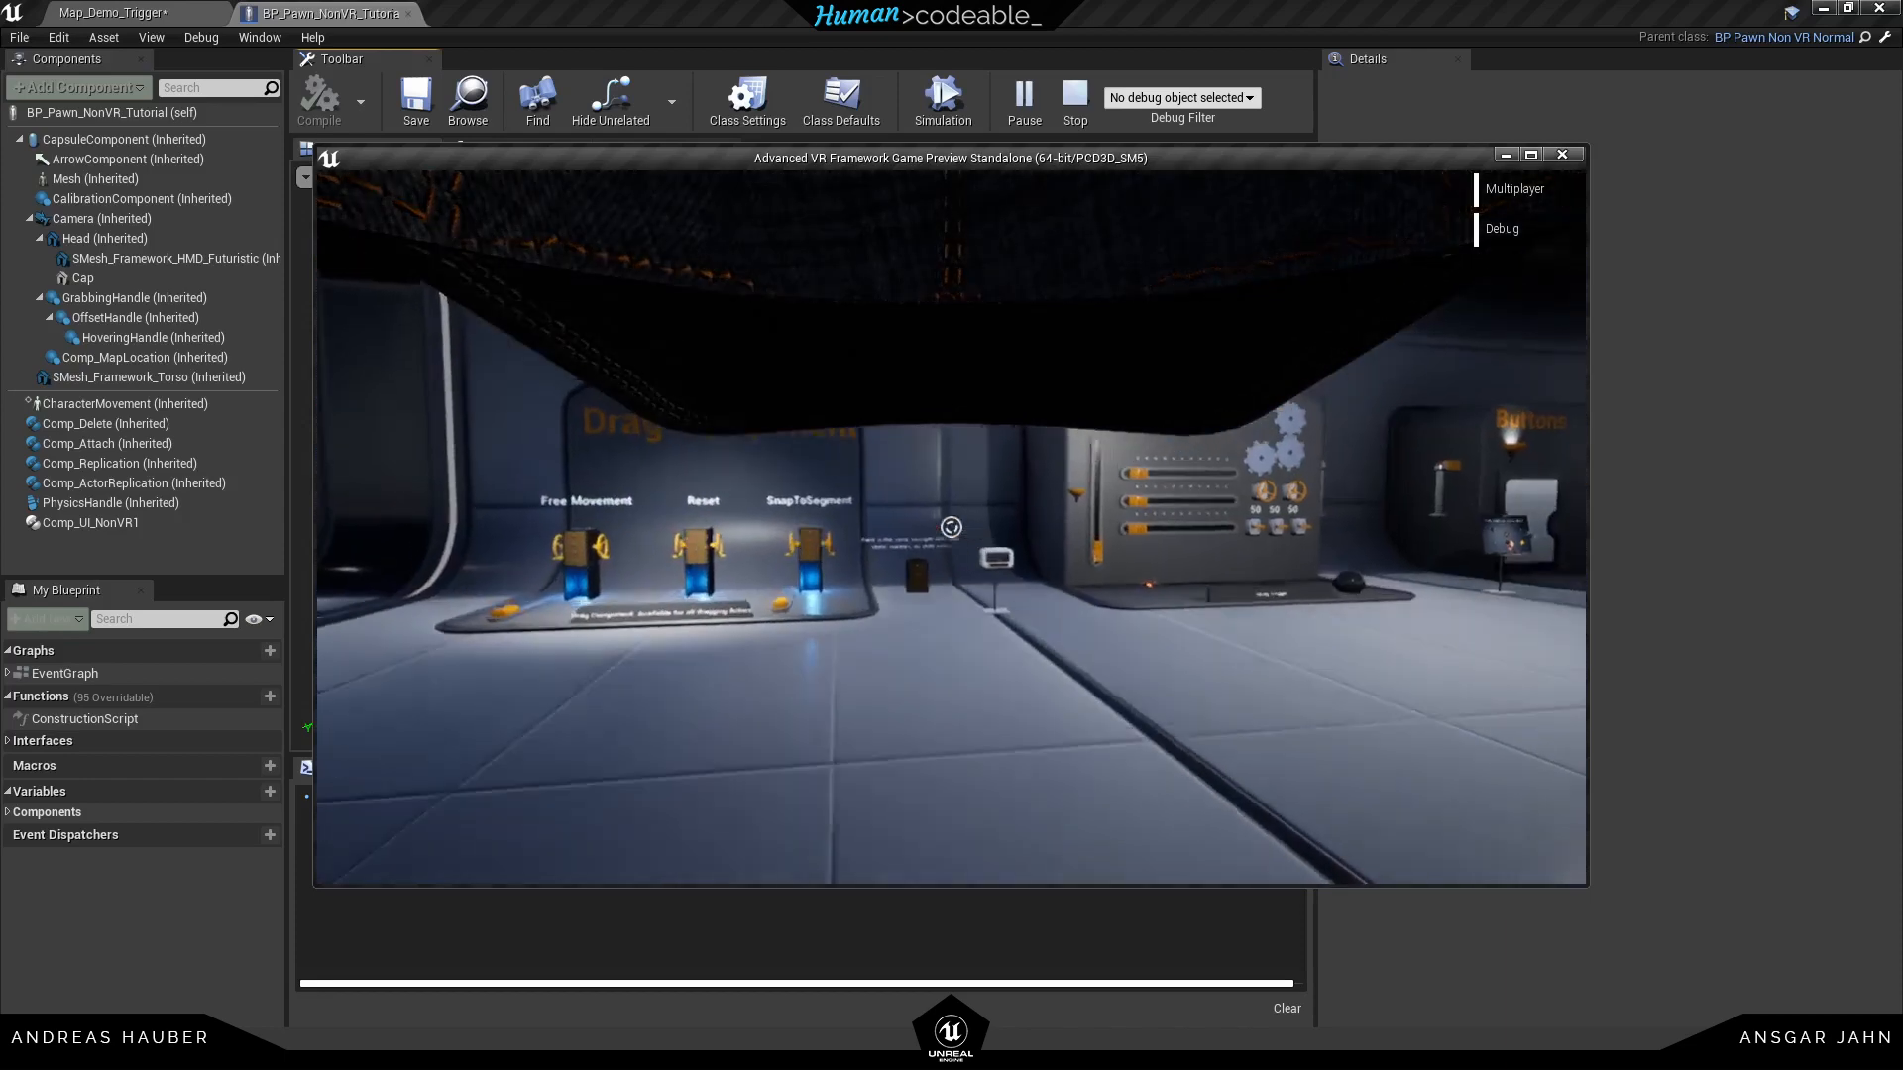
click(325, 13)
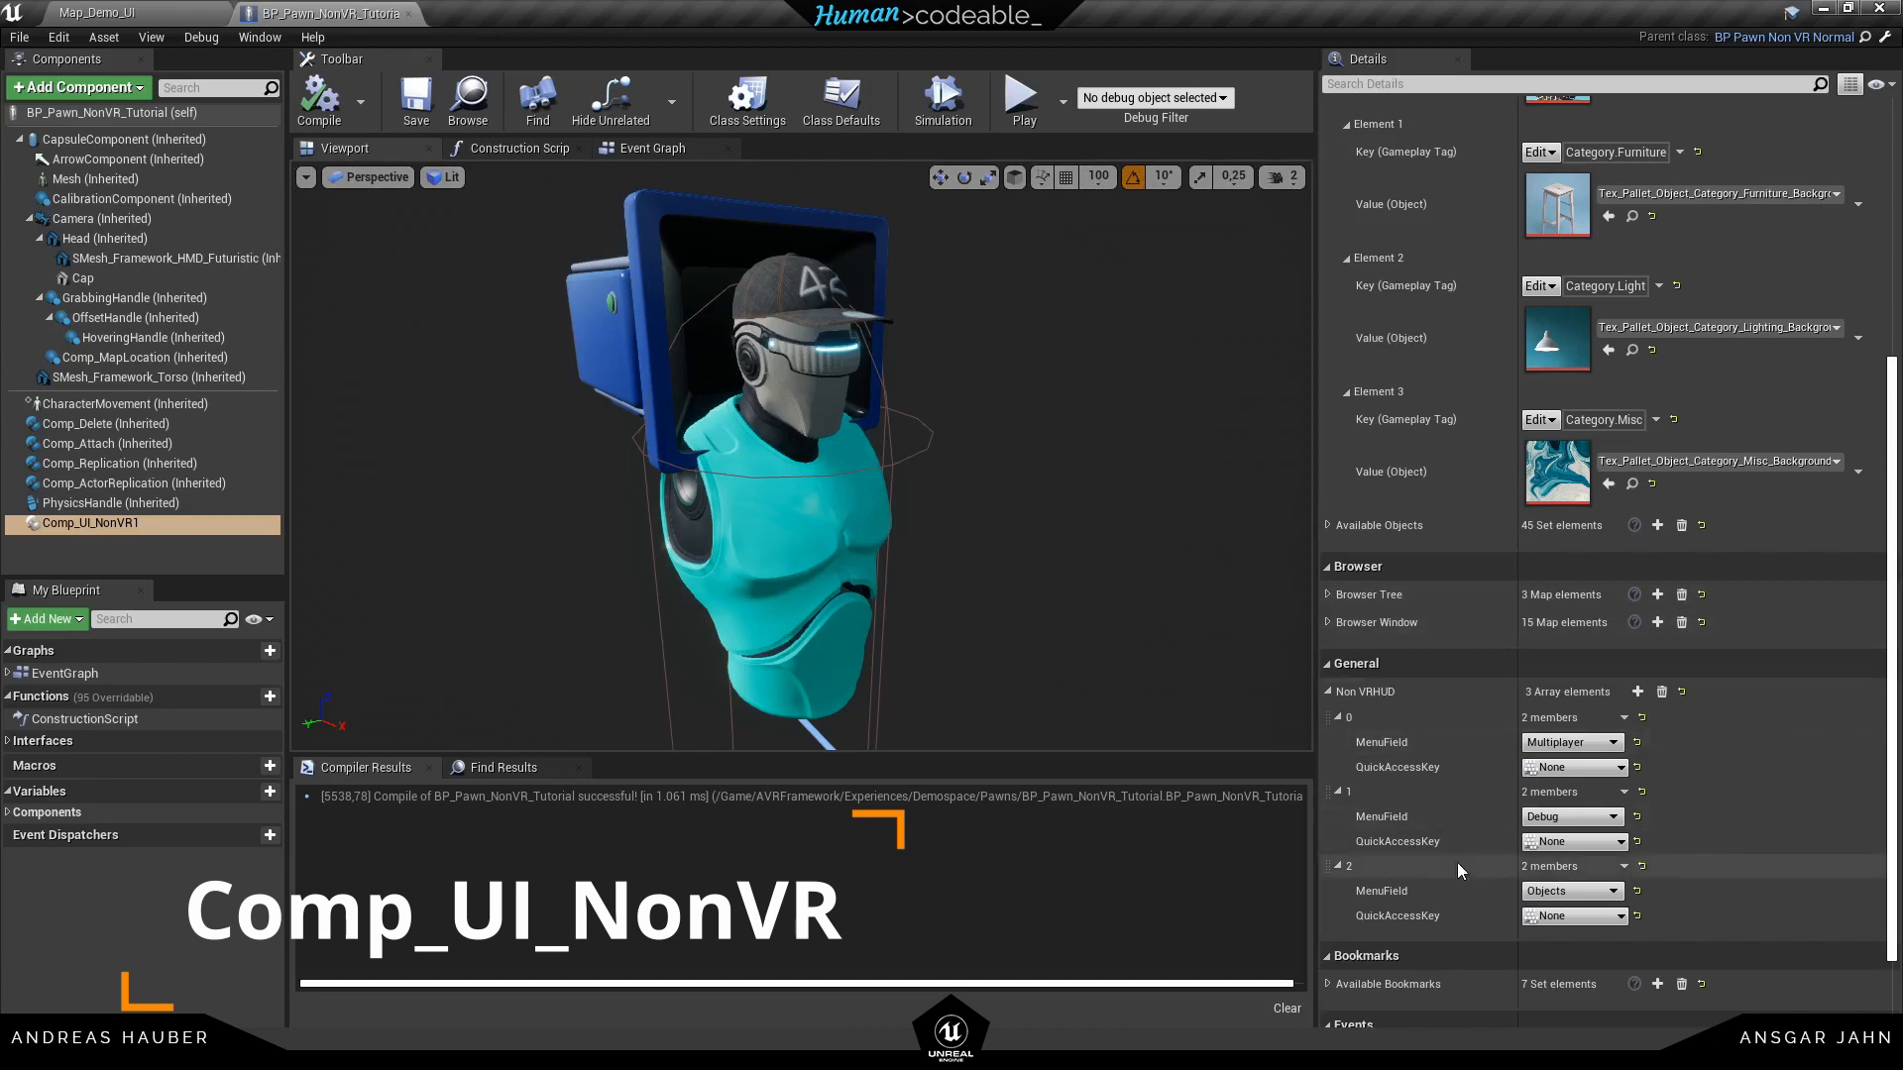
mouse_move(1623, 826)
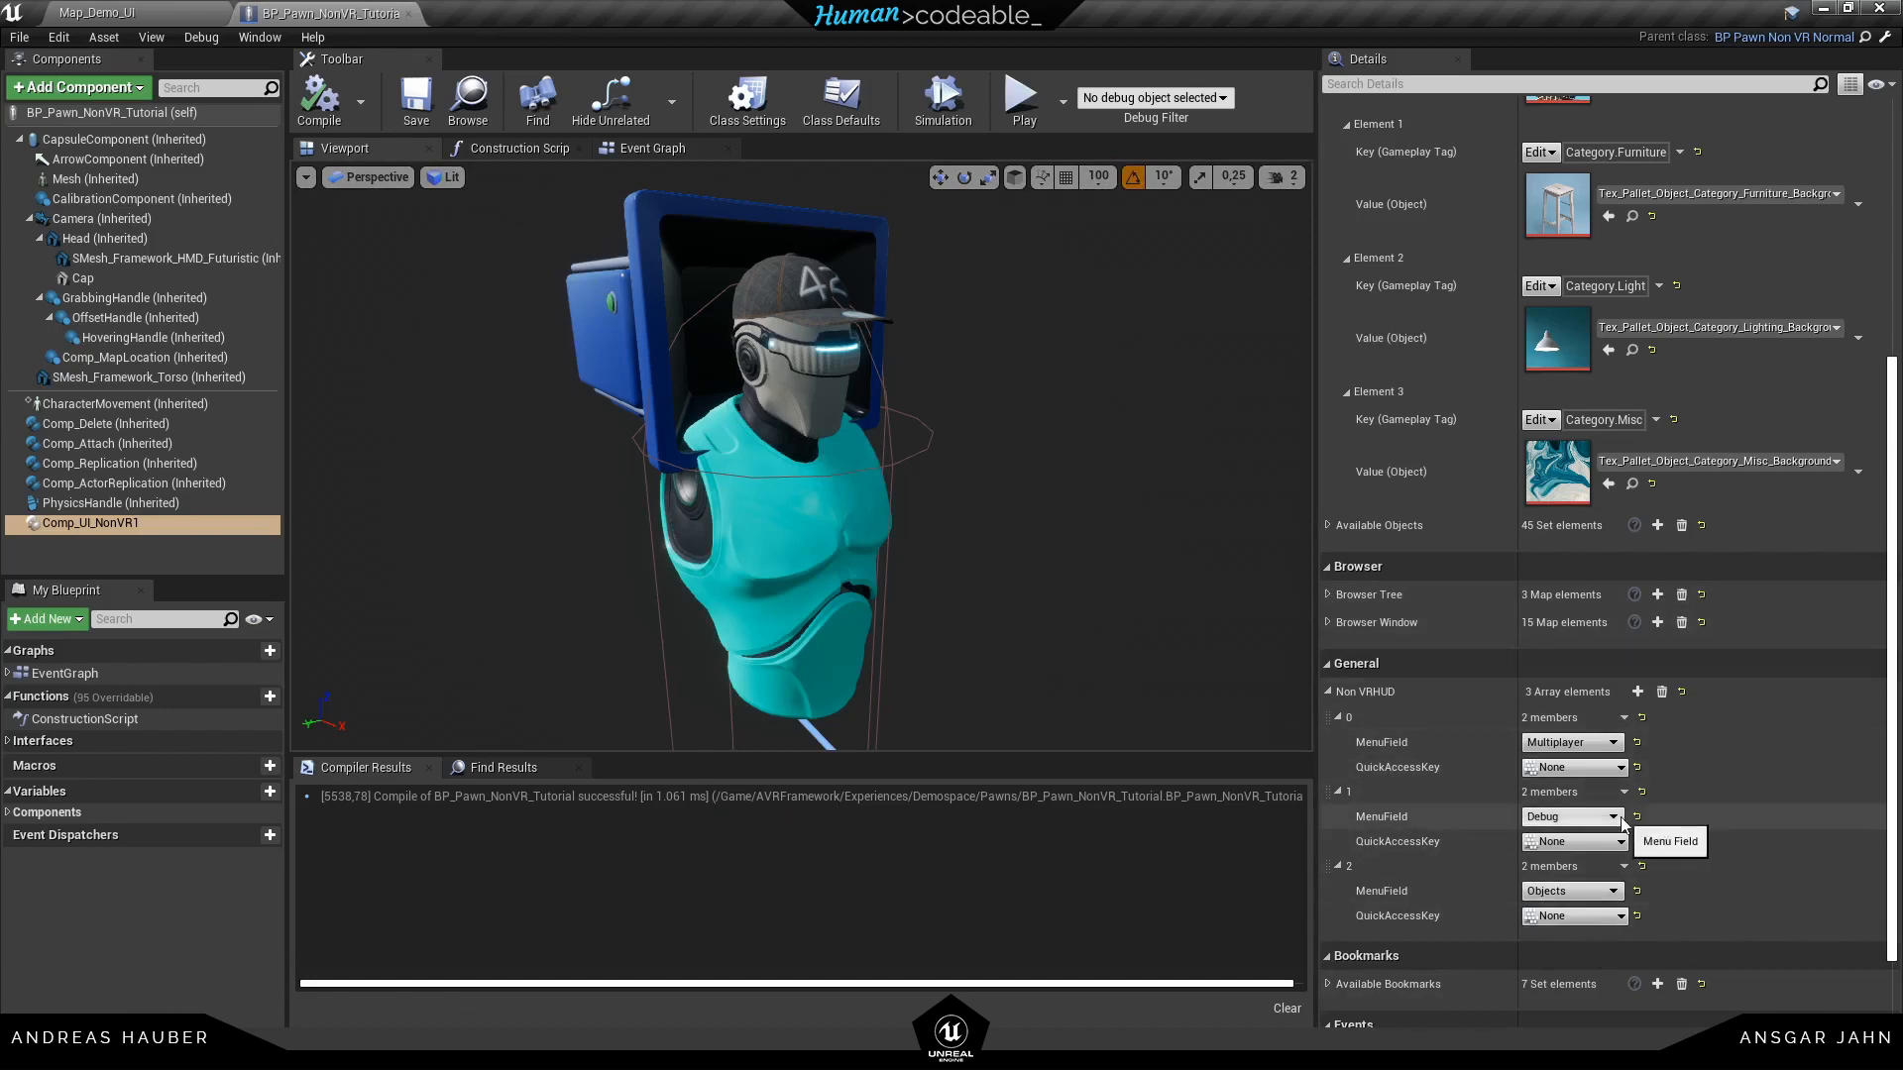
mouse_move(1623, 916)
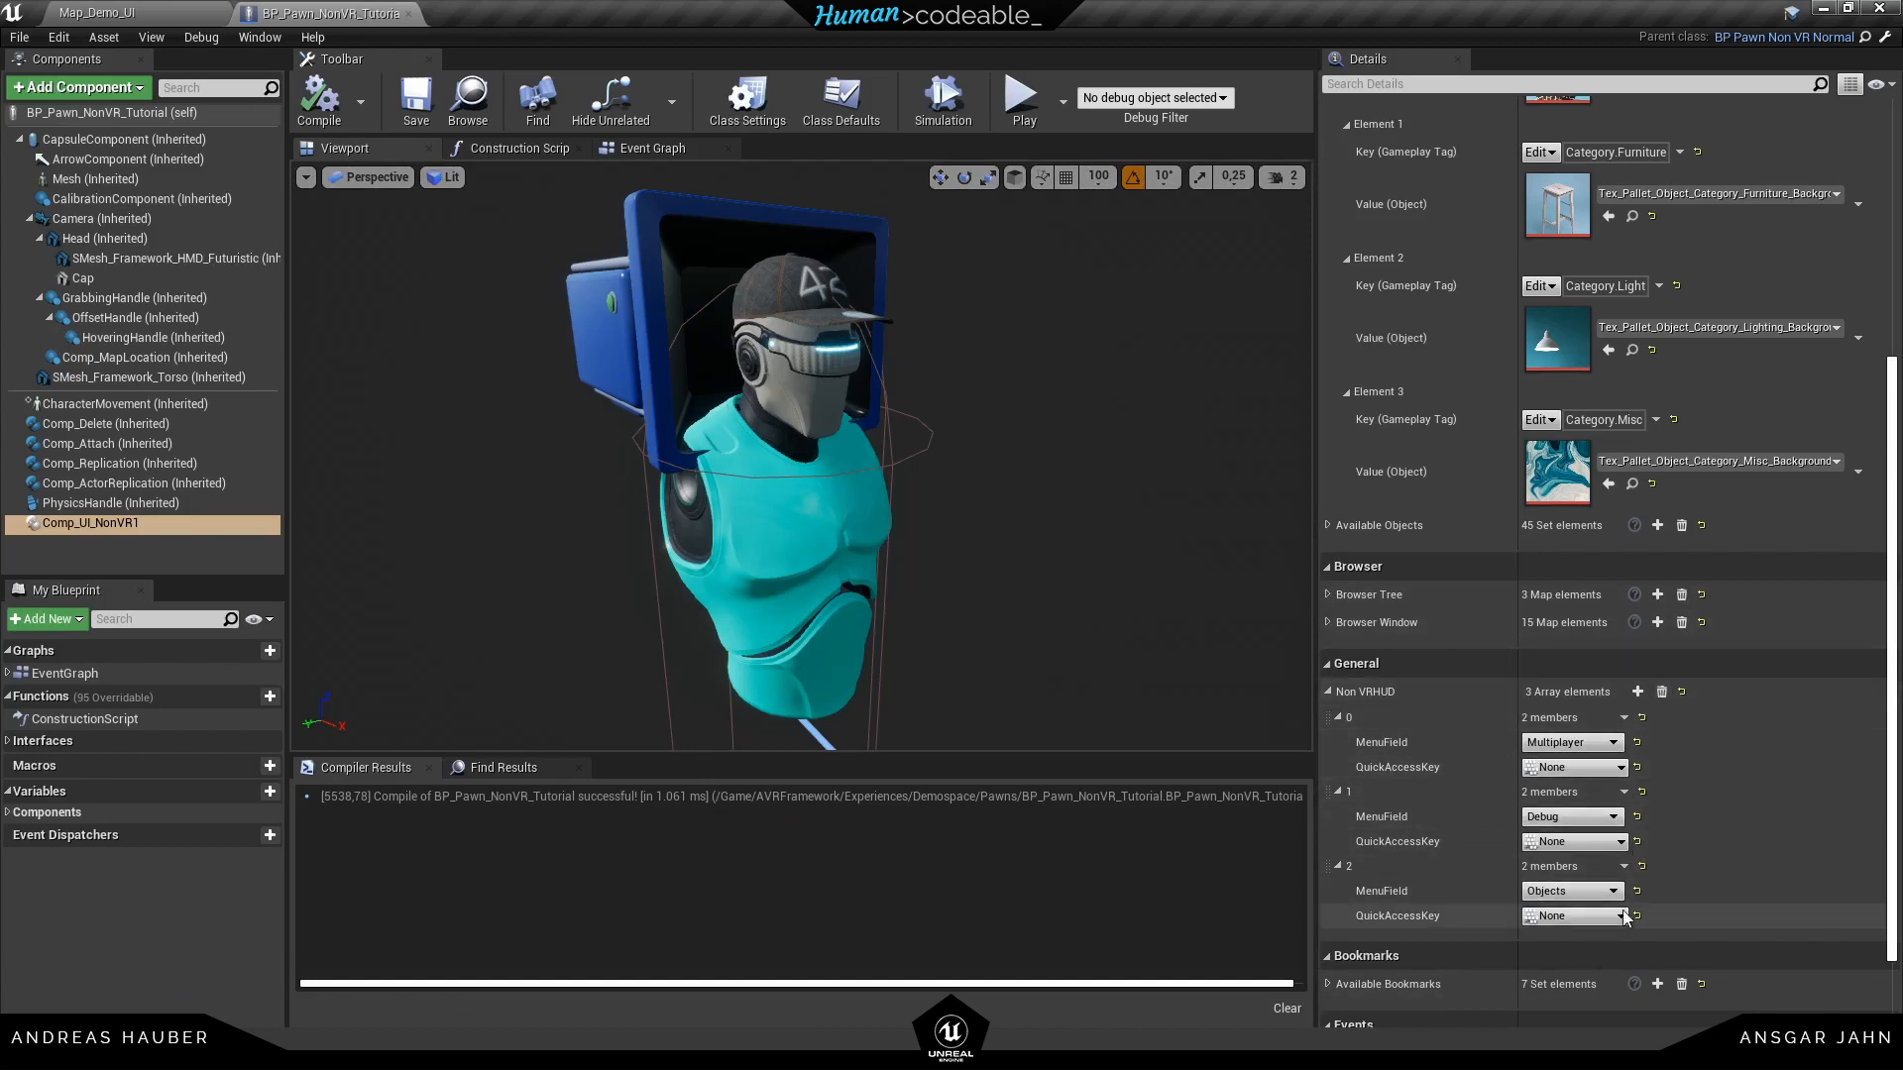
mouse_move(1582, 849)
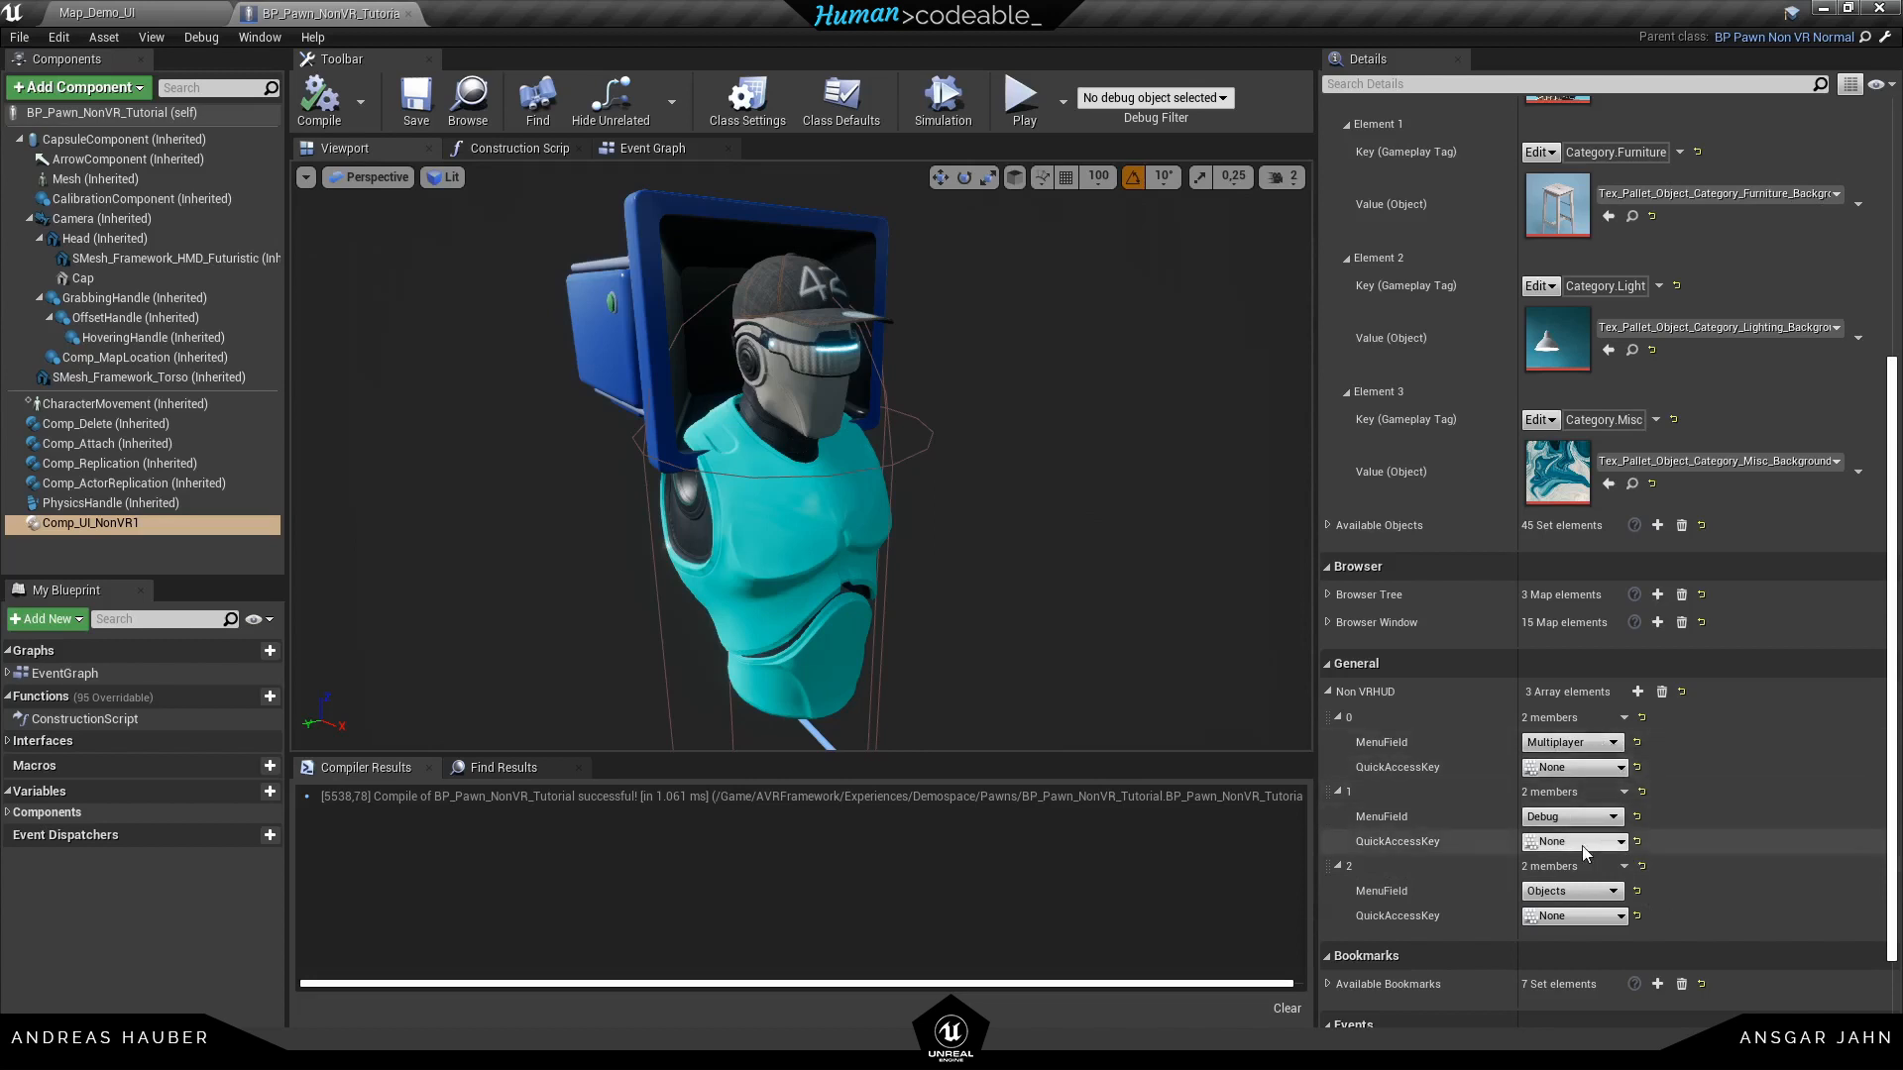
mouse_move(1637, 692)
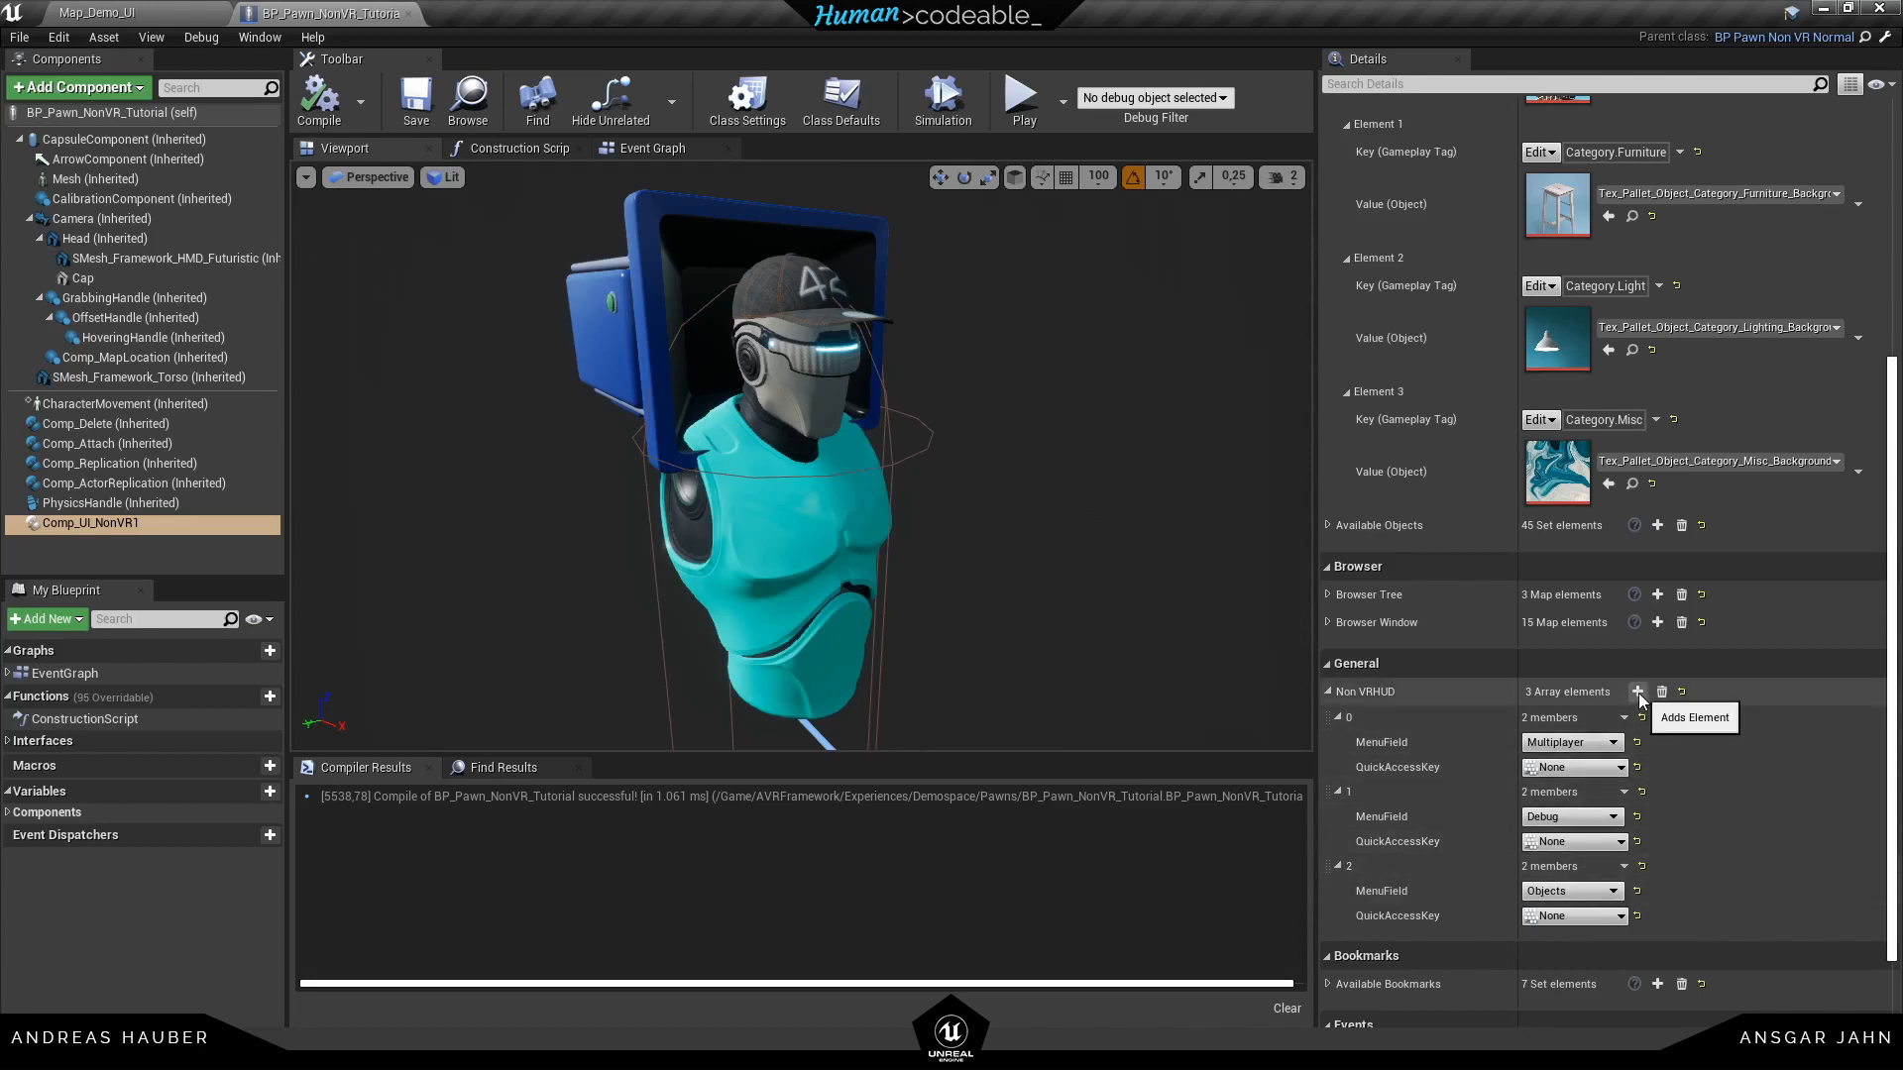
Add a fourth Non VRHUD entry with MenuField set to Bookmarks and save
click(1637, 690)
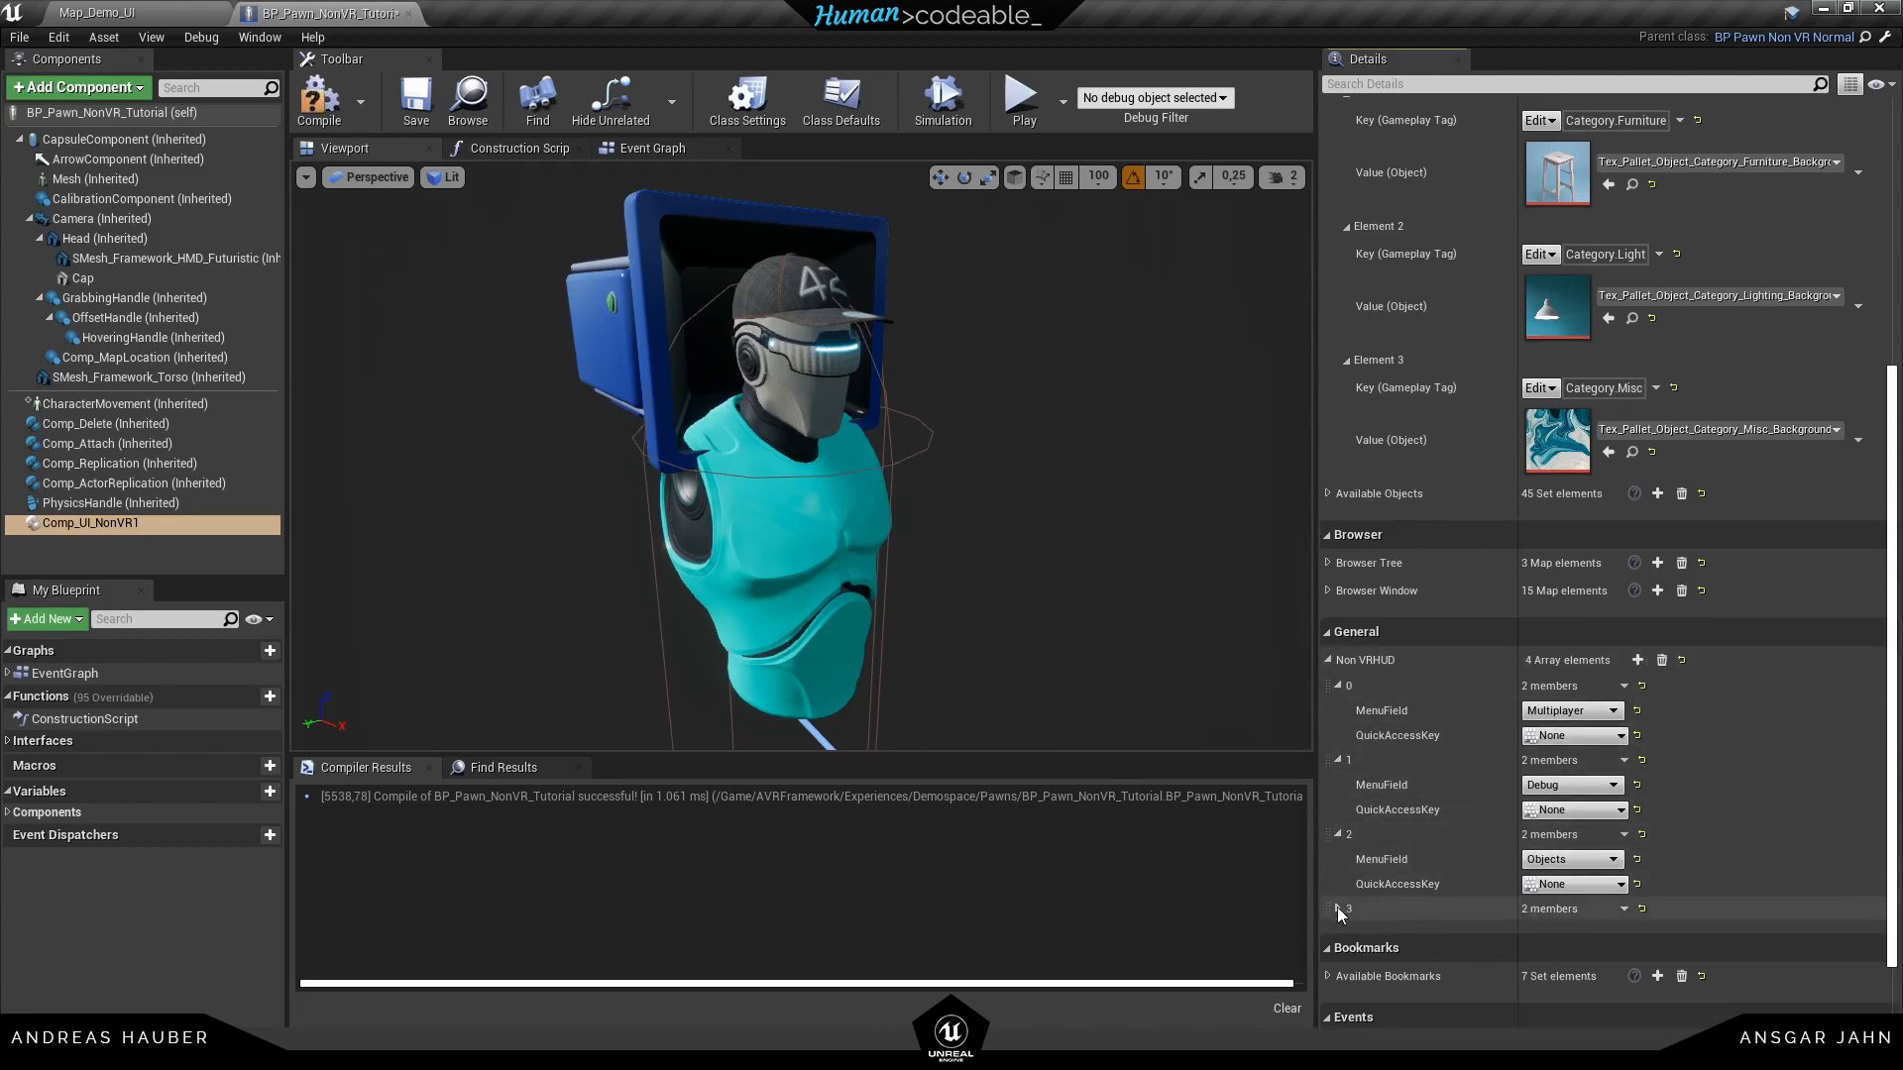
click(1566, 784)
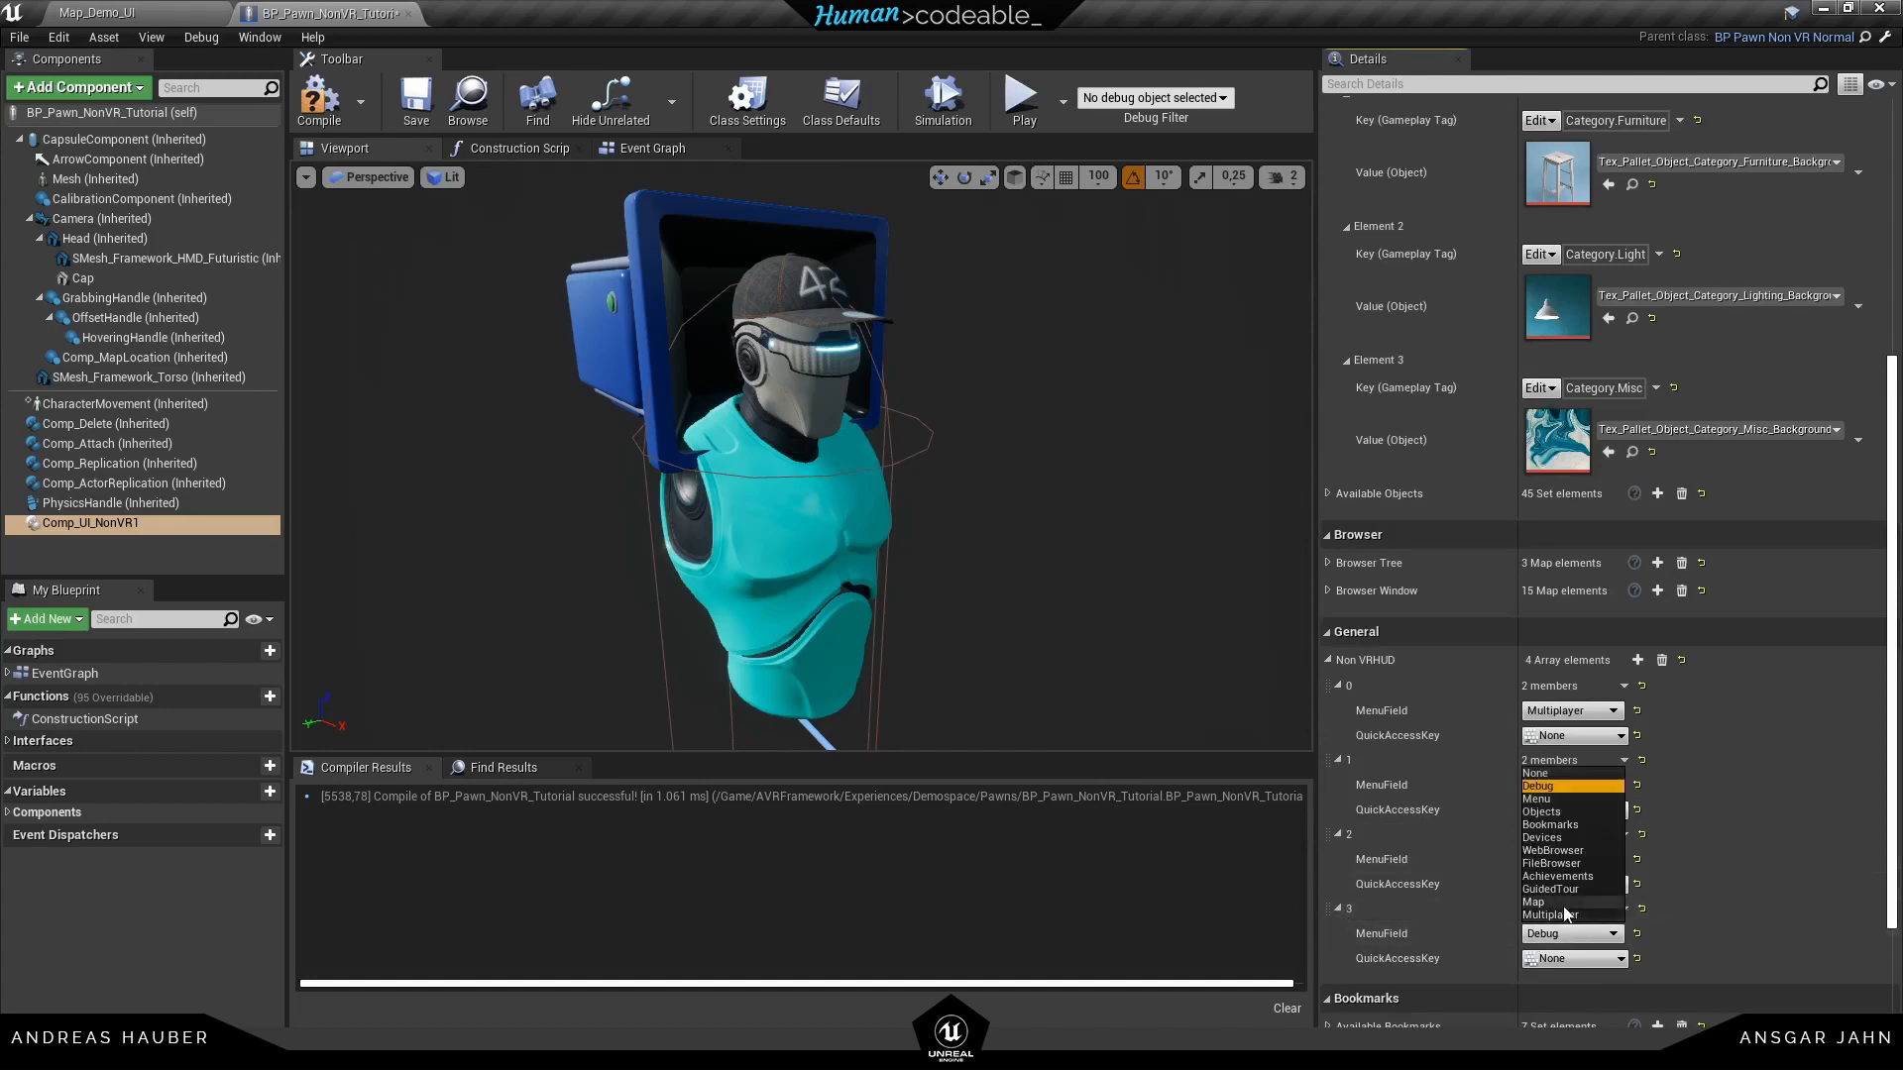
mouse_move(1575, 876)
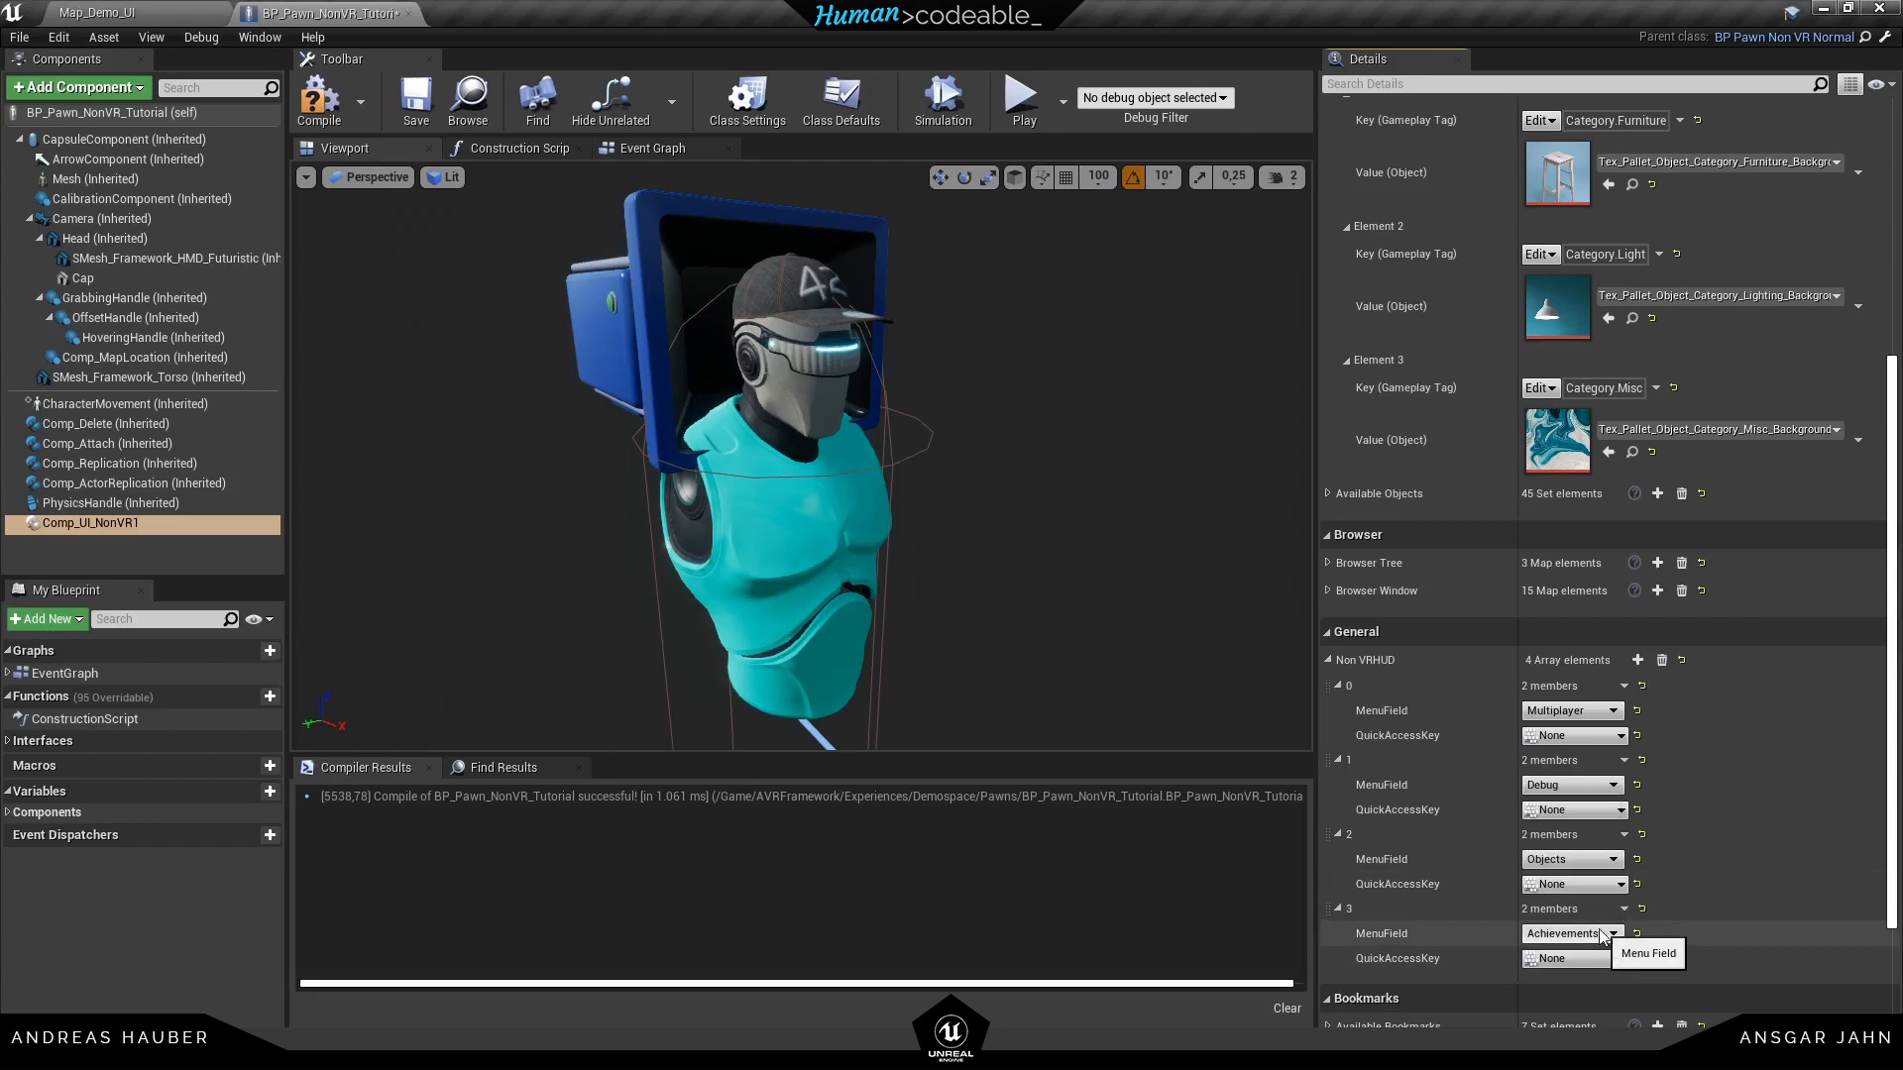
click(1568, 783)
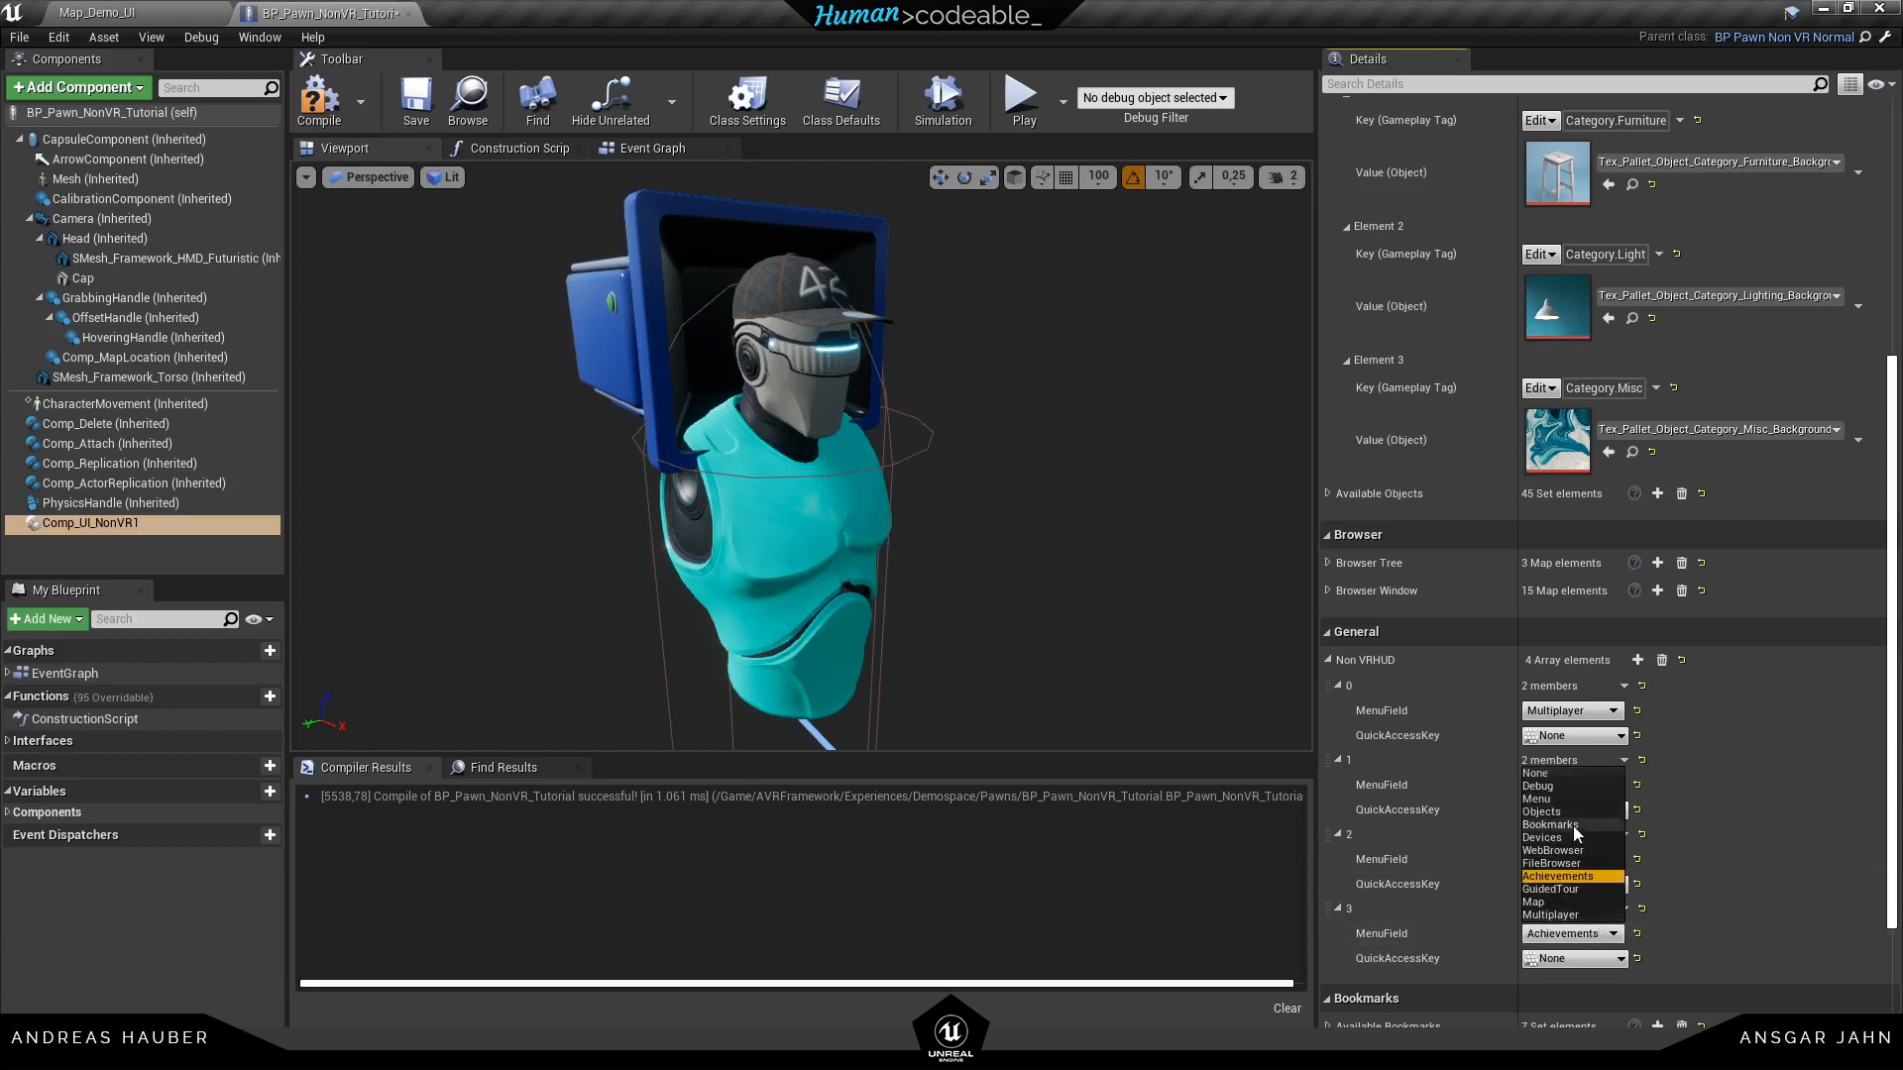
click(1537, 785)
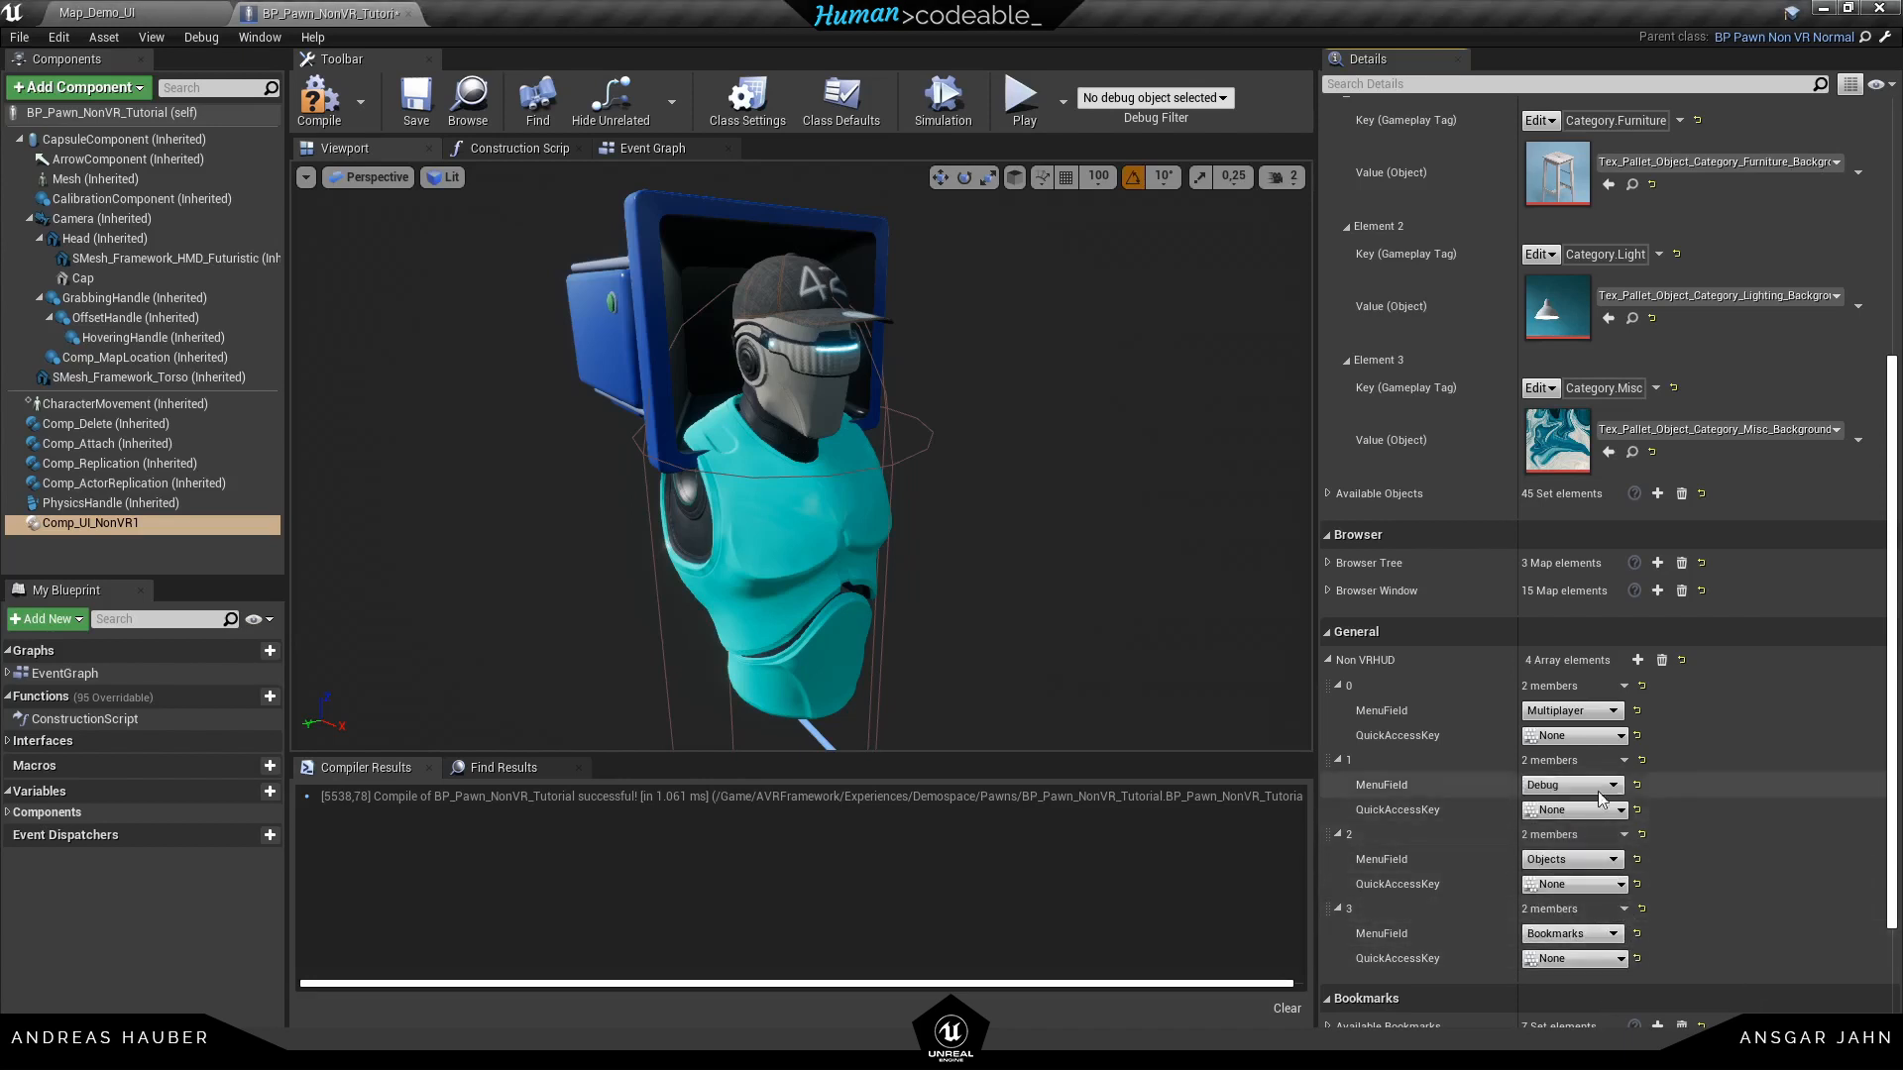
click(415, 99)
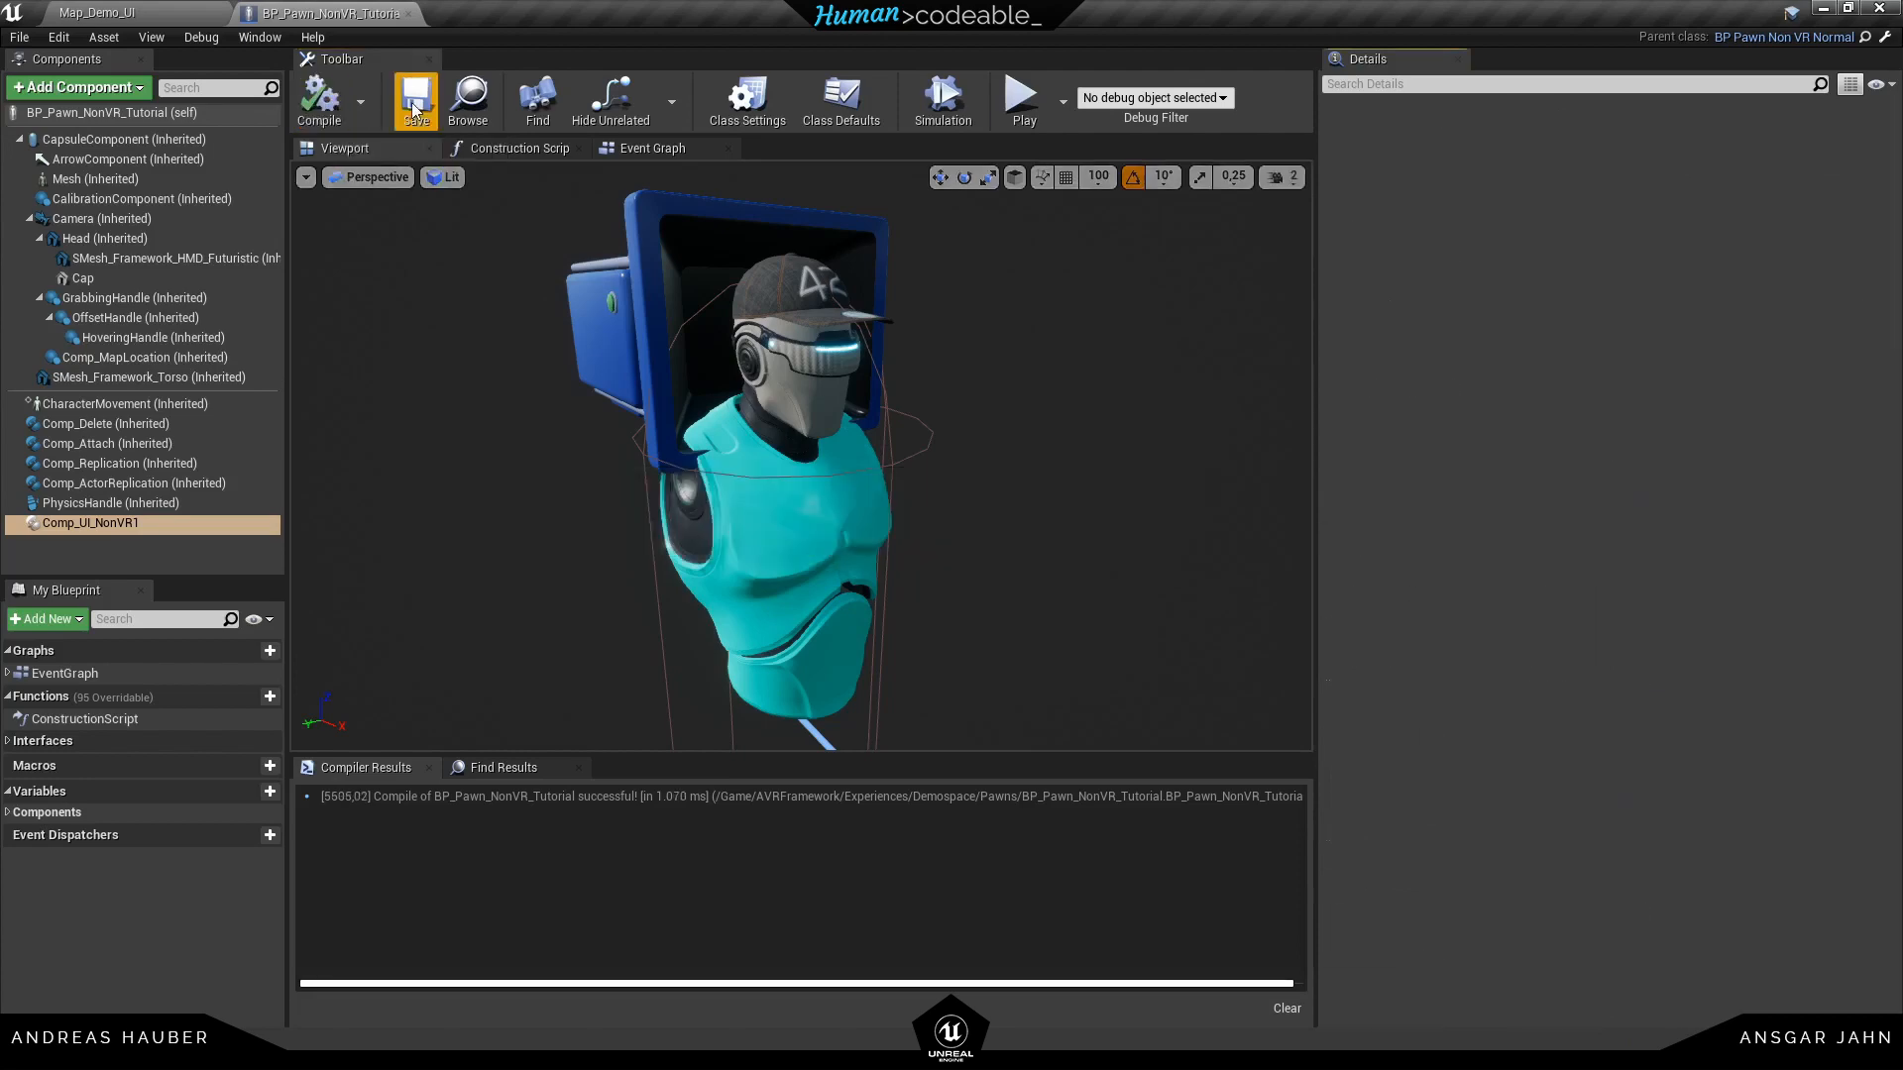
Play Map_Demo_UI and open the Bookmarks entry in the running HUD
click(97, 13)
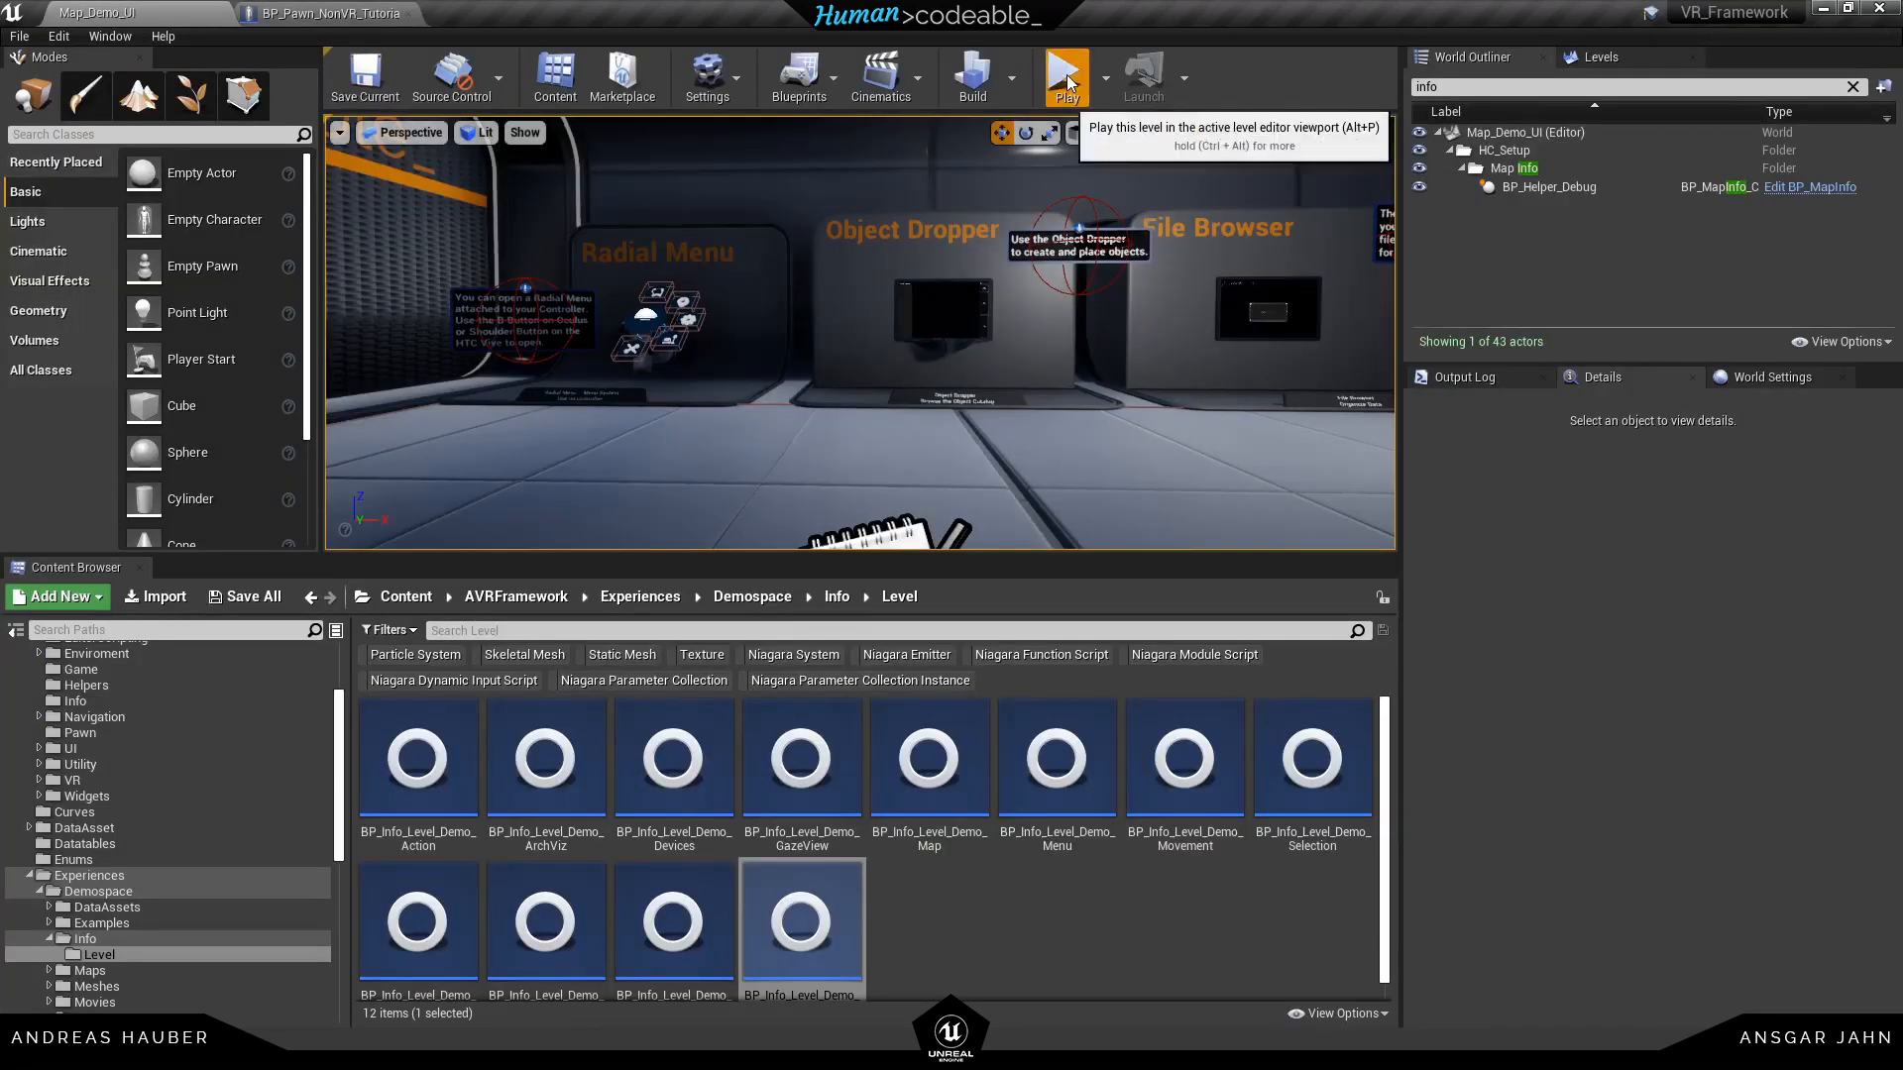
click(1066, 75)
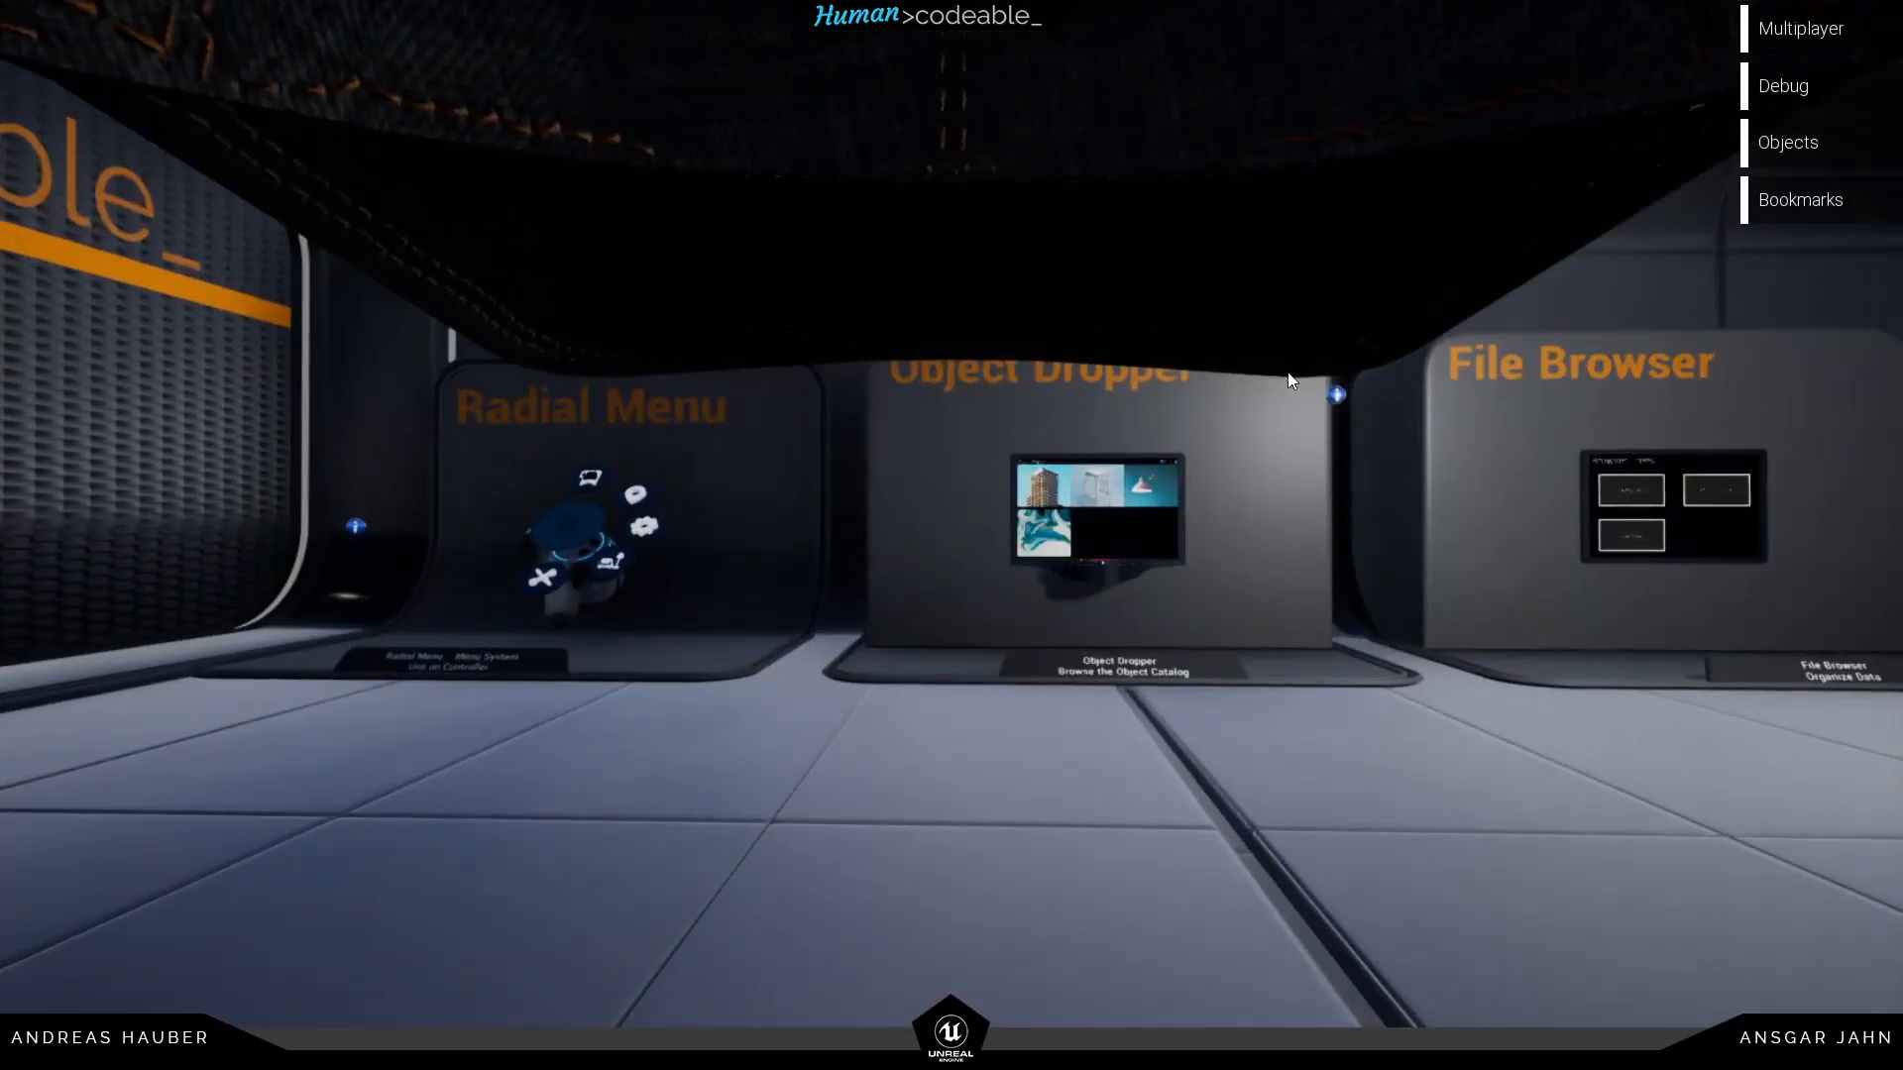
click(1800, 199)
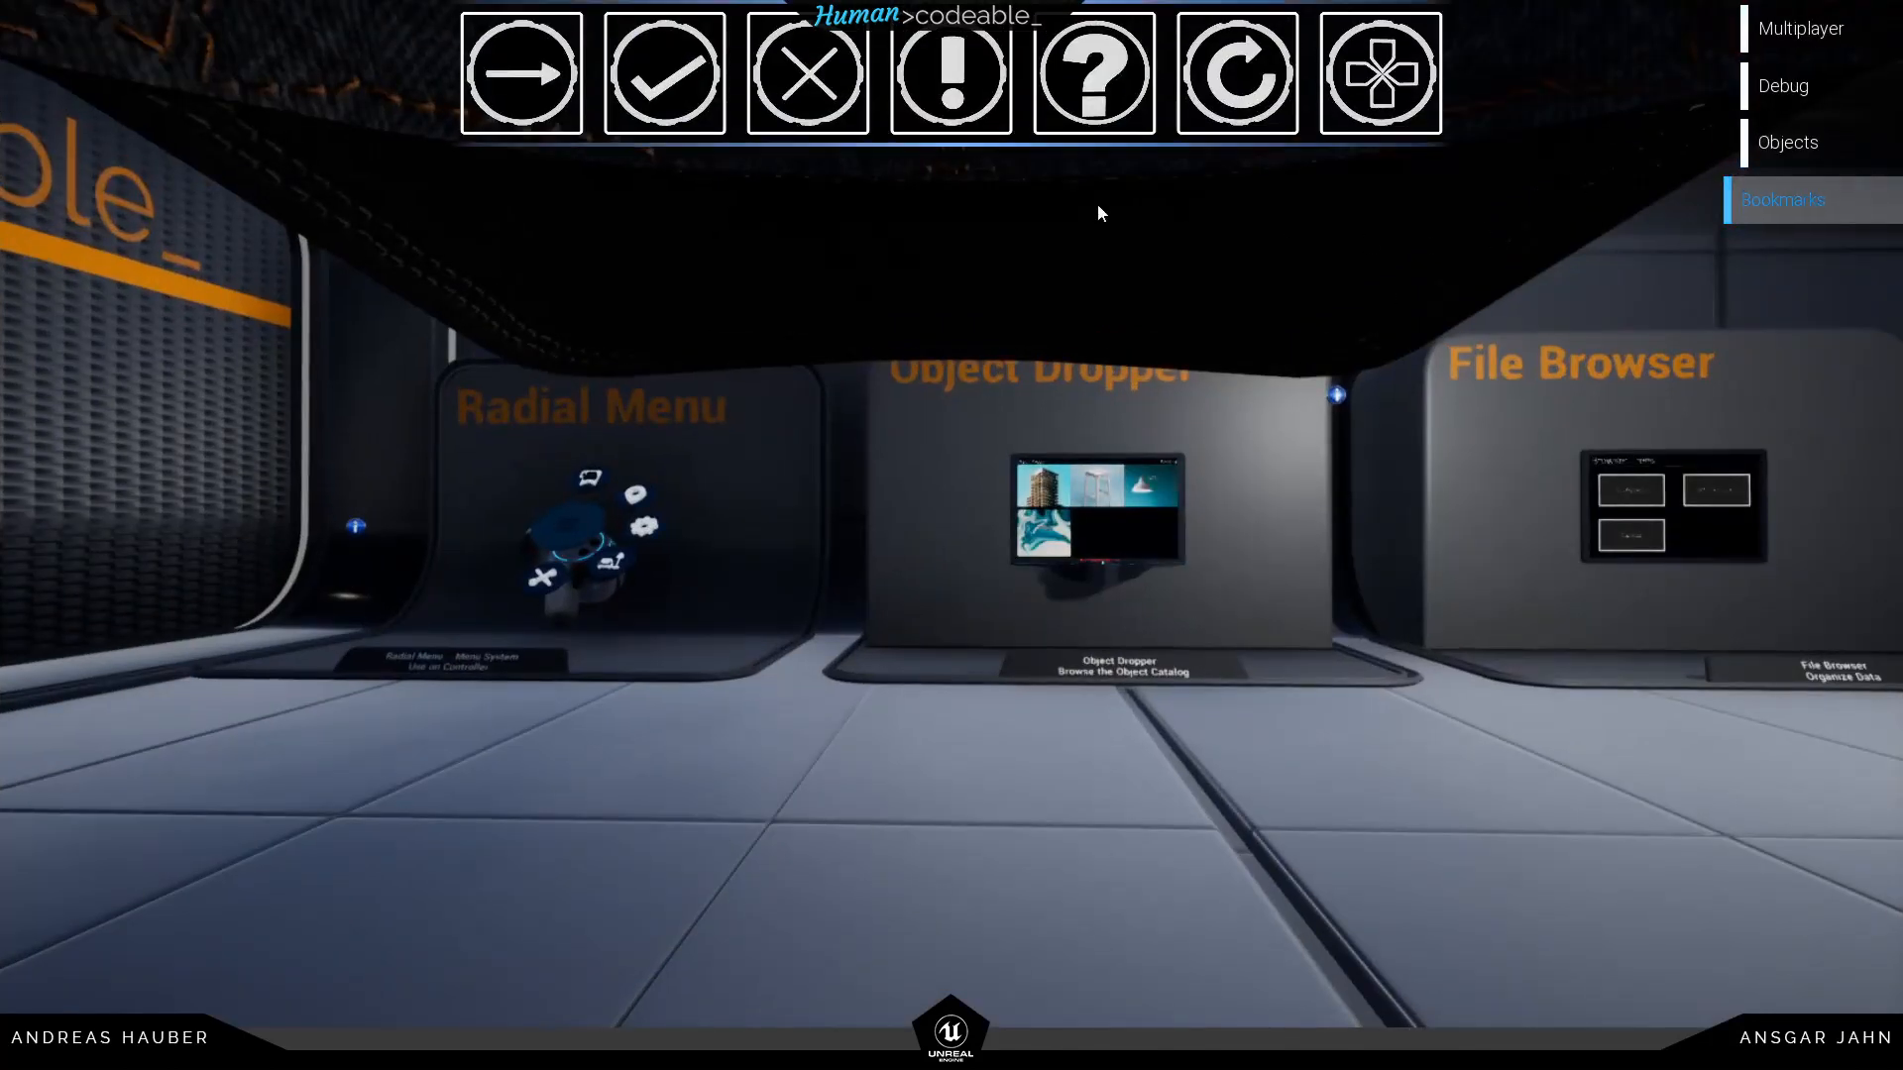
mouse_move(1379, 73)
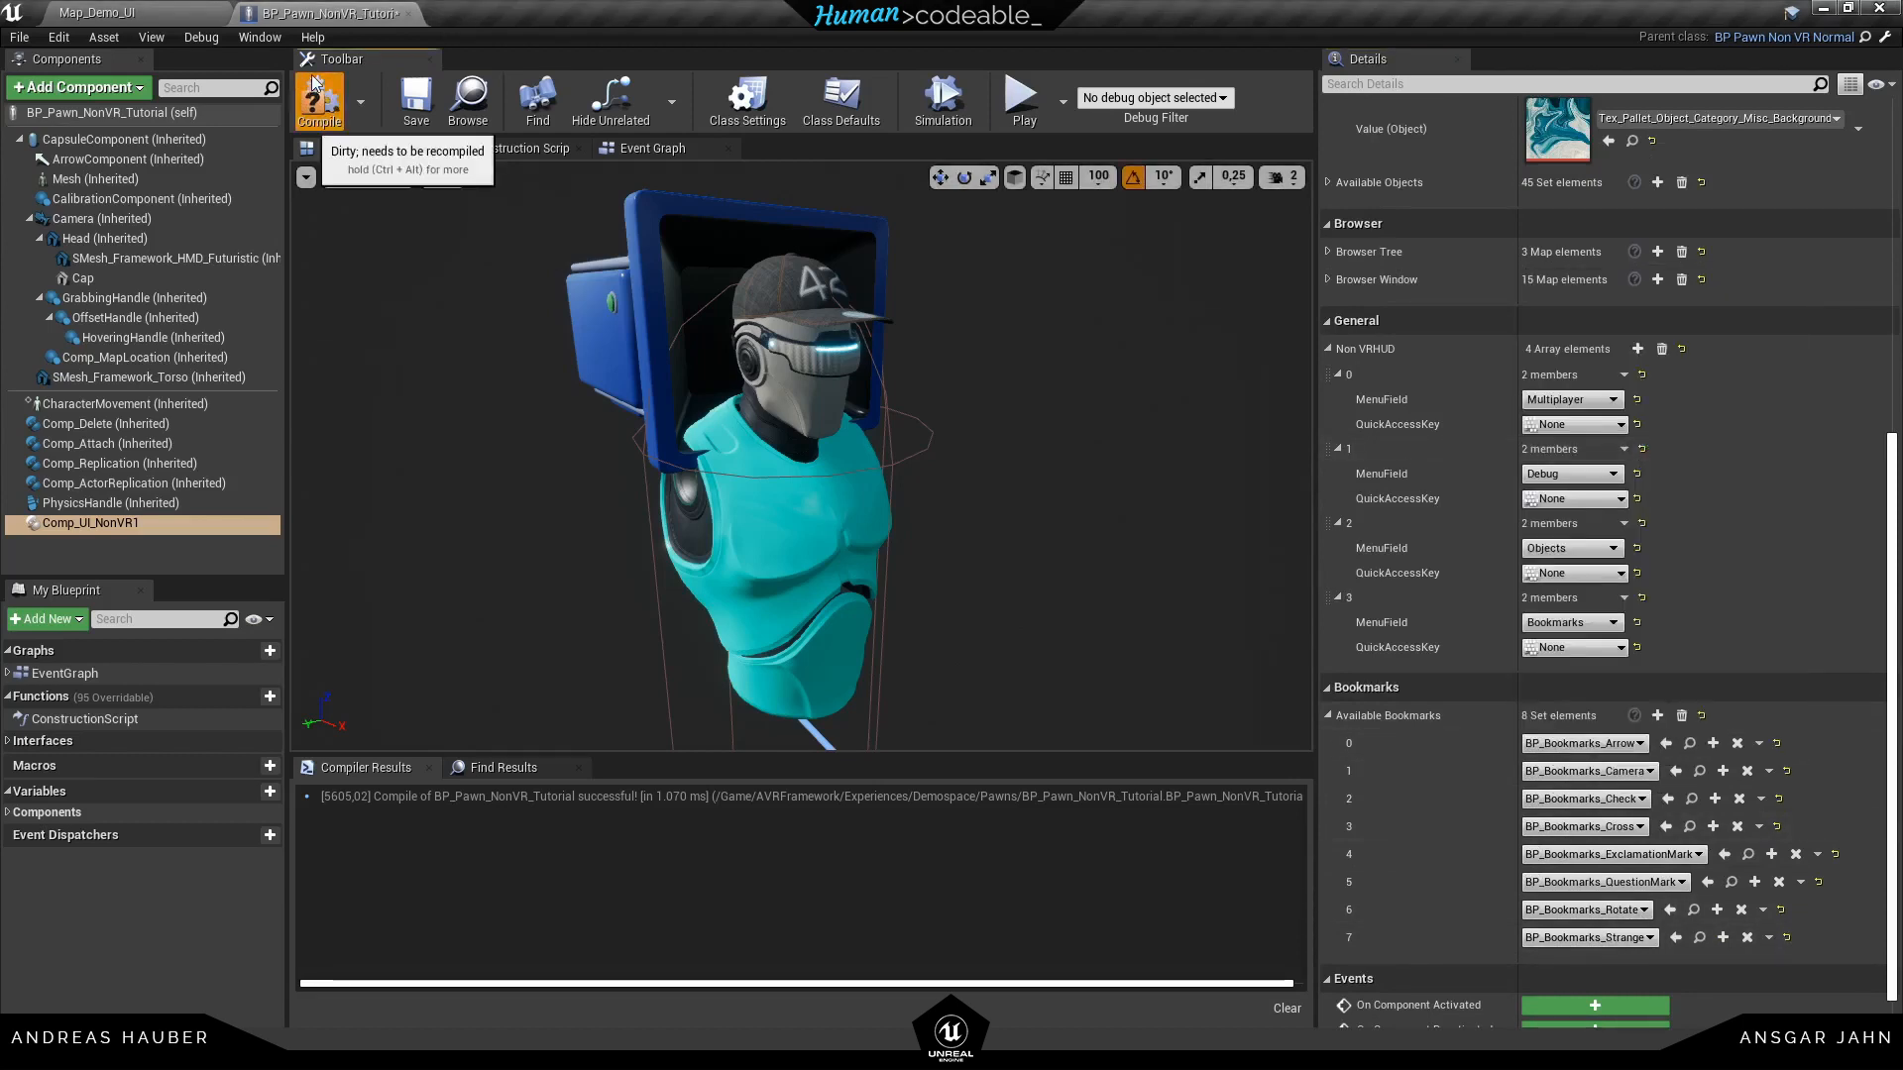
Compile the pawn, visit Map_Demo_UI, and return to BP_Pawn_NonVR_Tutorial
click(317, 100)
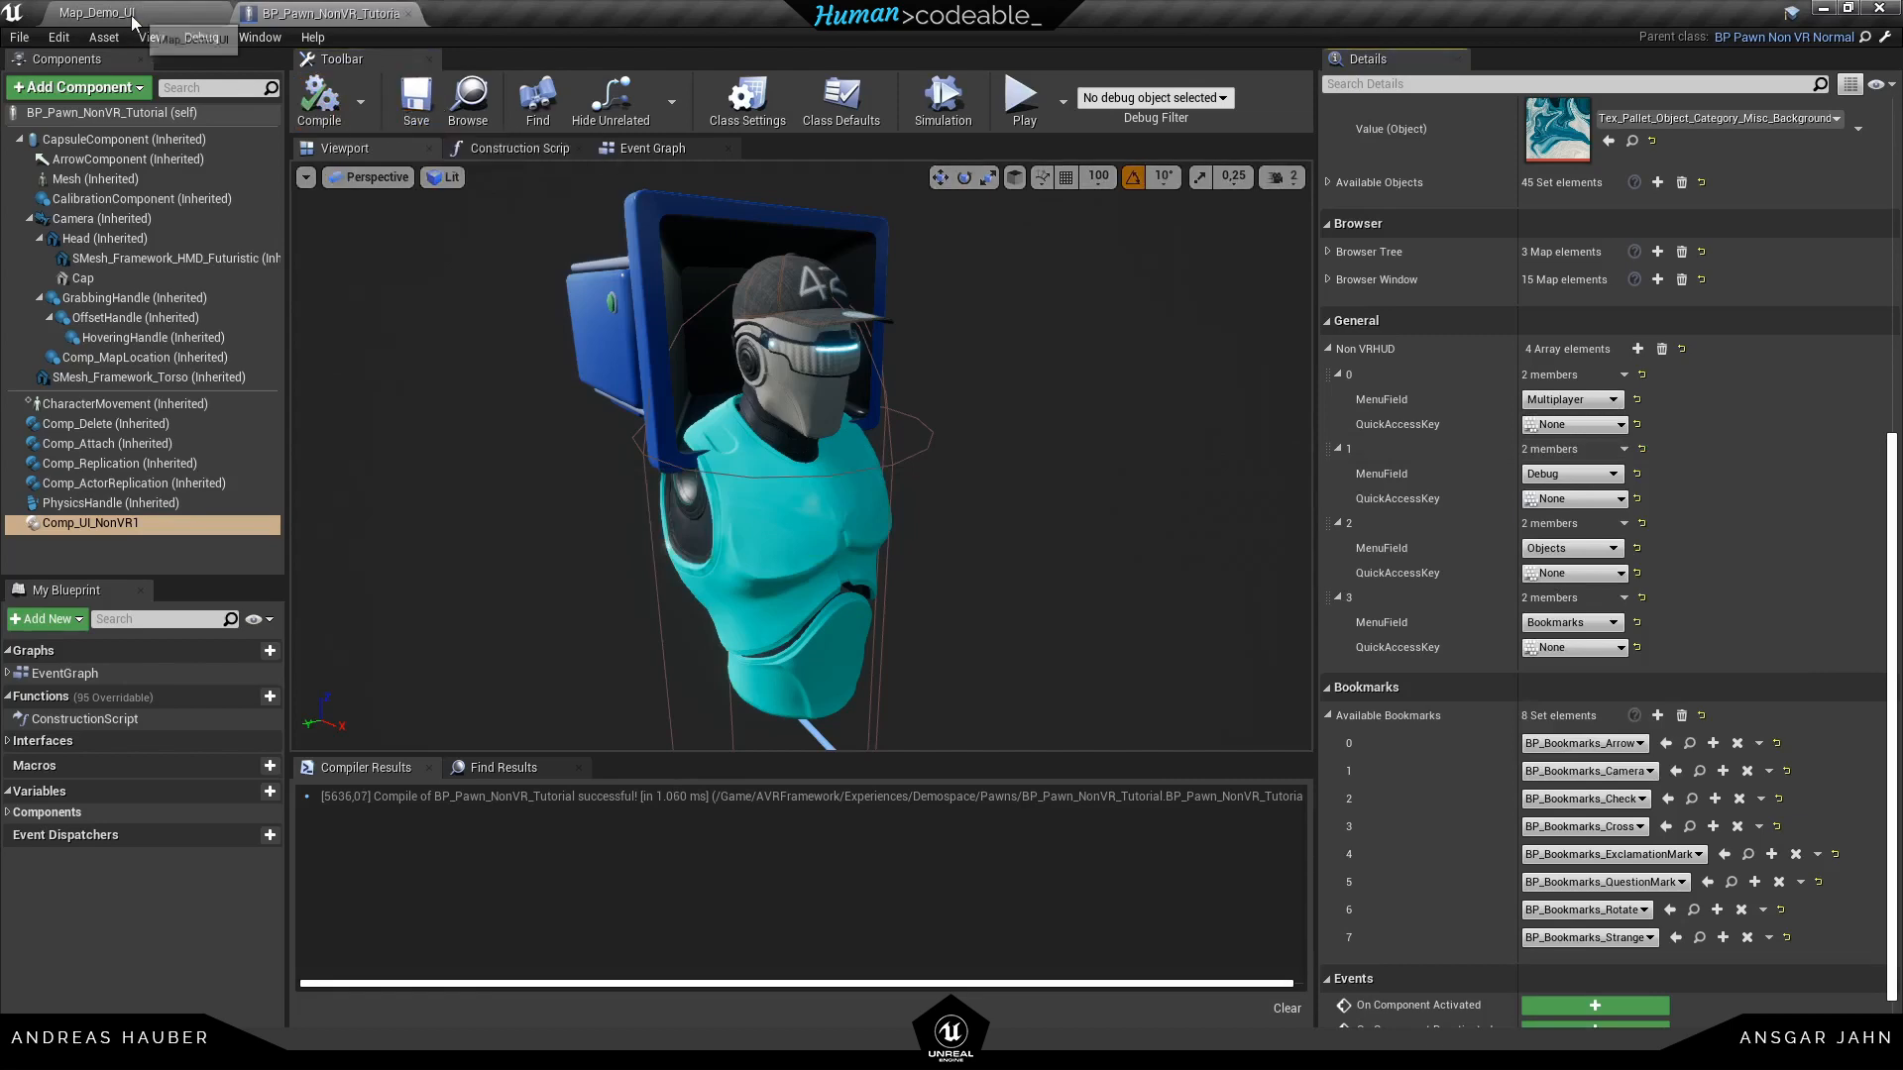
click(91, 12)
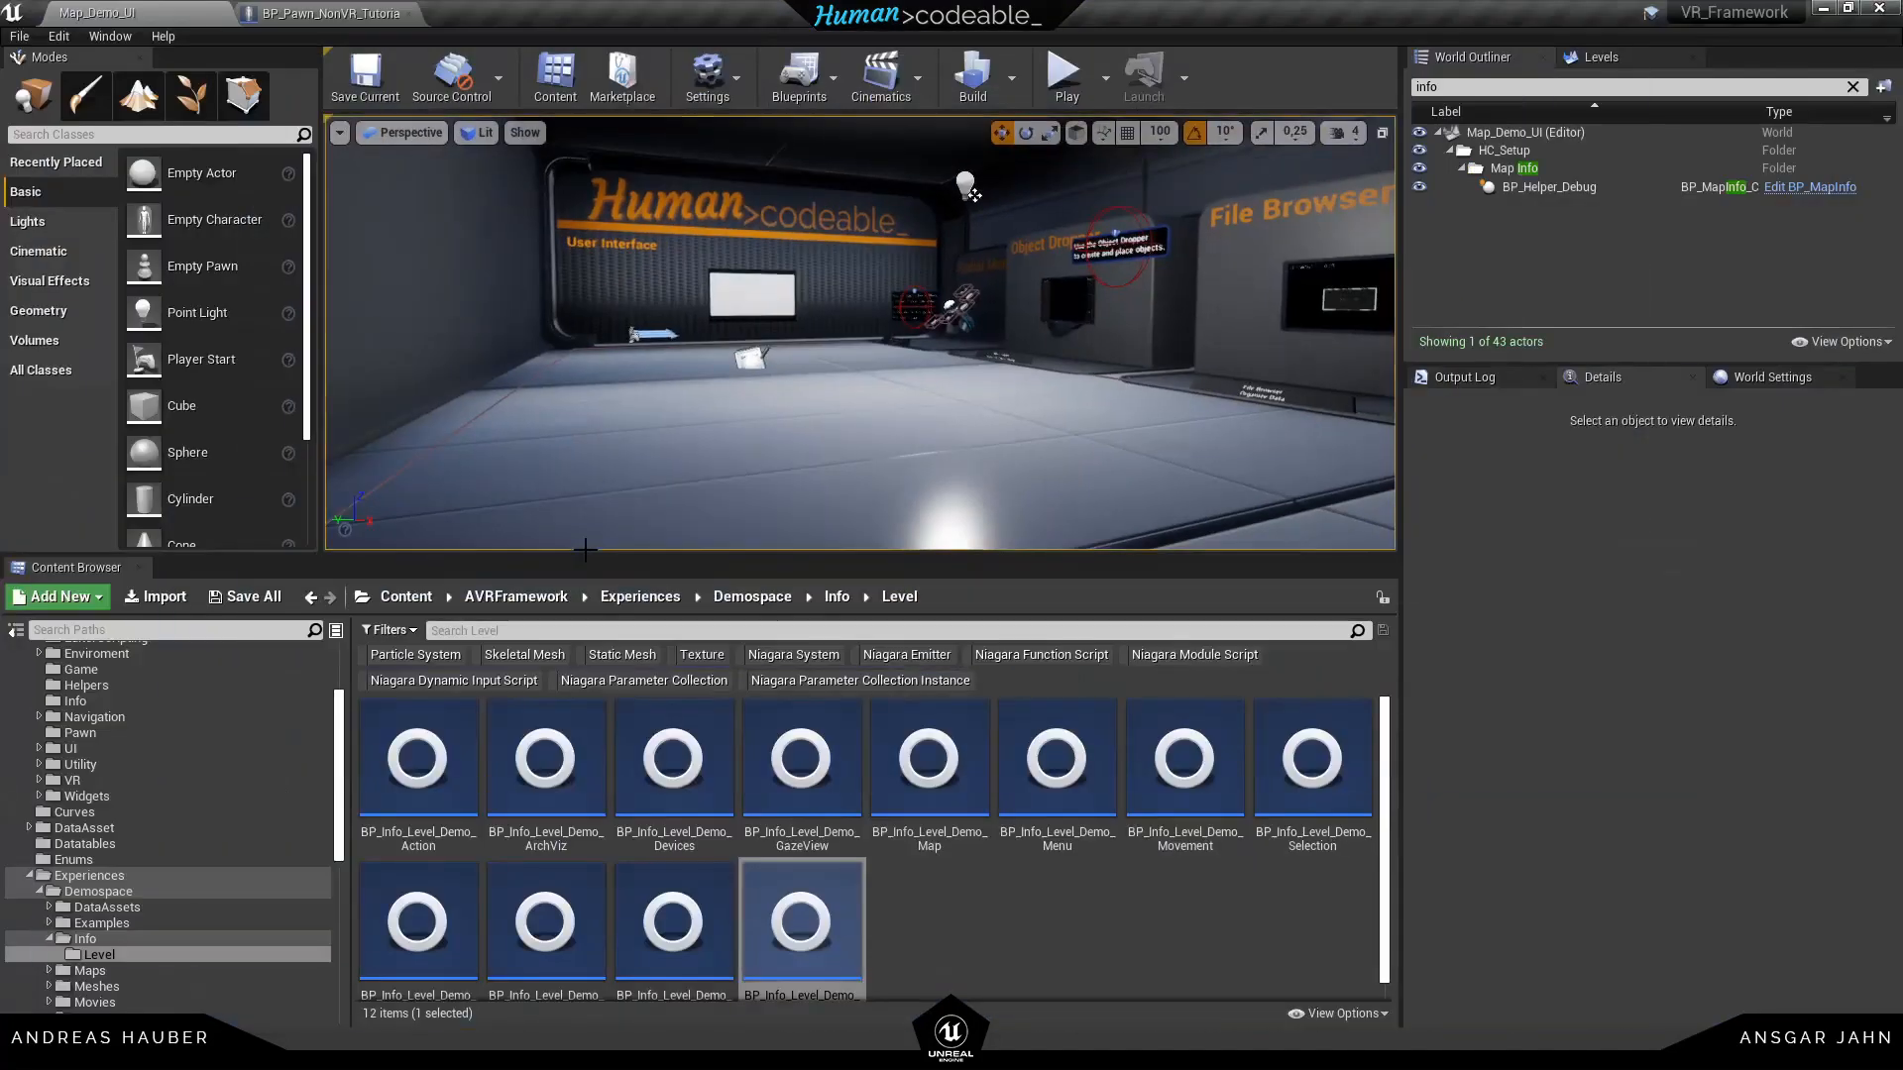
click(328, 13)
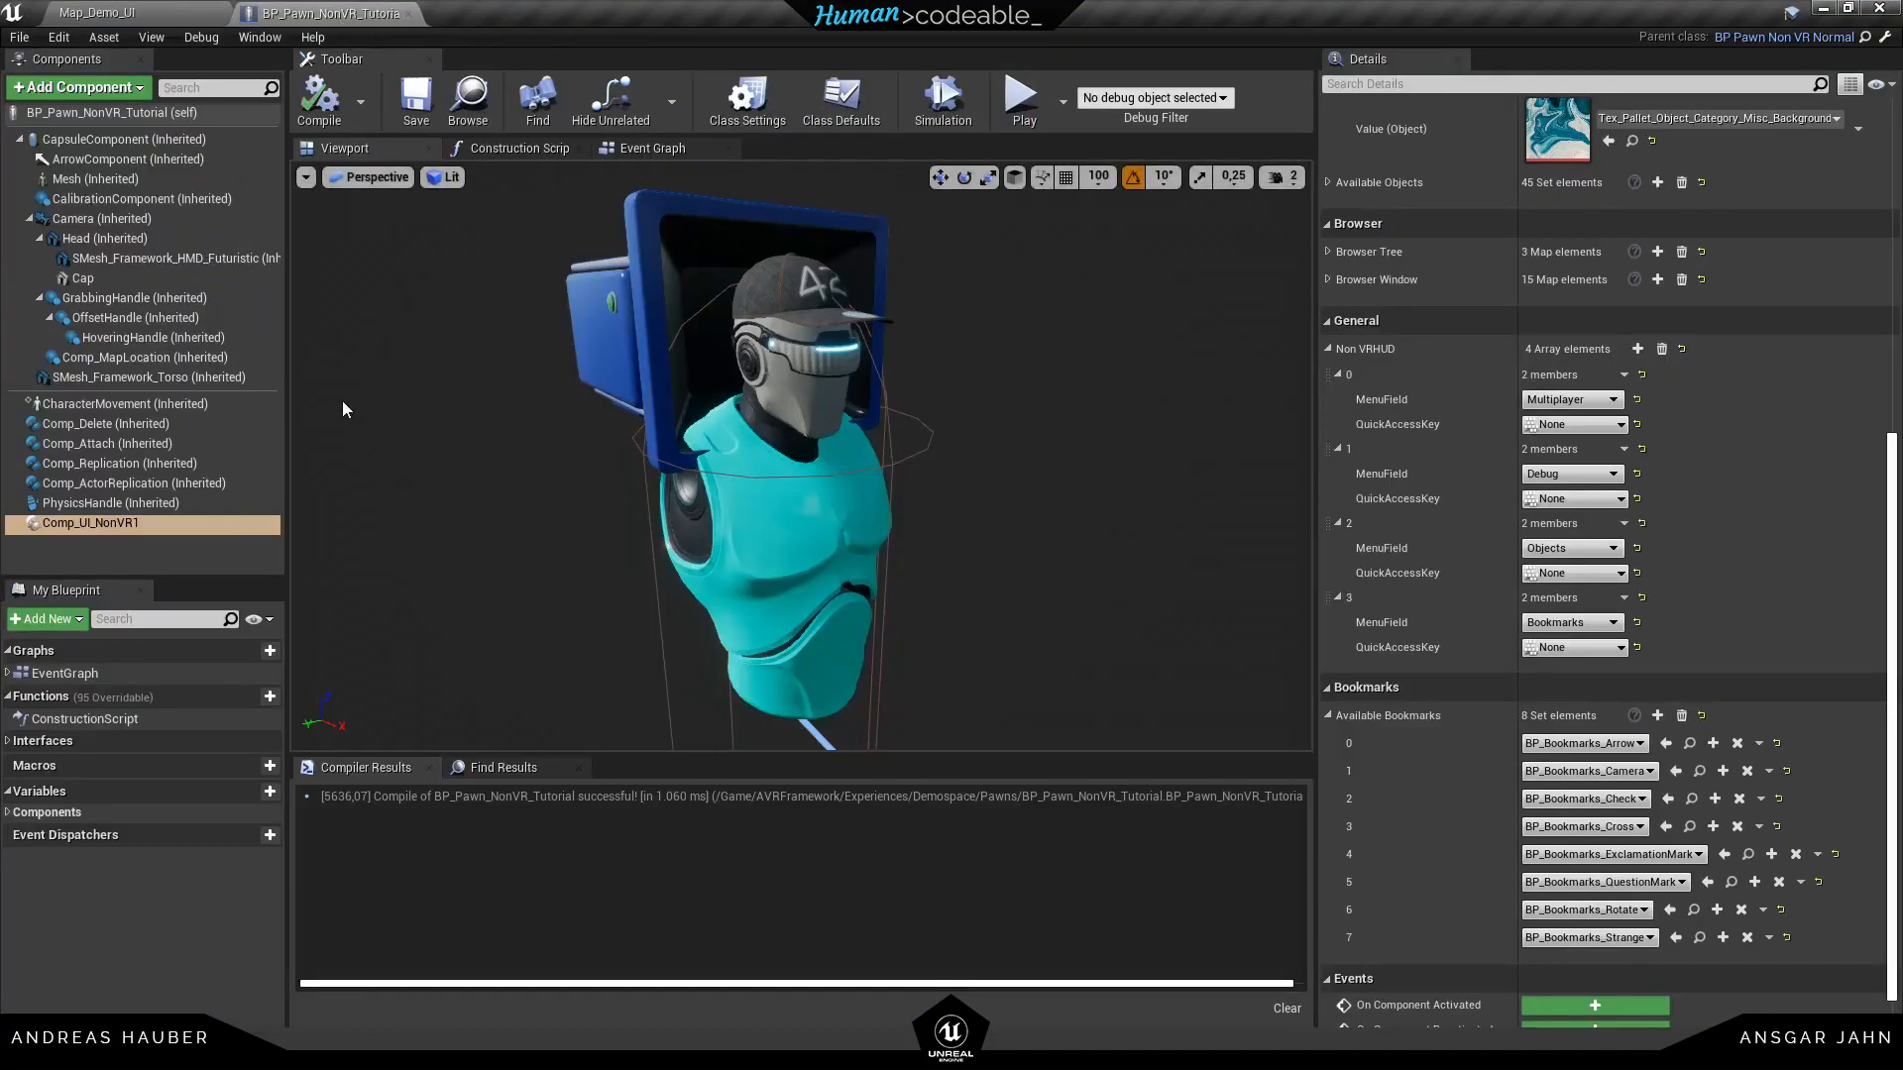
Tick Use Small Hover Effect (Grab) in the pawn's Class Defaults settings and compile
click(841, 99)
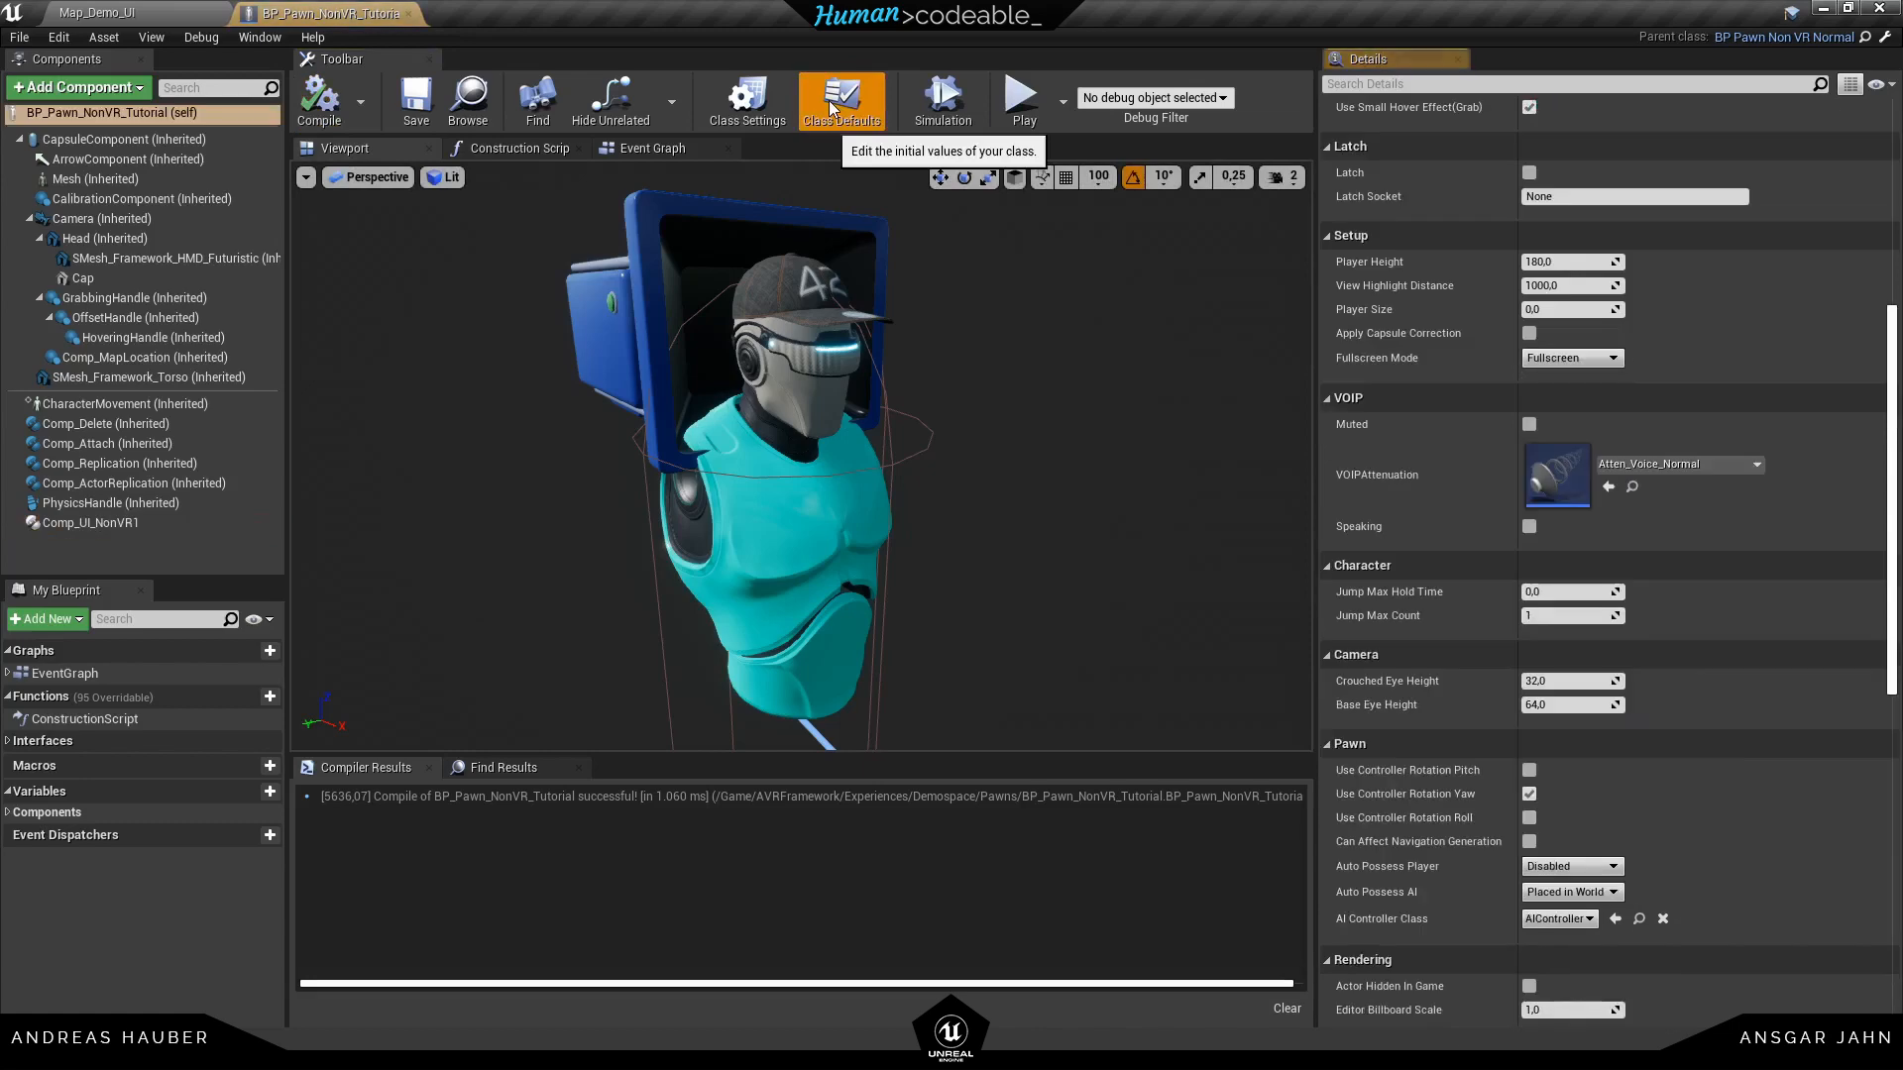
click(746, 99)
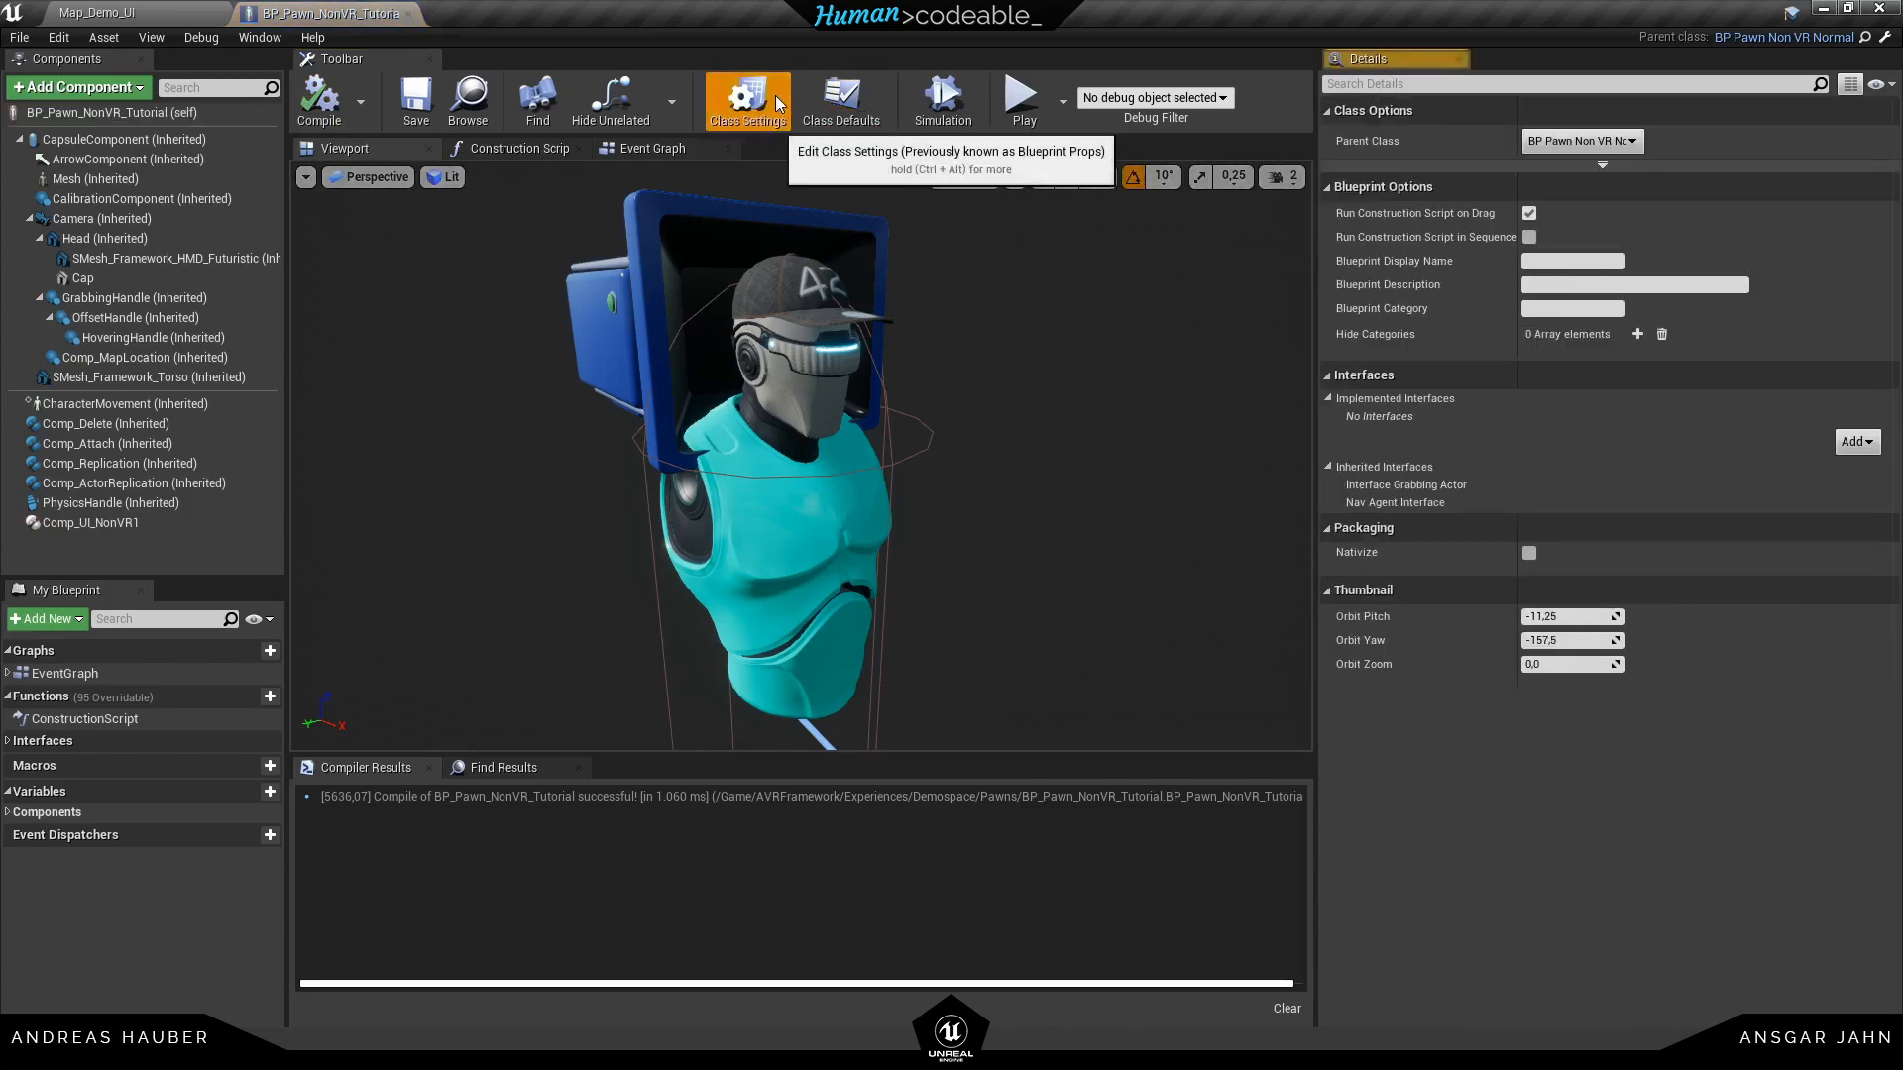
mouse_move(841, 99)
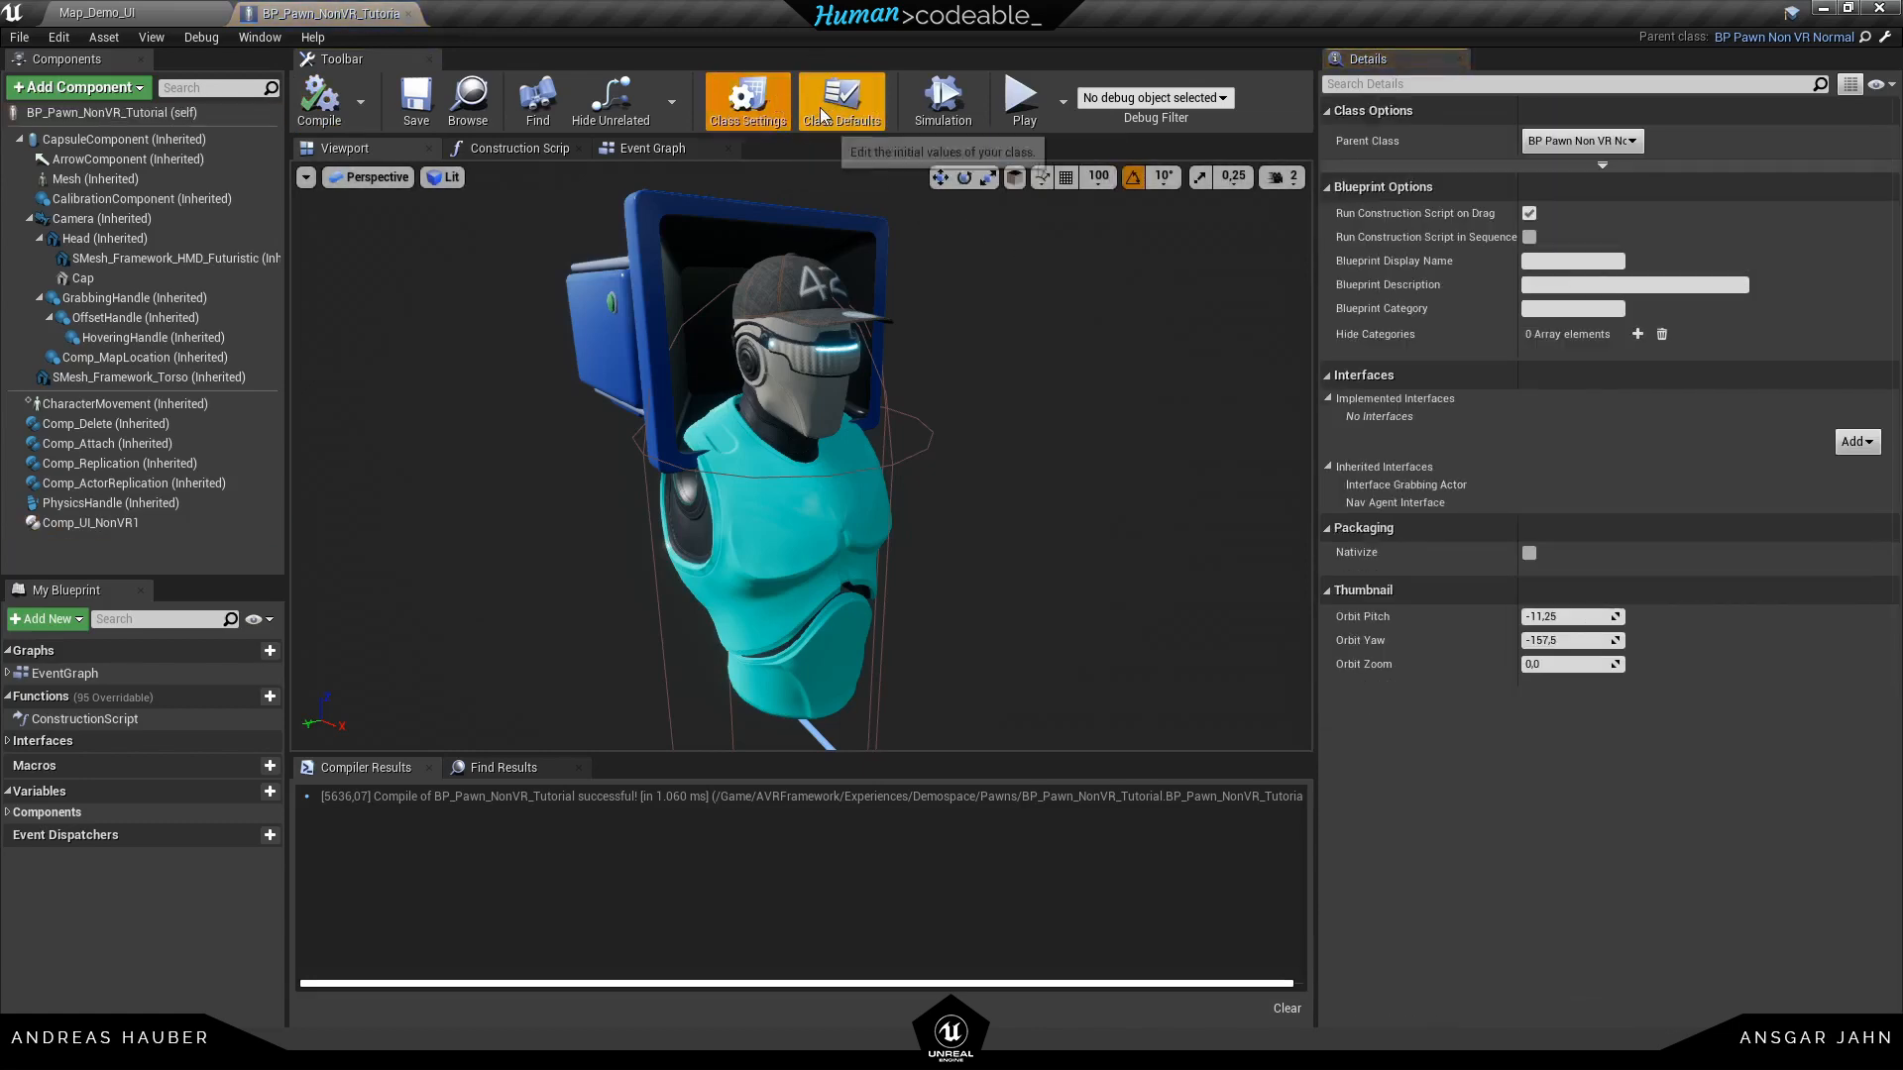
click(839, 101)
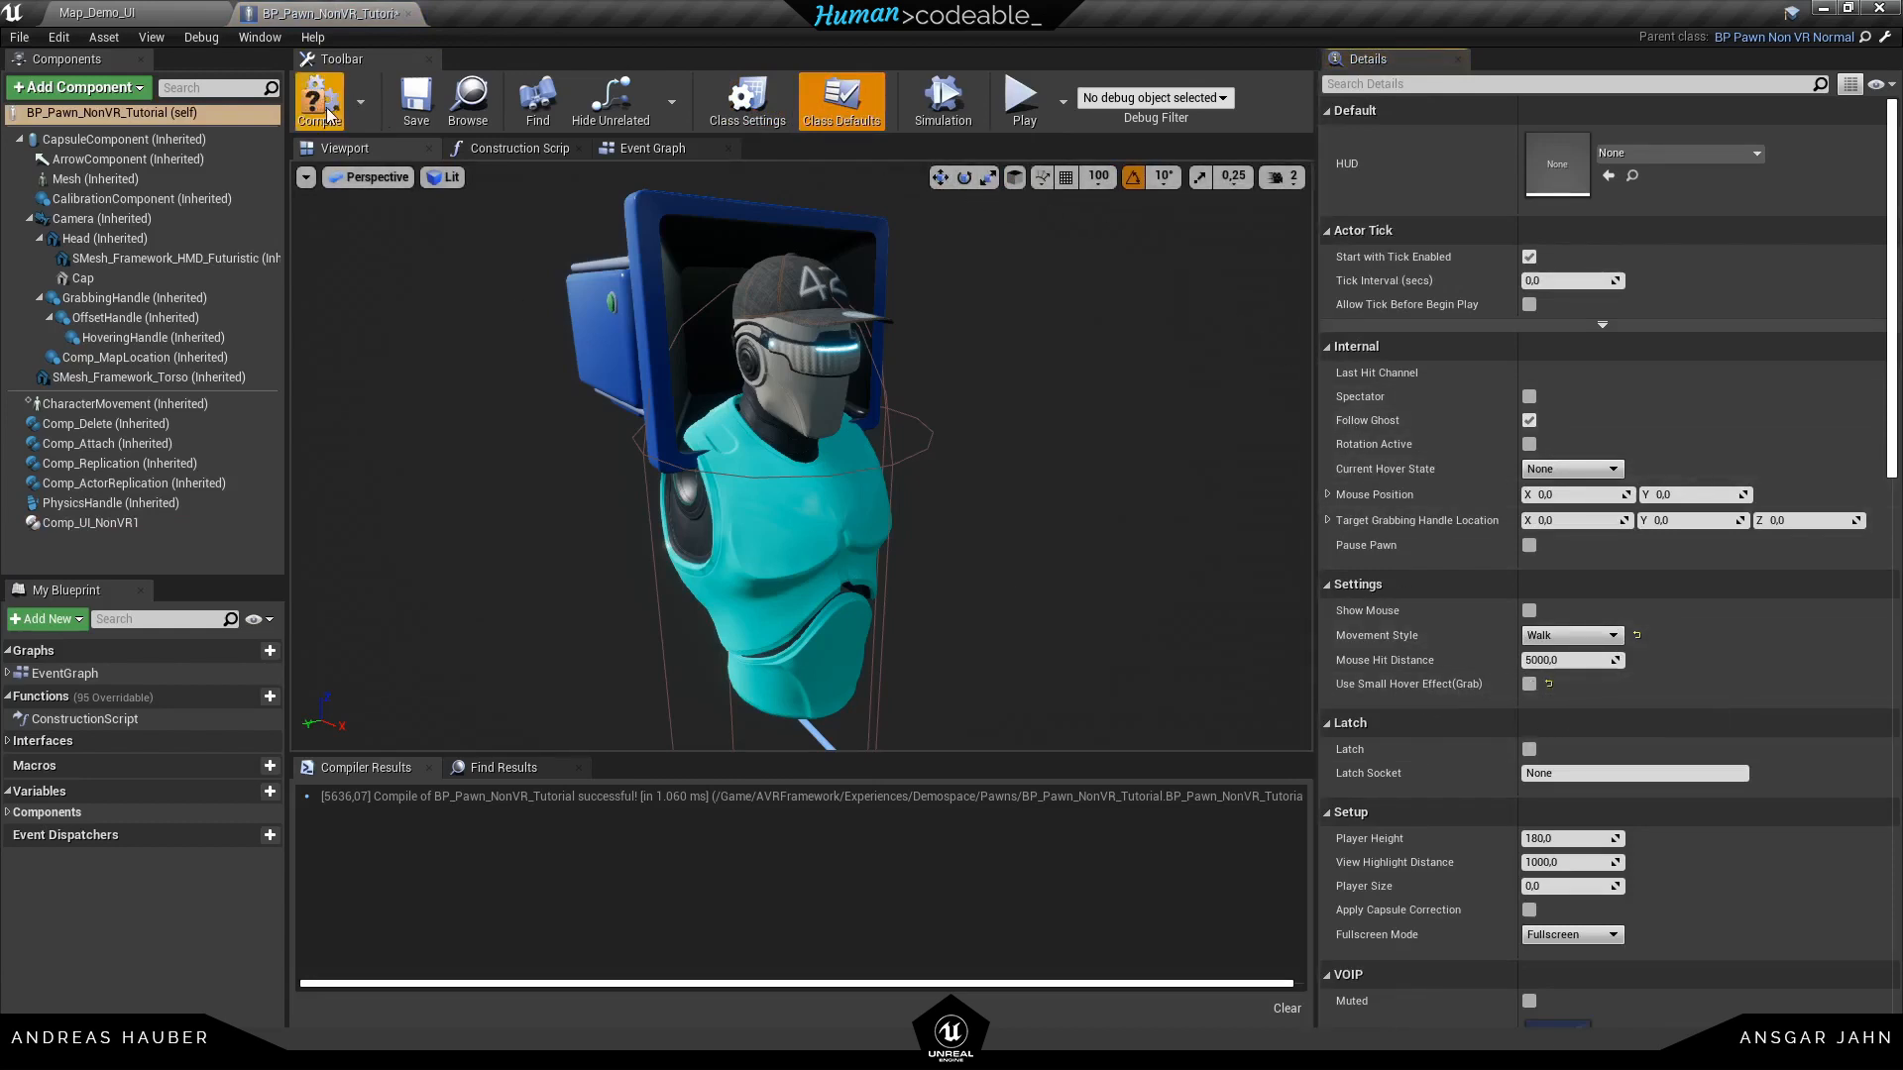
click(319, 99)
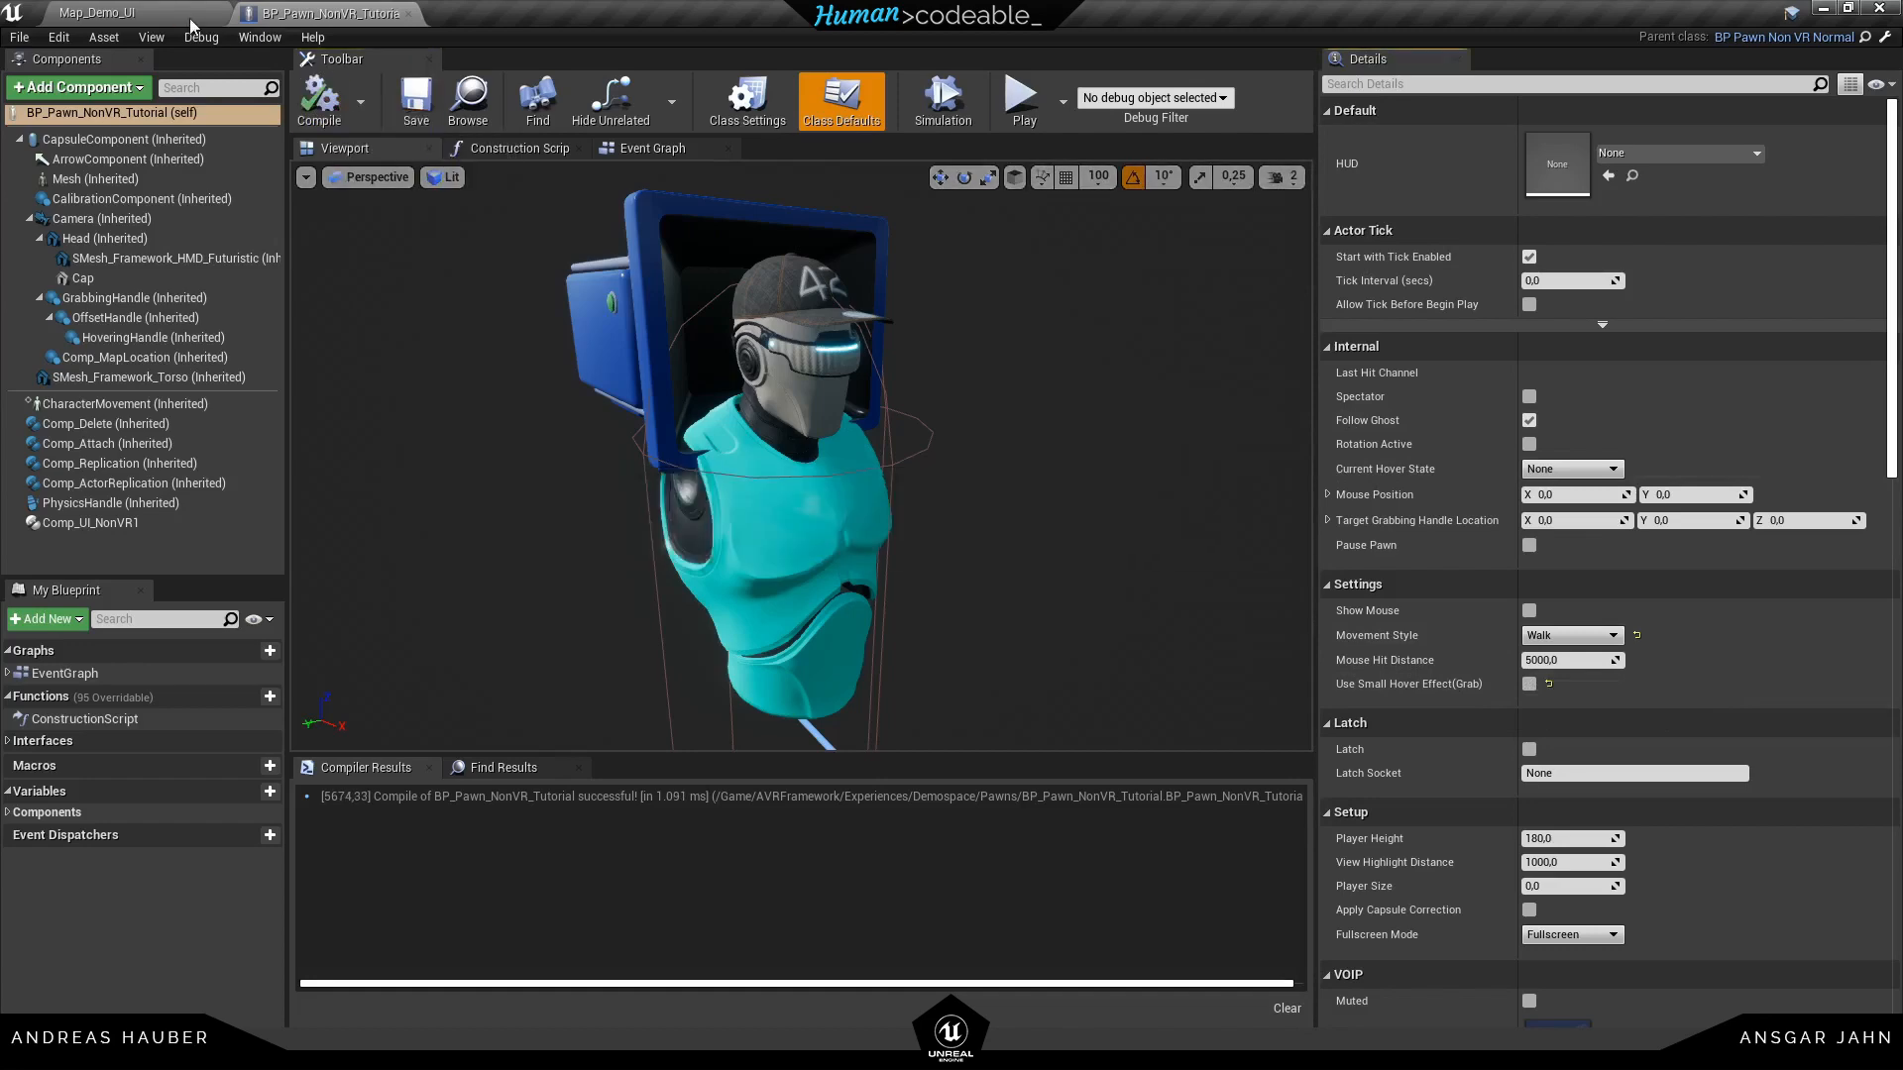
click(95, 12)
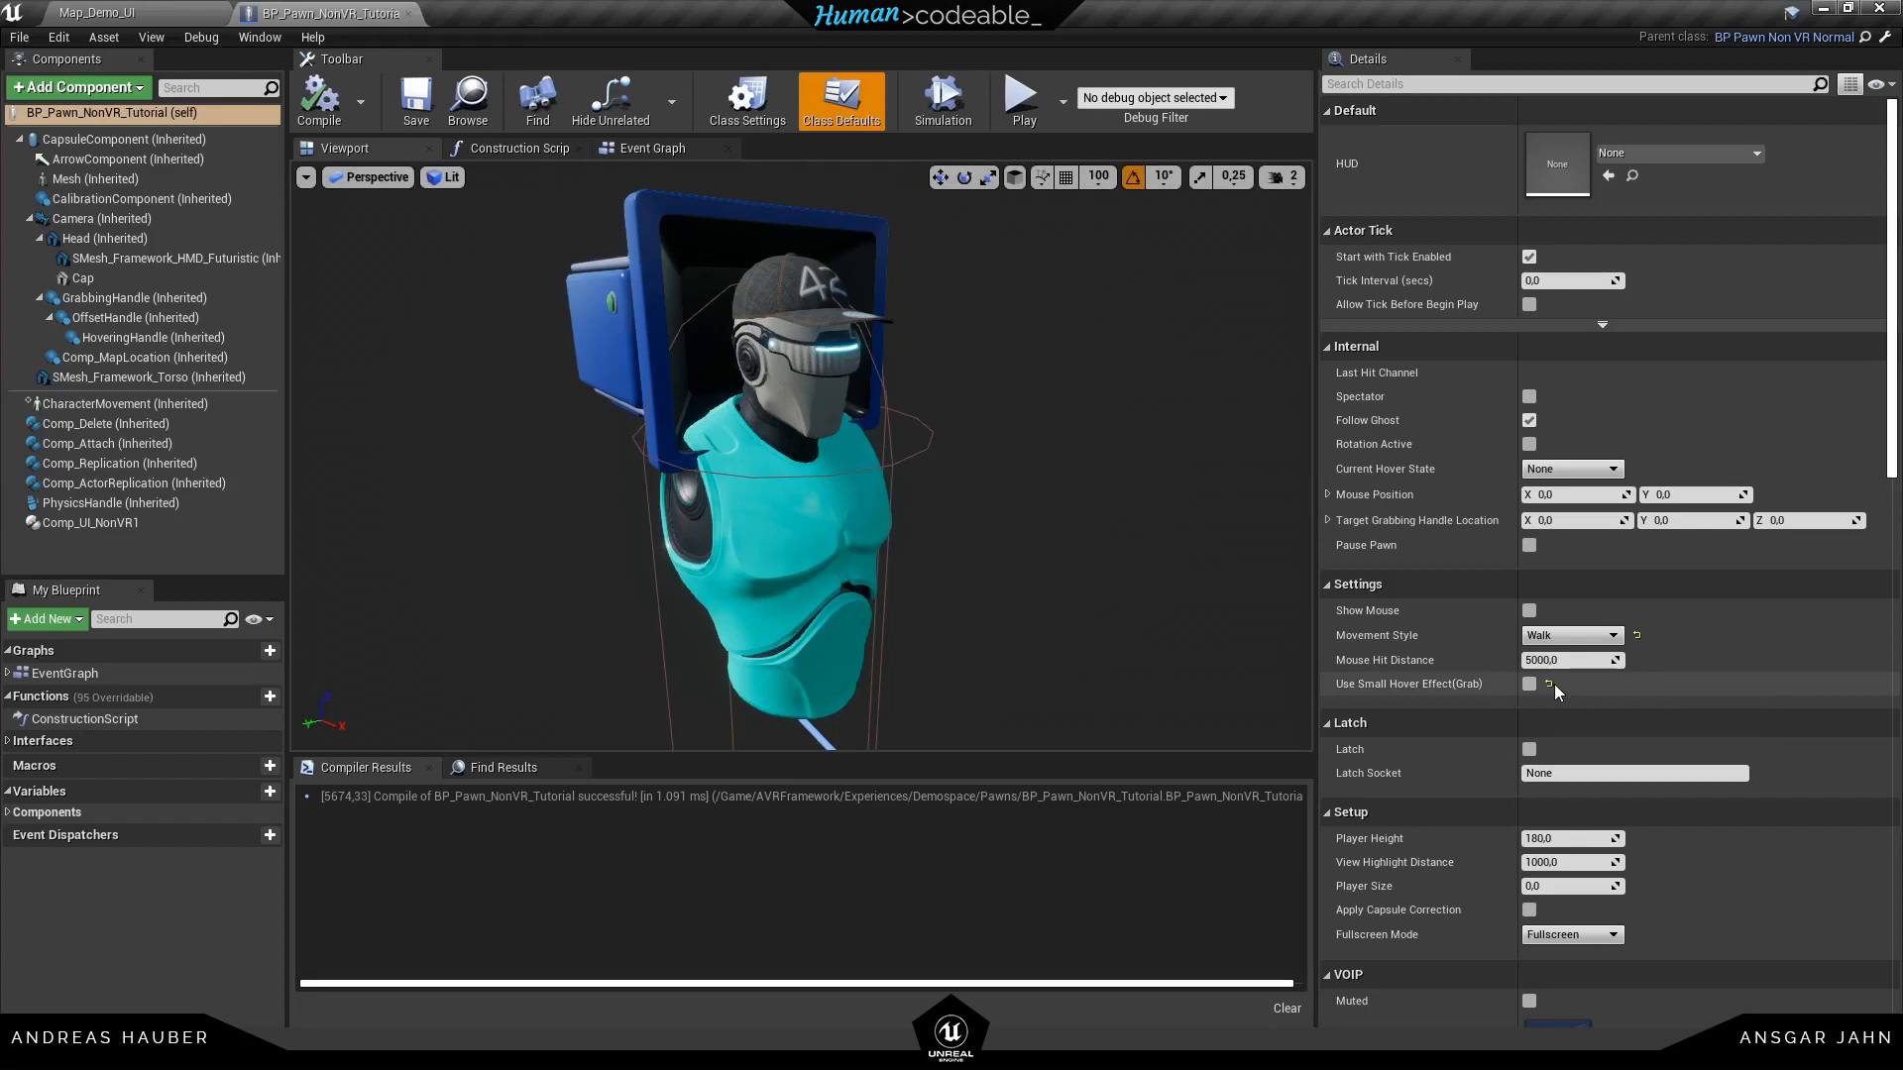
click(1528, 683)
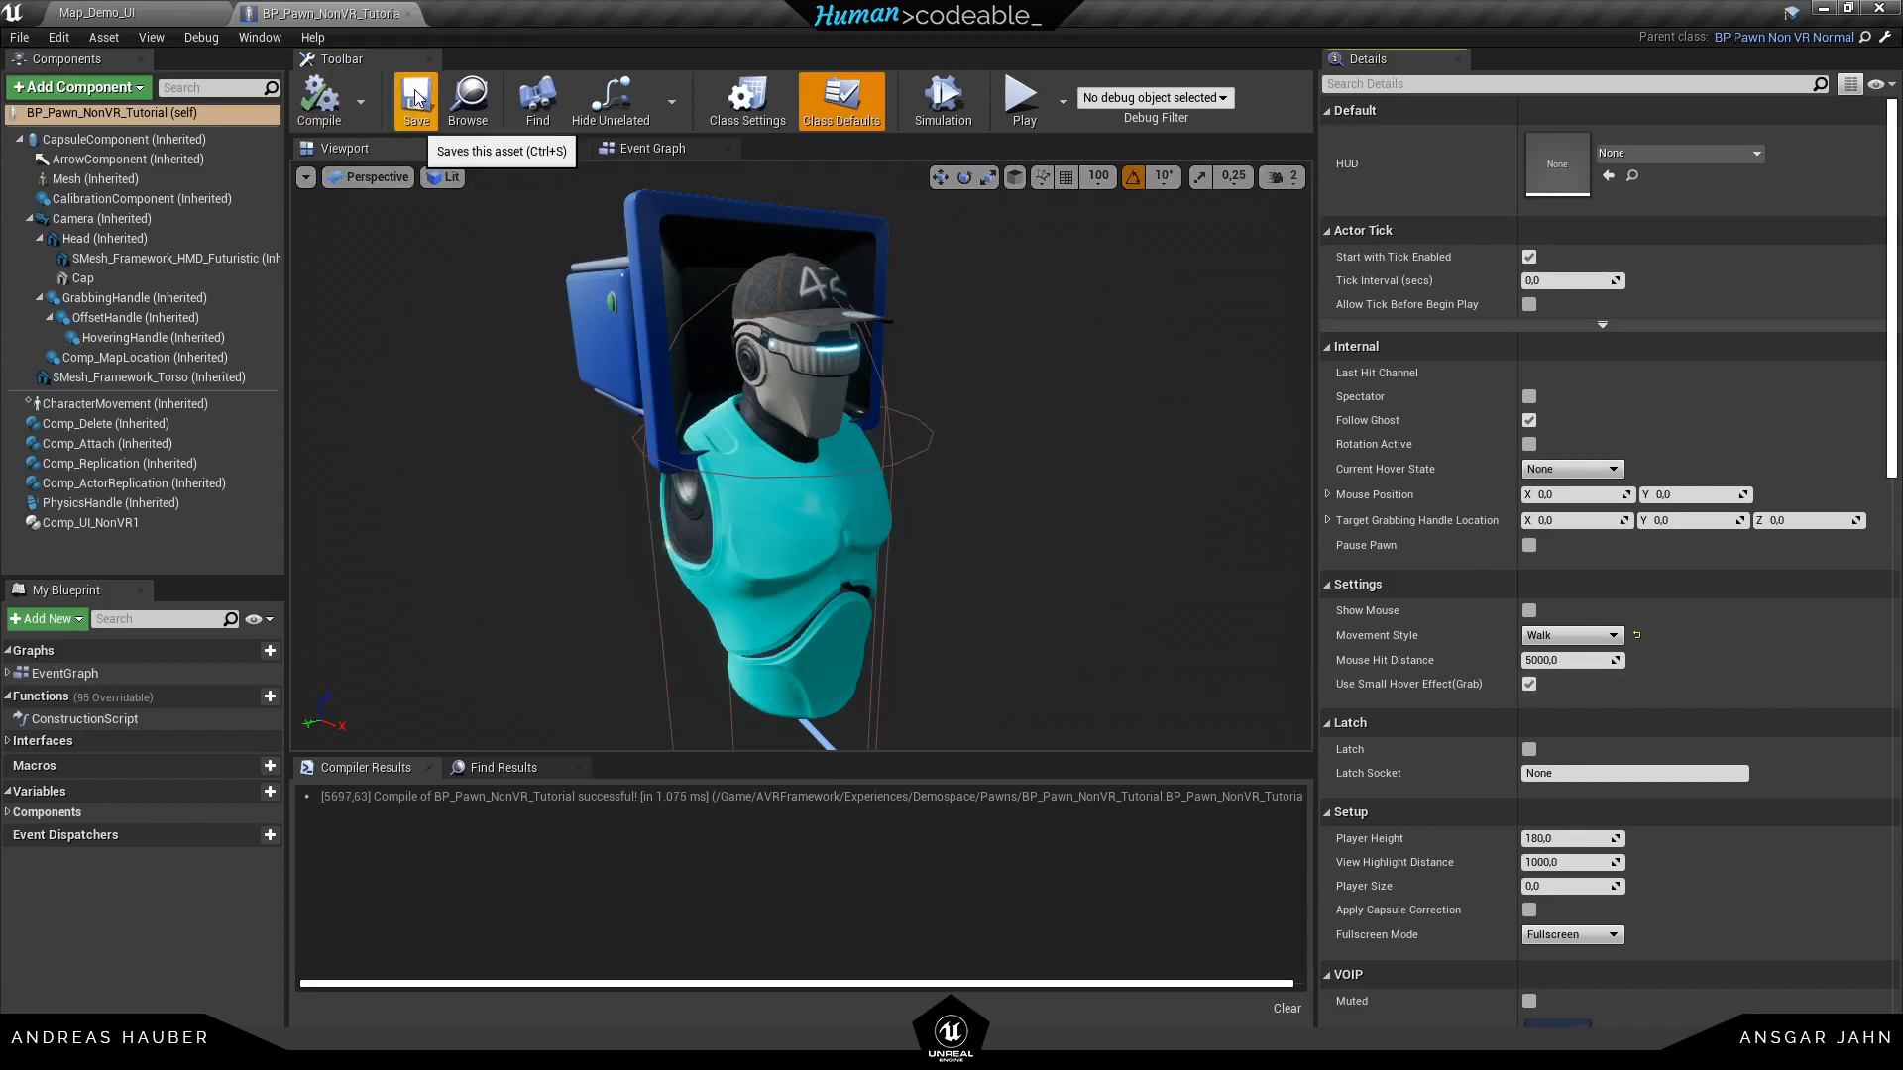
Save the pawn, play the demo level and browse the Furniture and Light object categories
click(87, 522)
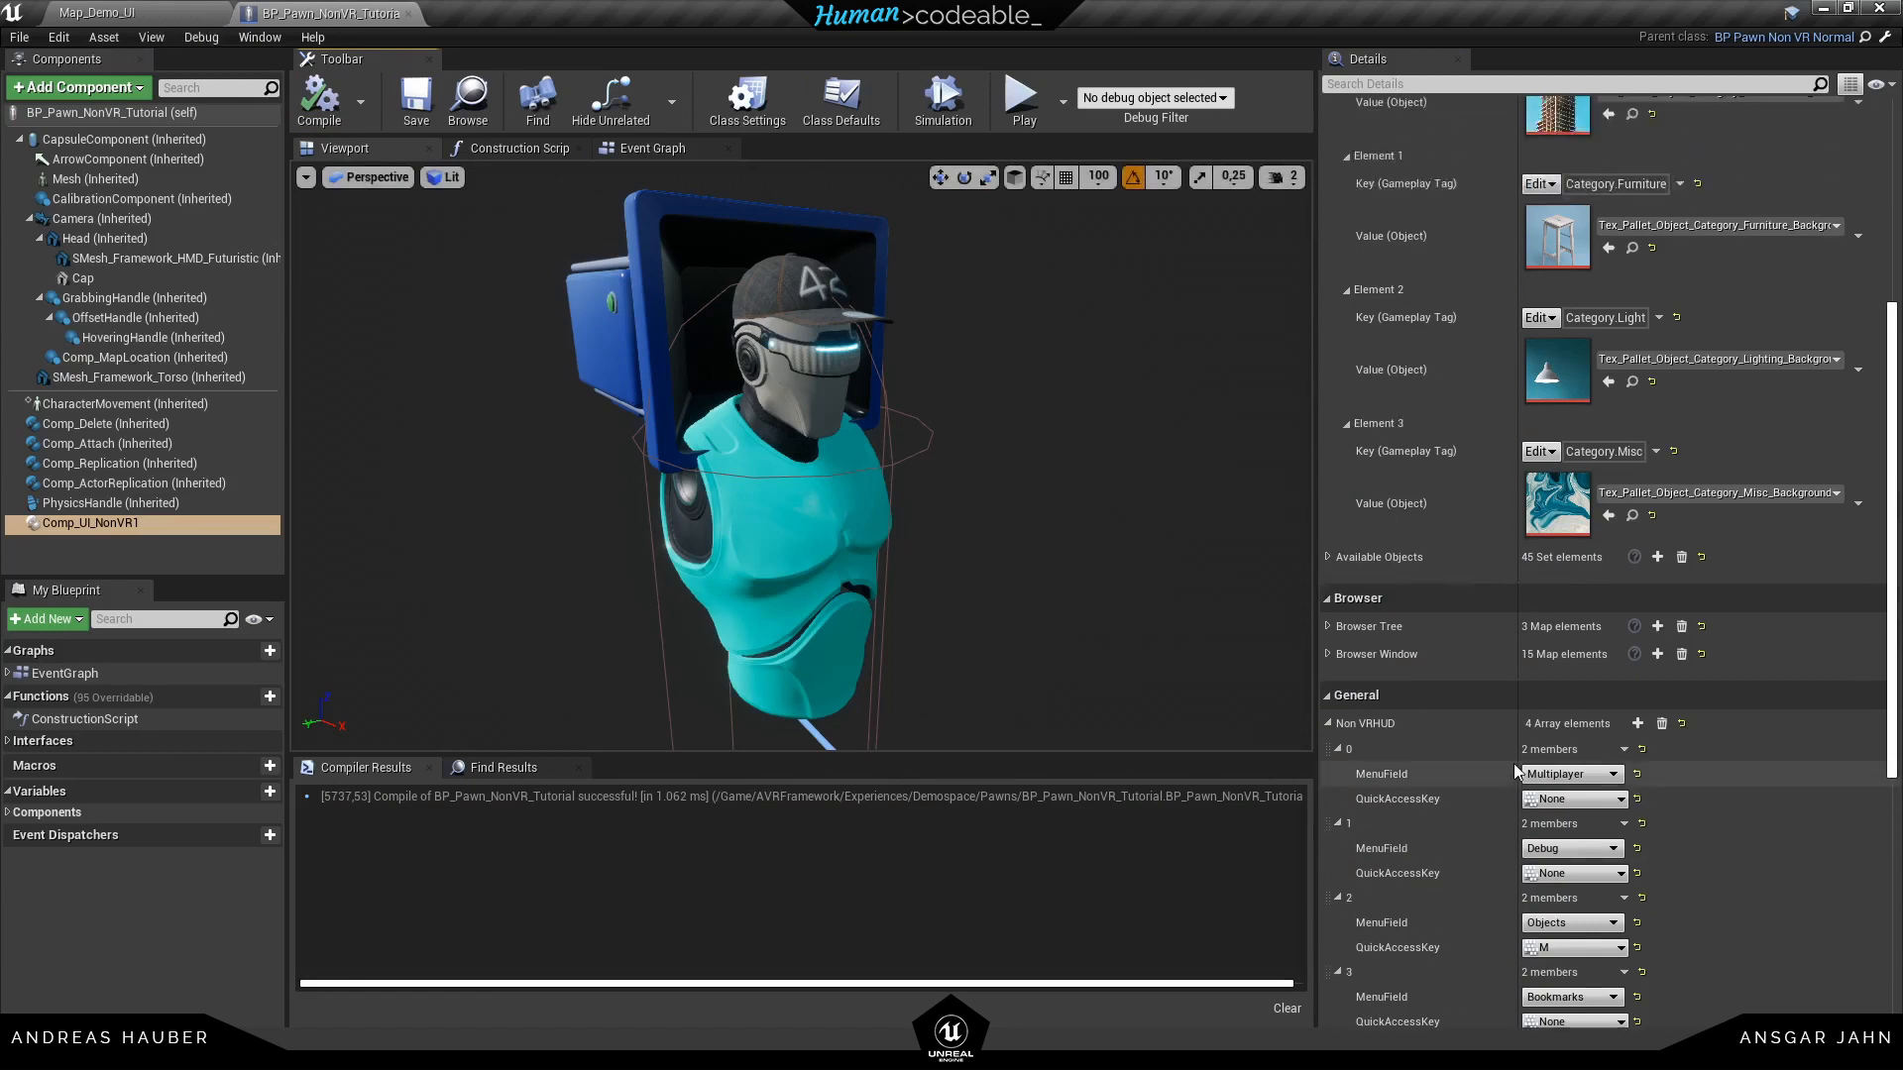
scroll(up, 3)
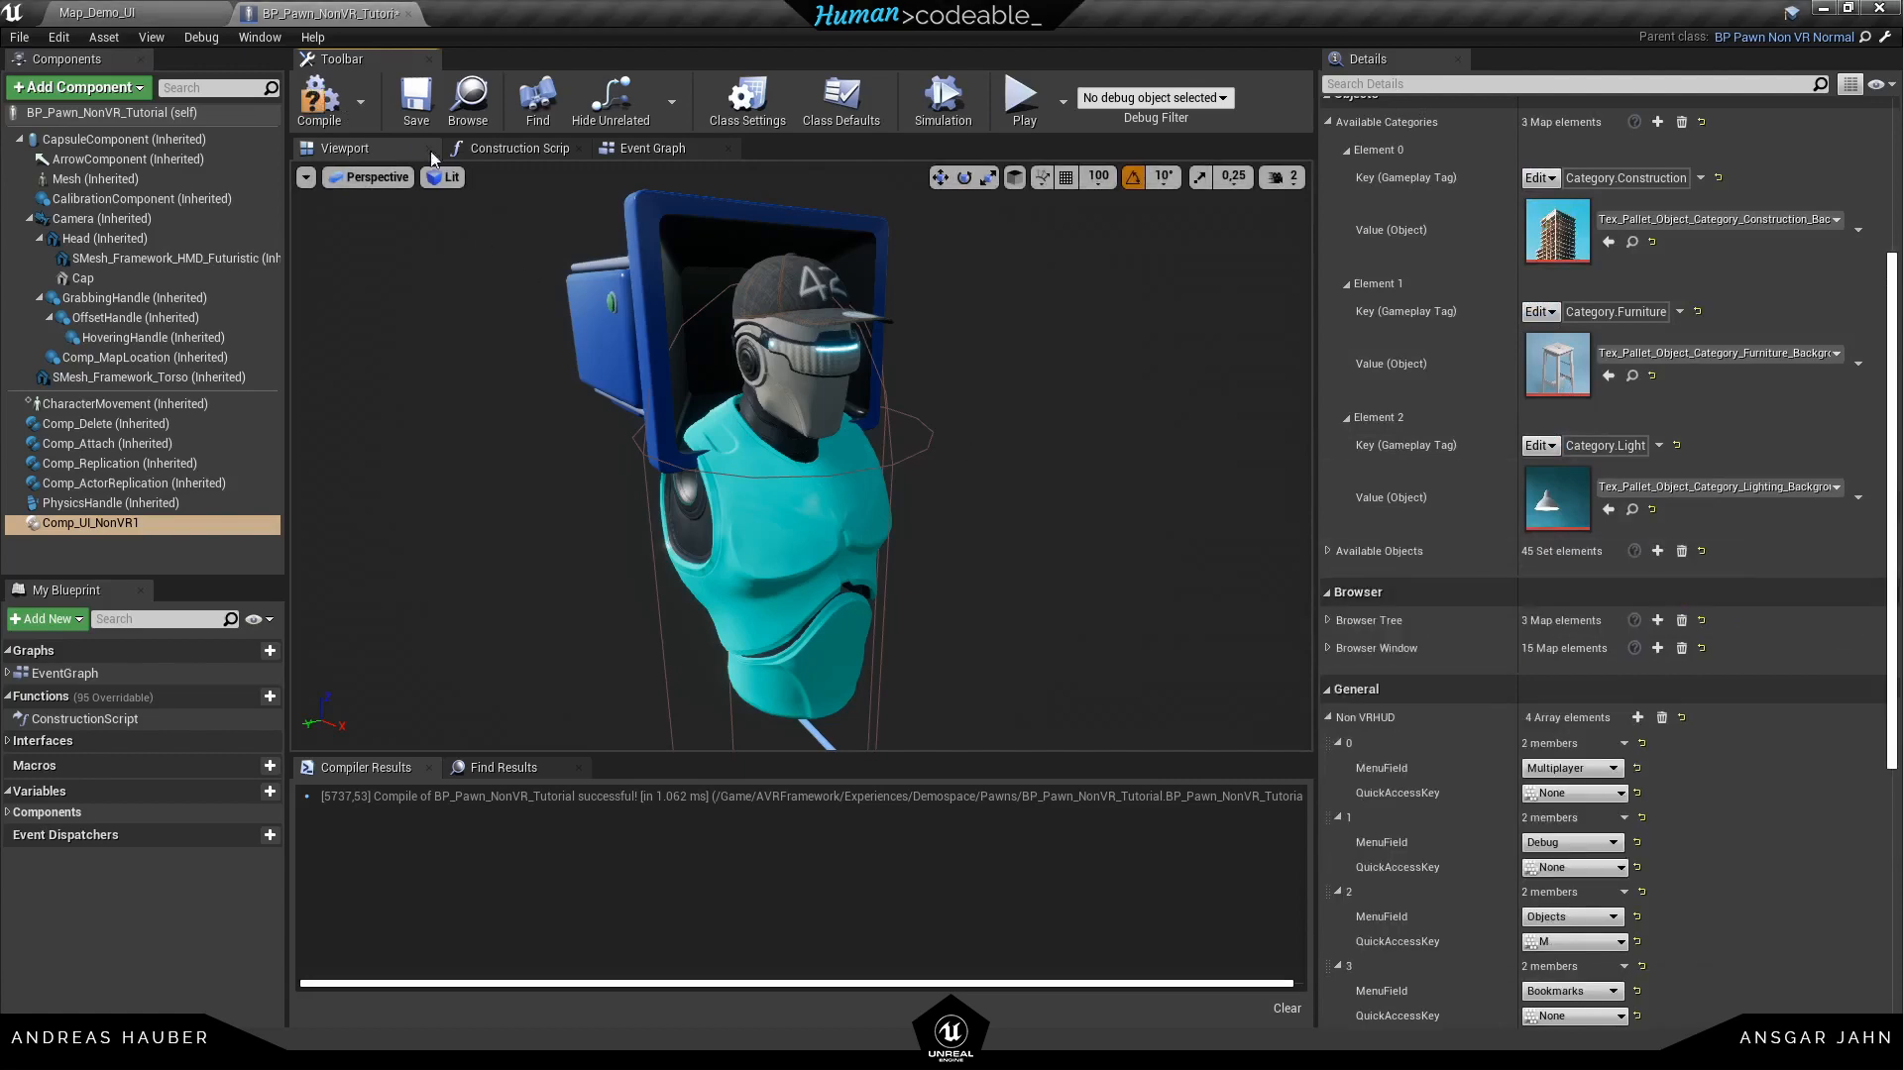
click(97, 13)
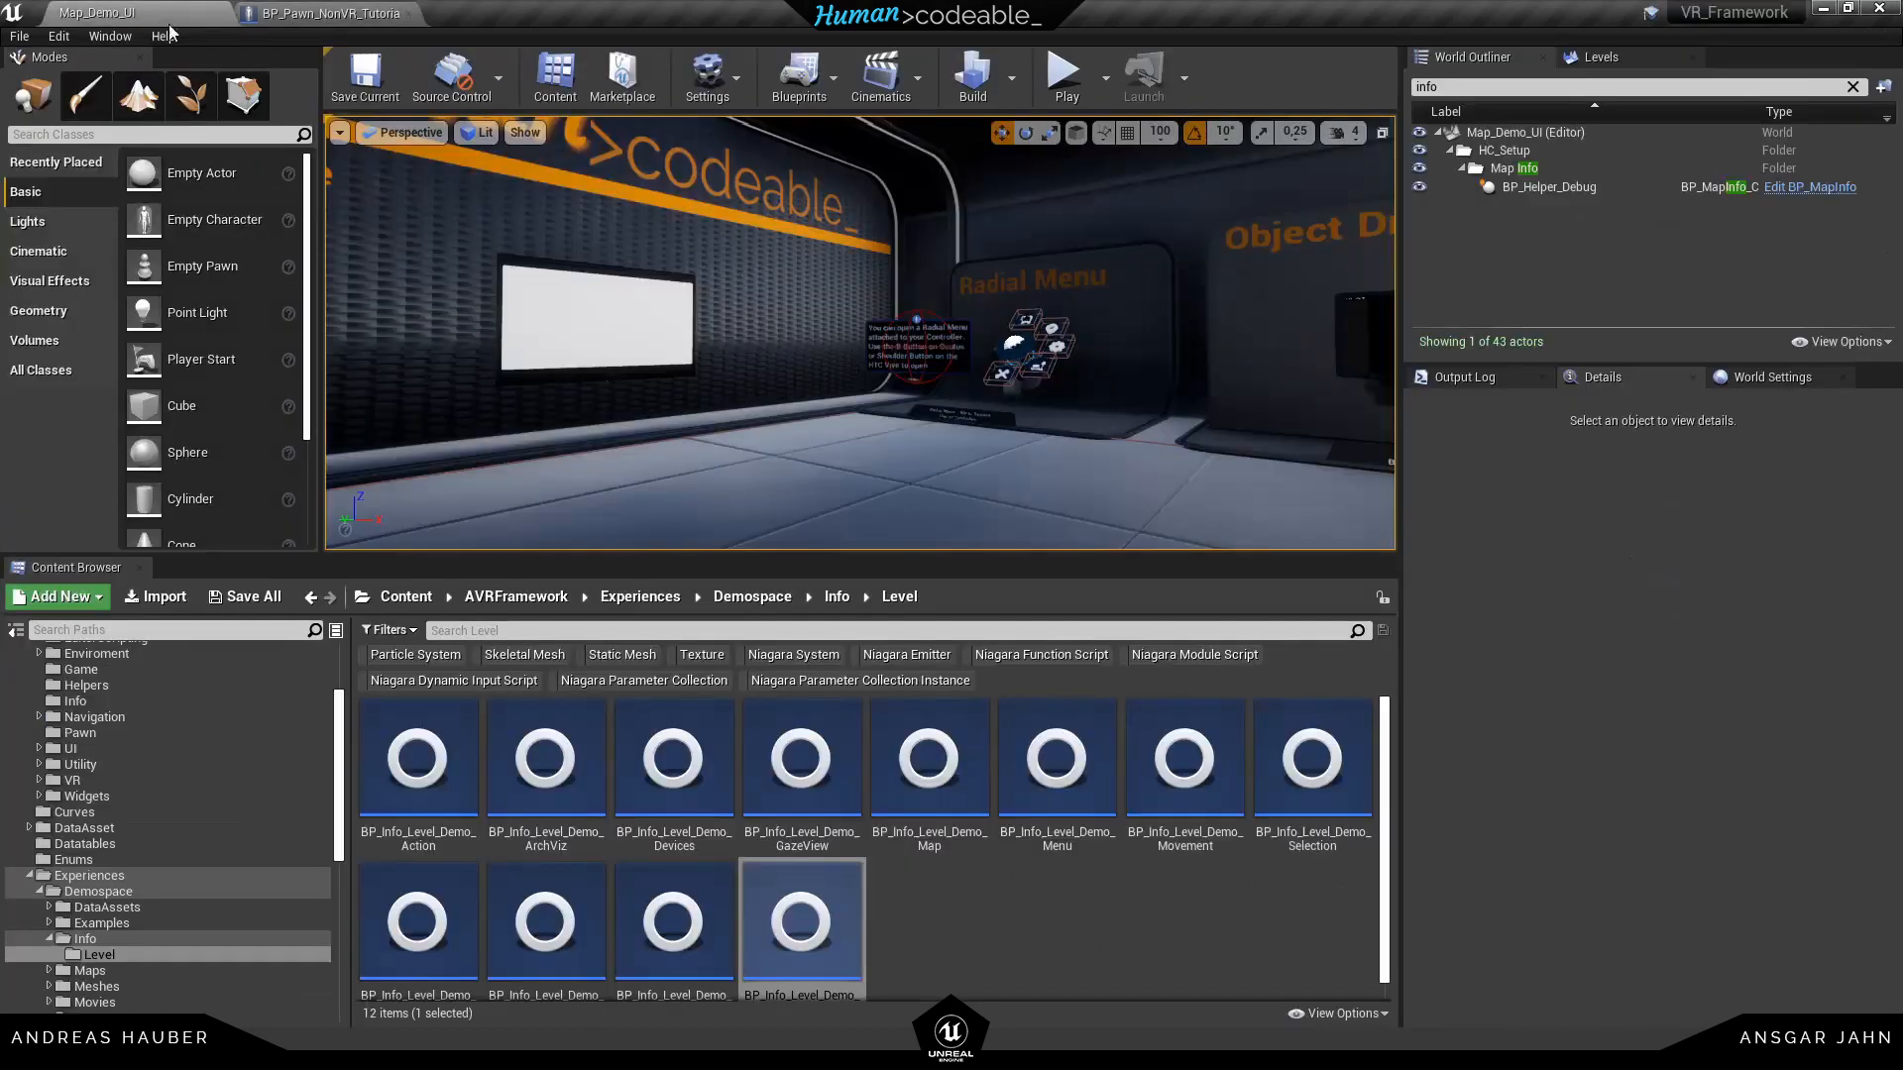
click(1064, 71)
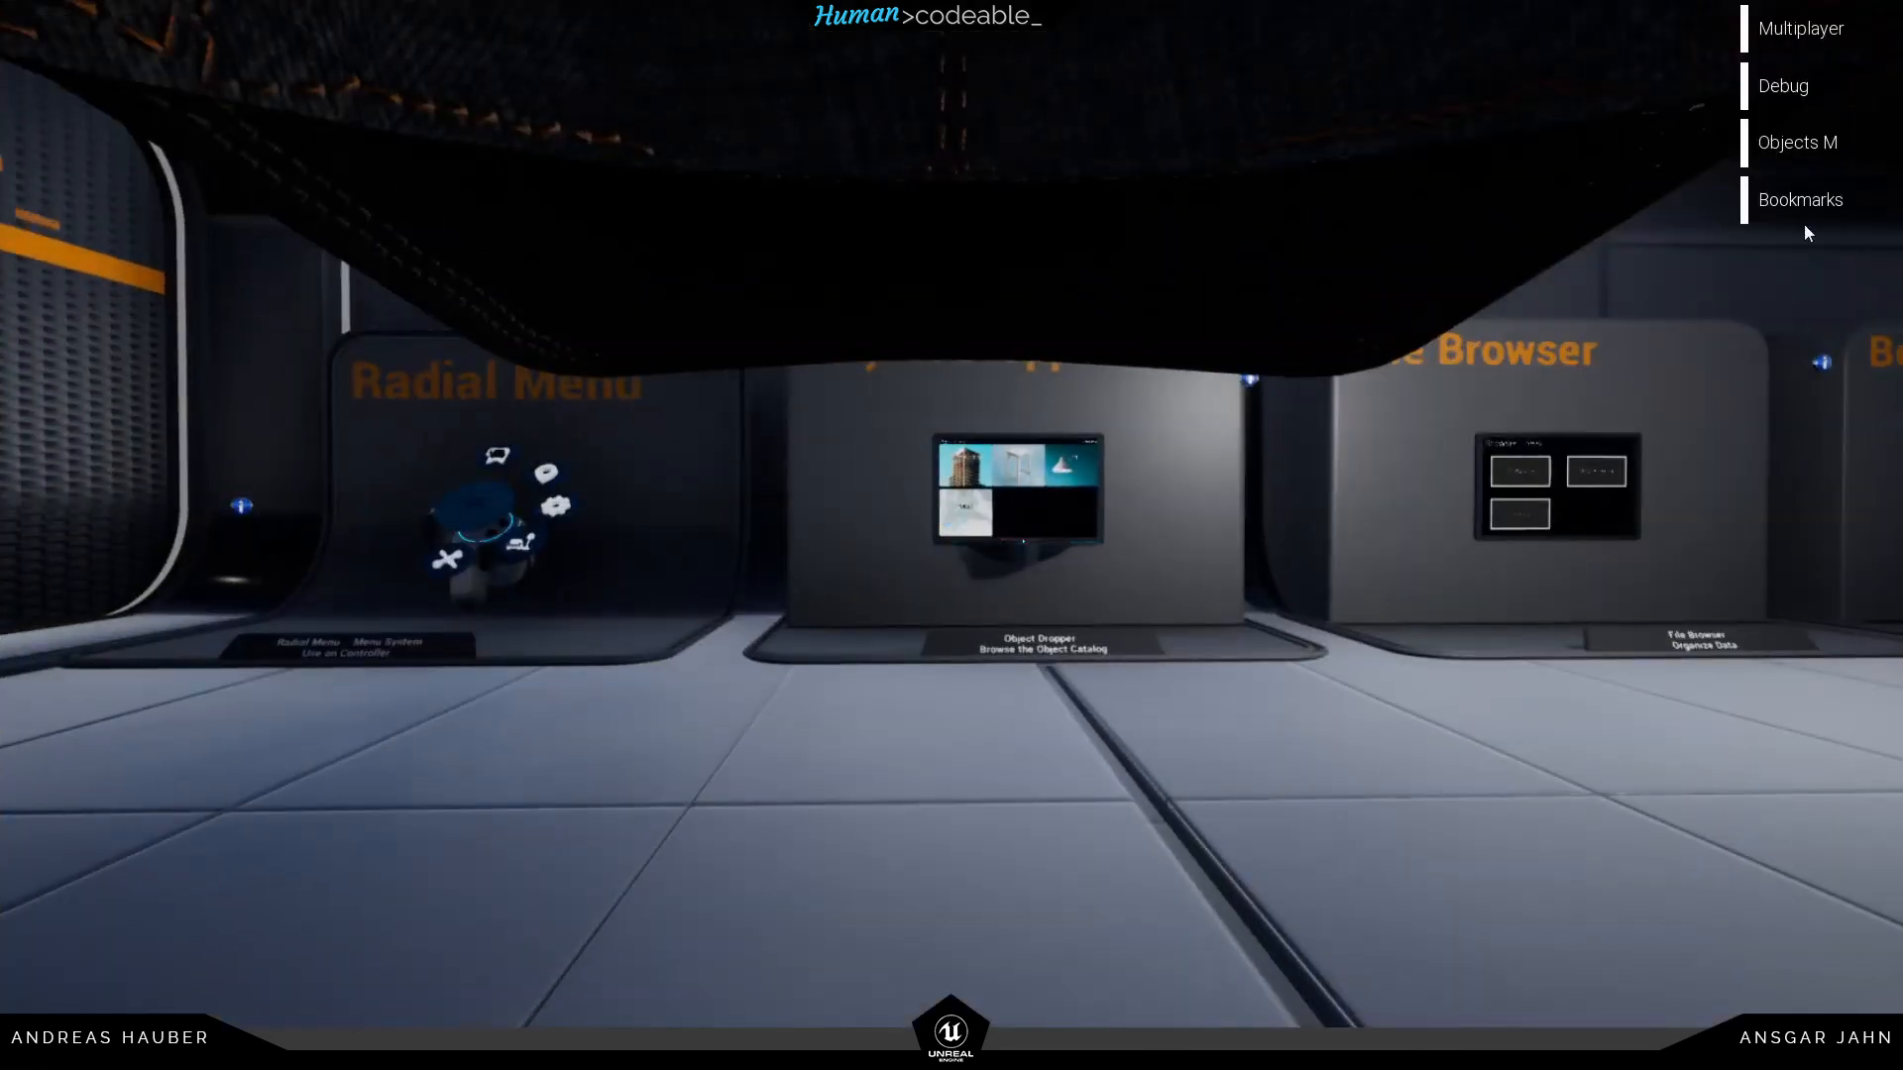
click(1796, 142)
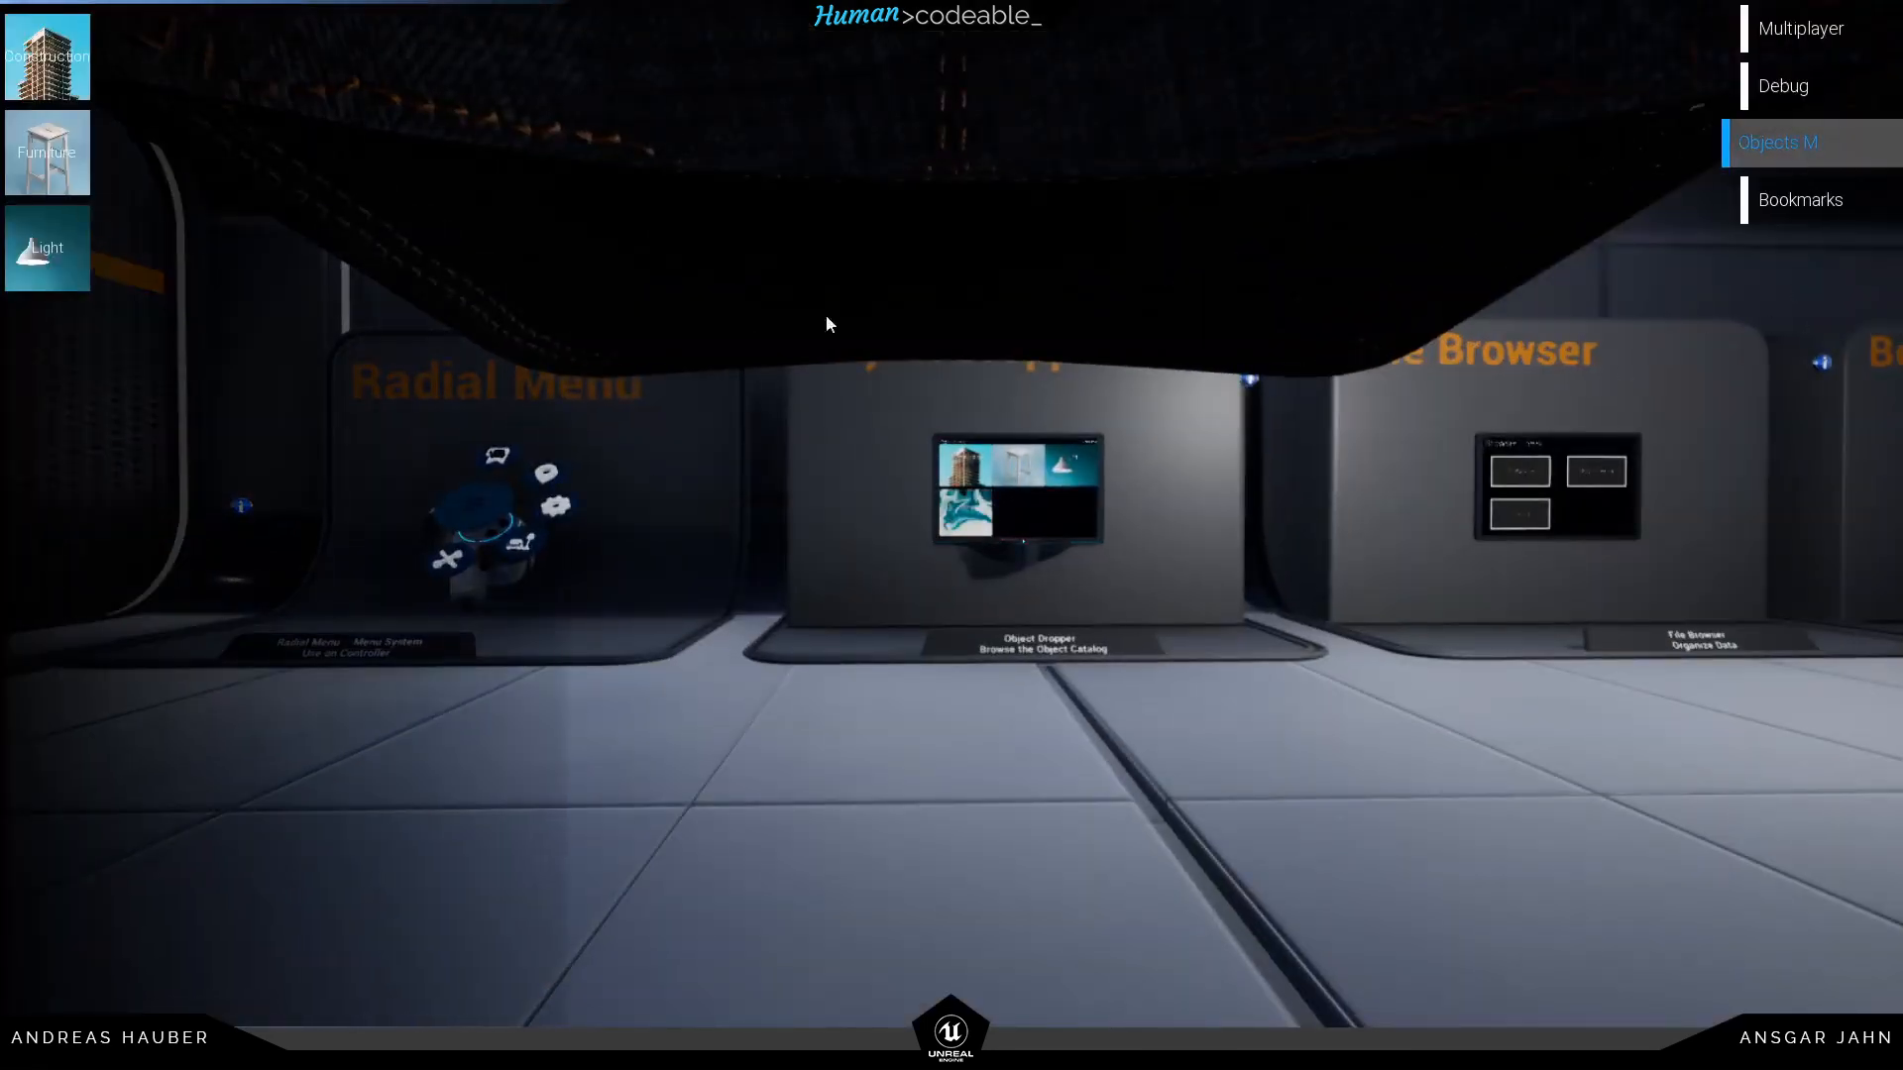
click(47, 56)
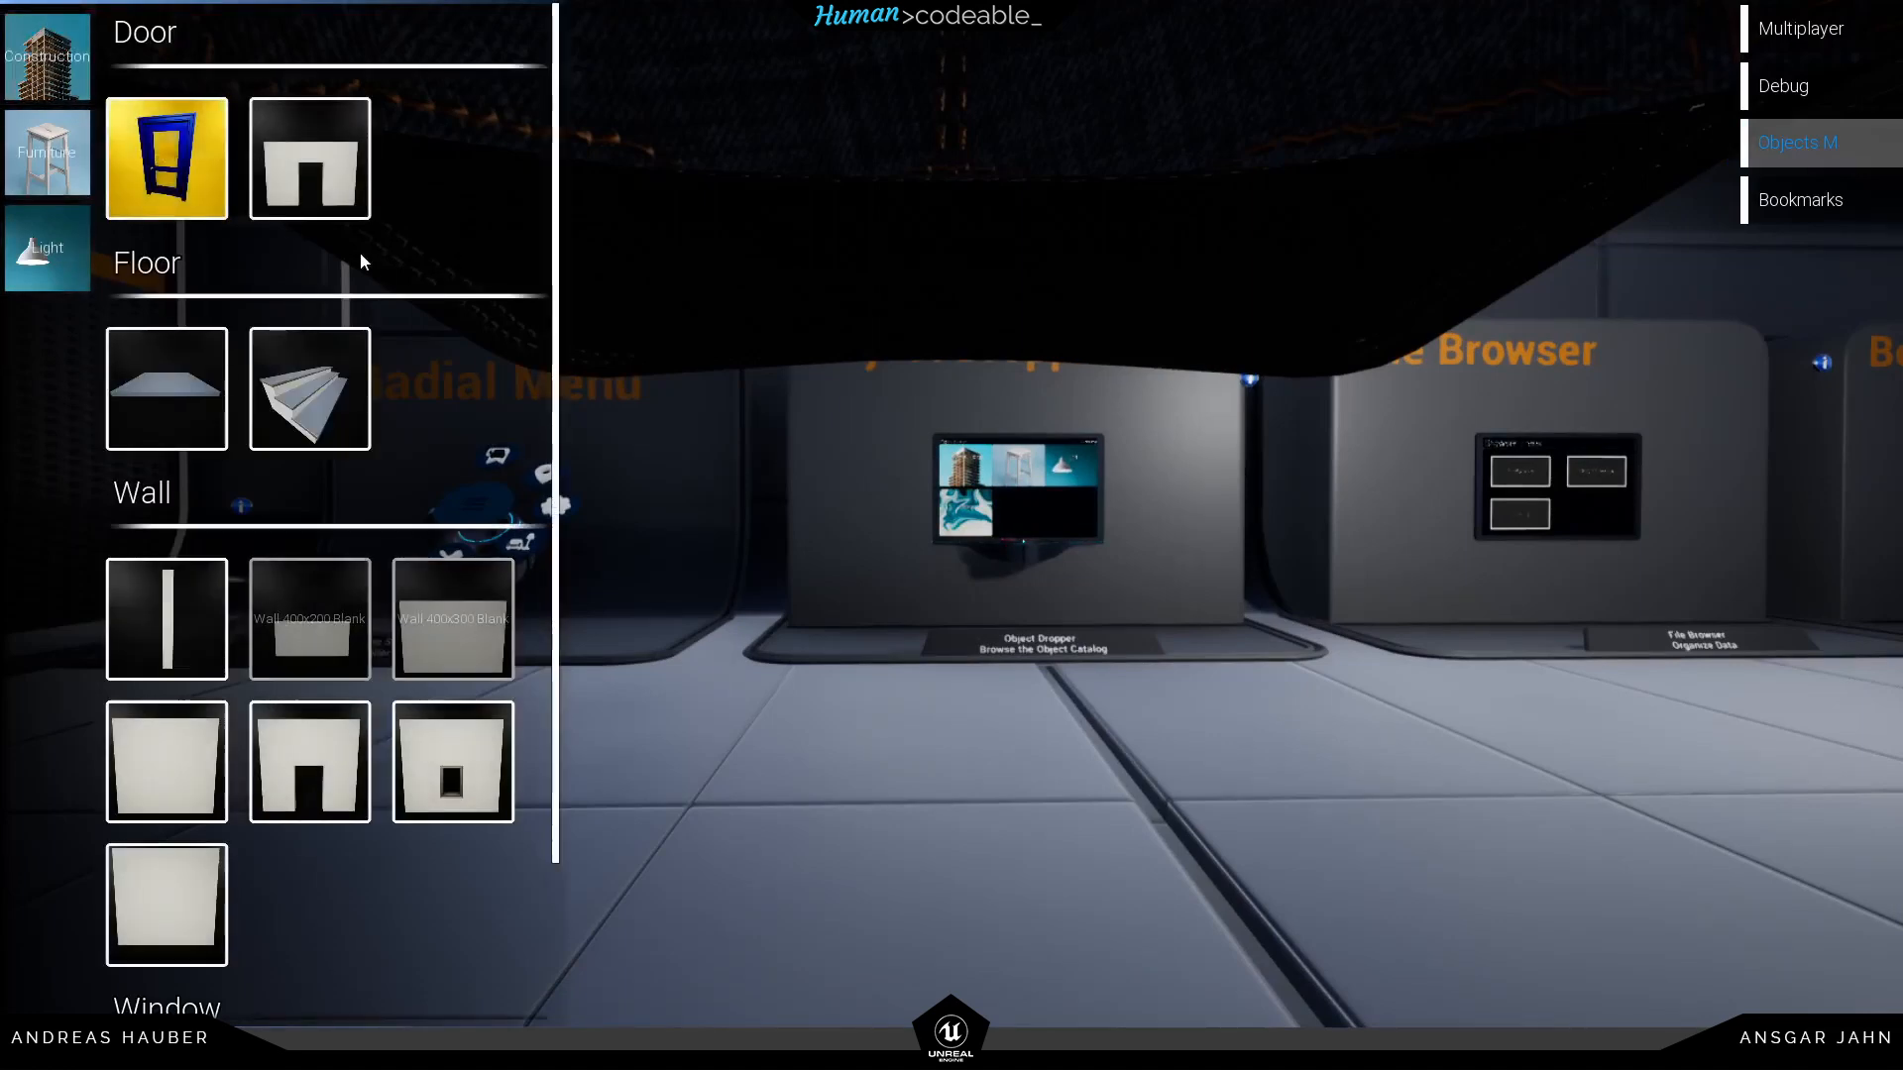
click(46, 151)
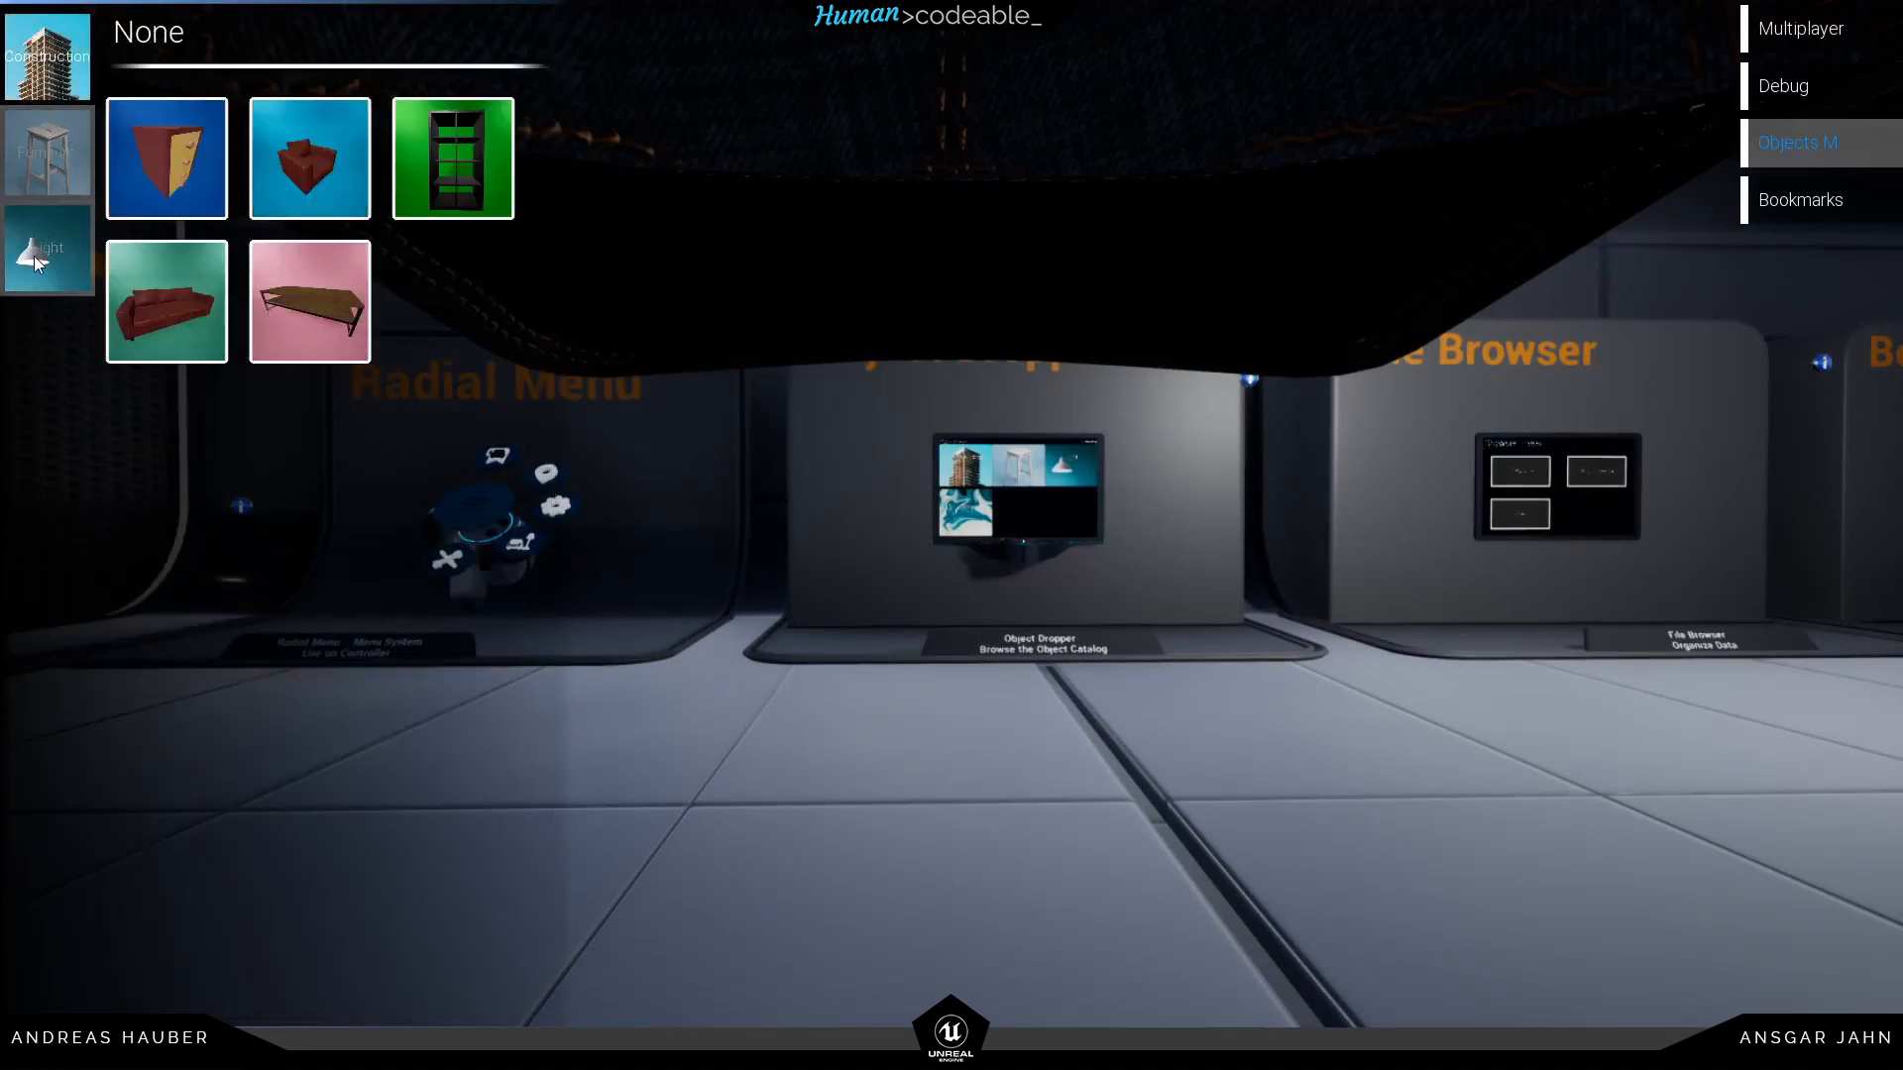
click(47, 247)
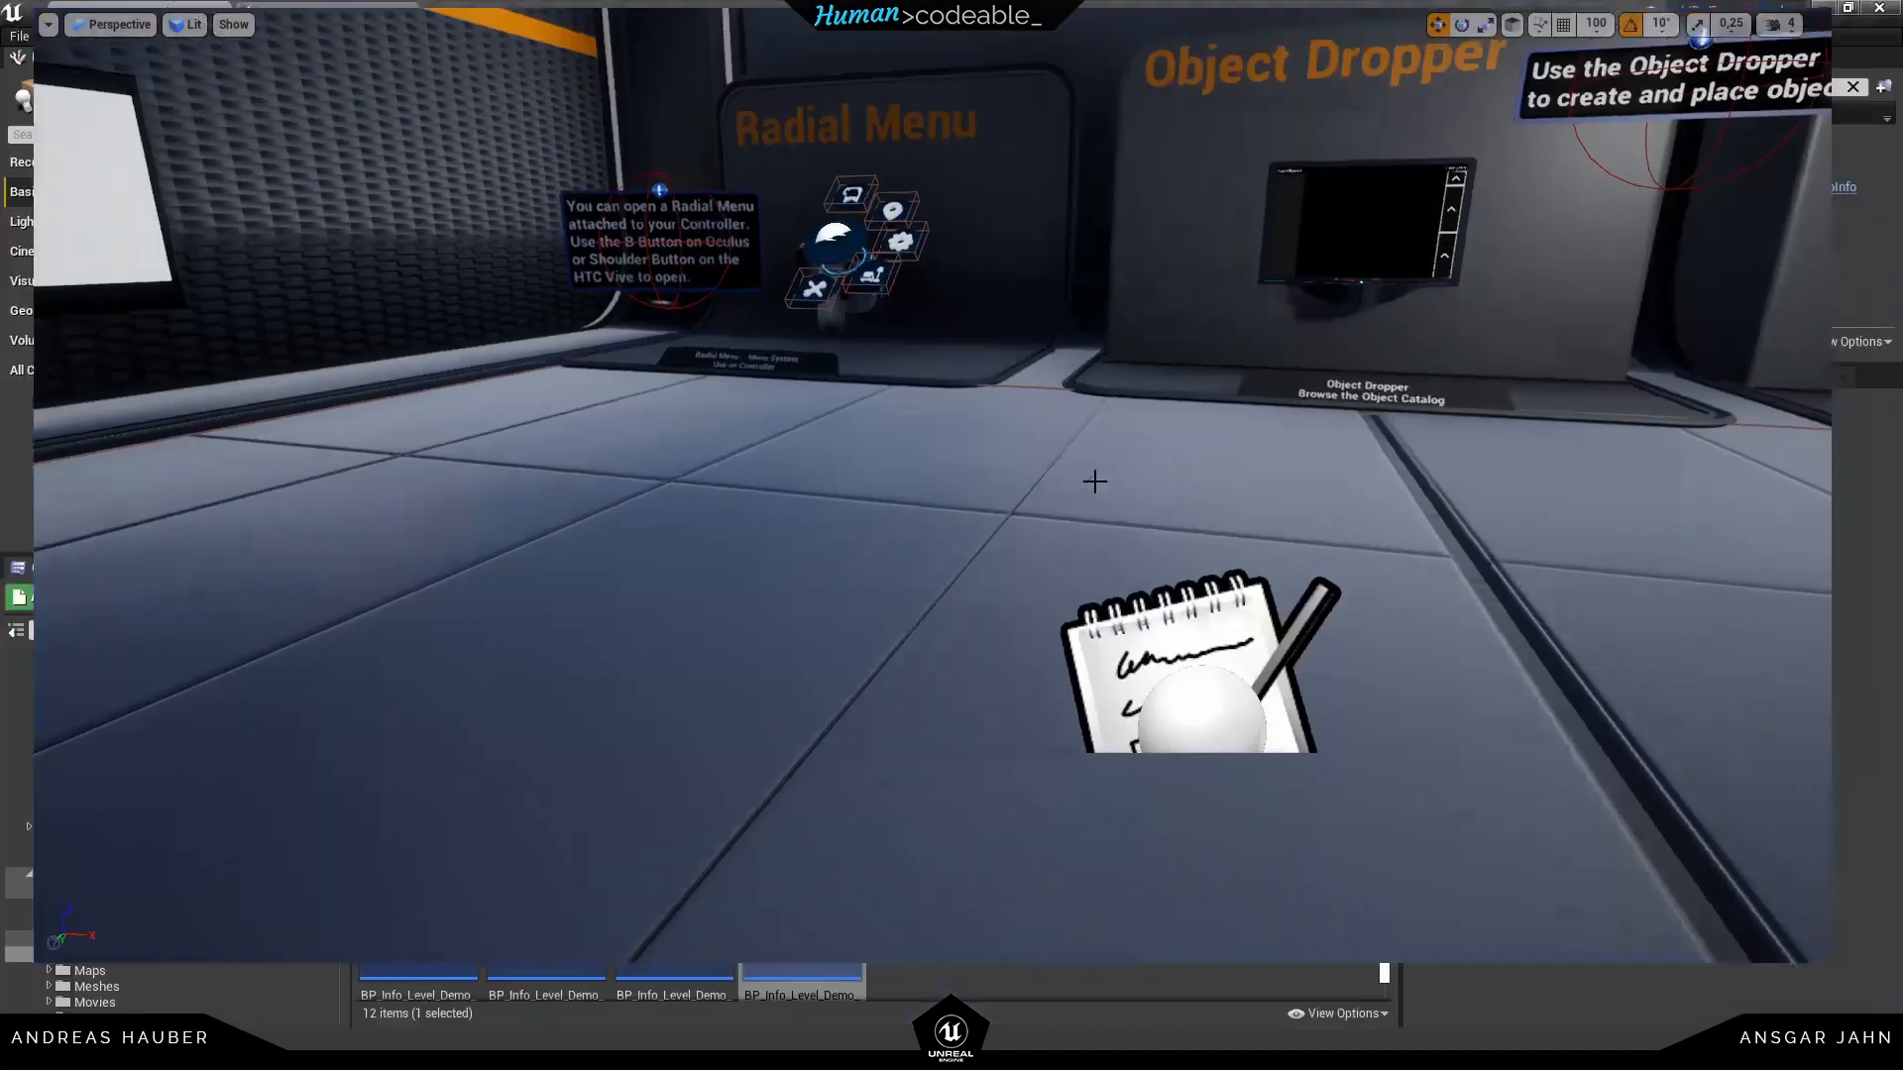
Expand the pawn's Available Objects list and scroll through its 45 entries
click(324, 13)
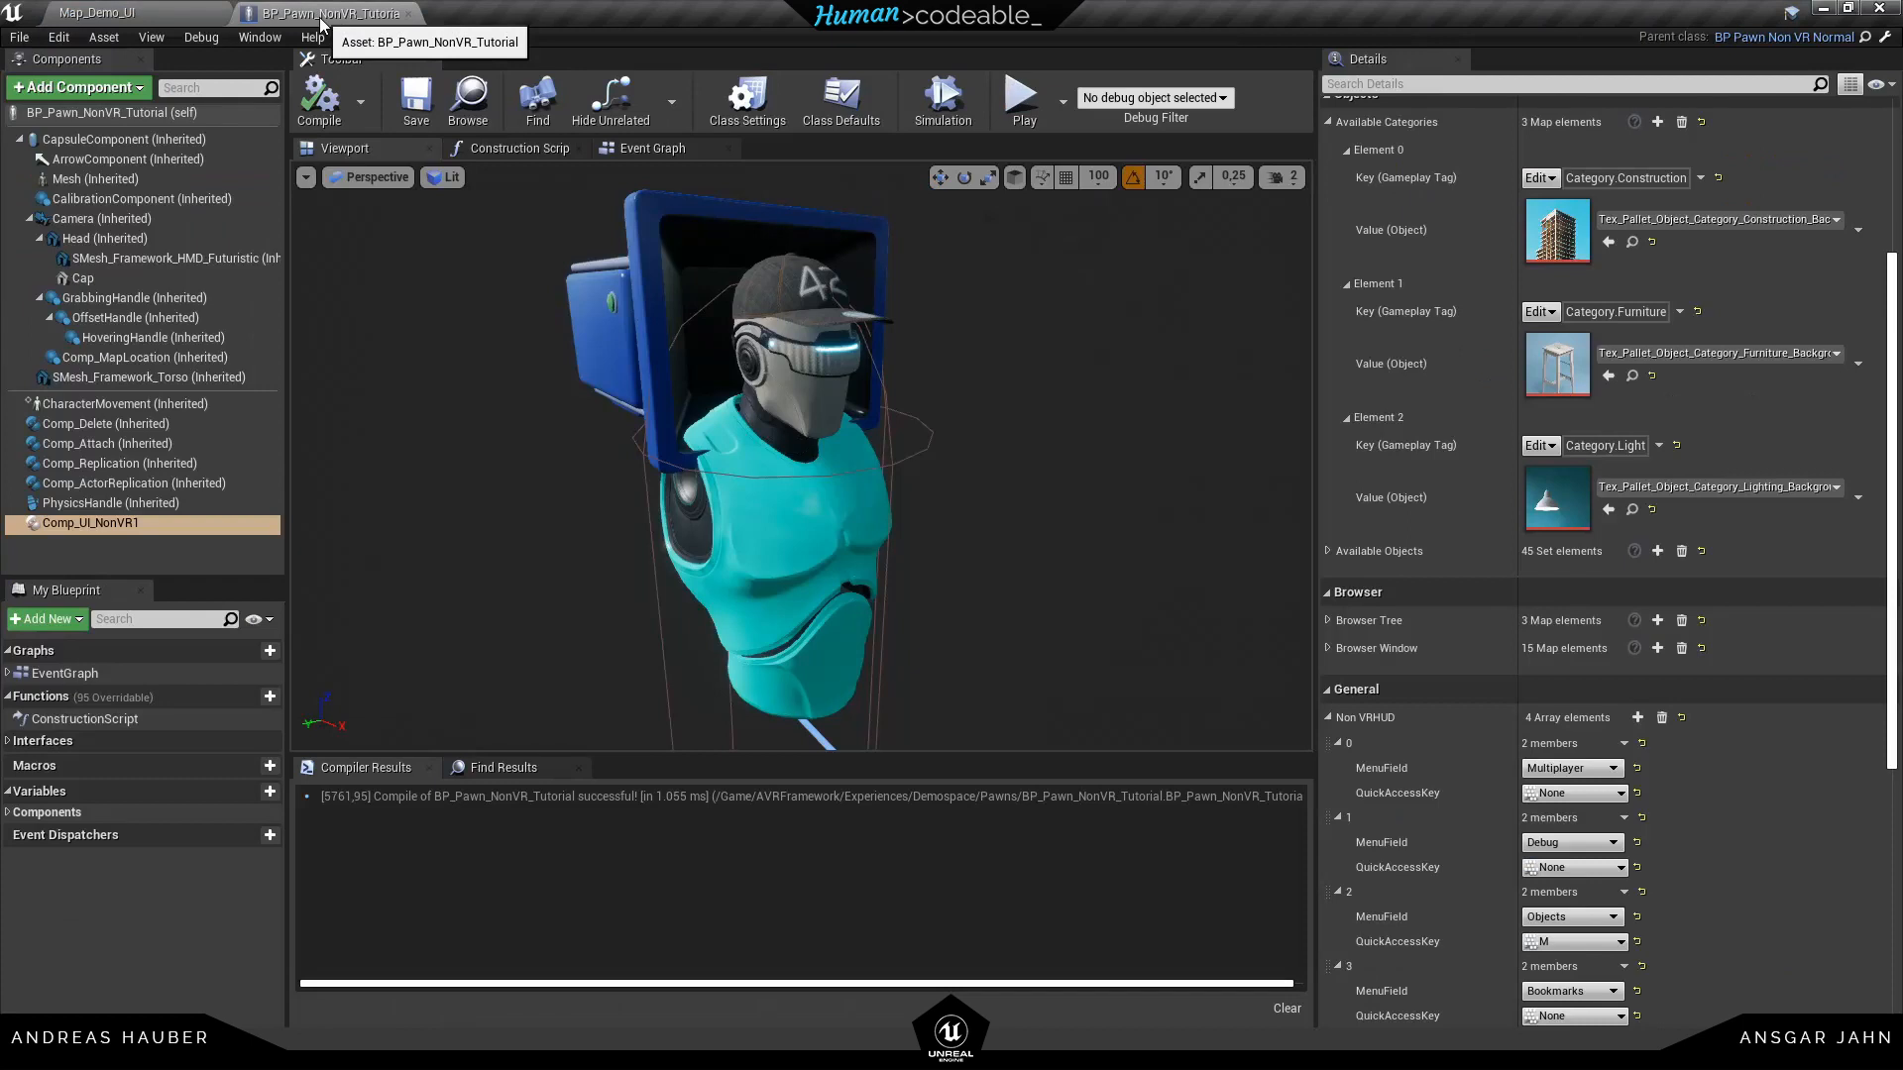
mouse_move(1329, 552)
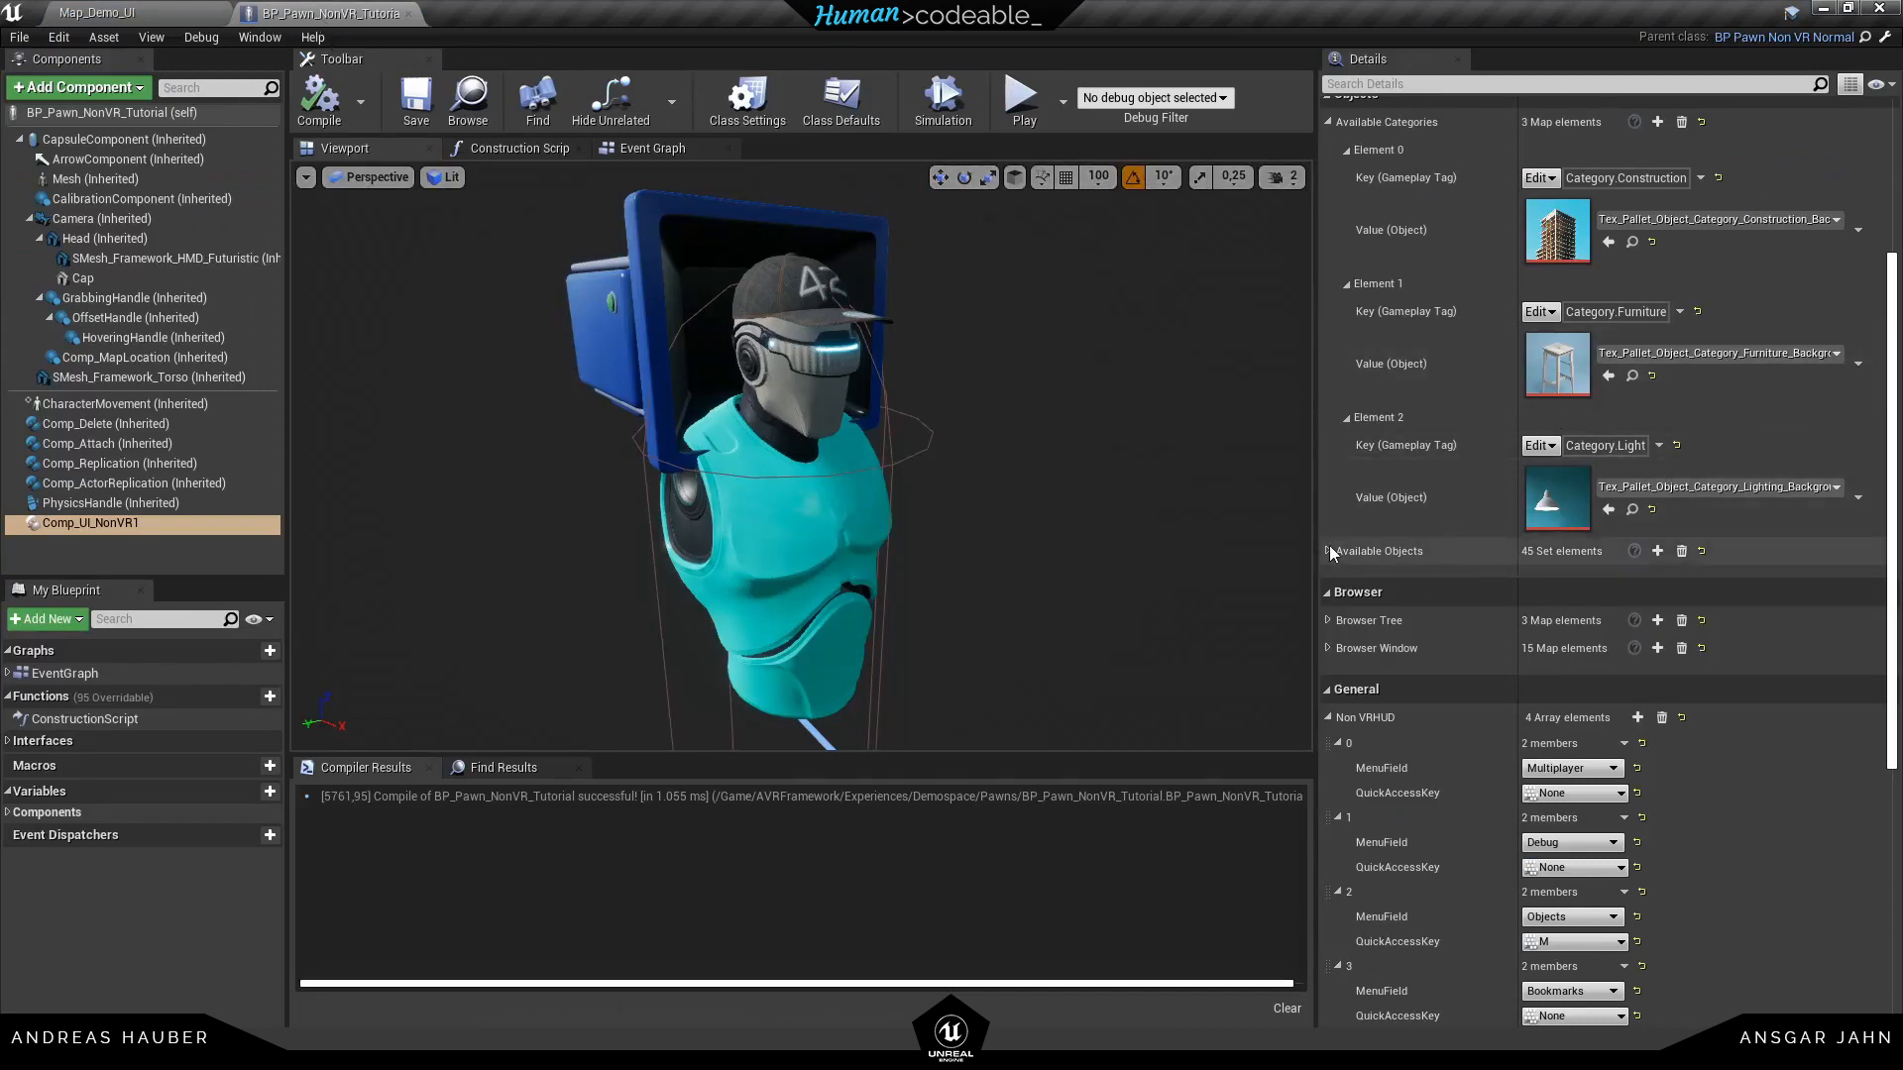
click(1328, 551)
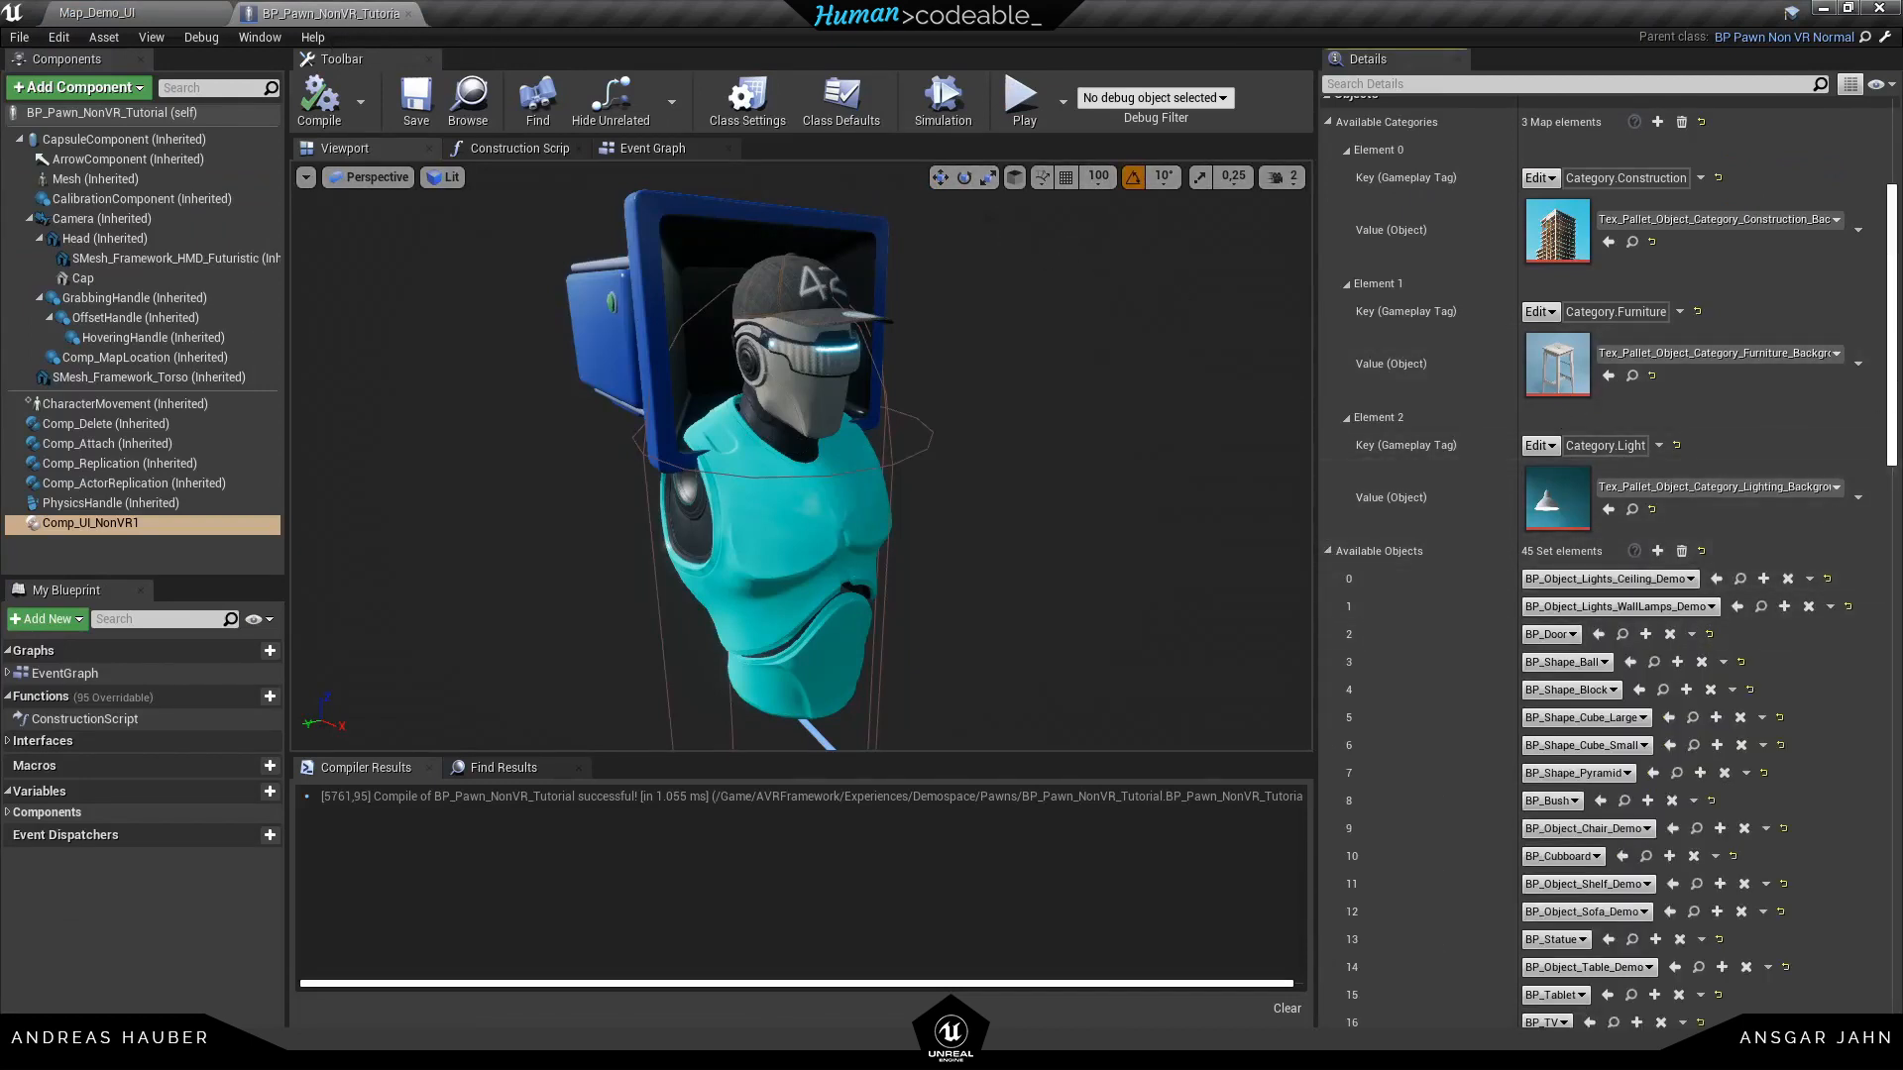
scroll(down, 3)
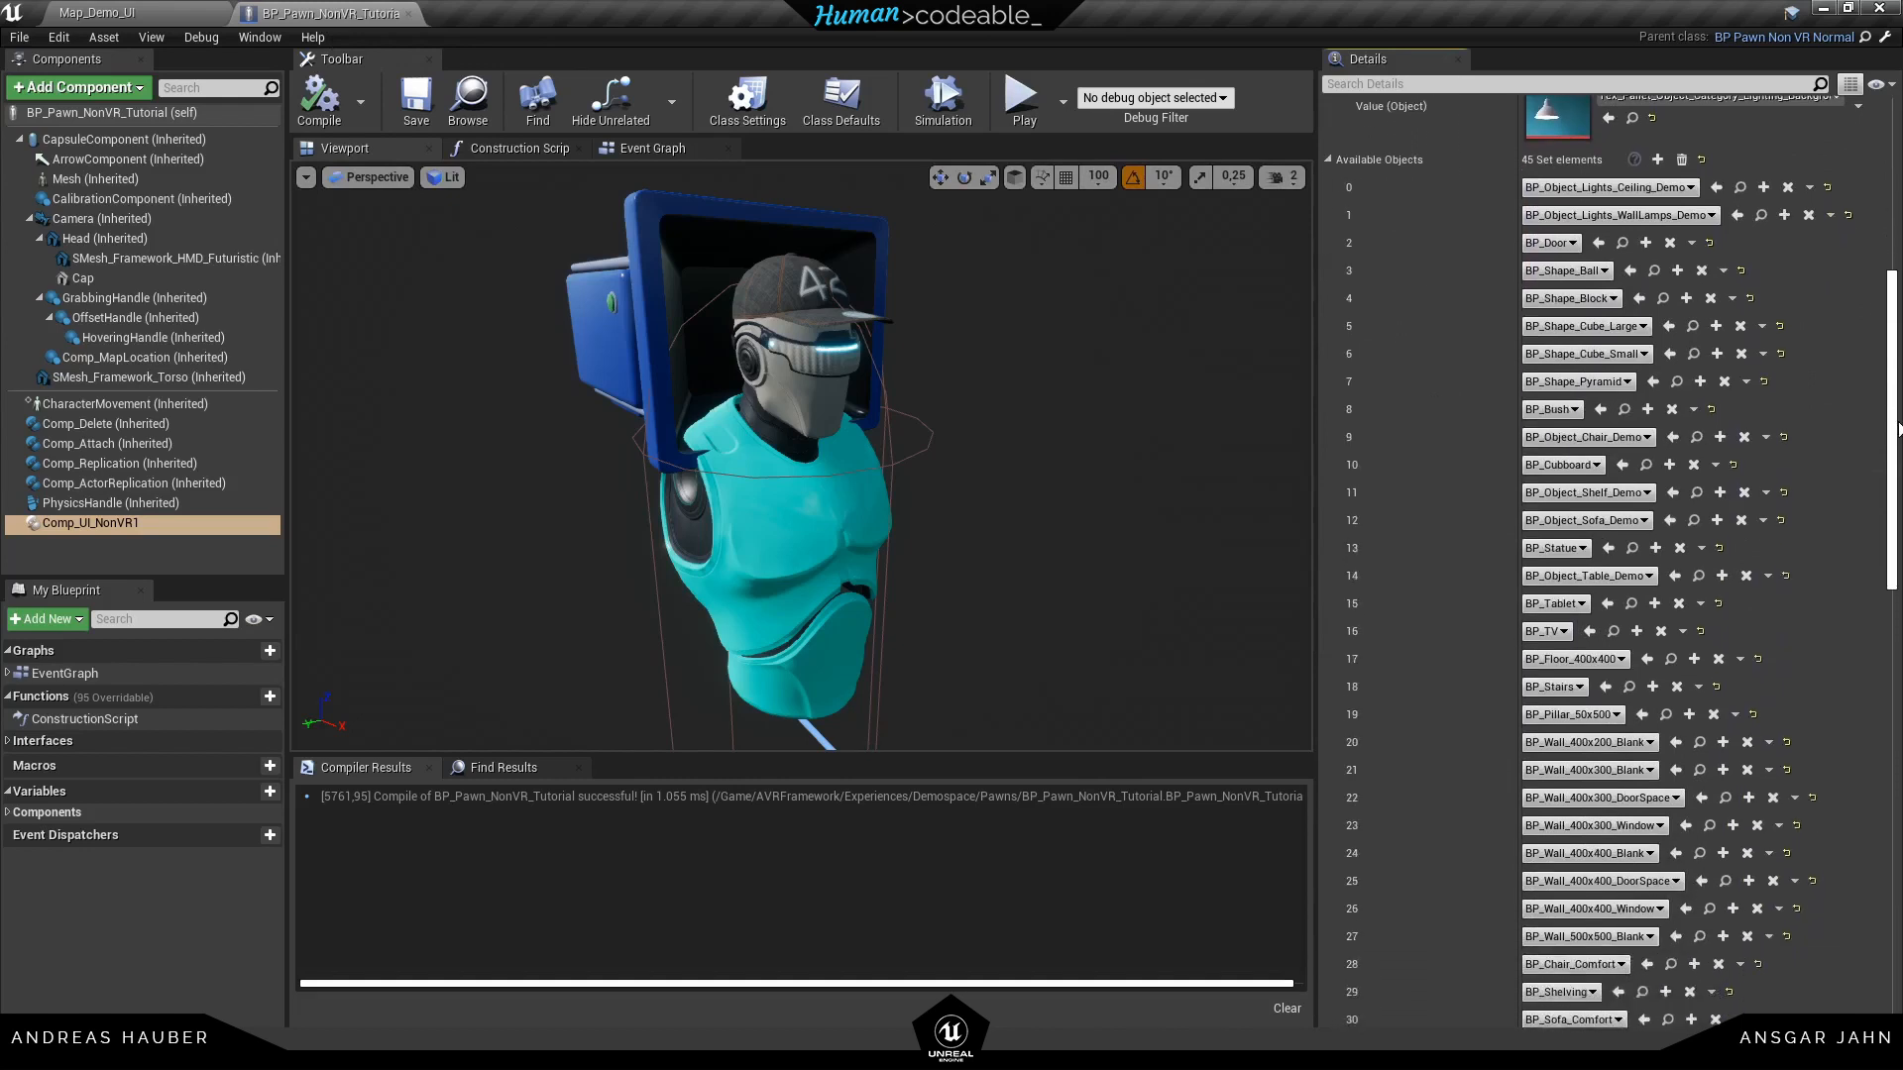
scroll(down, 3)
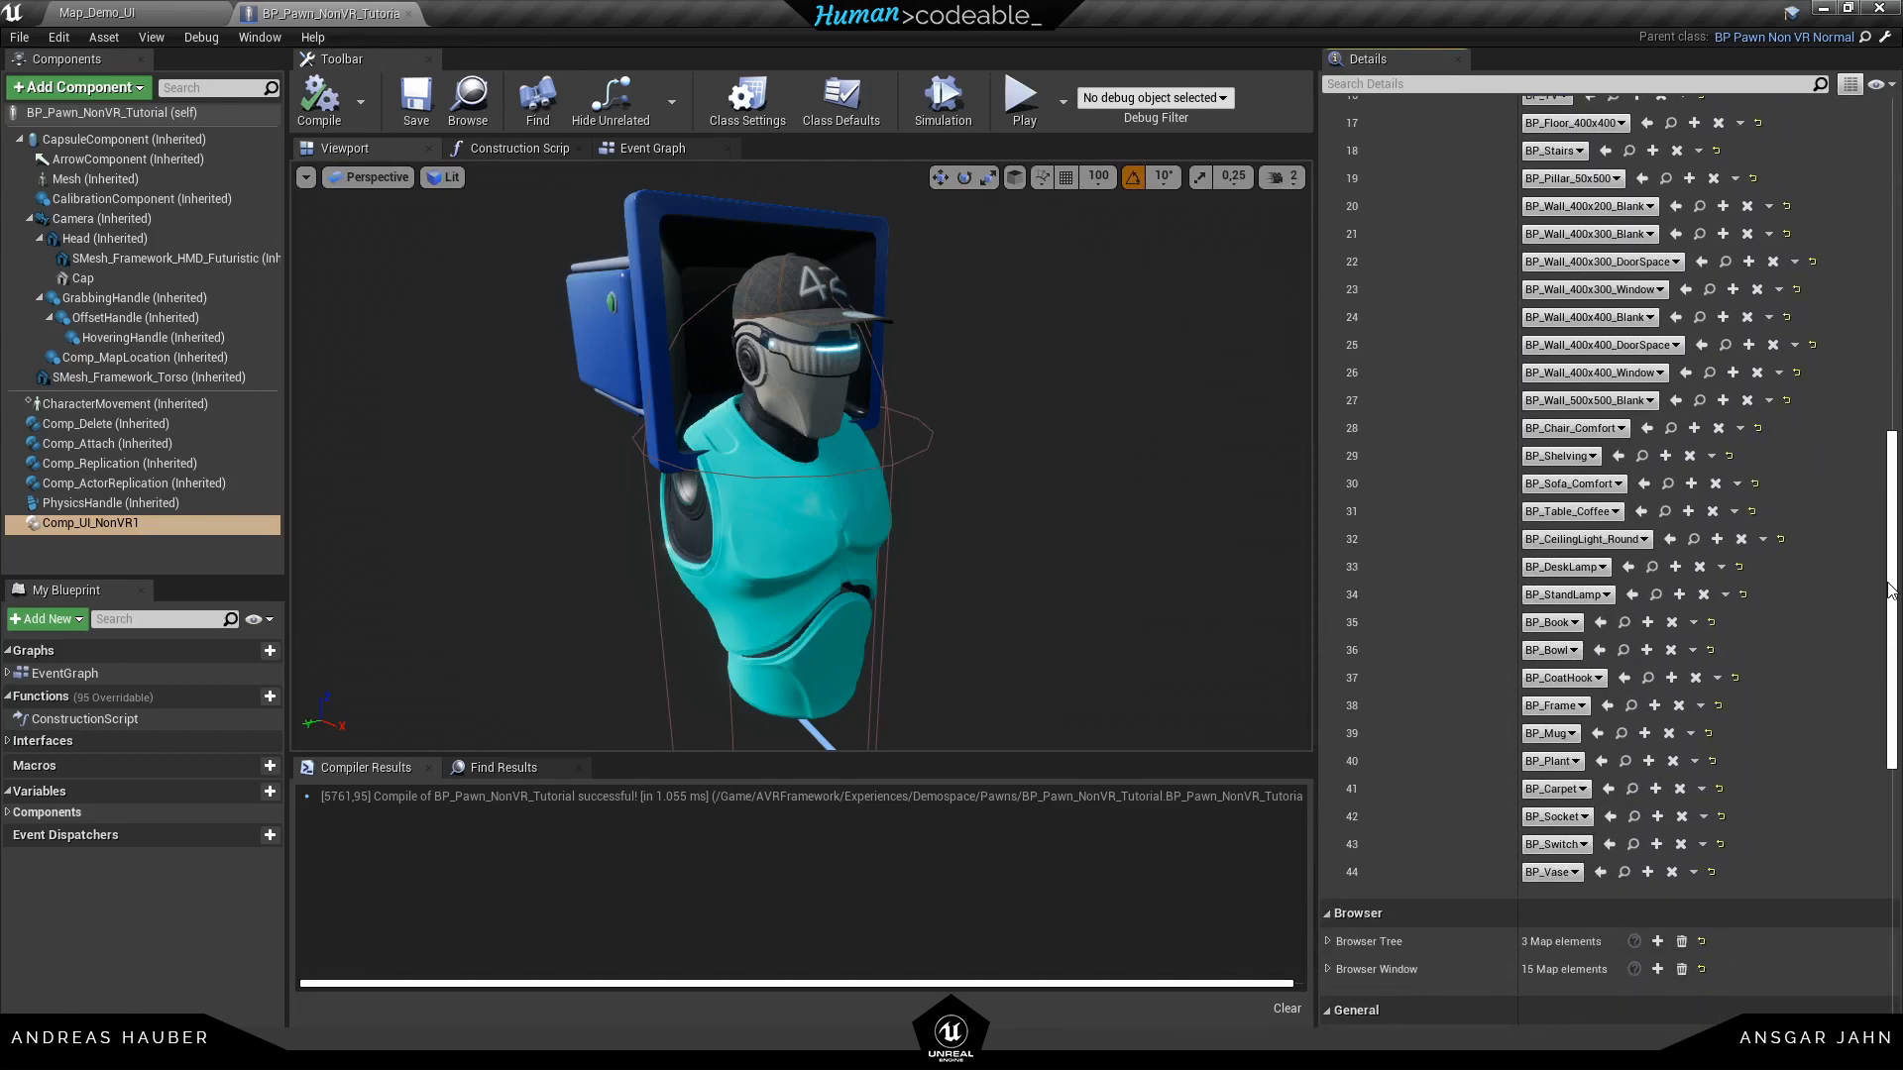
scroll(up, 3)
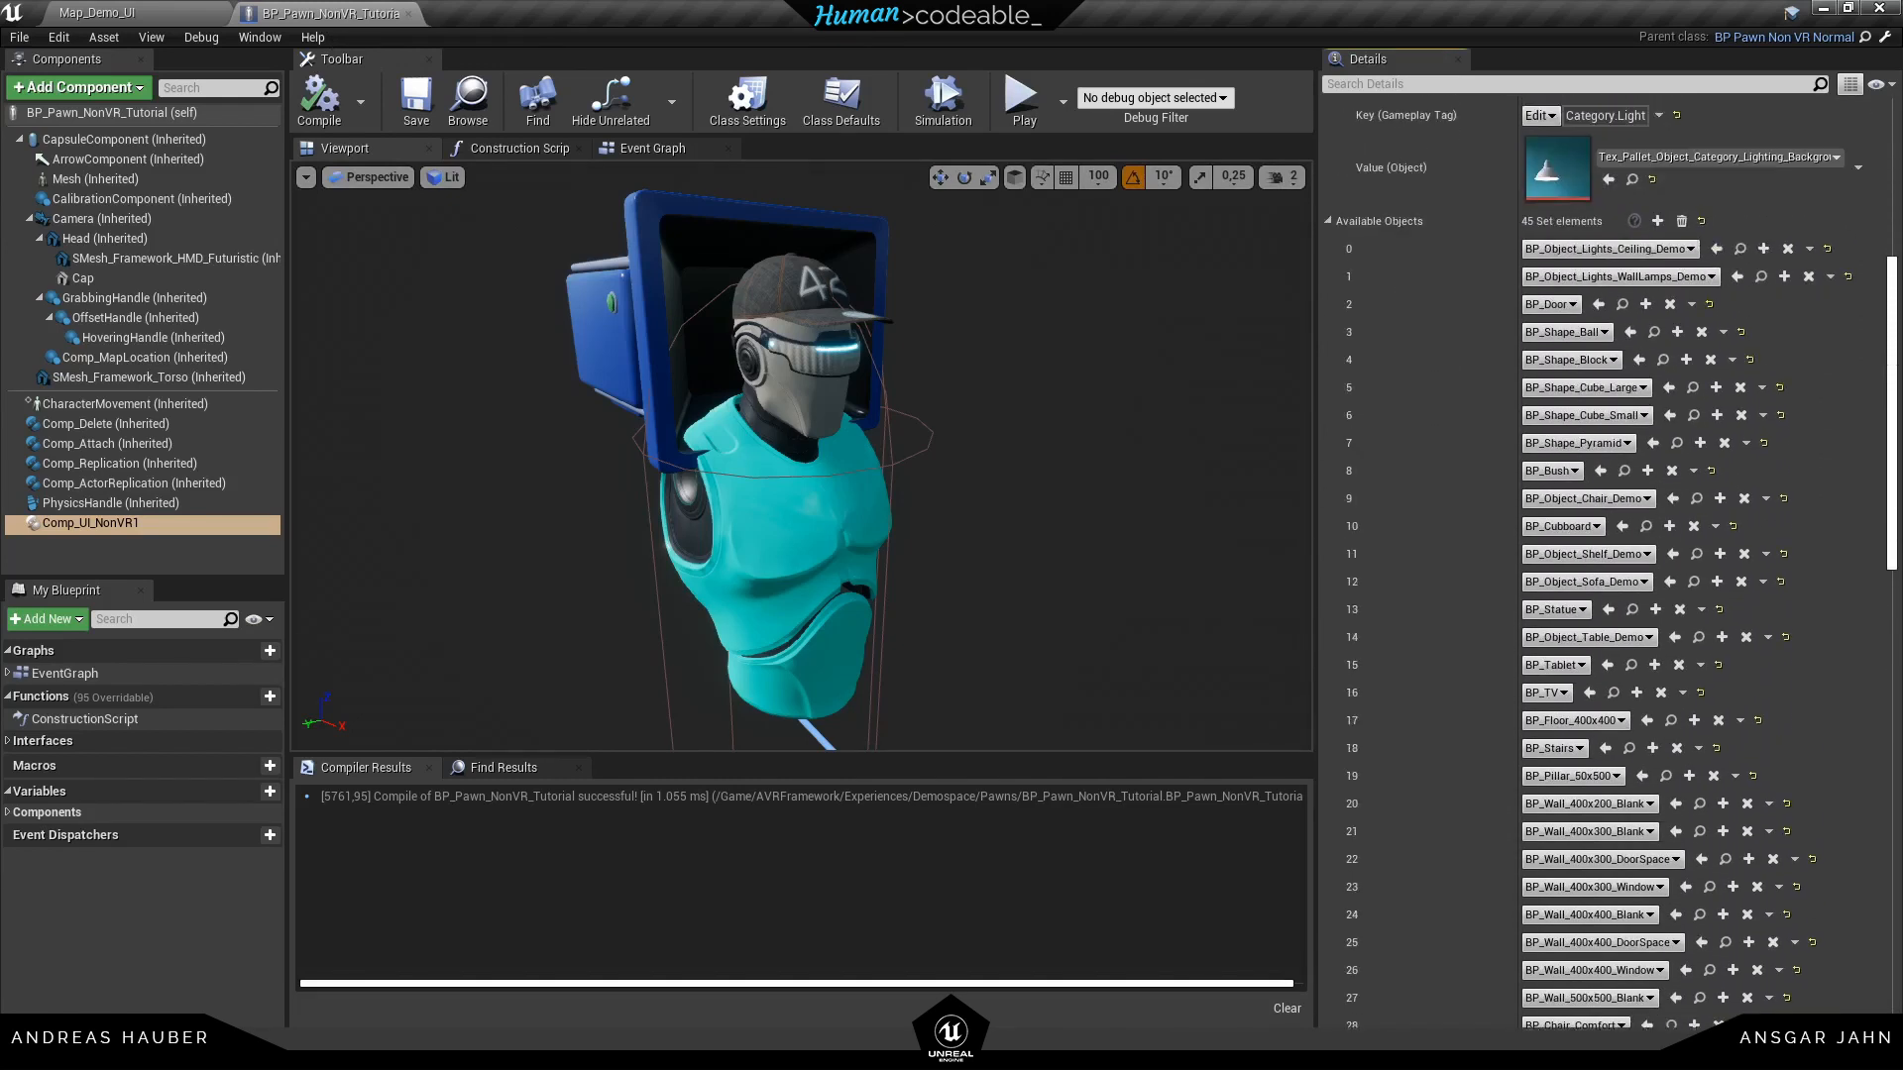
mouse_move(1551, 303)
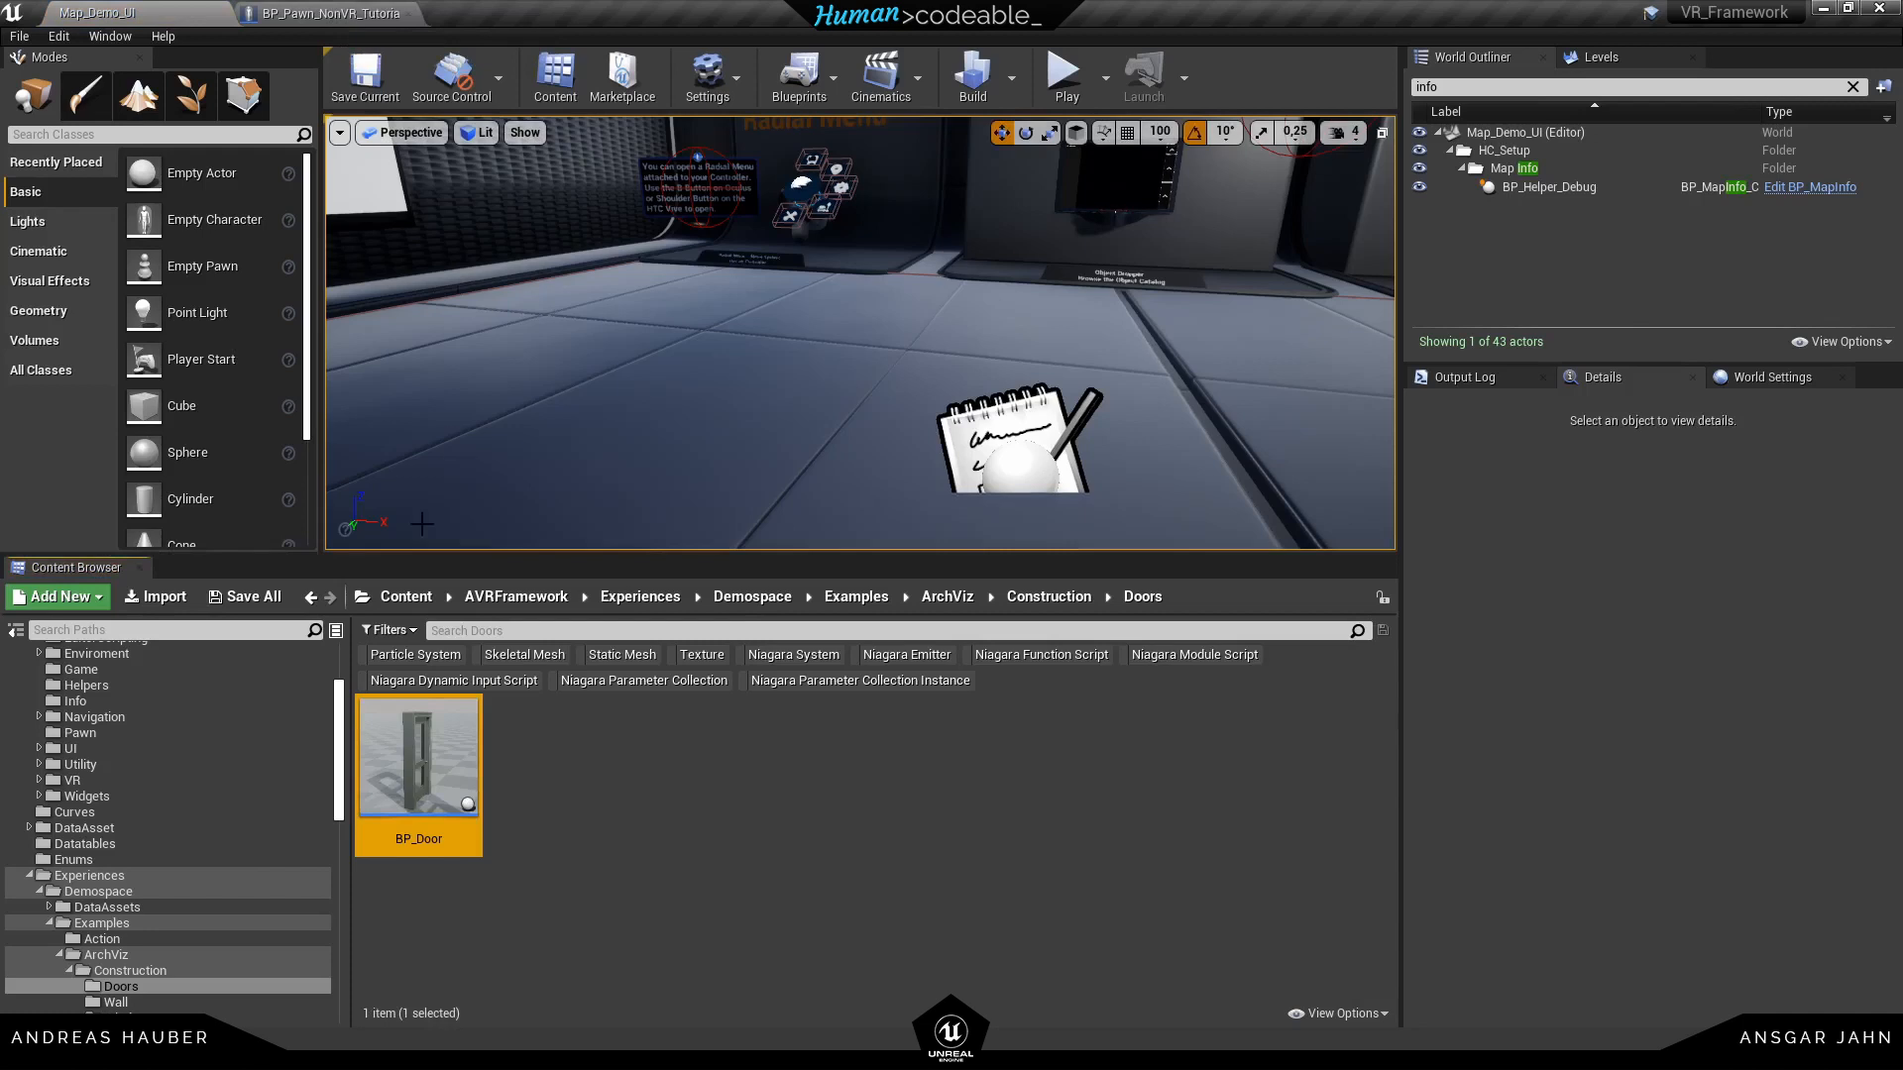
Open DA_Actor_Door from DataAssets > Objects, inspect its Construction.Door tag, and return to the pawn
click(106, 906)
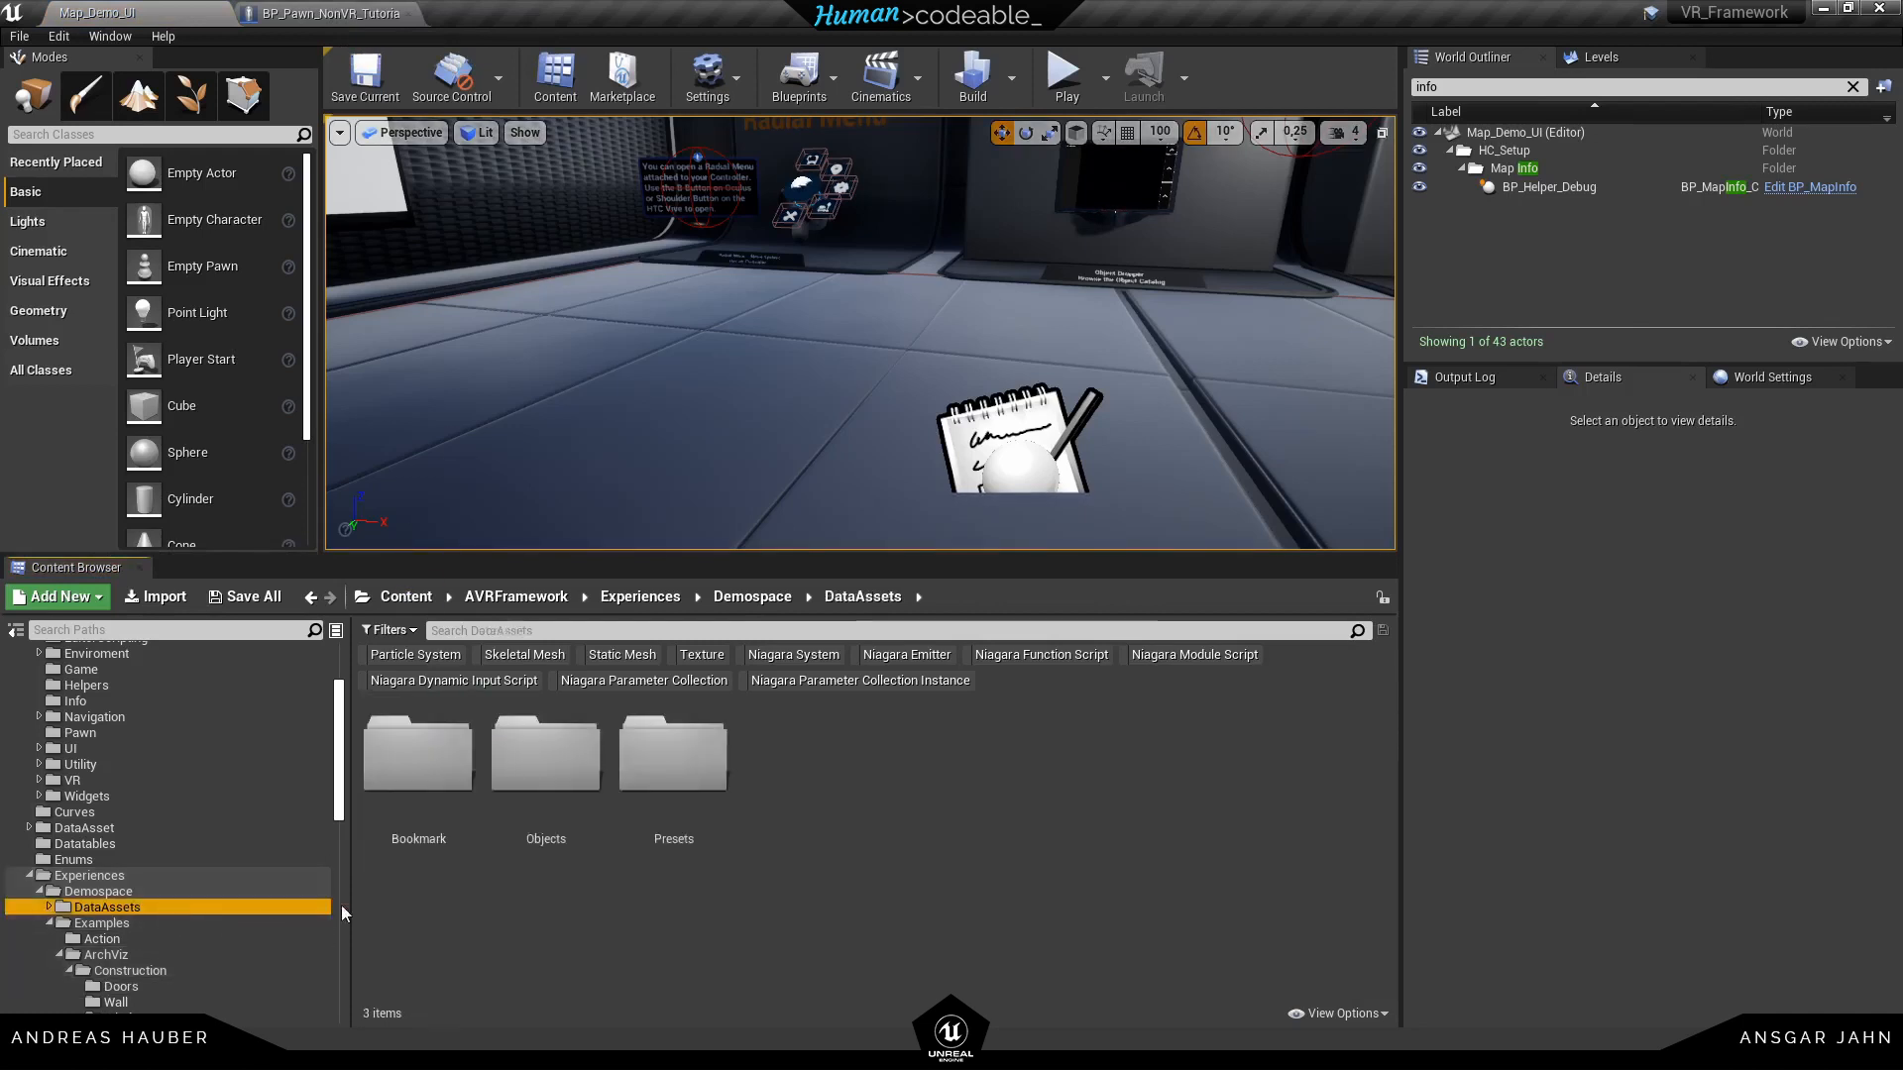
double_click(545, 752)
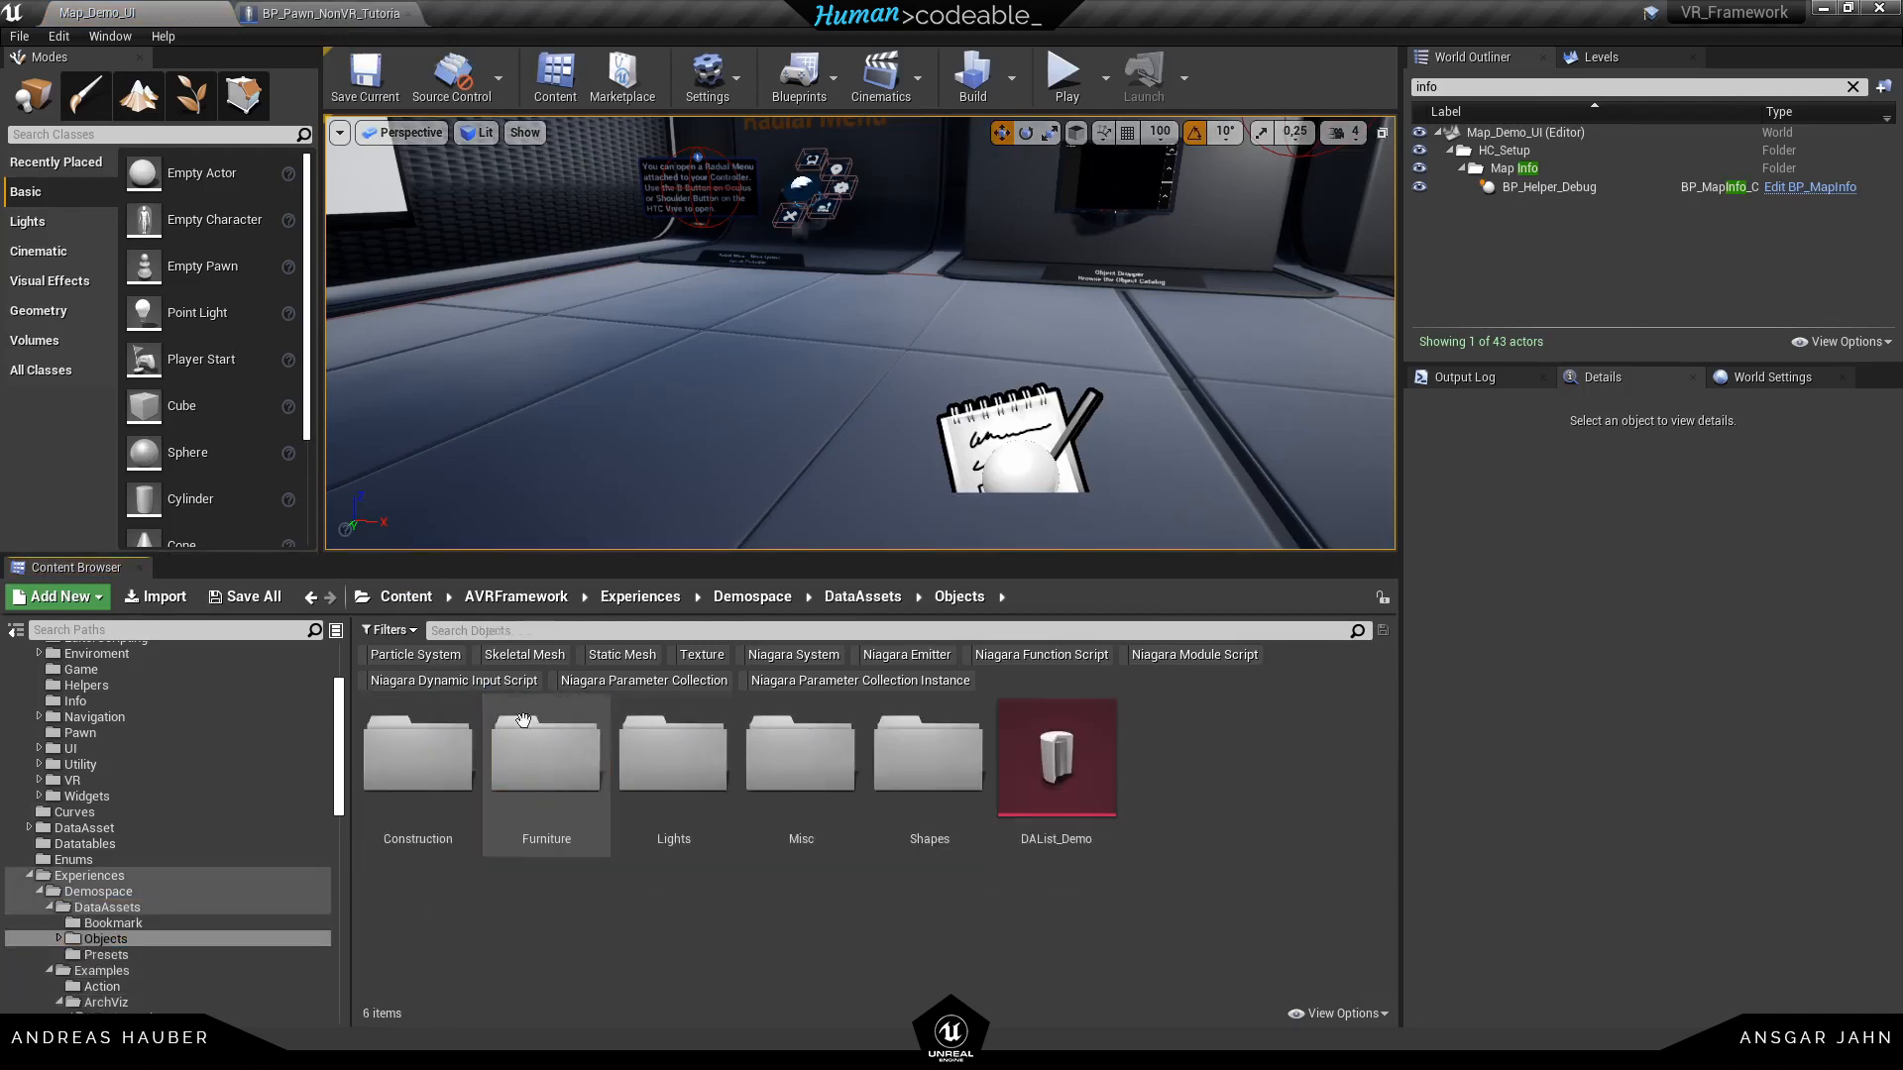
text(door)
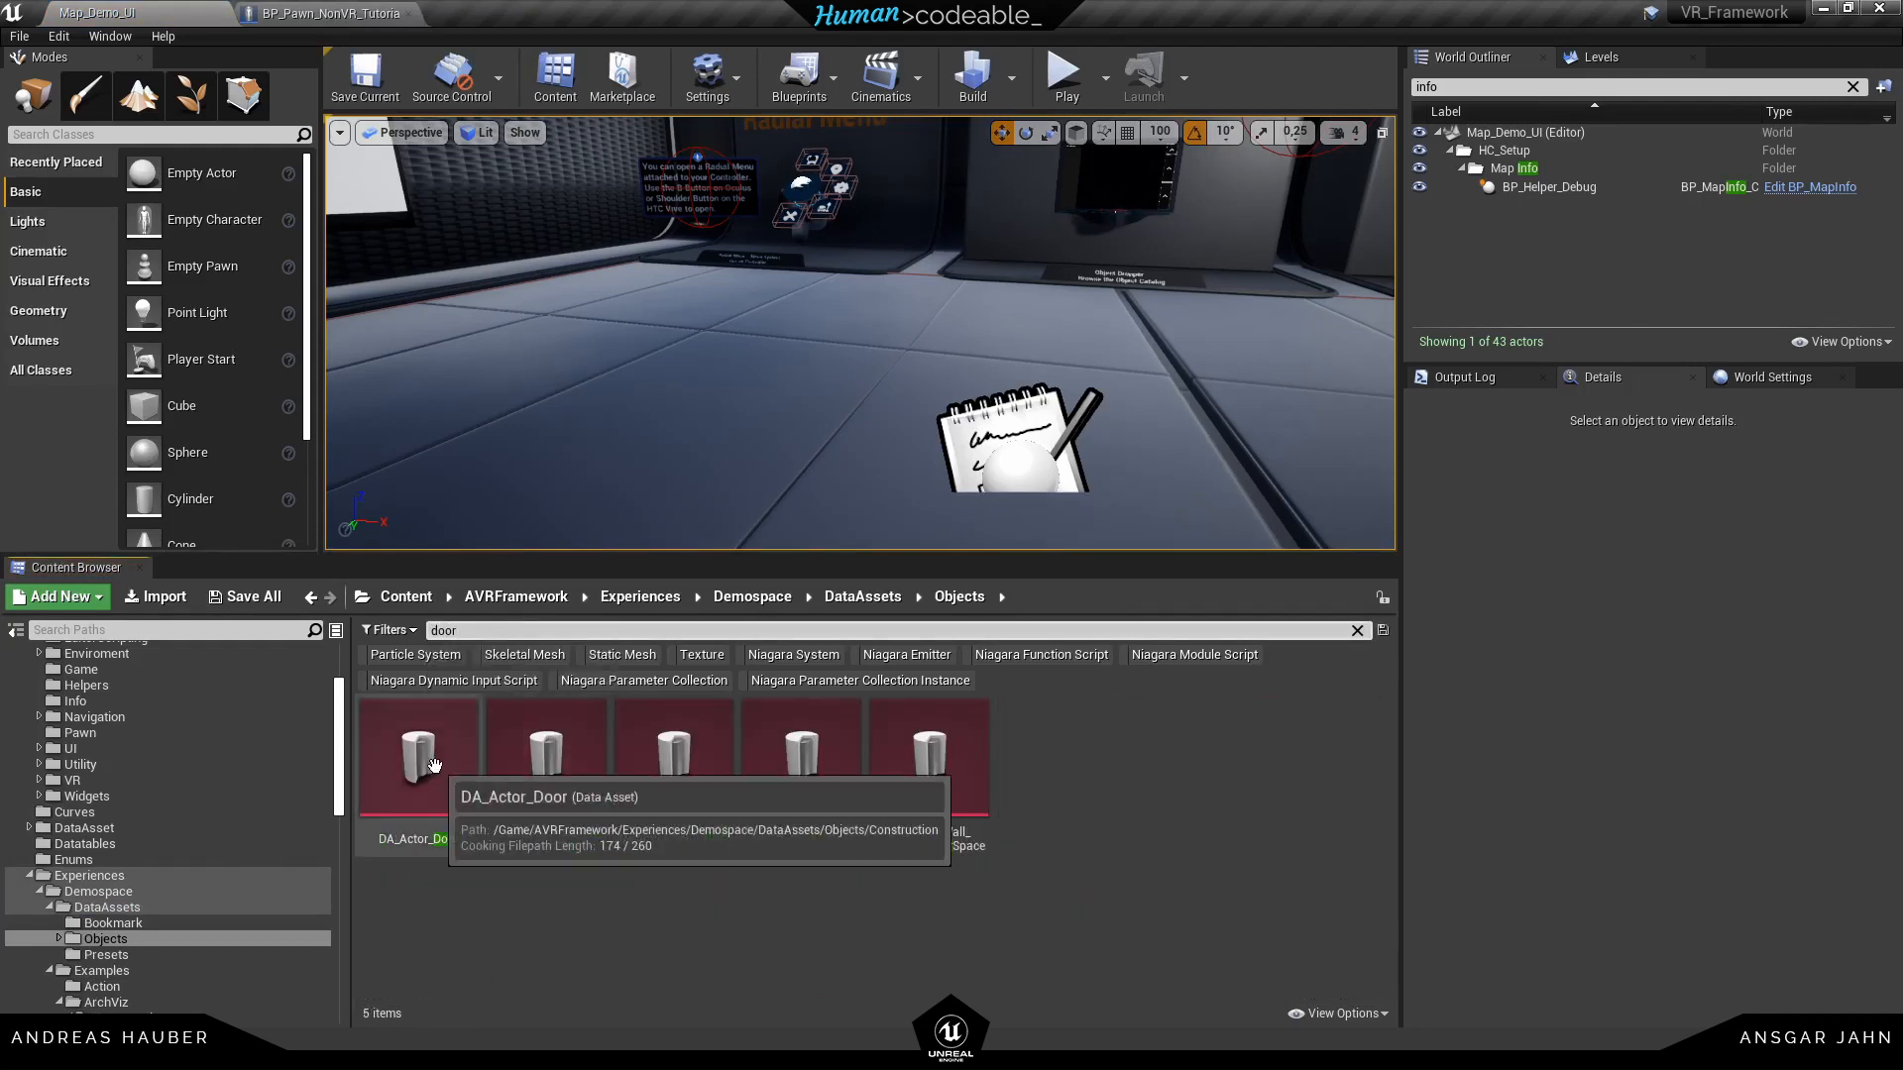
double_click(416, 740)
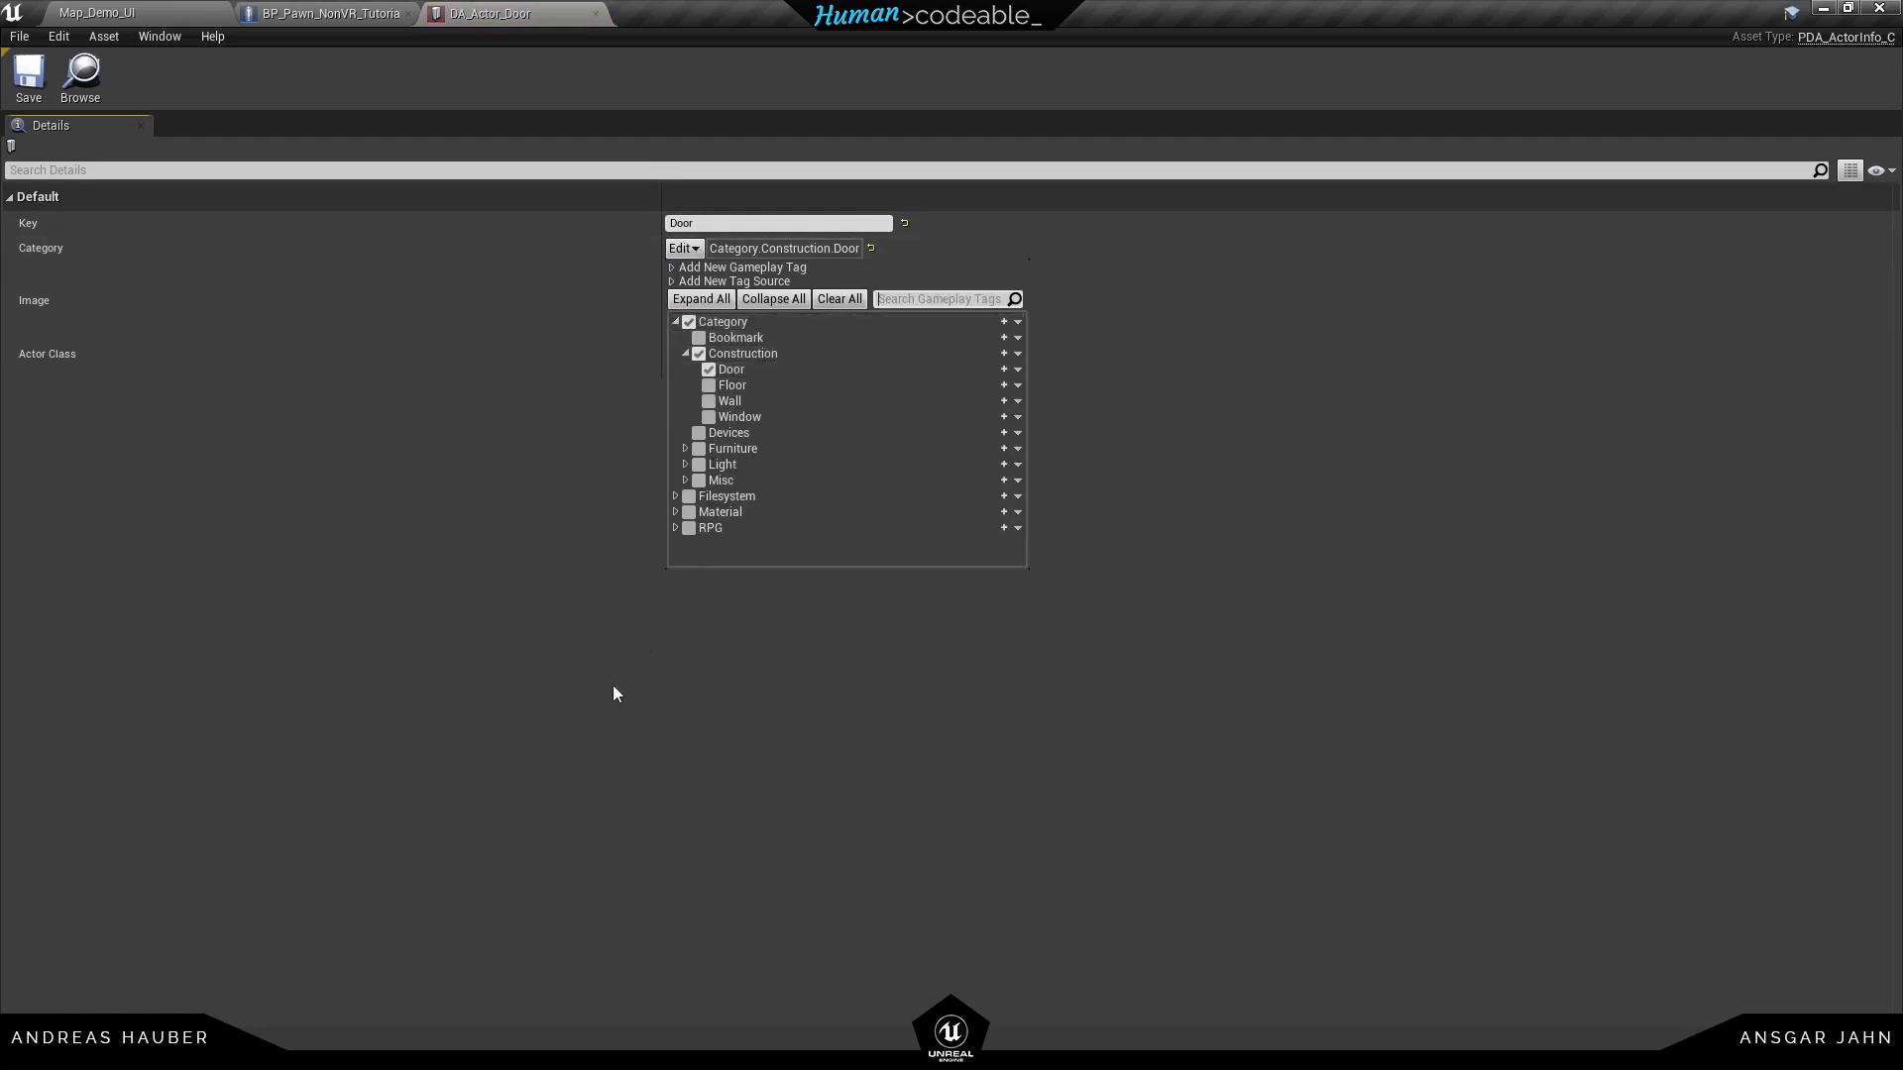
click(324, 12)
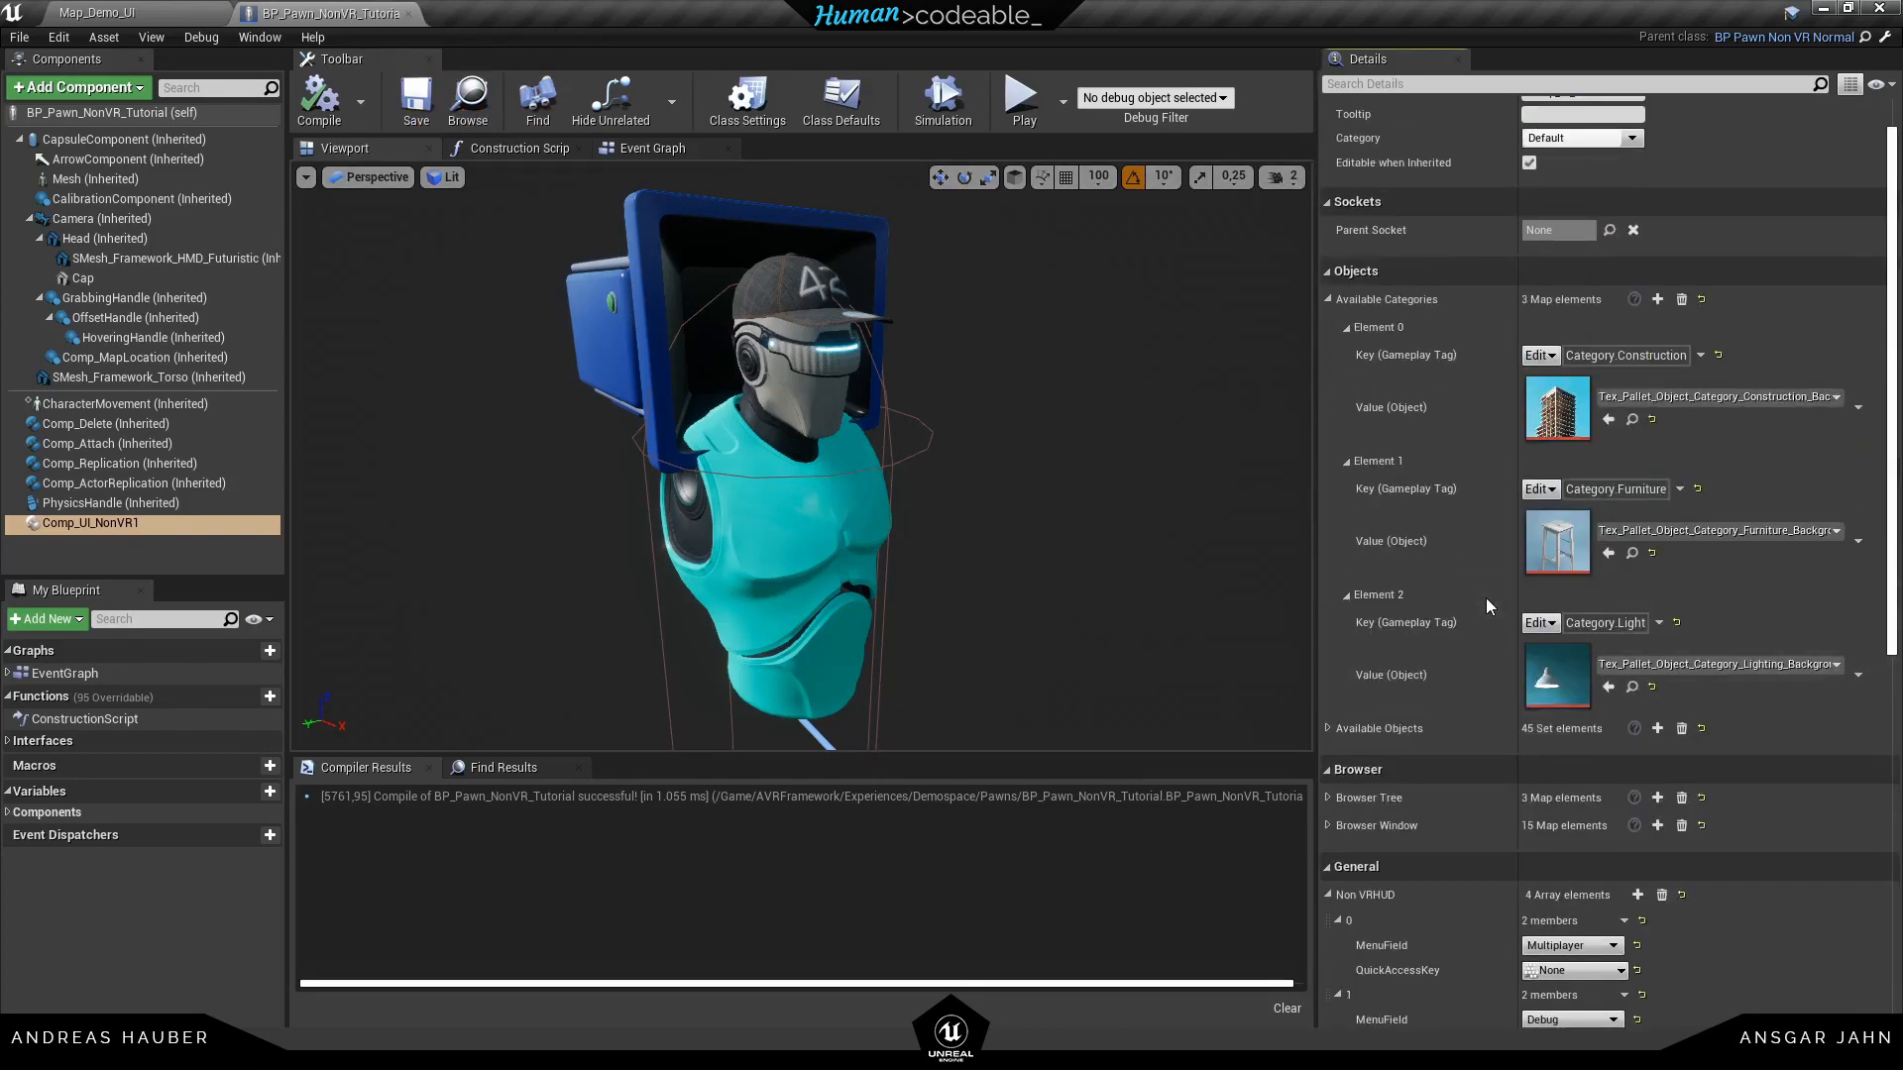
mouse_move(1702, 355)
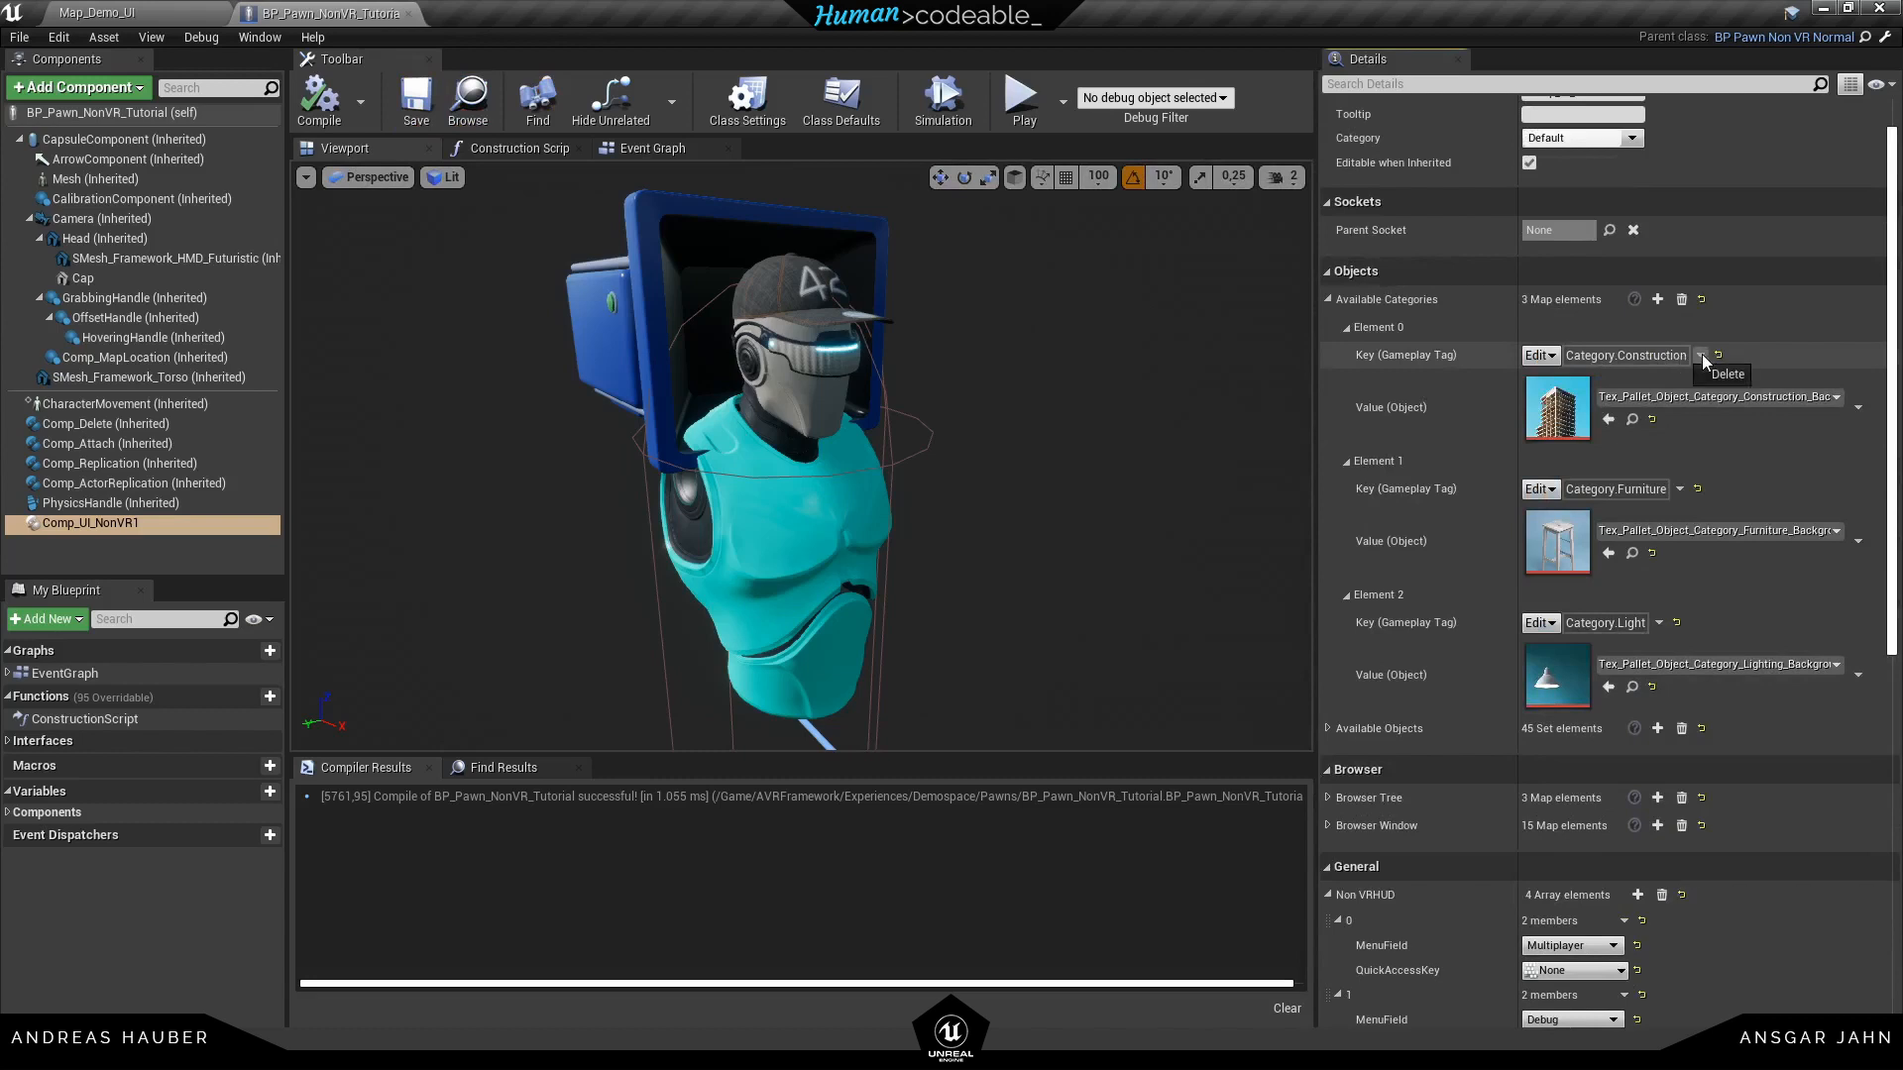
Set Available Categories Element 0's key tag to Construction.Door
click(1669, 355)
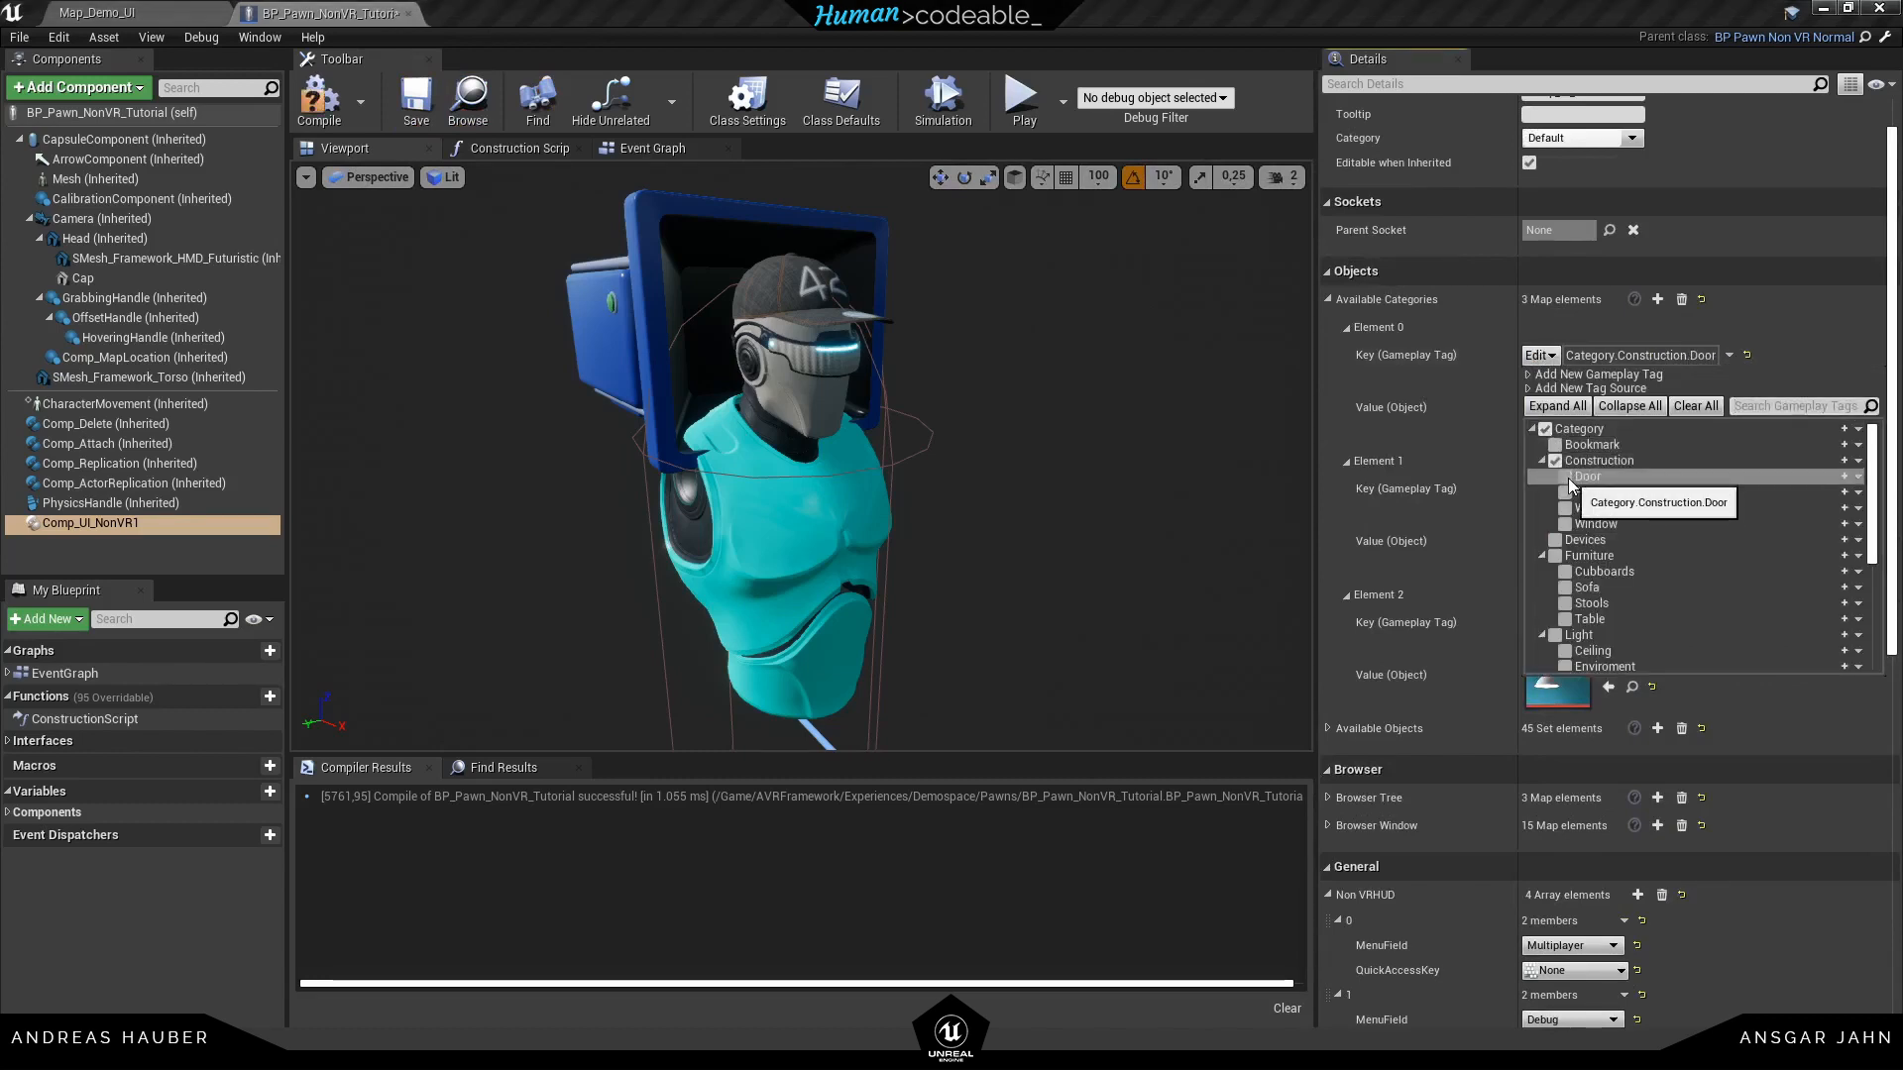
click(1555, 476)
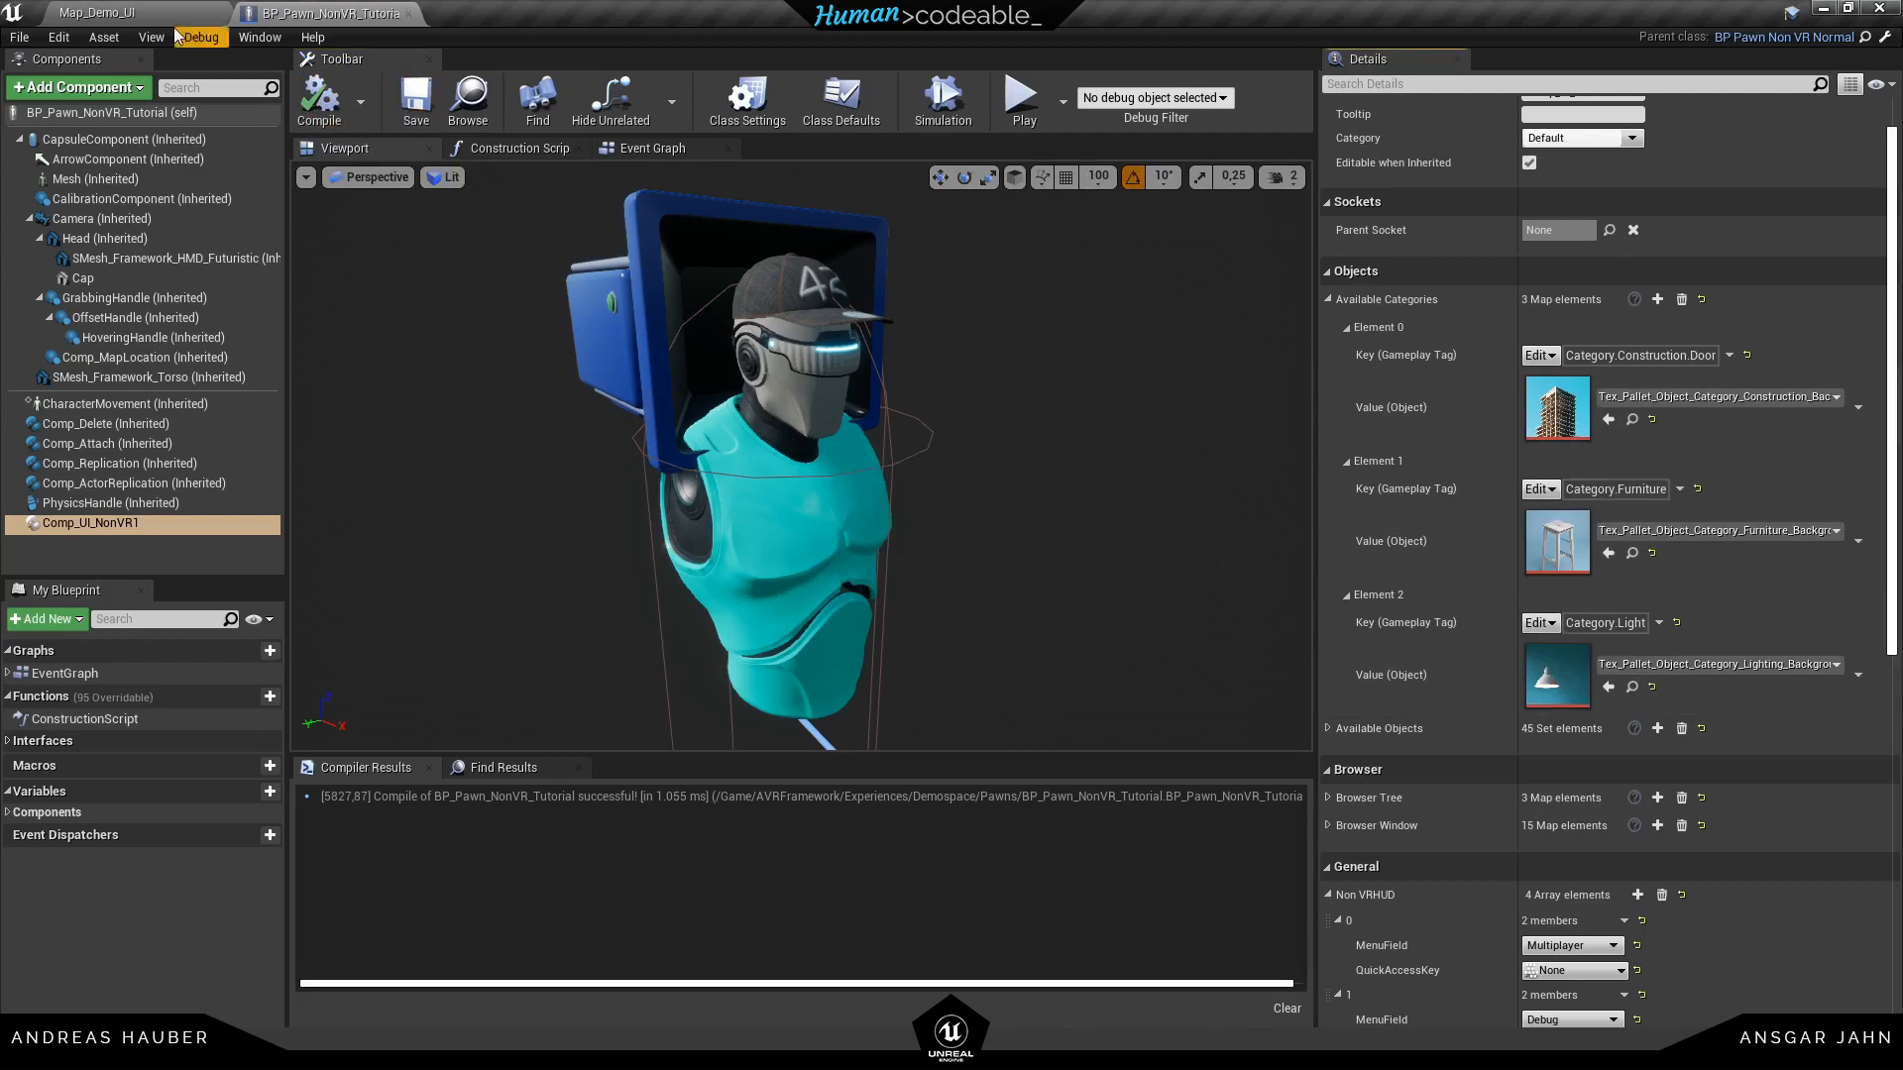
click(1022, 91)
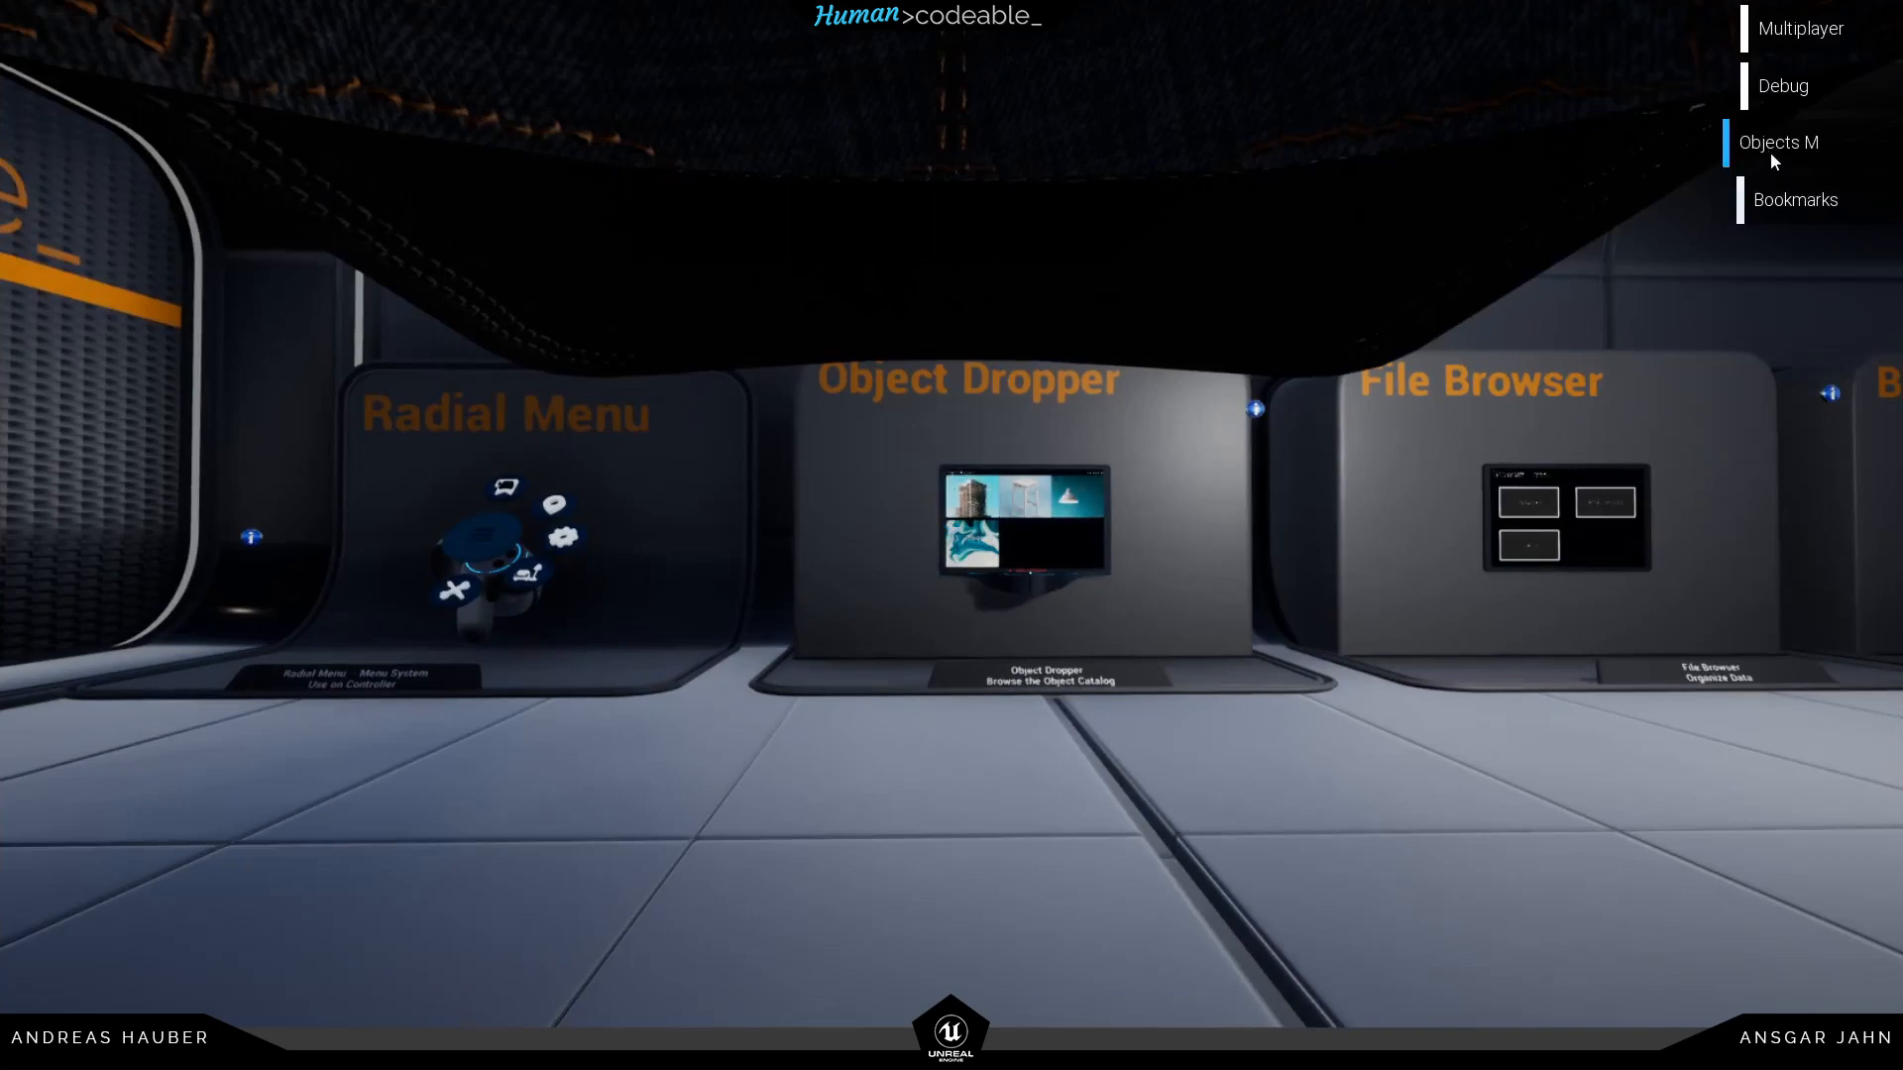
Open the Objects menu in the running demo to test the updated categories
click(1777, 142)
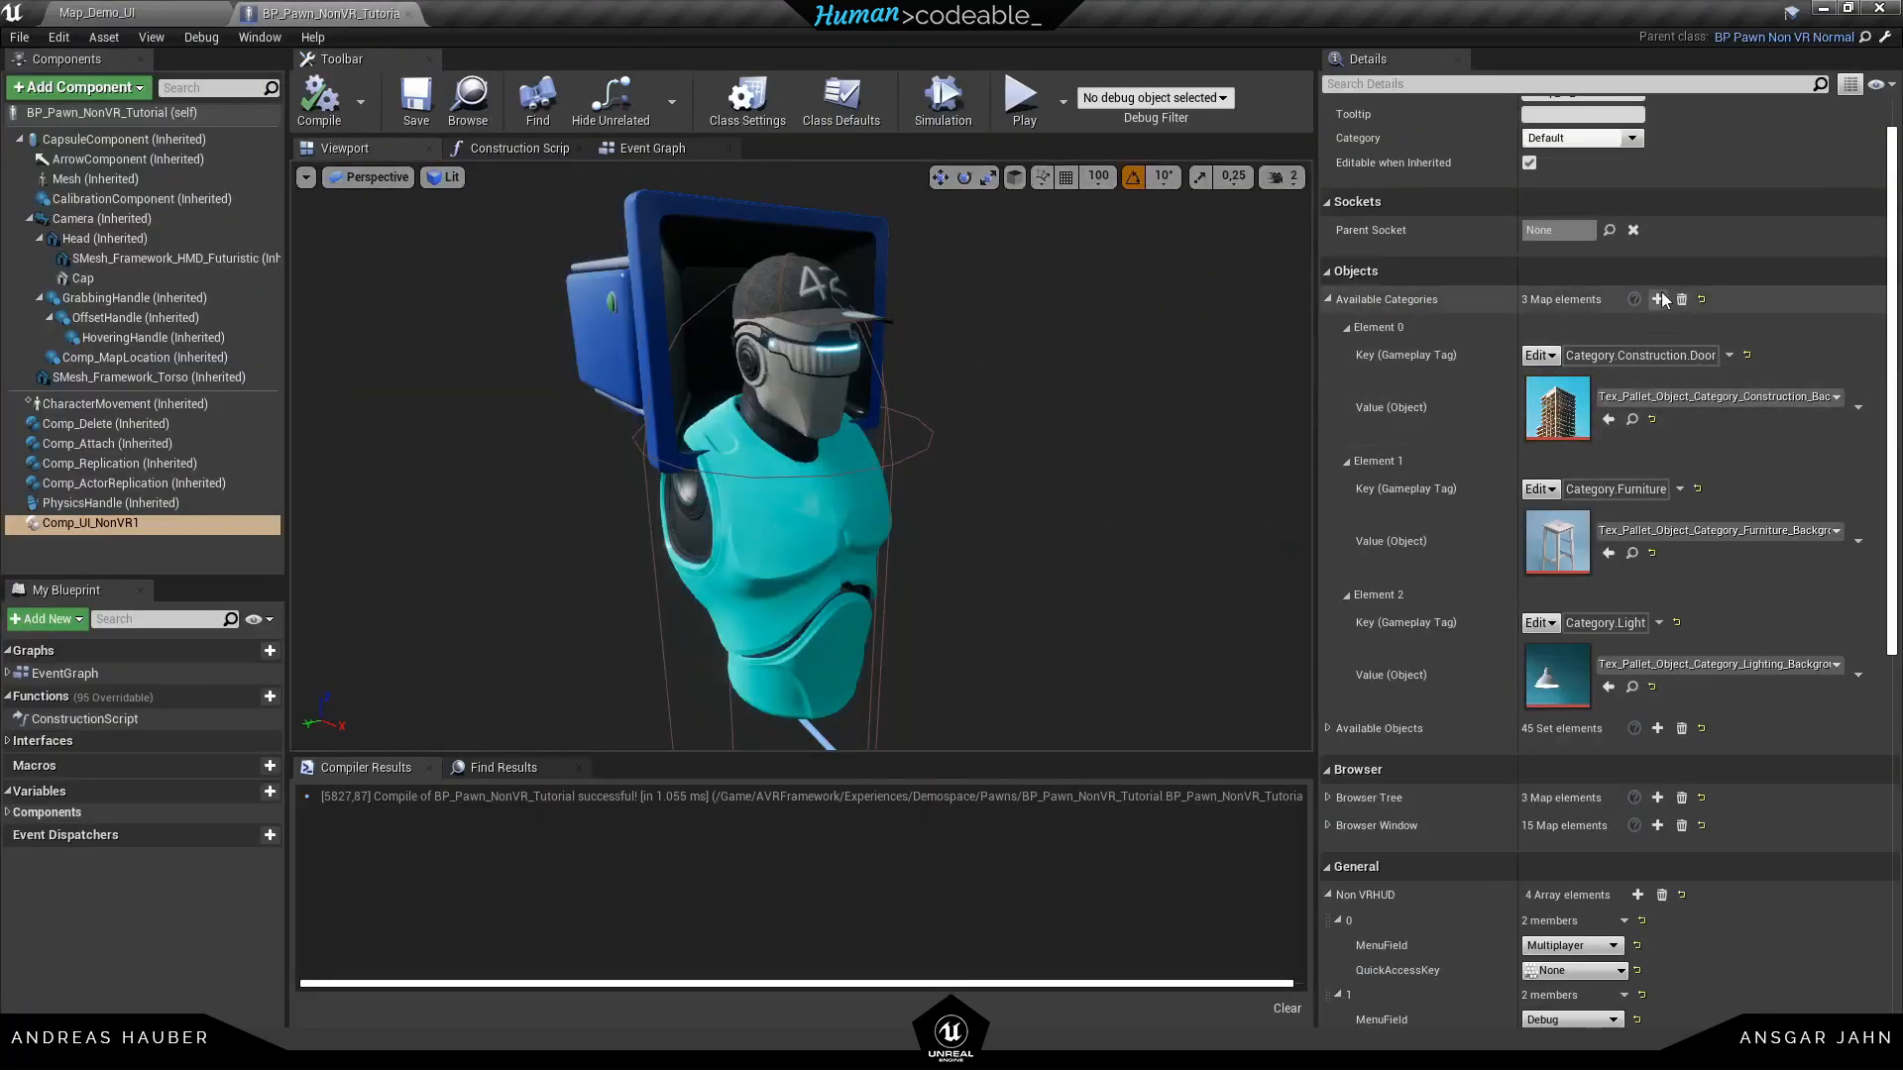
Add category Element 3 tagged Misc.Decoration with the Misc background texture, then save
click(1658, 299)
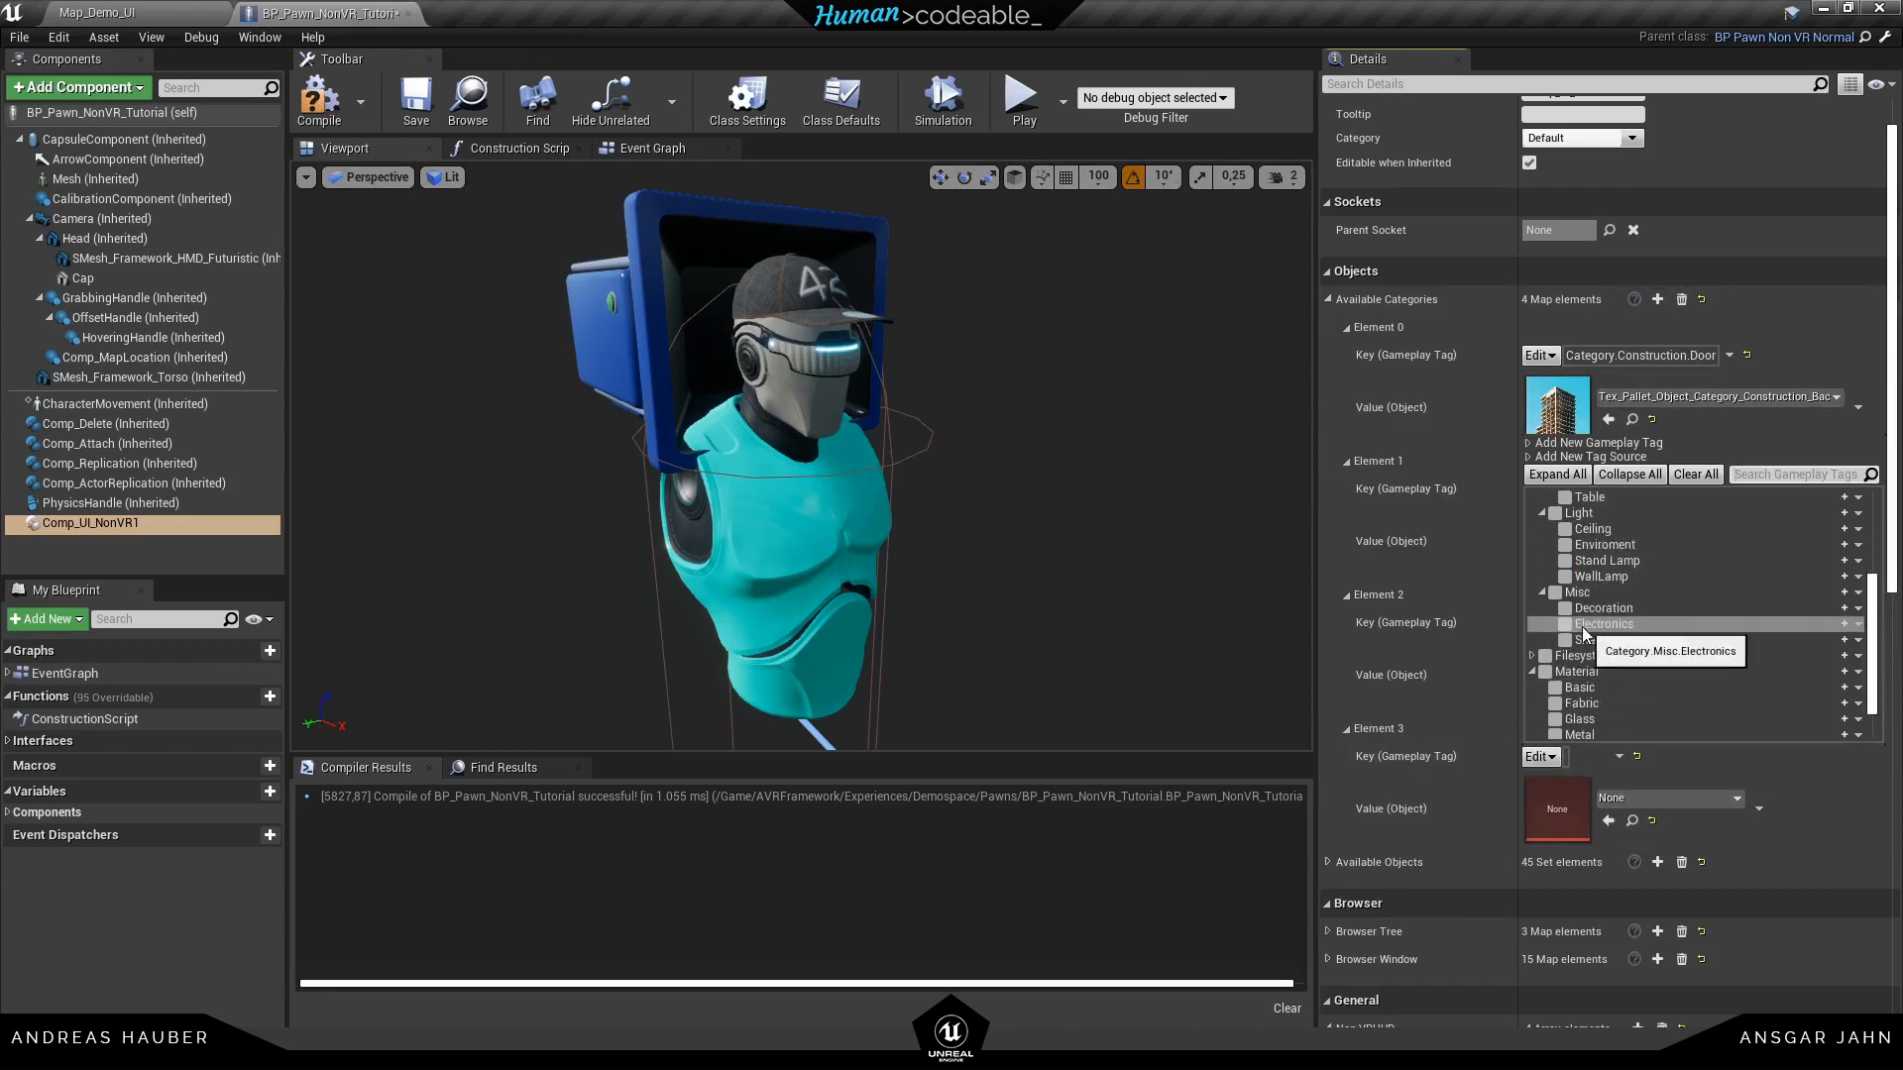
click(1566, 623)
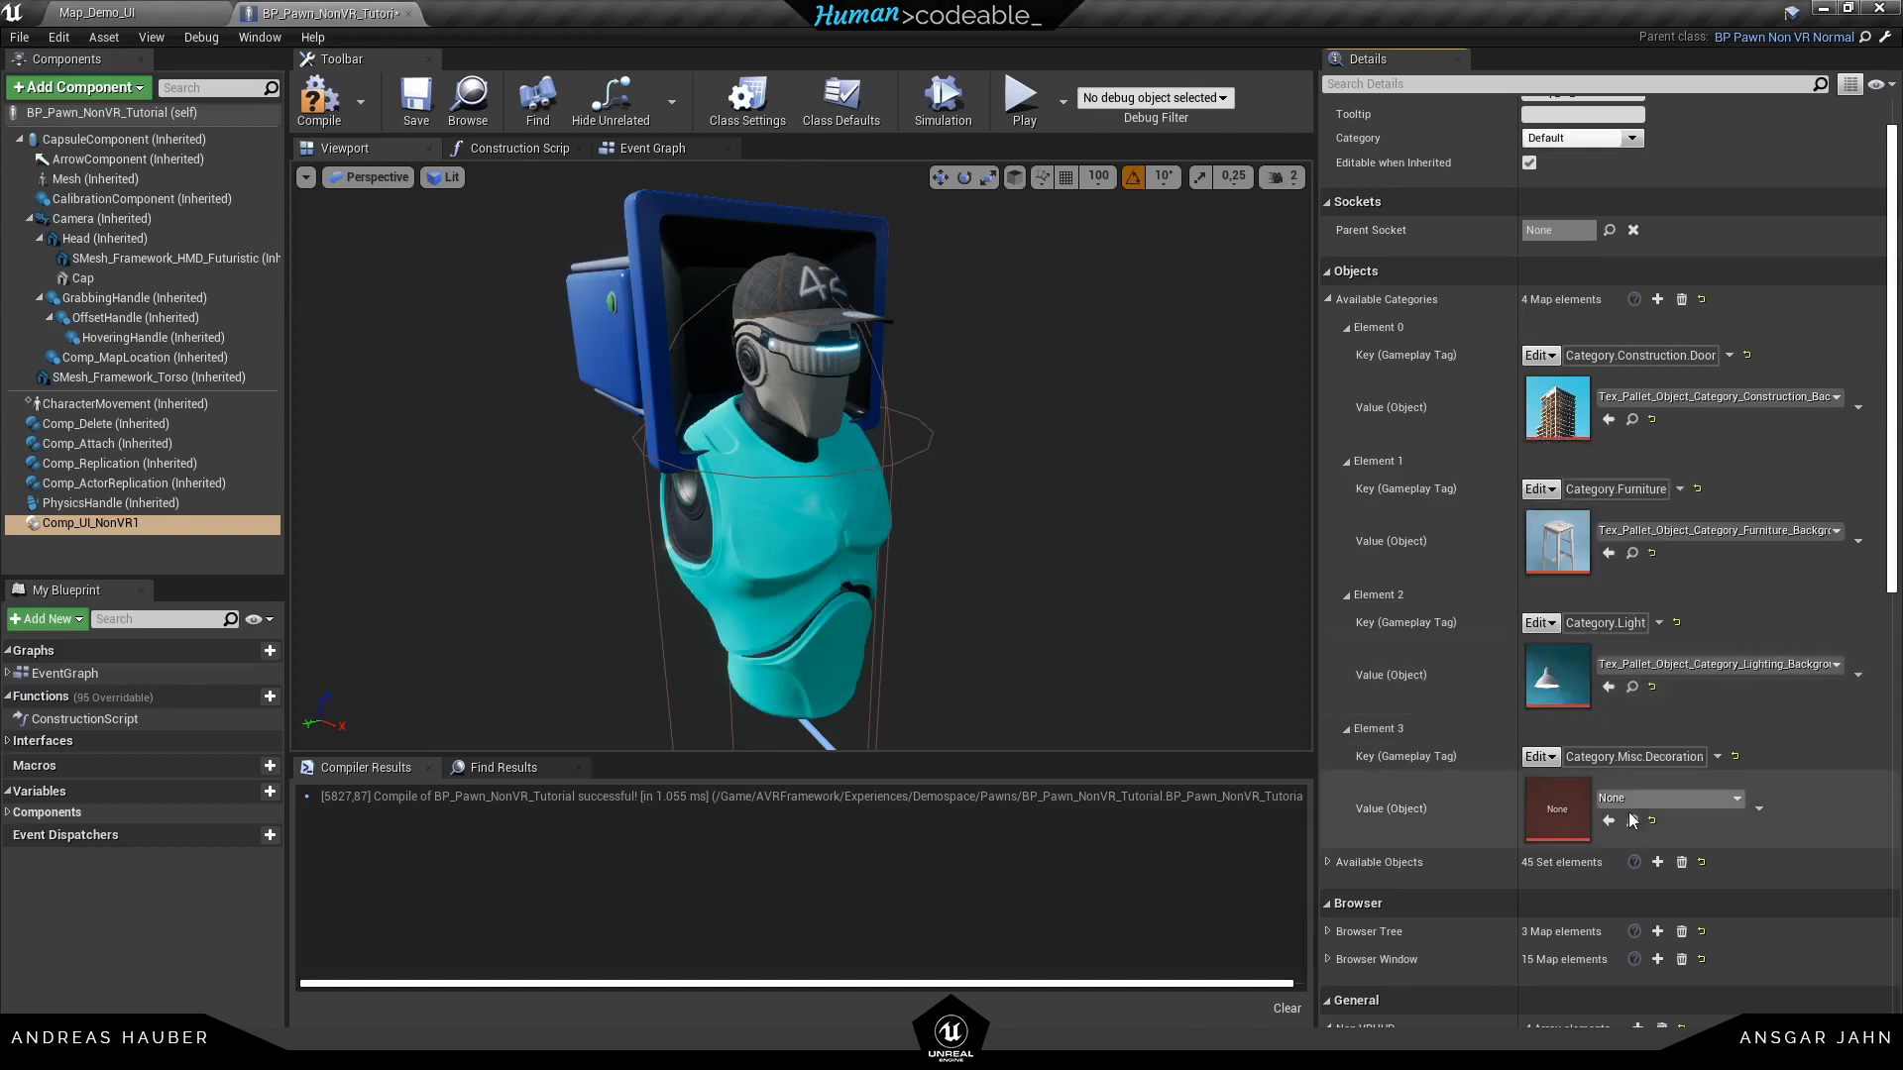
mouse_move(1669, 798)
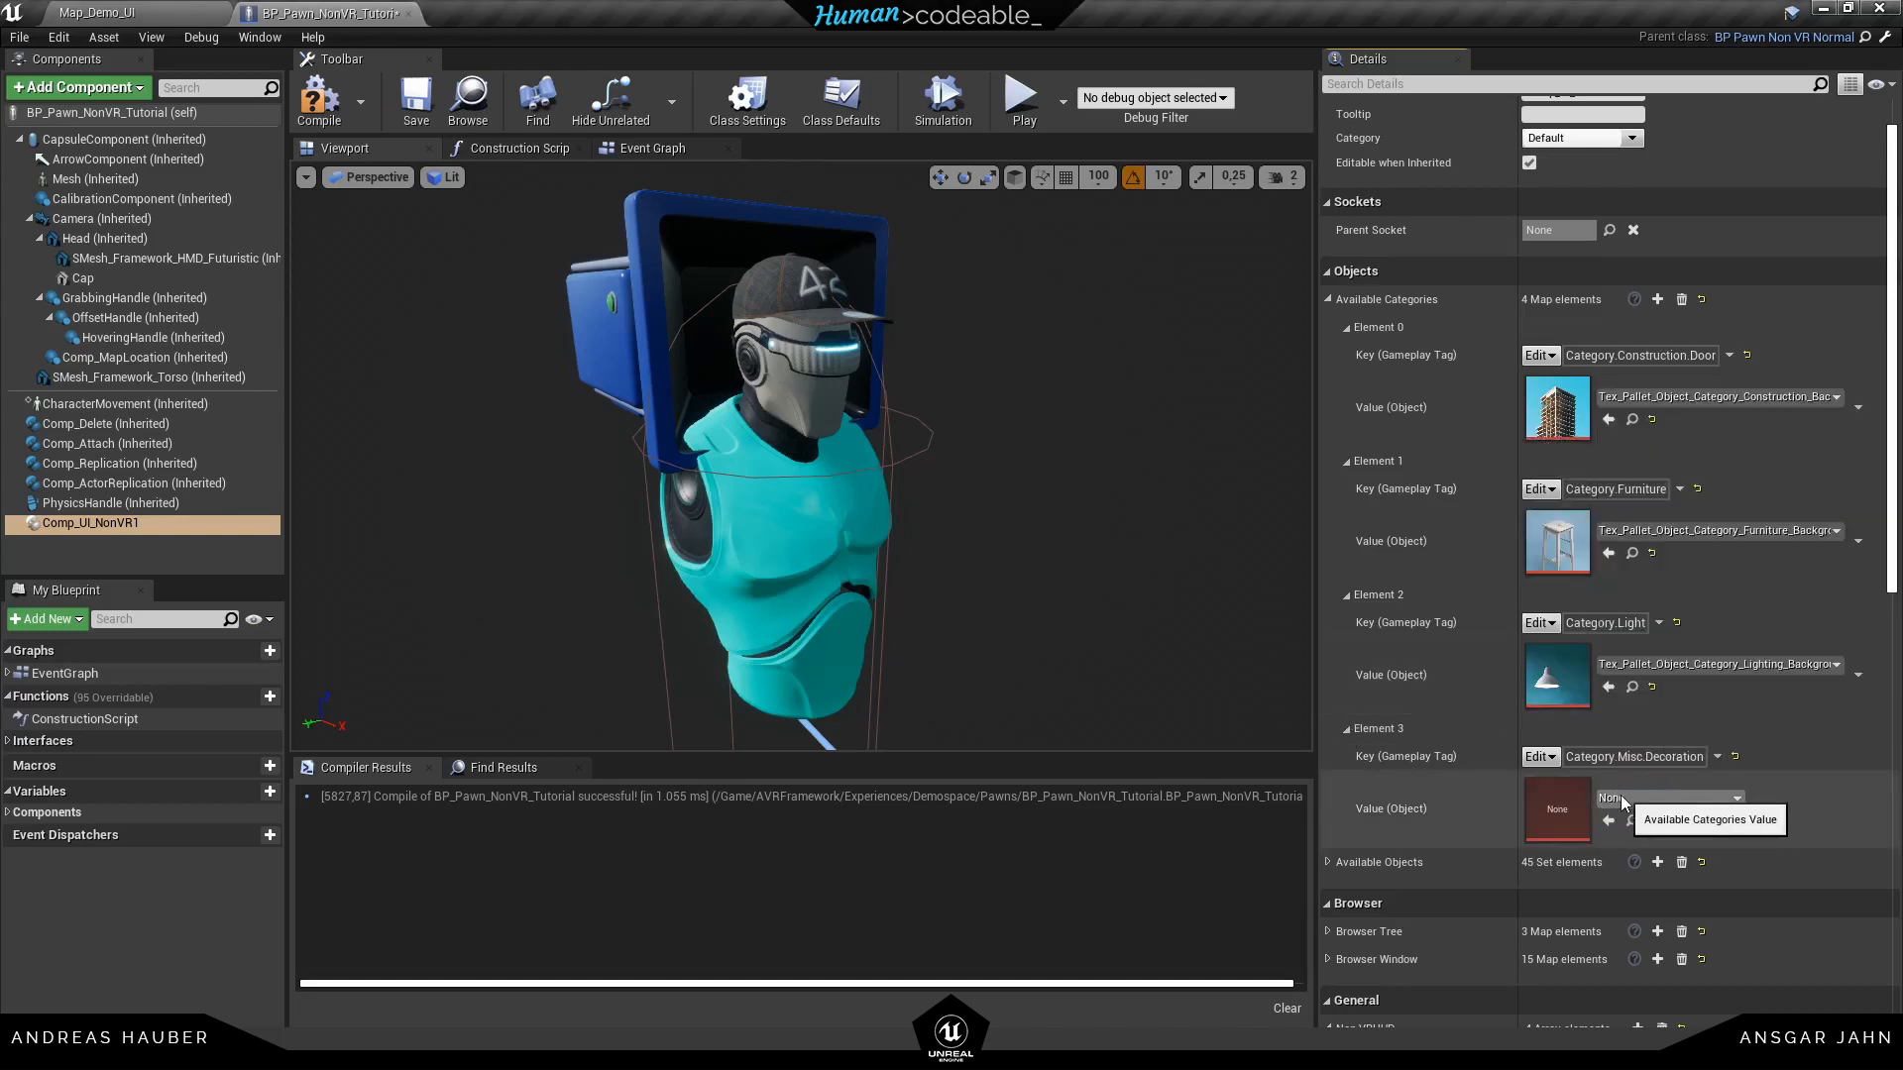
click(1726, 799)
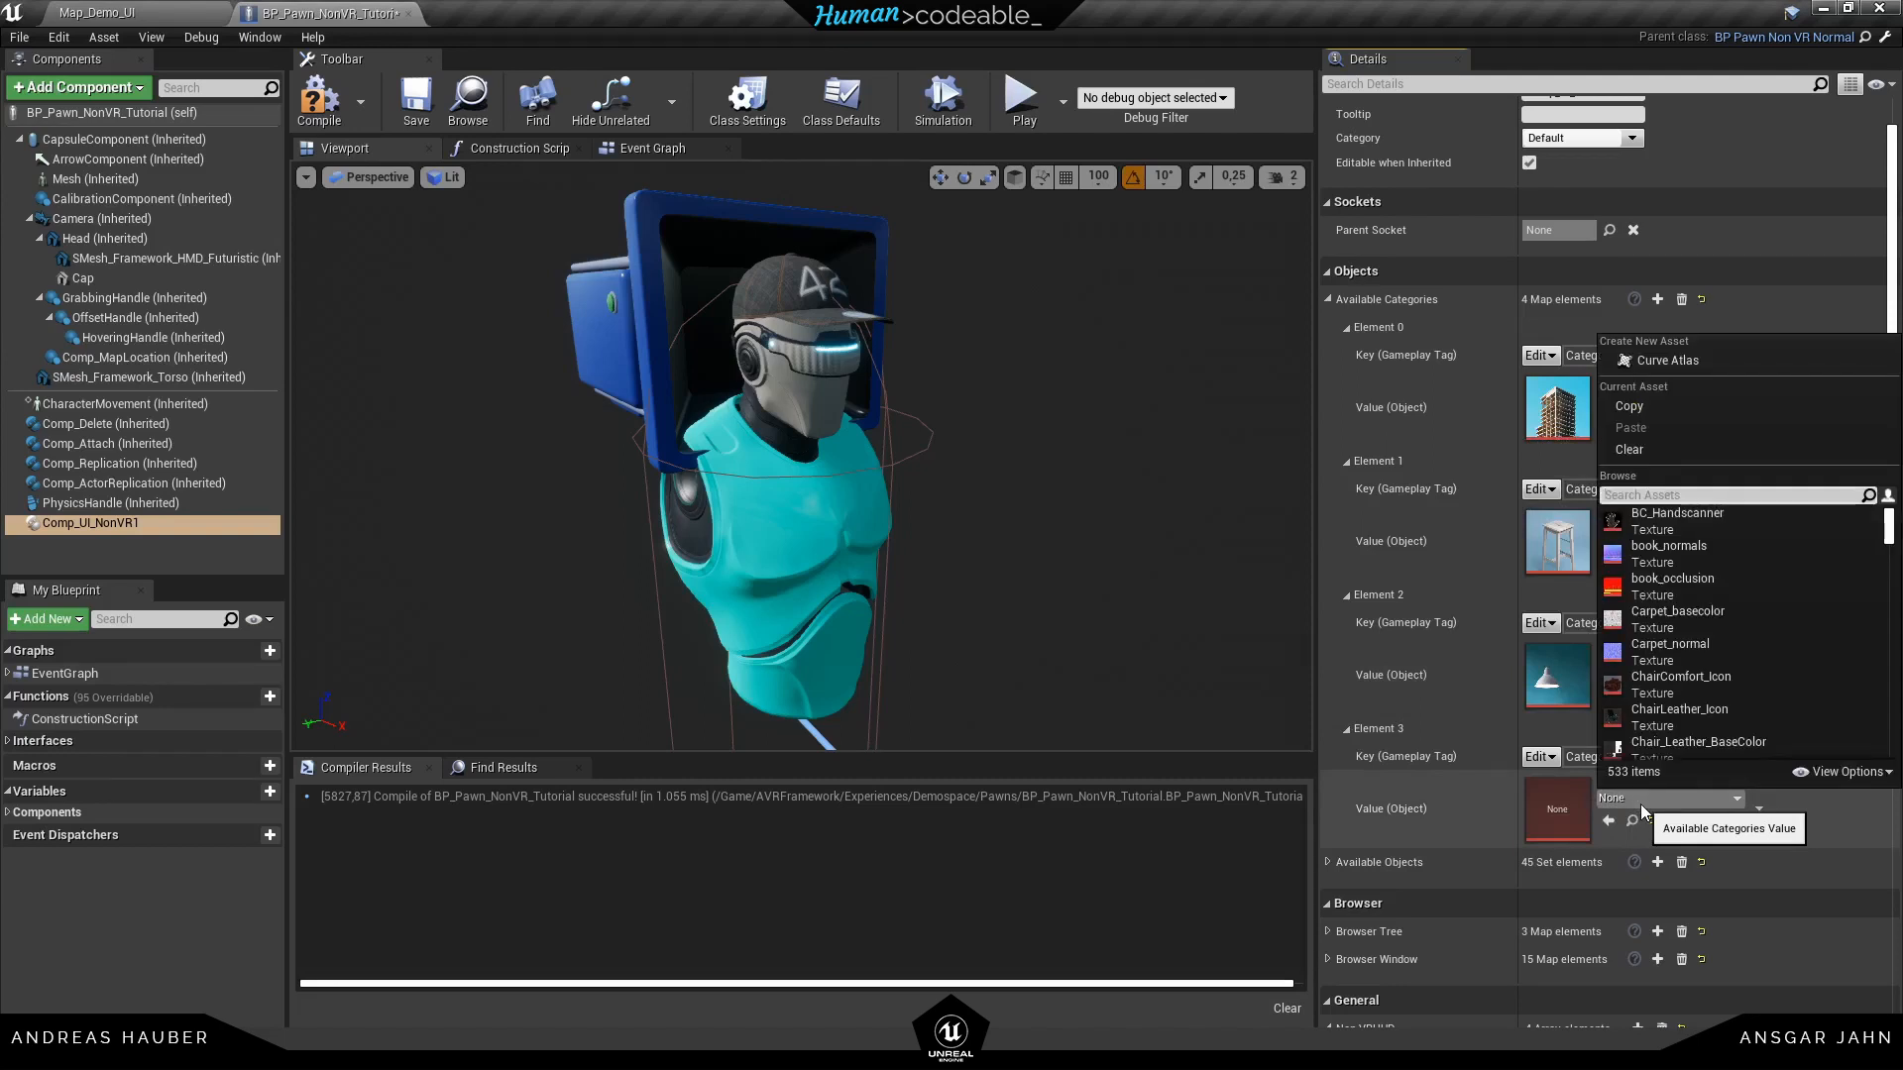
text(misc)
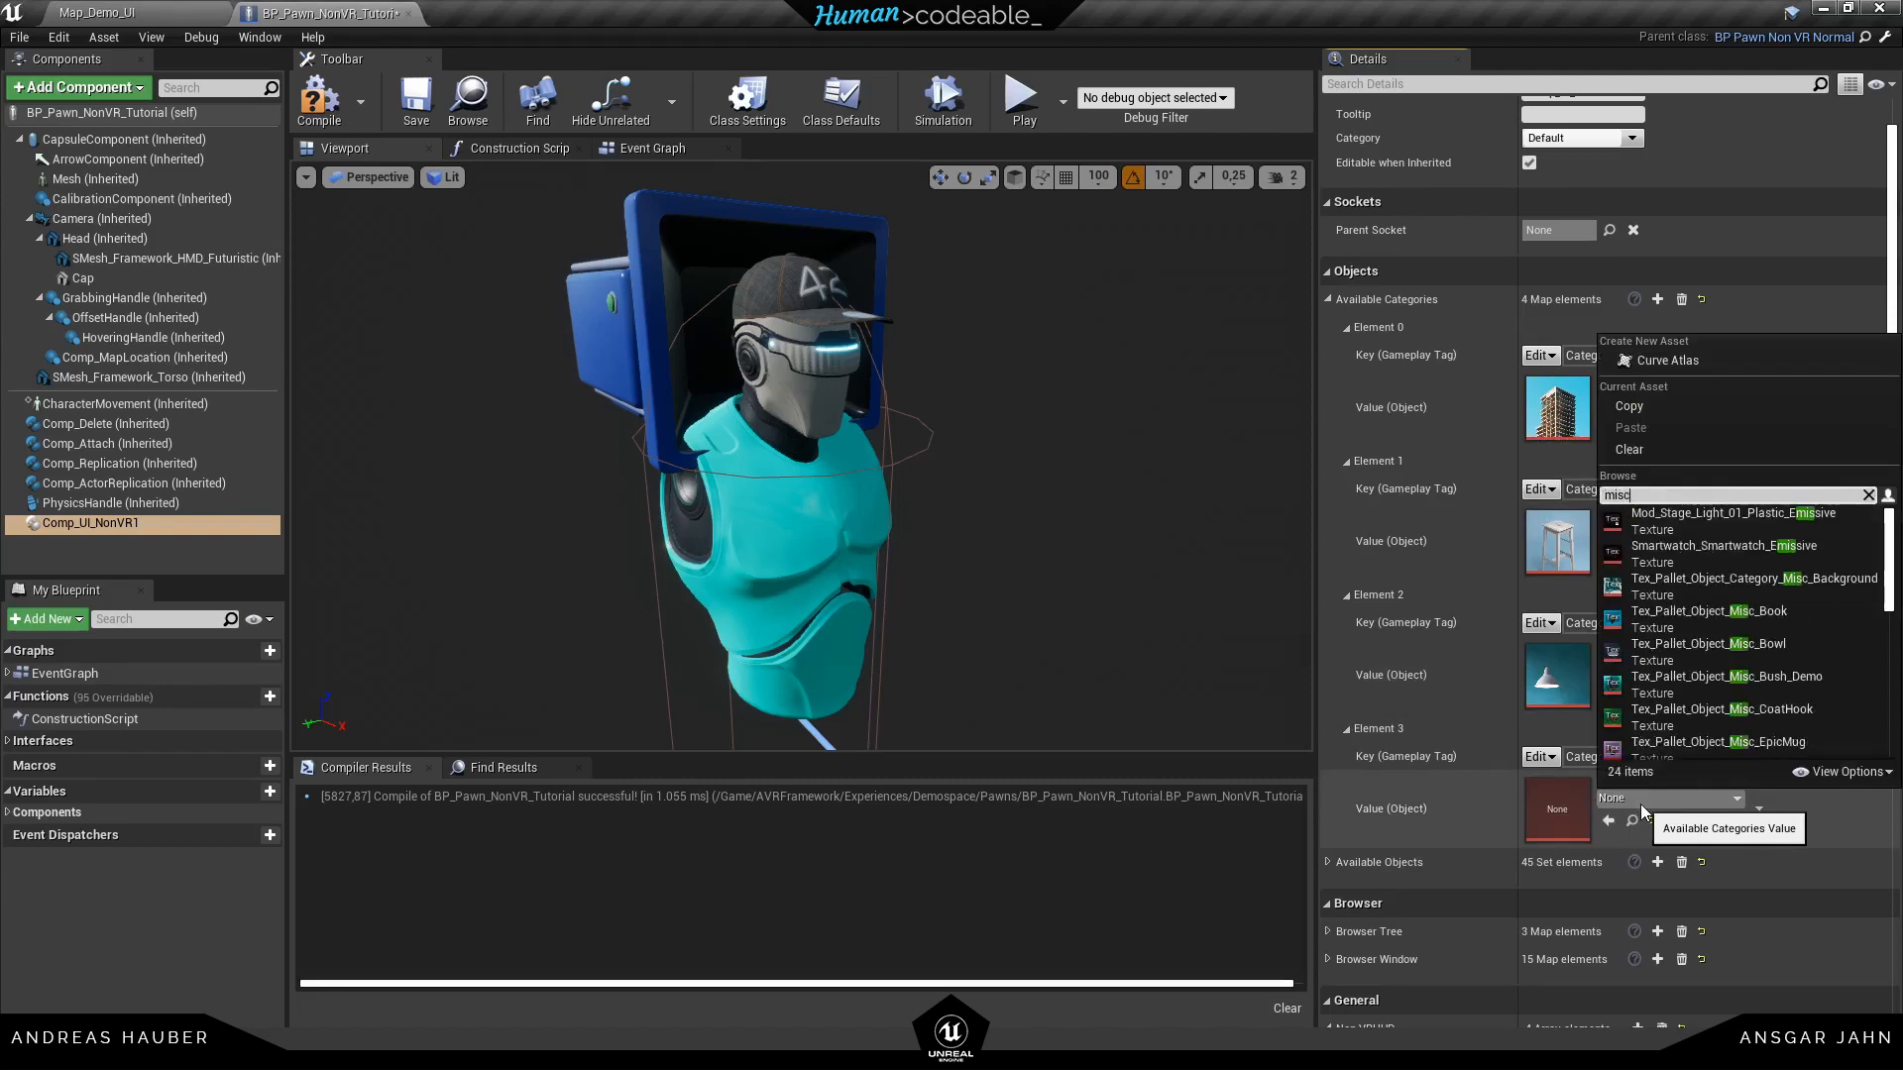
scroll(down, 3)
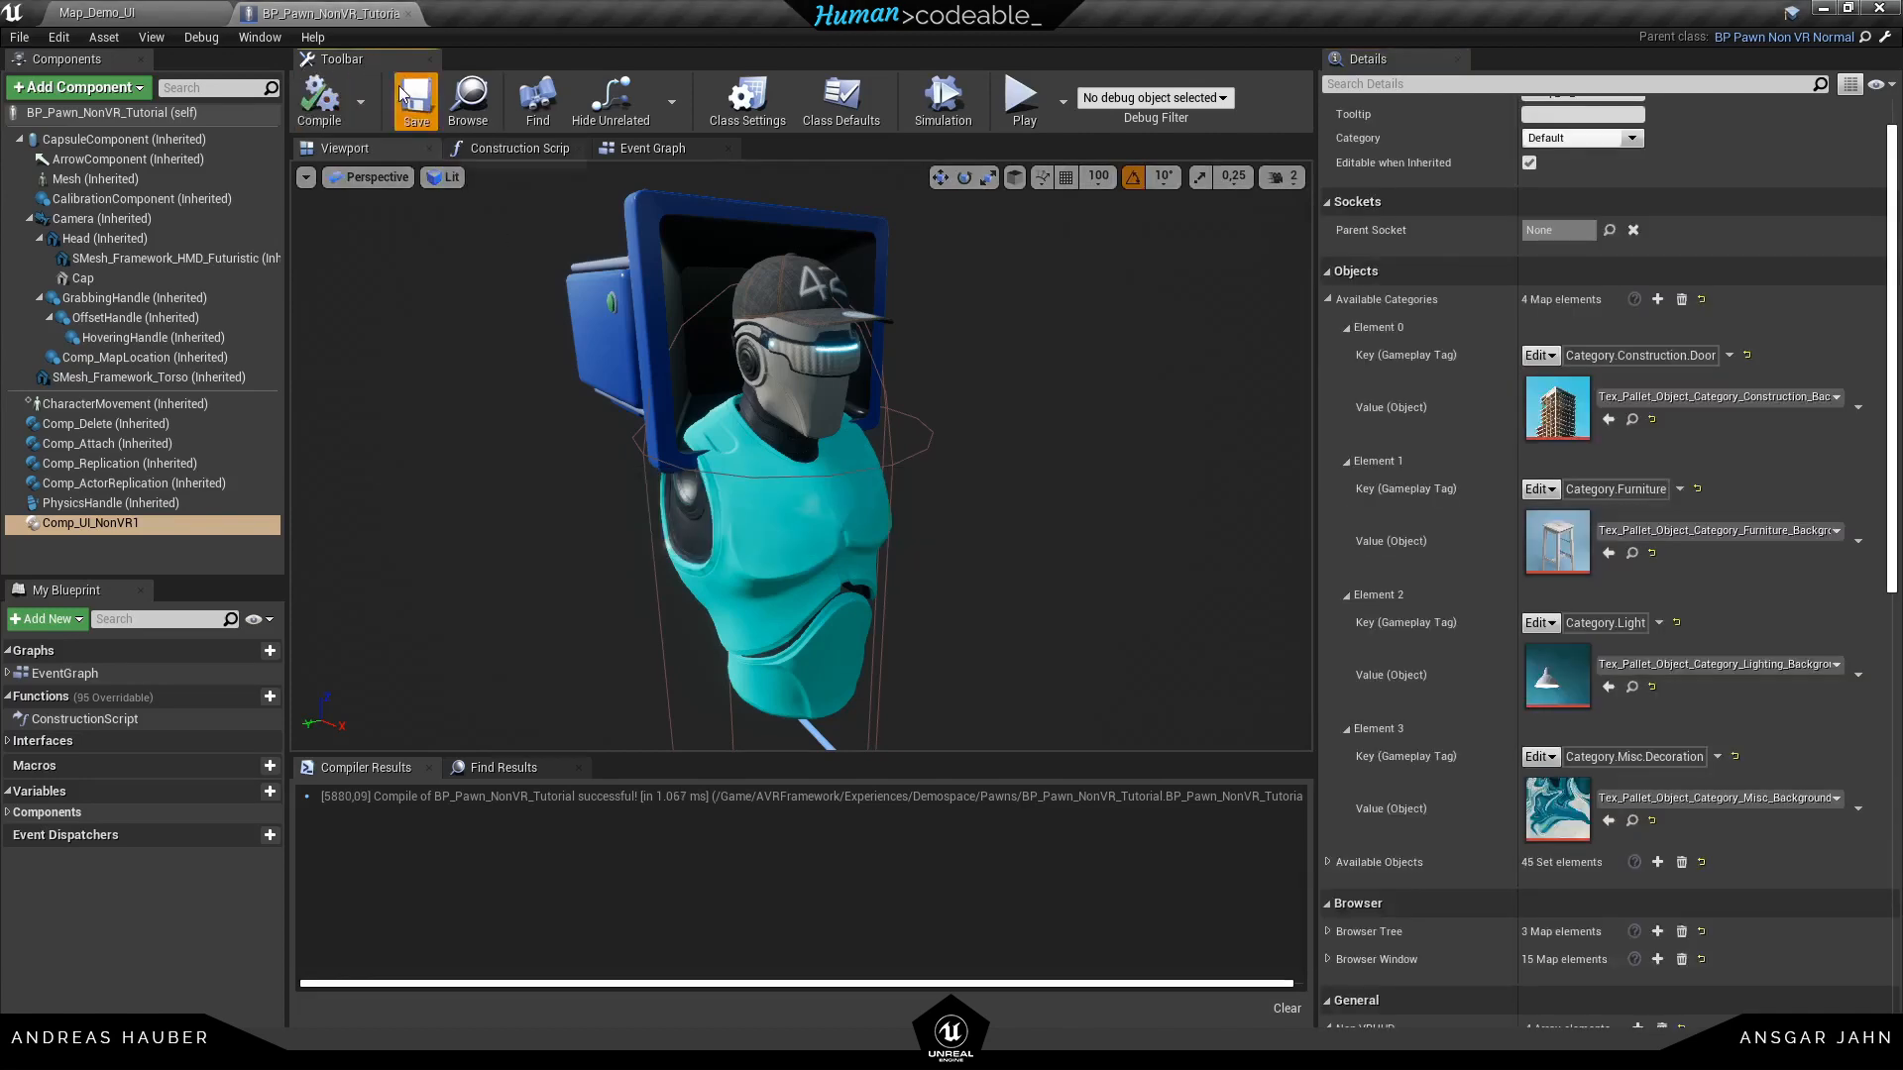
click(1022, 99)
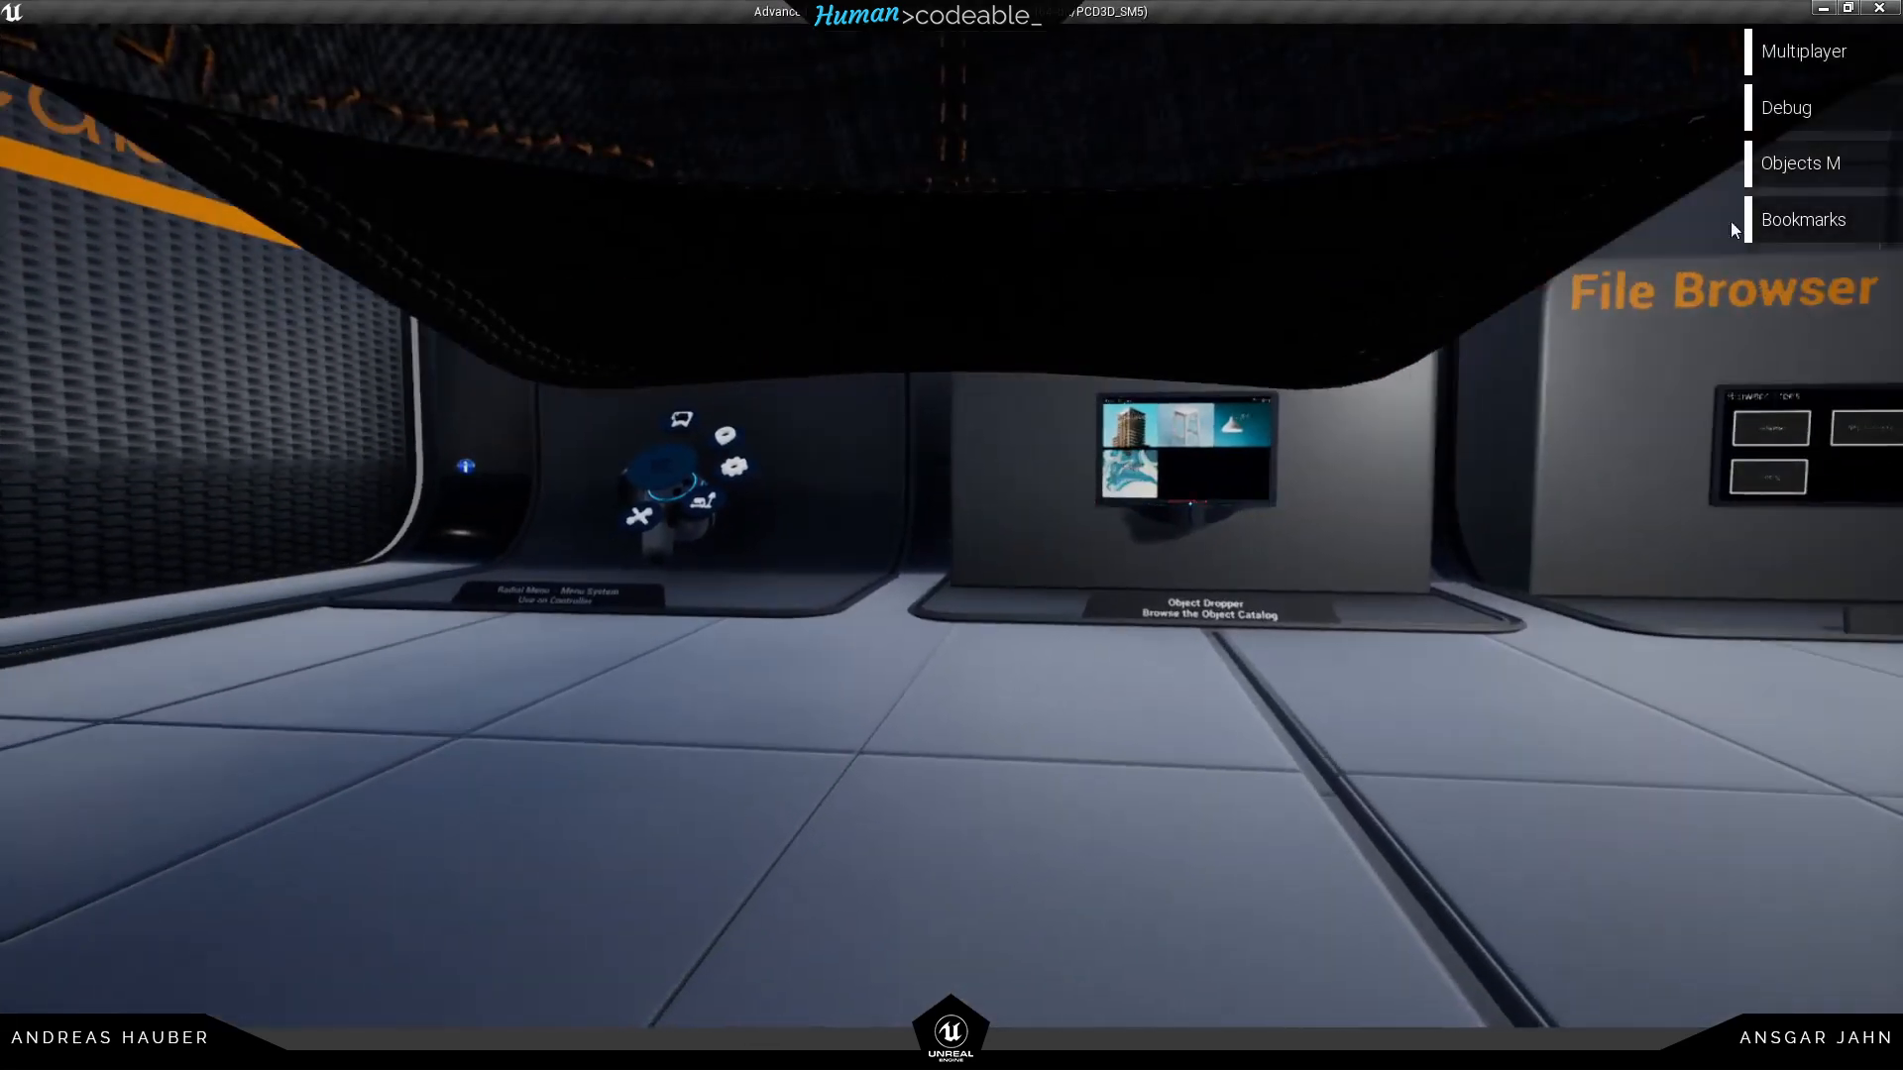
In play, open the Misc category in the Objects menu and spawn three vases
click(1800, 163)
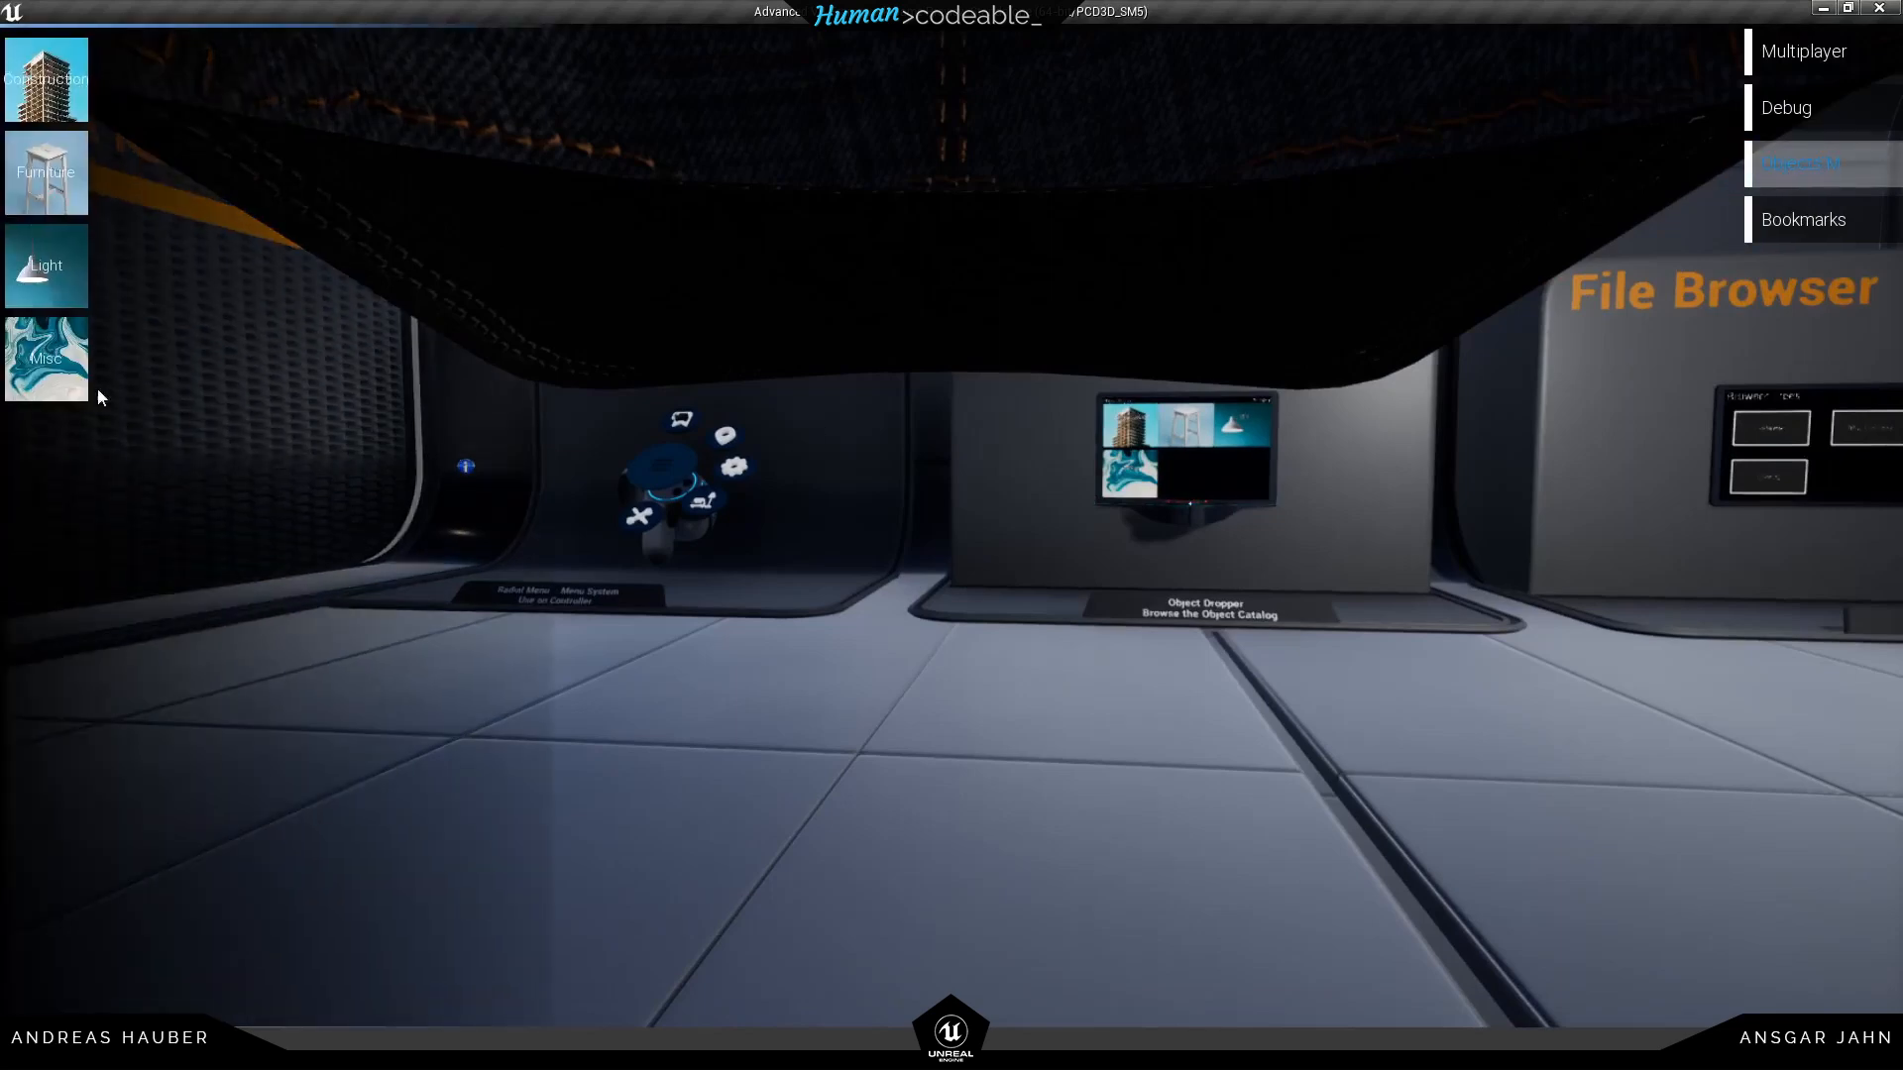
click(47, 358)
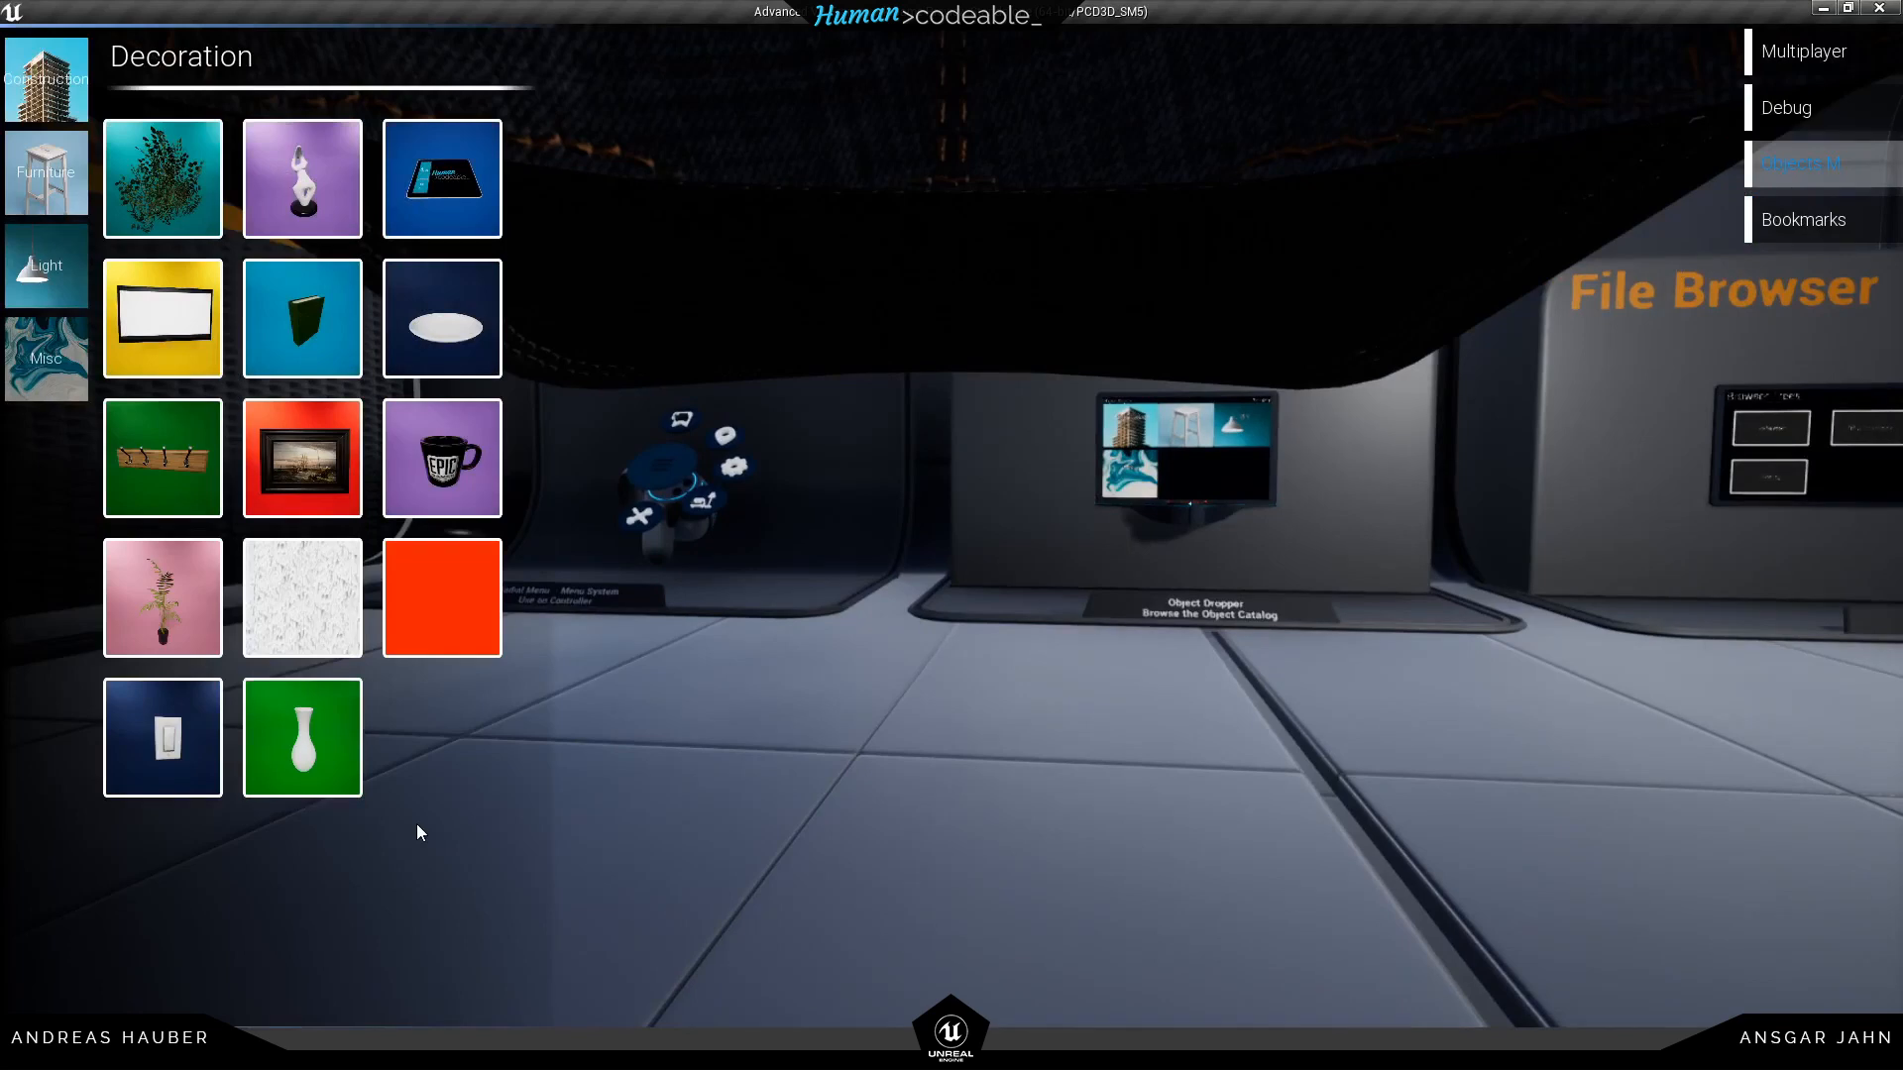
click(301, 737)
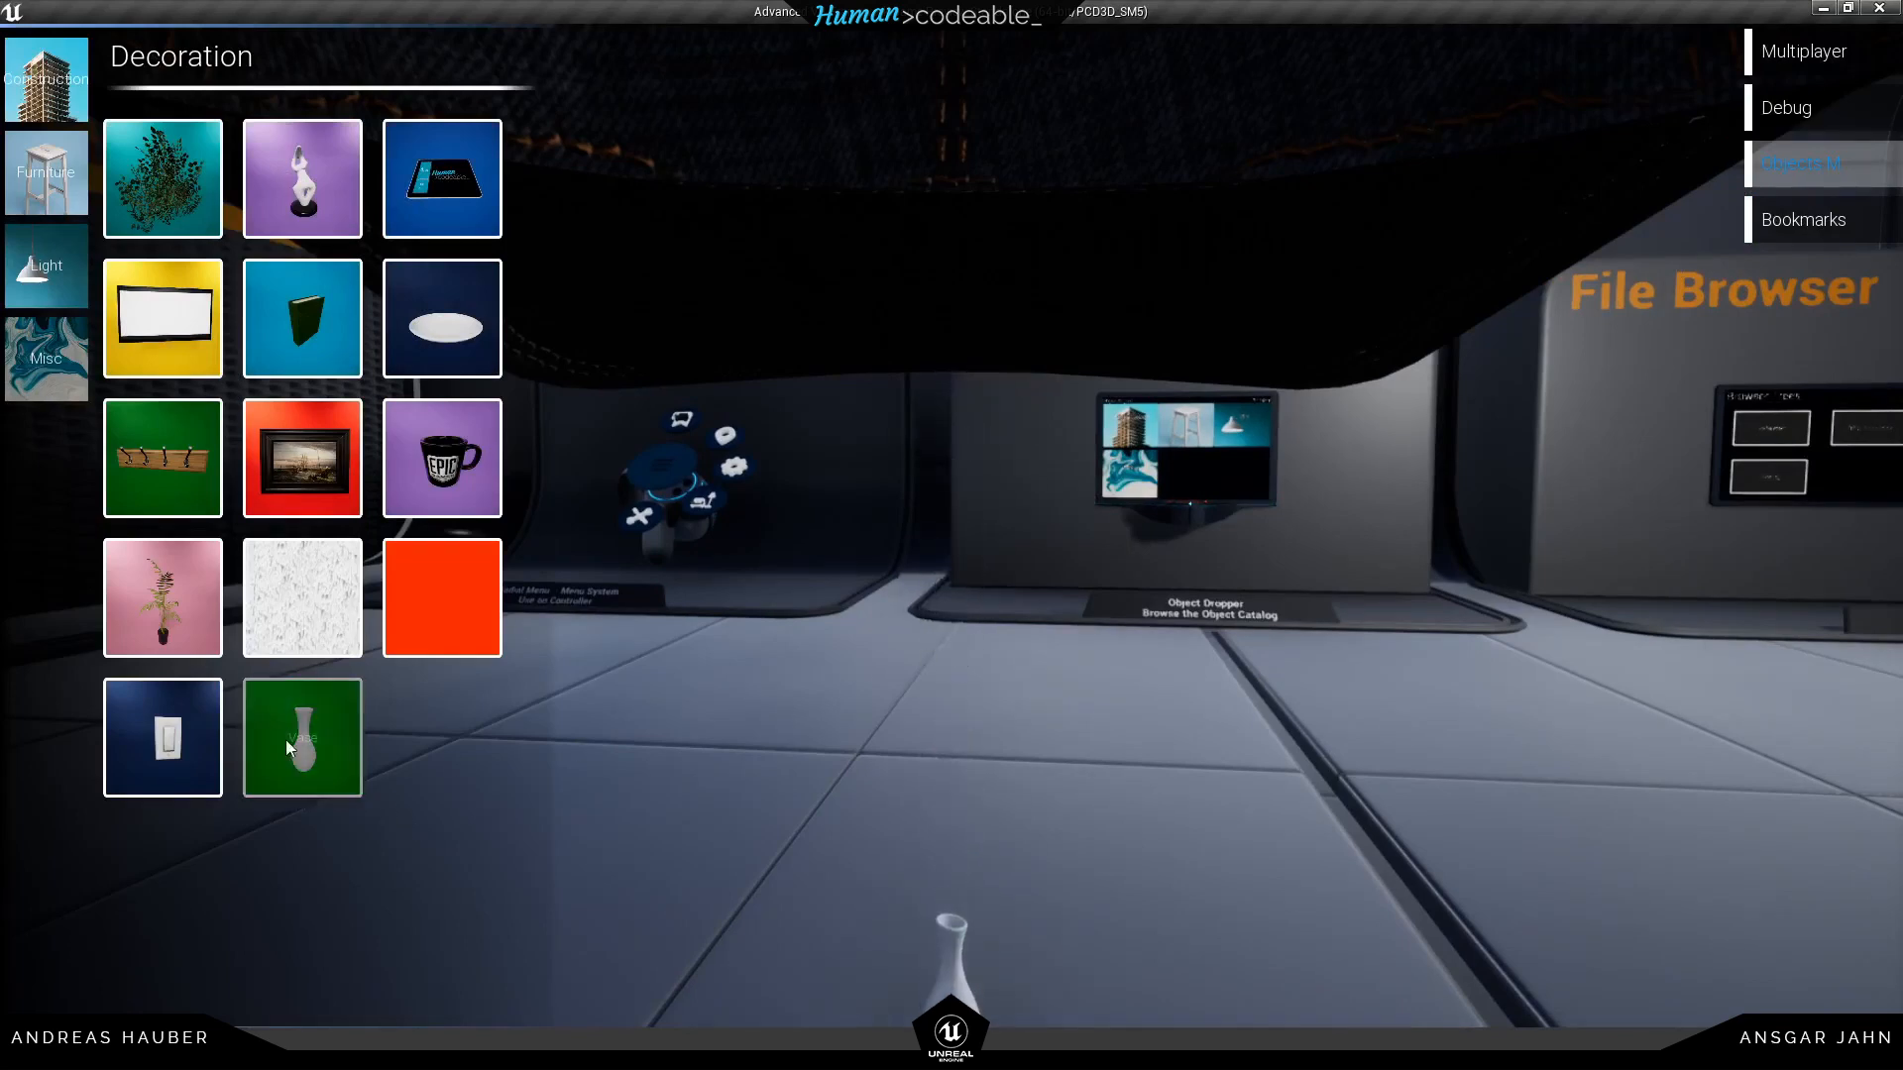
click(302, 737)
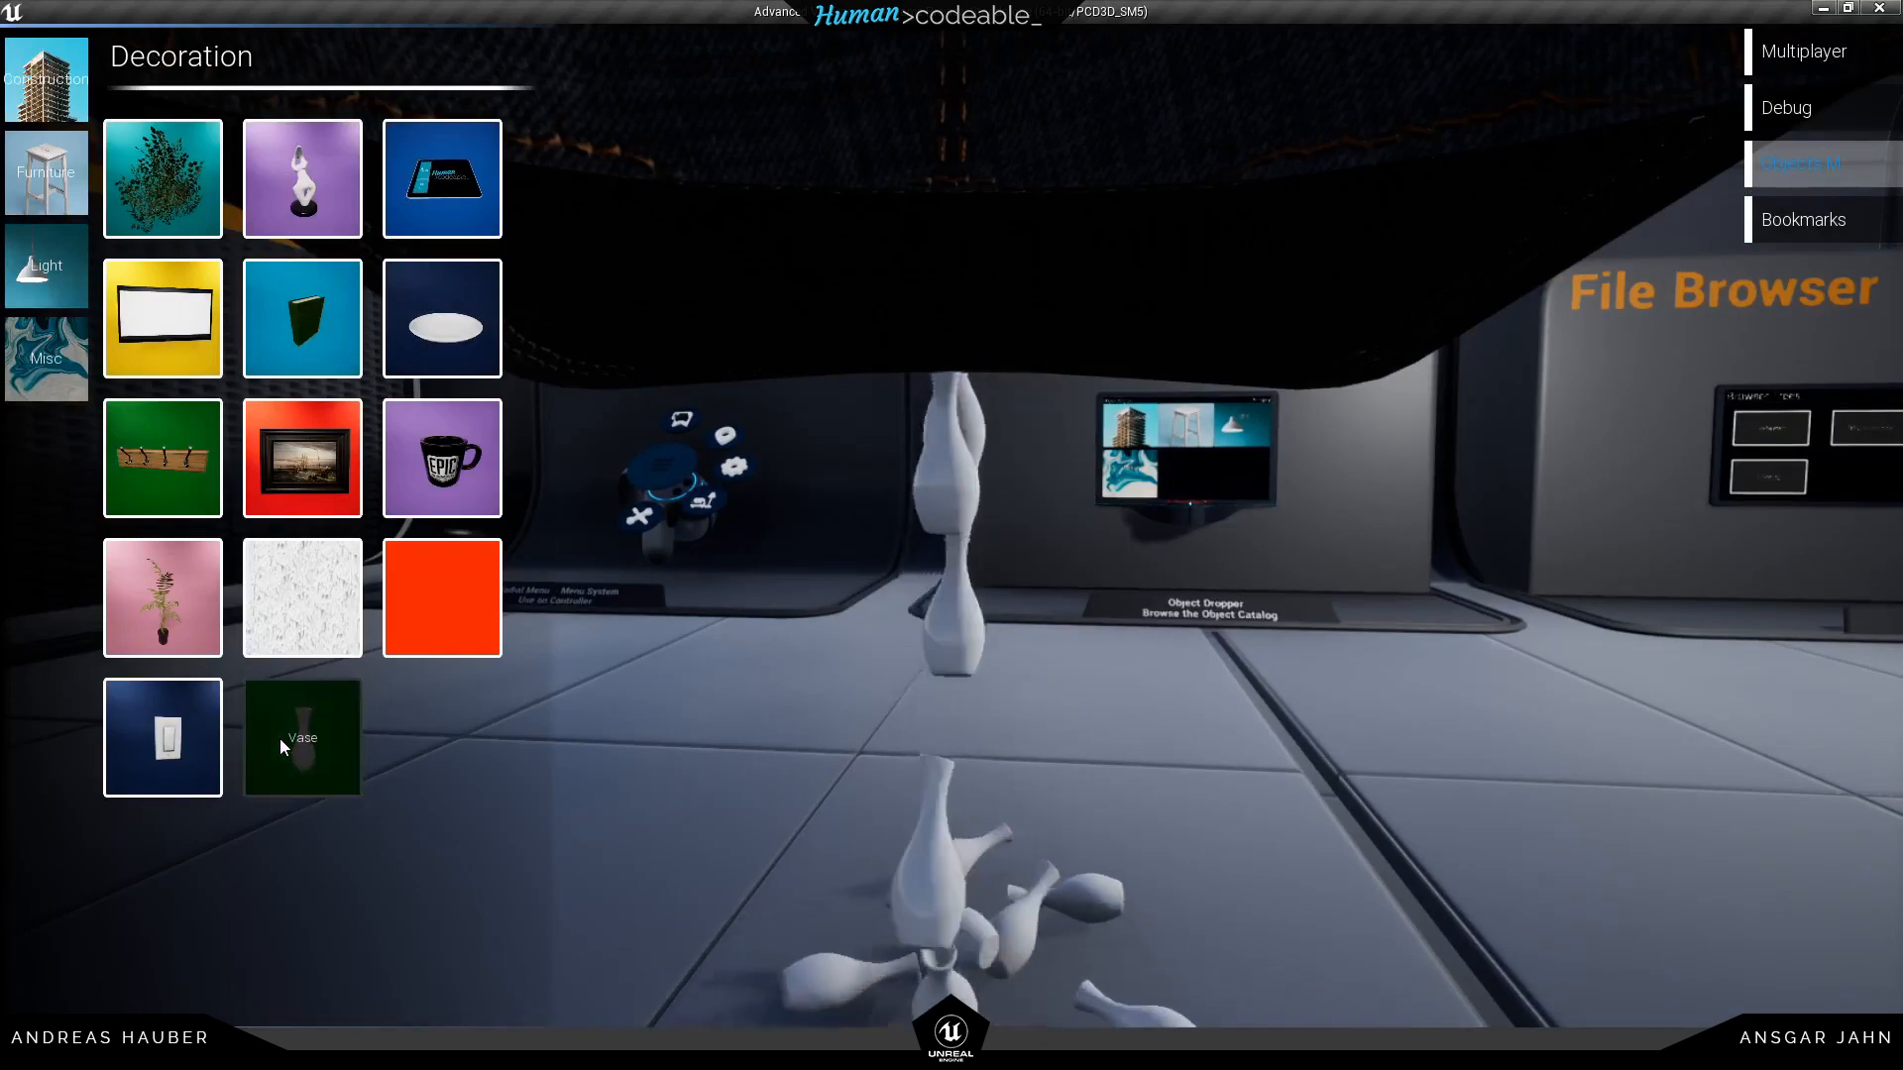
click(301, 737)
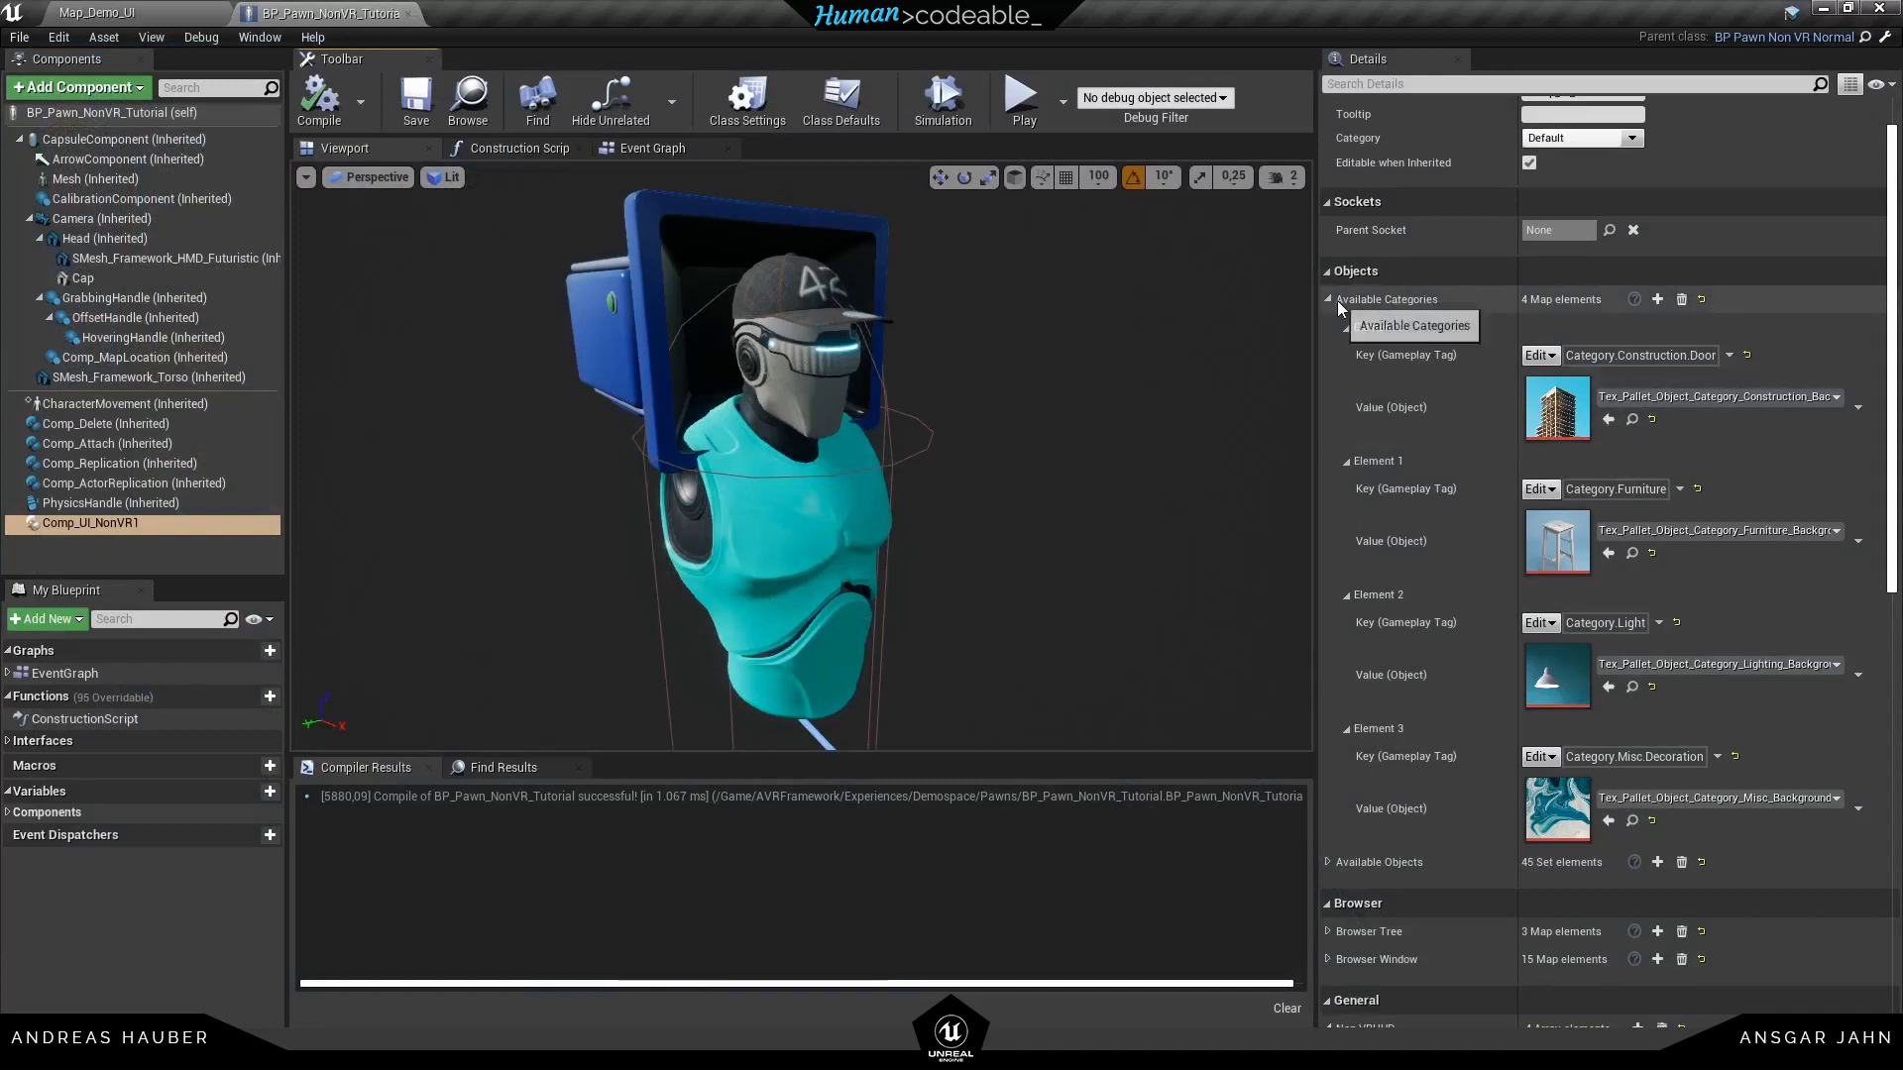
Collapse Available Categories and set Non VRHUD element 3's MenuField to FileBrowser
click(1328, 298)
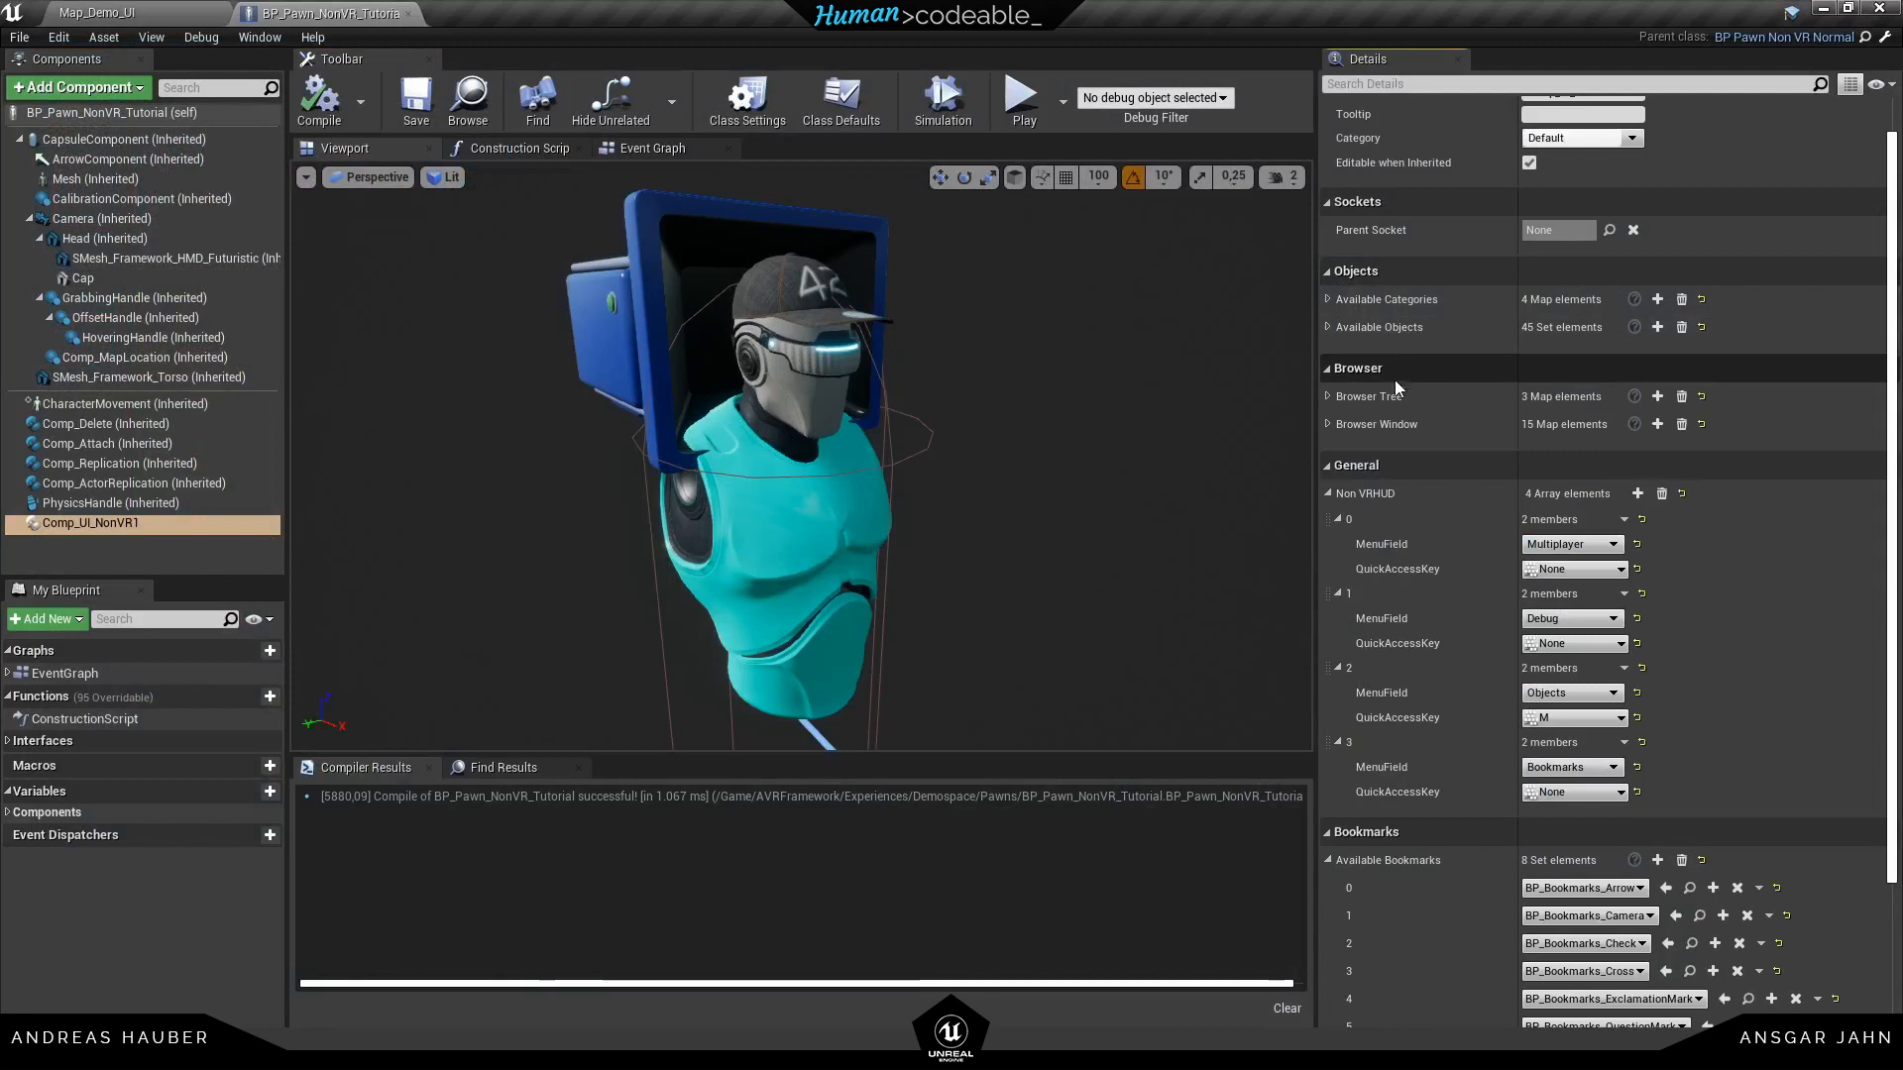
click(1328, 395)
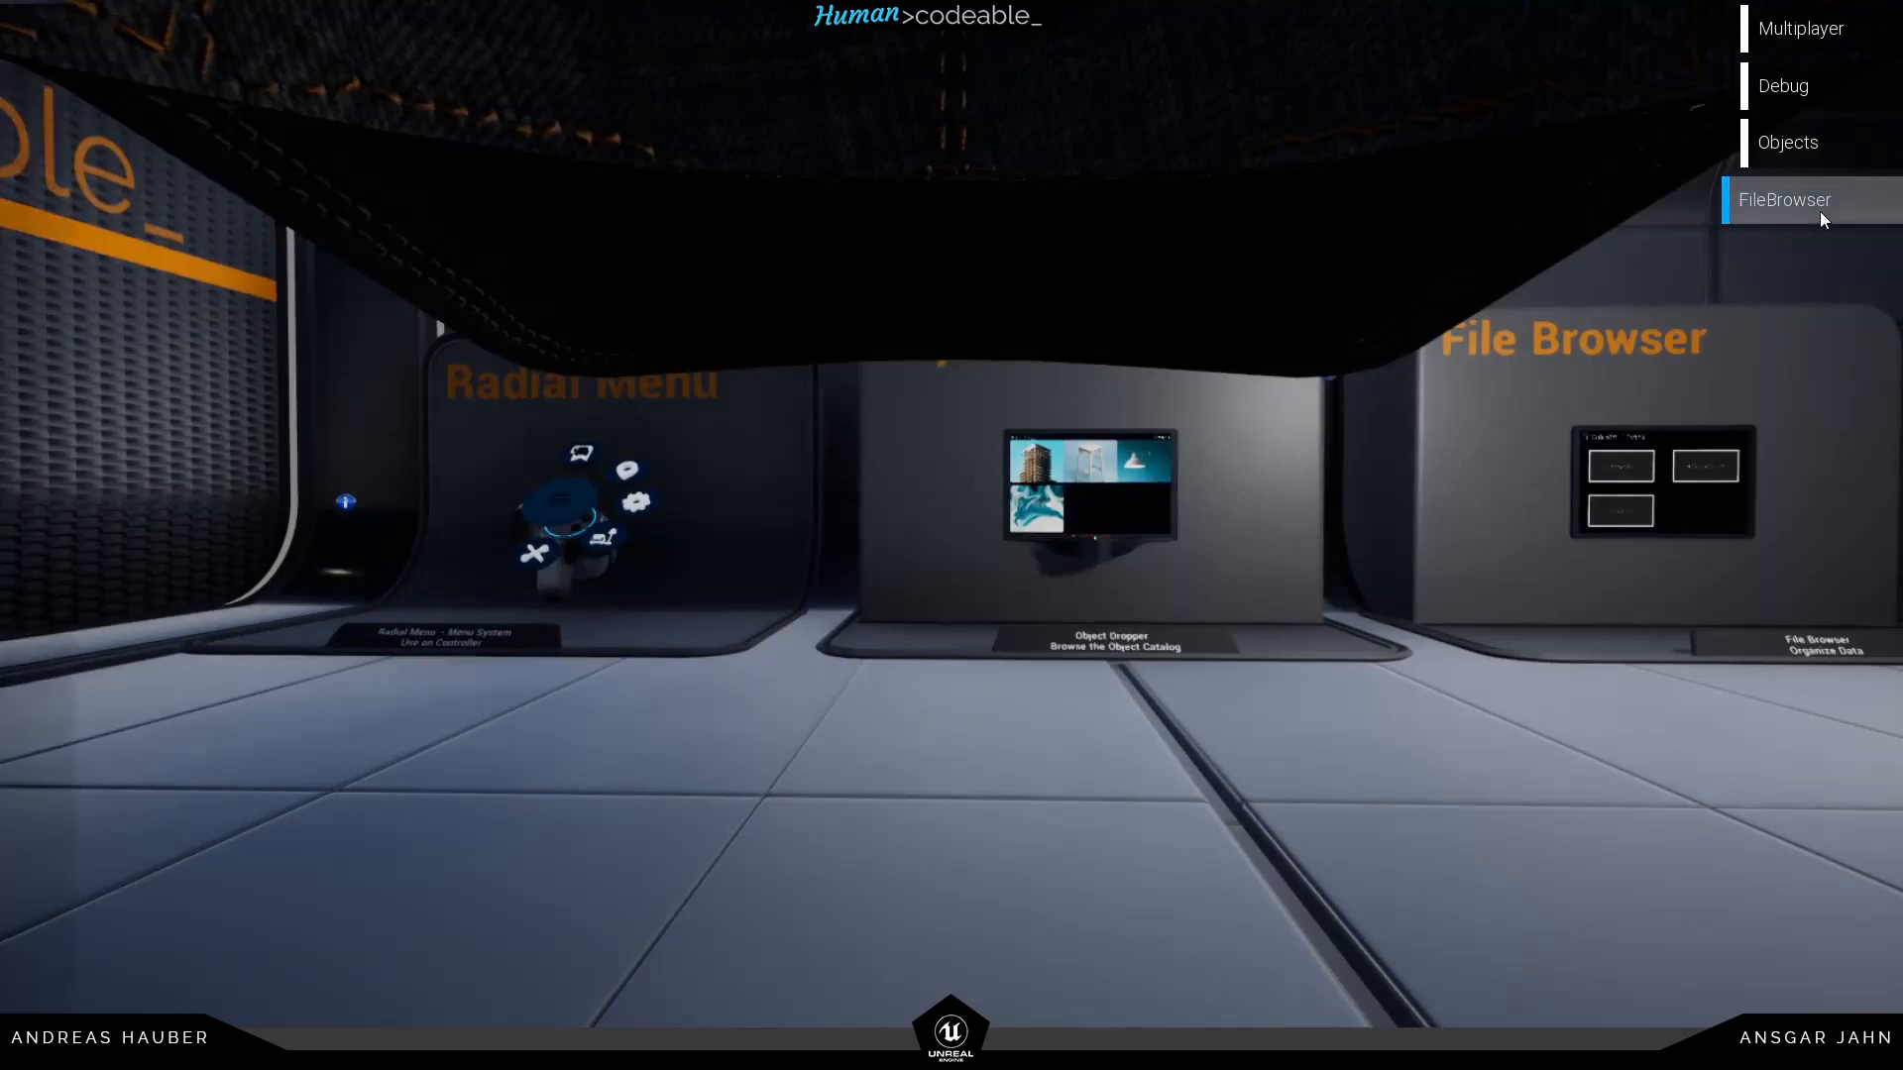
In the in-game FileBrowser, expand C:, Users and a user folder, then view the Catalog tab
click(1784, 200)
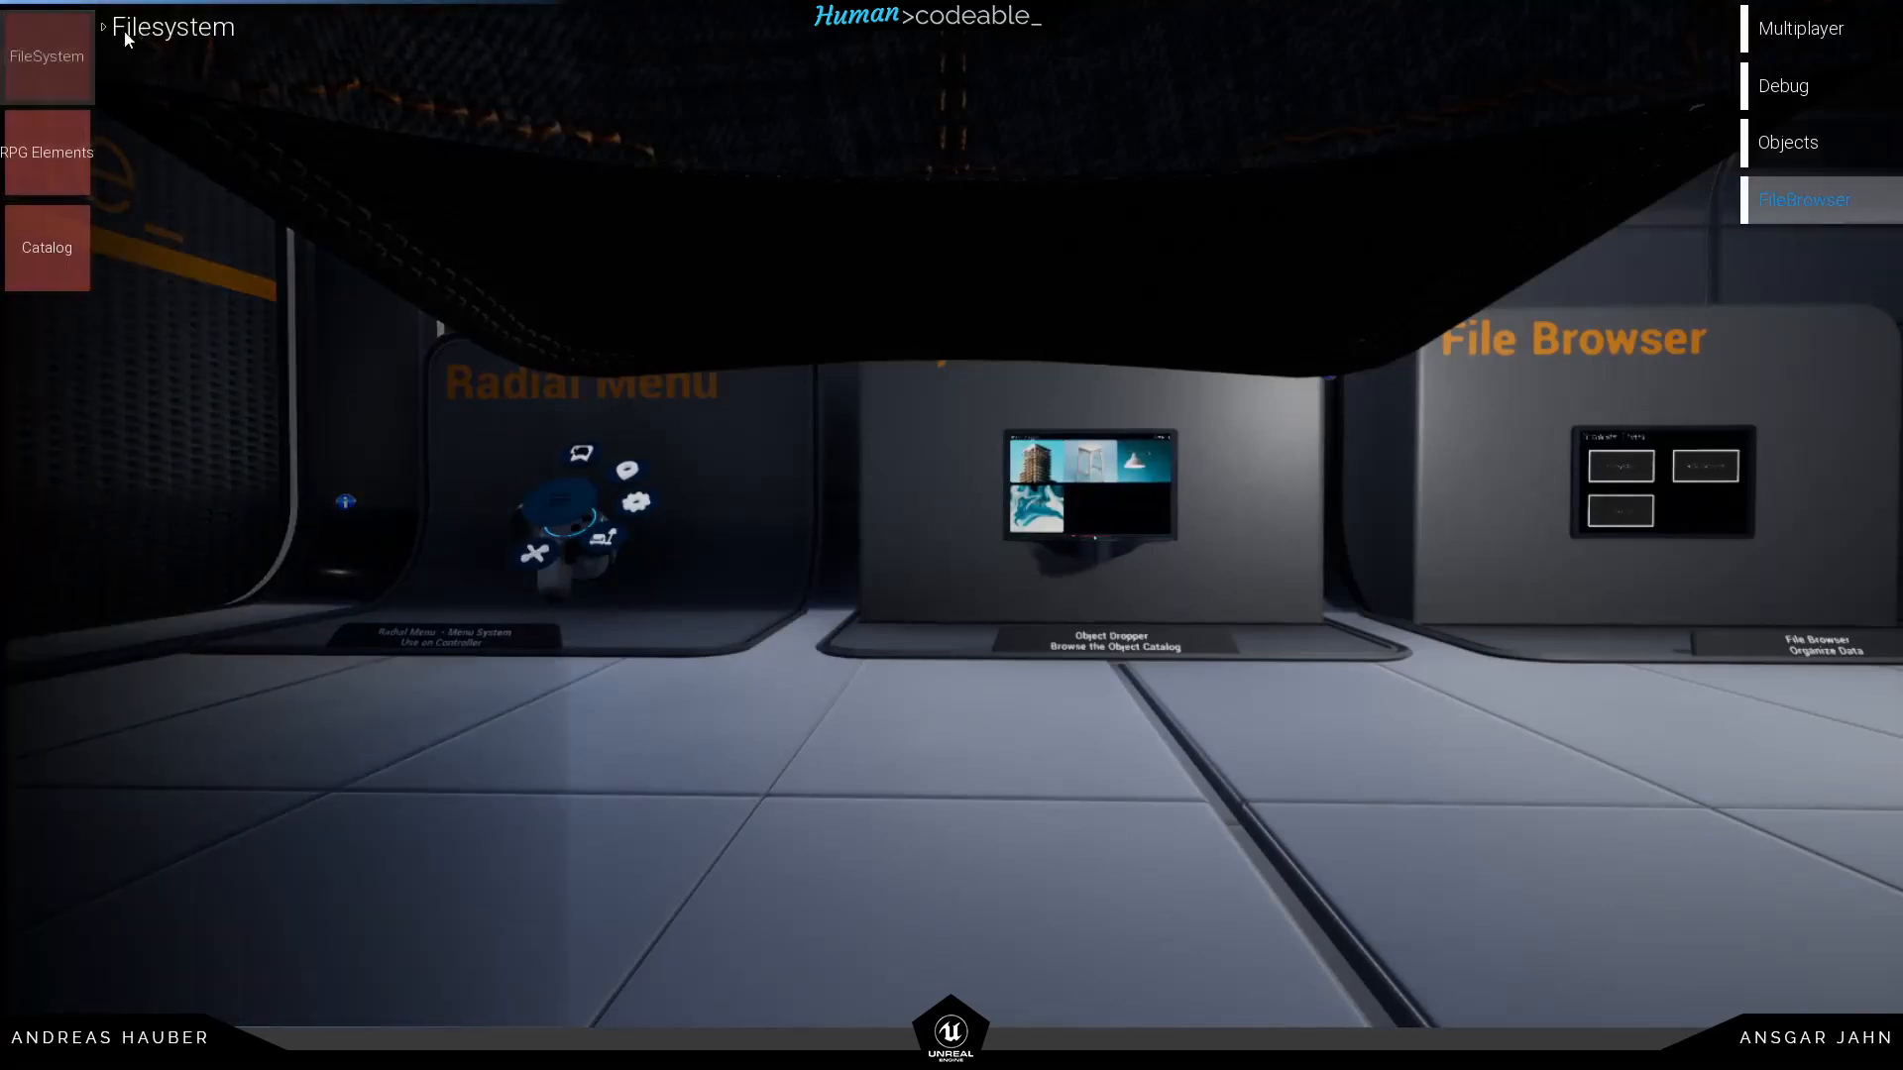
click(103, 27)
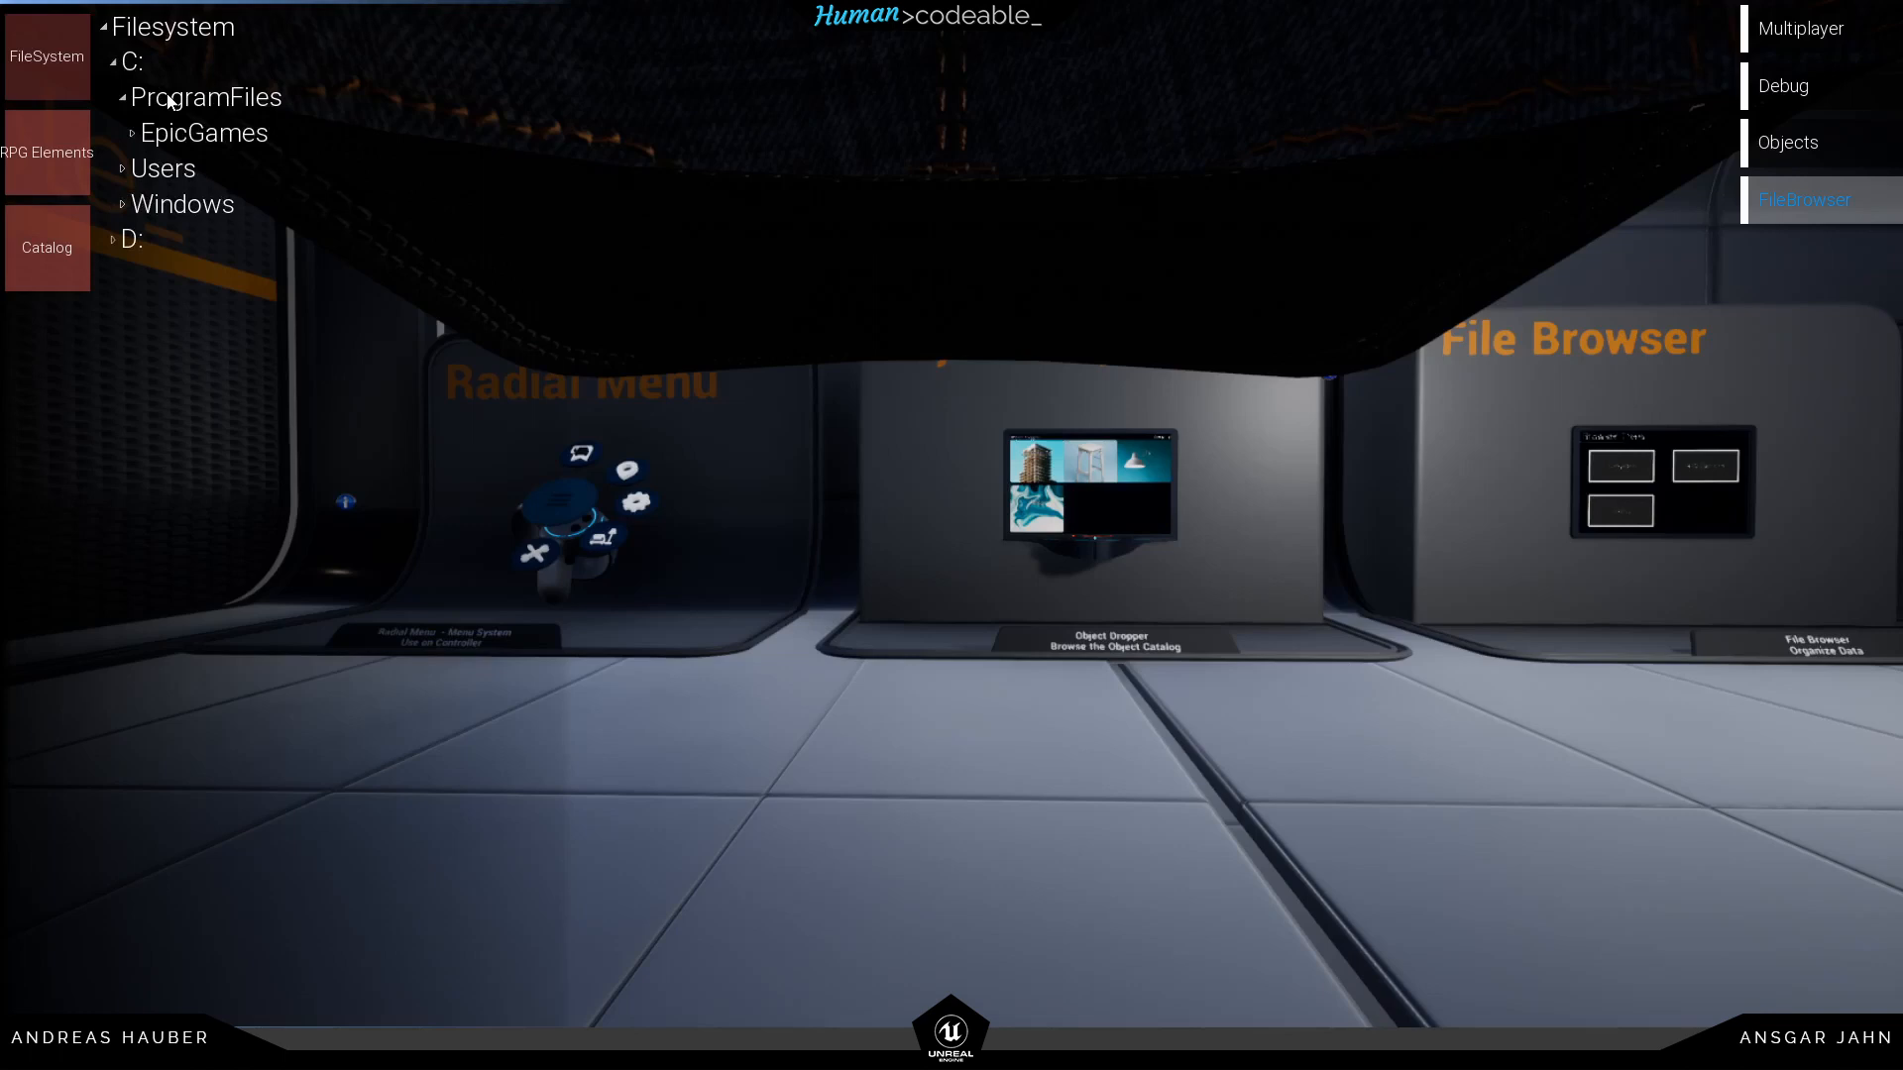
click(163, 167)
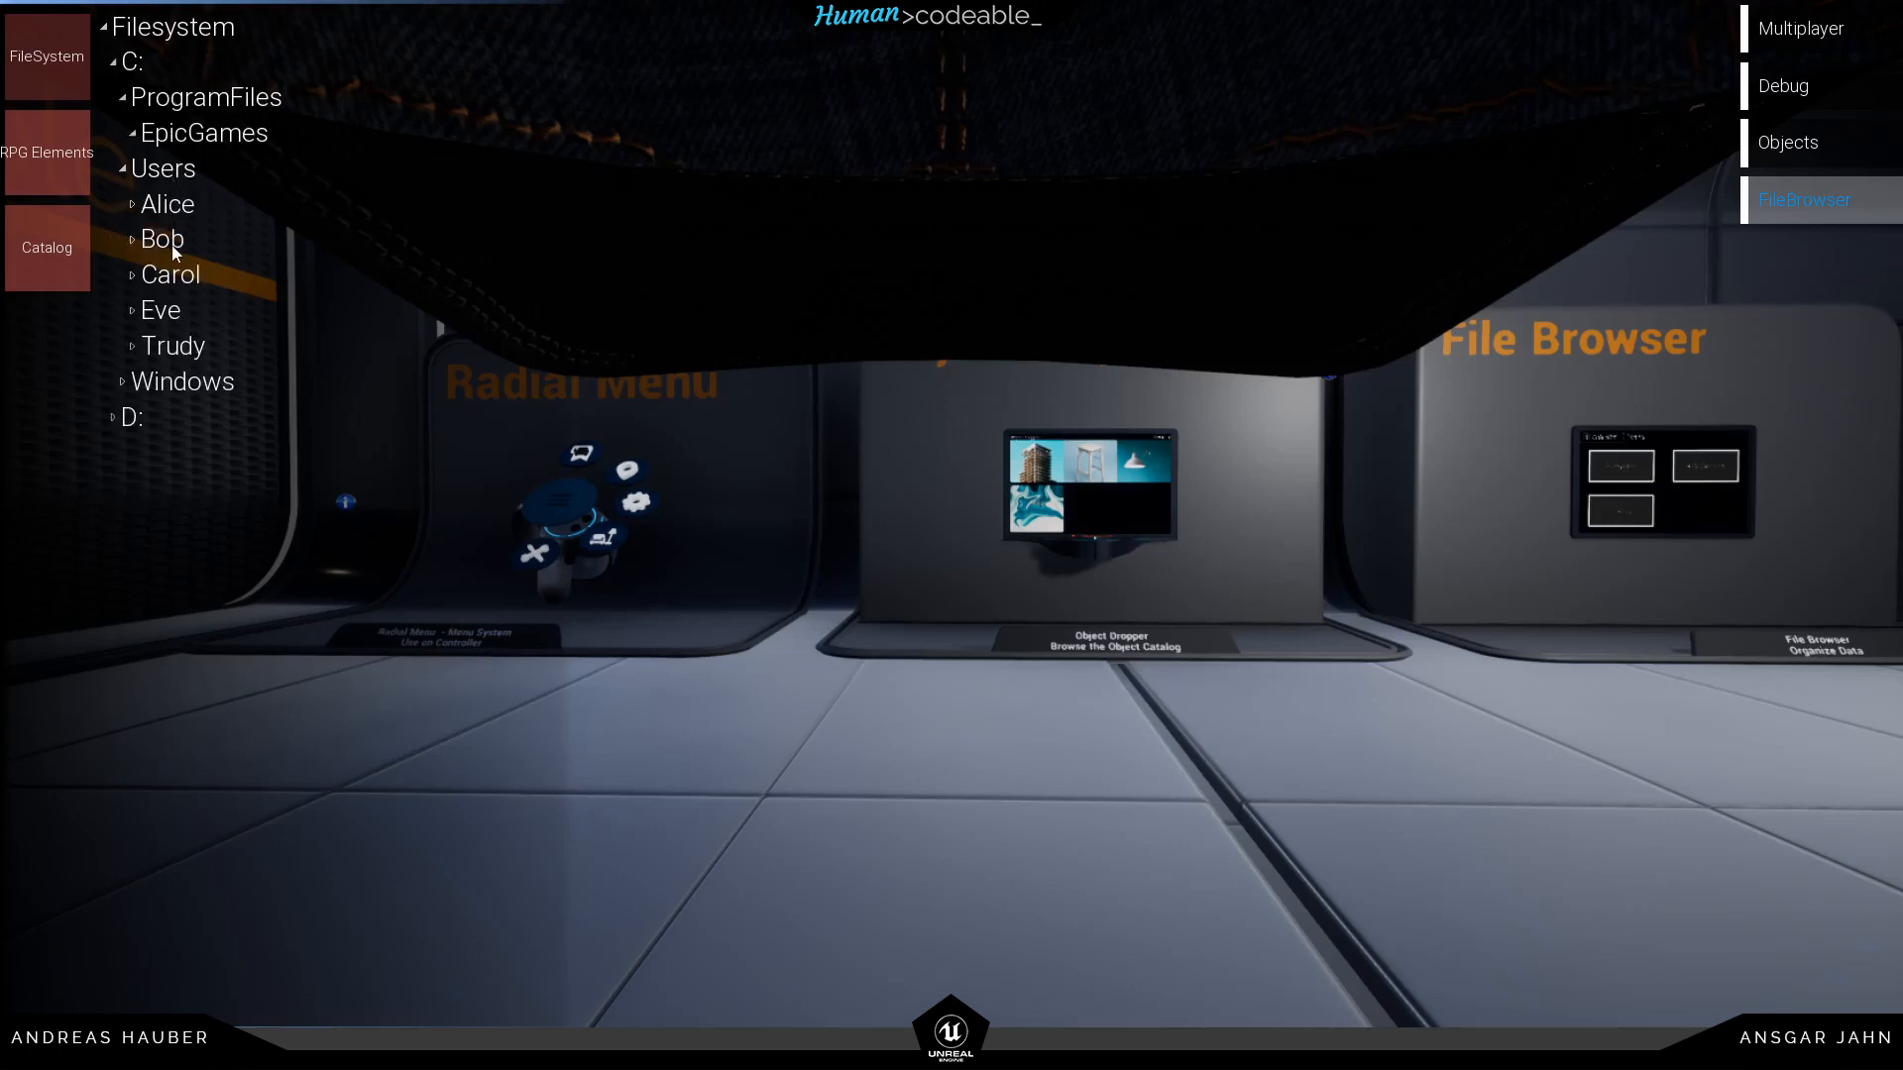
click(162, 238)
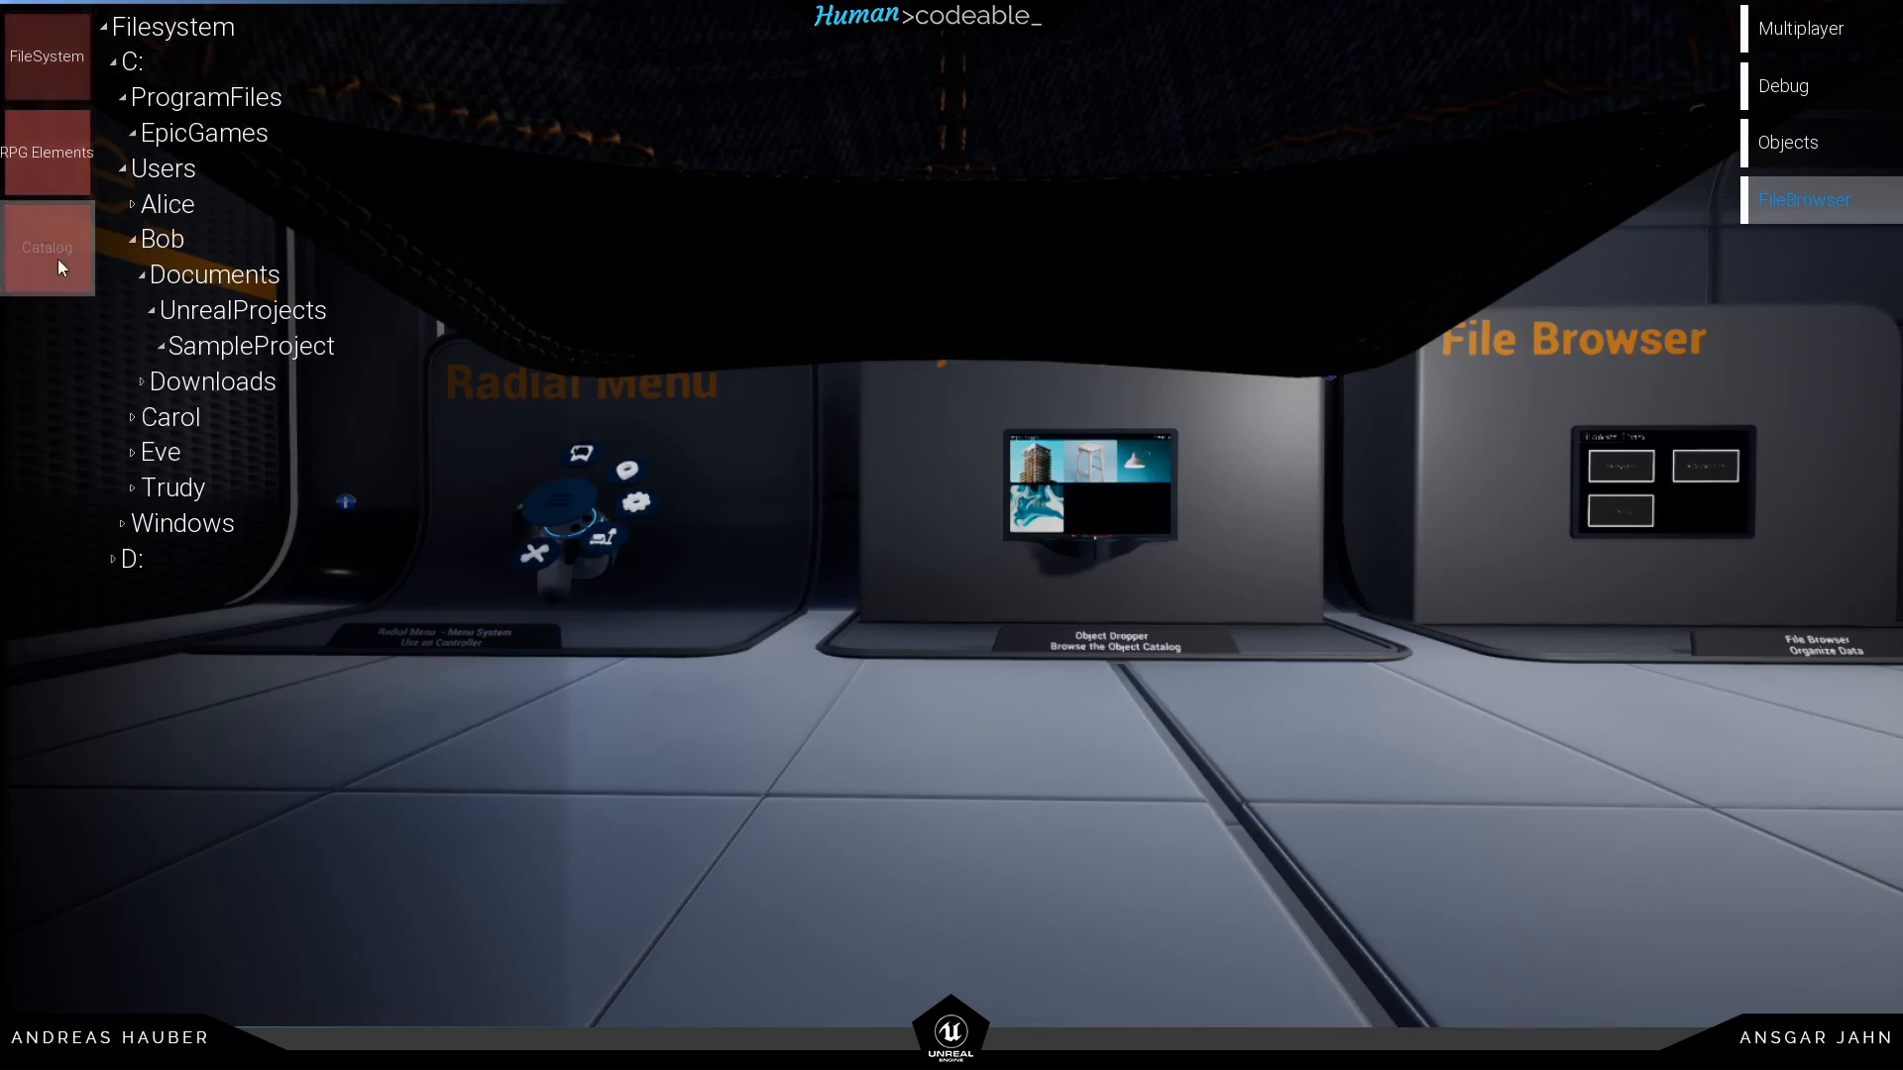
click(48, 248)
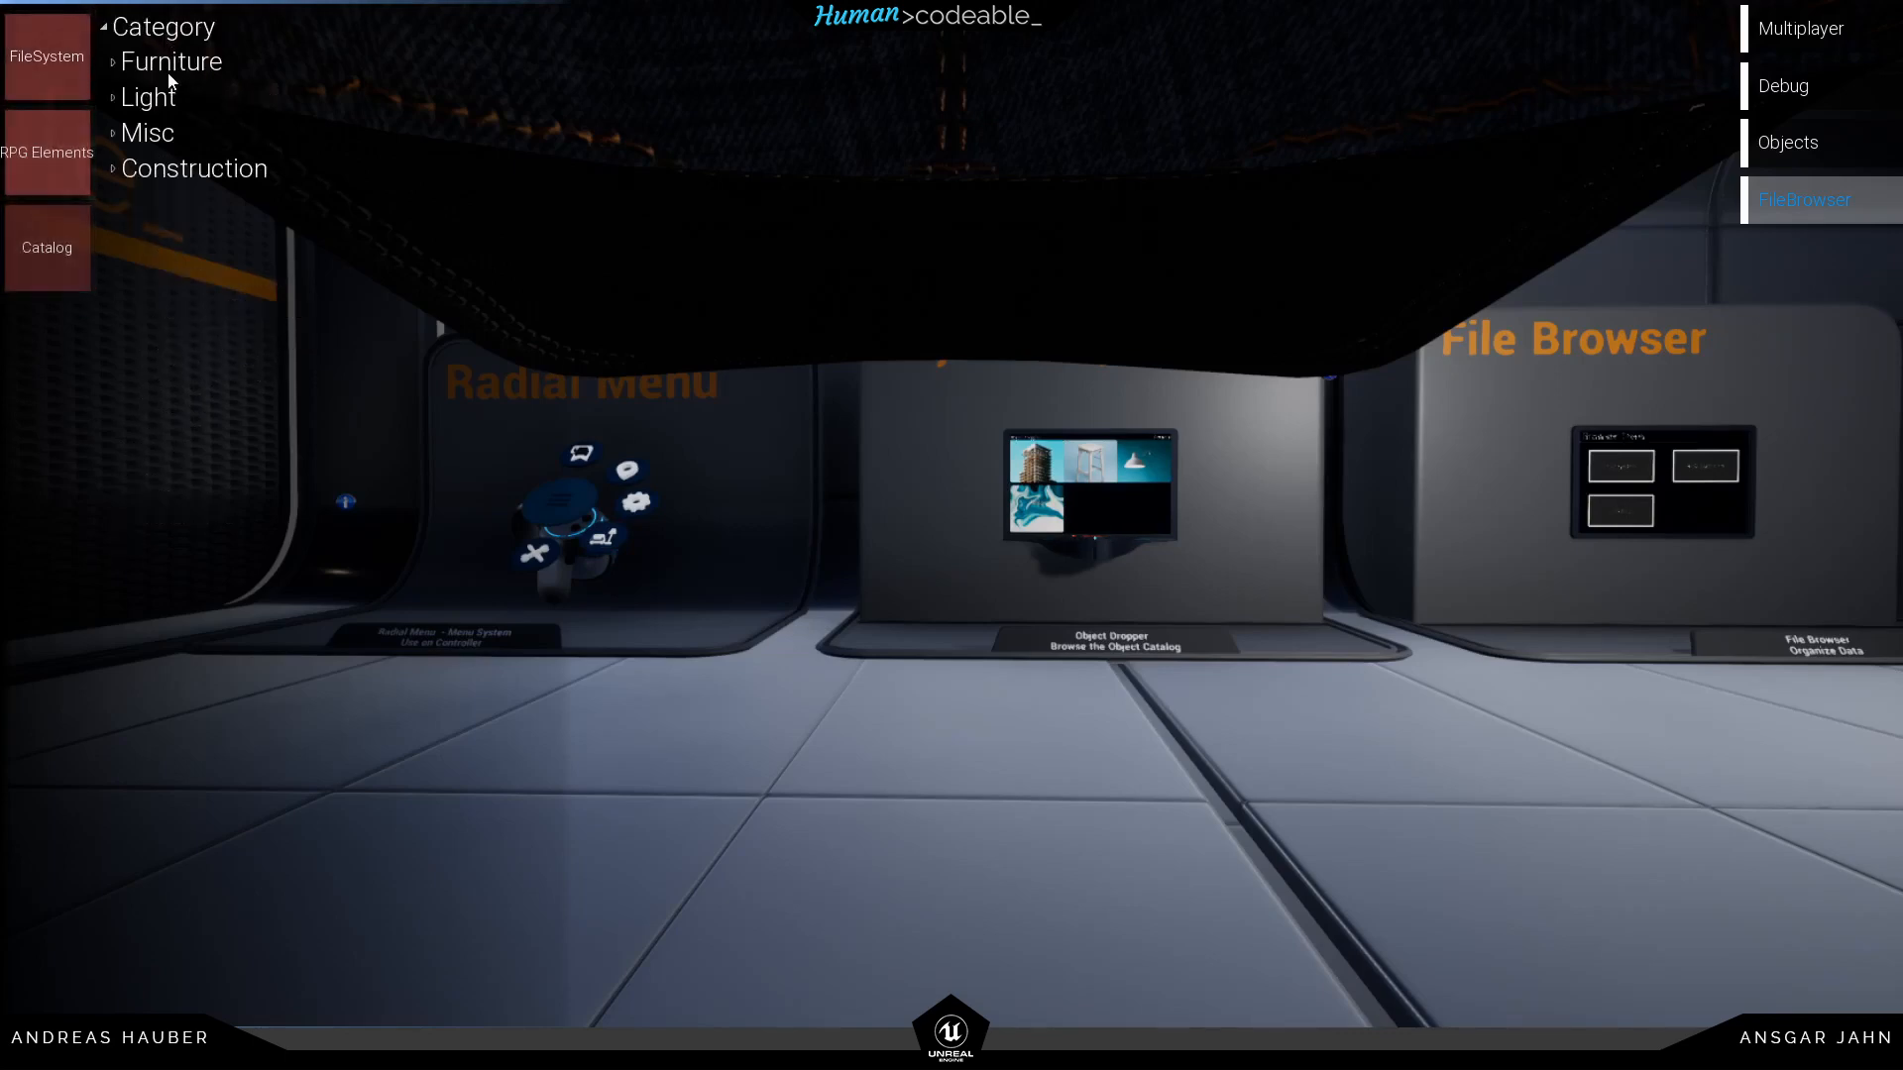
click(171, 61)
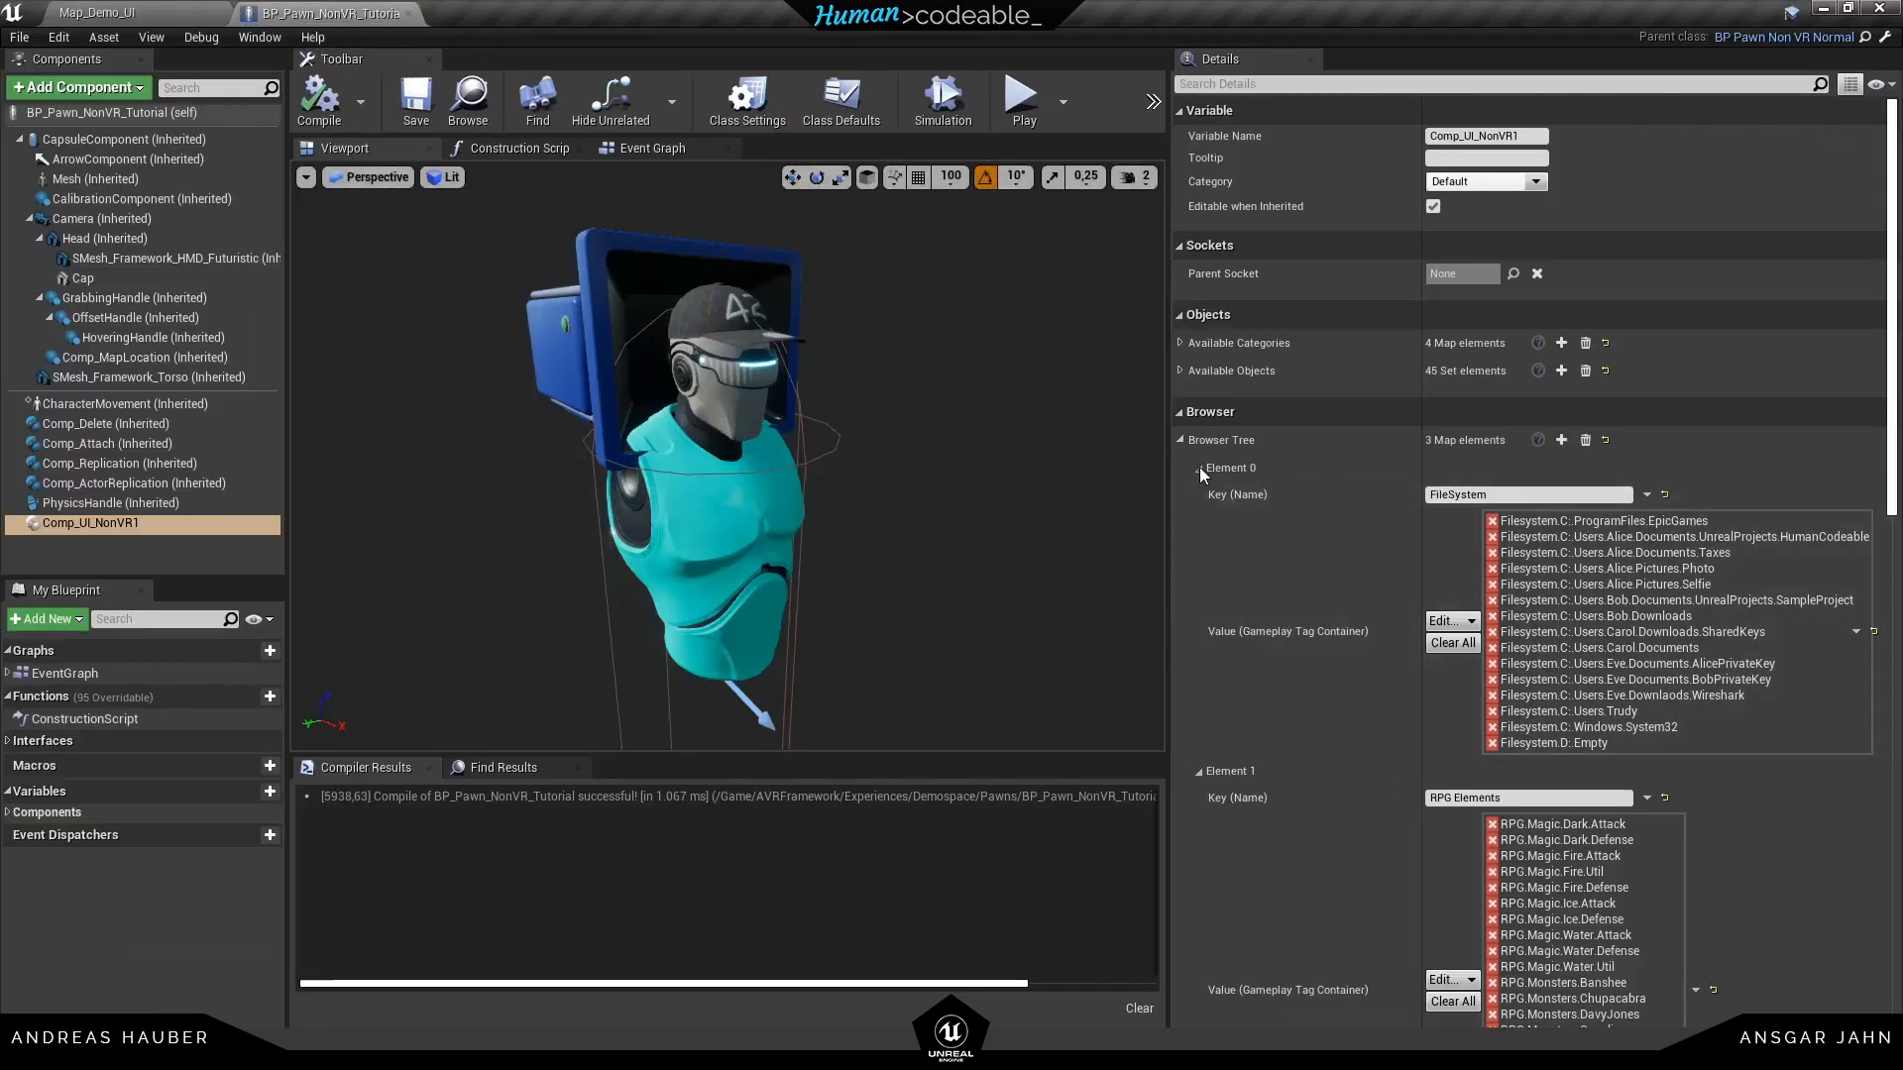
click(1178, 467)
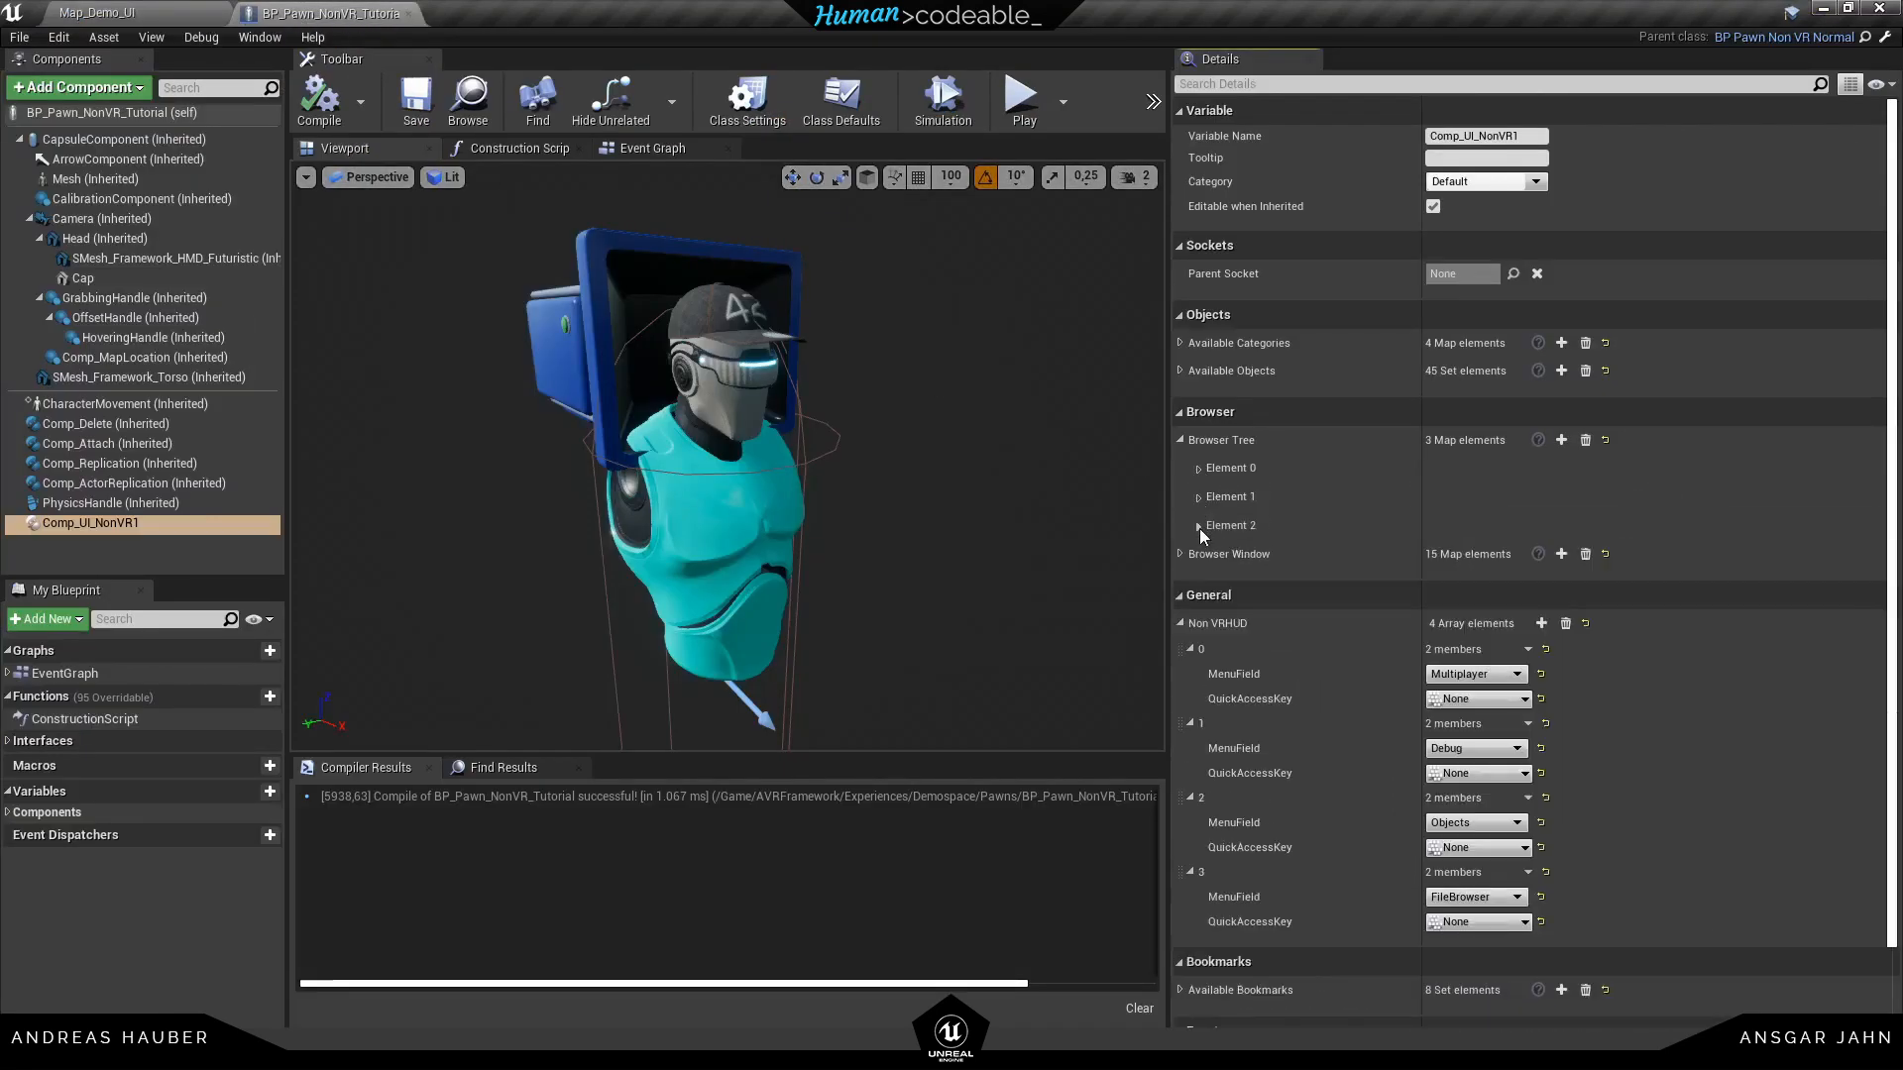
click(1179, 553)
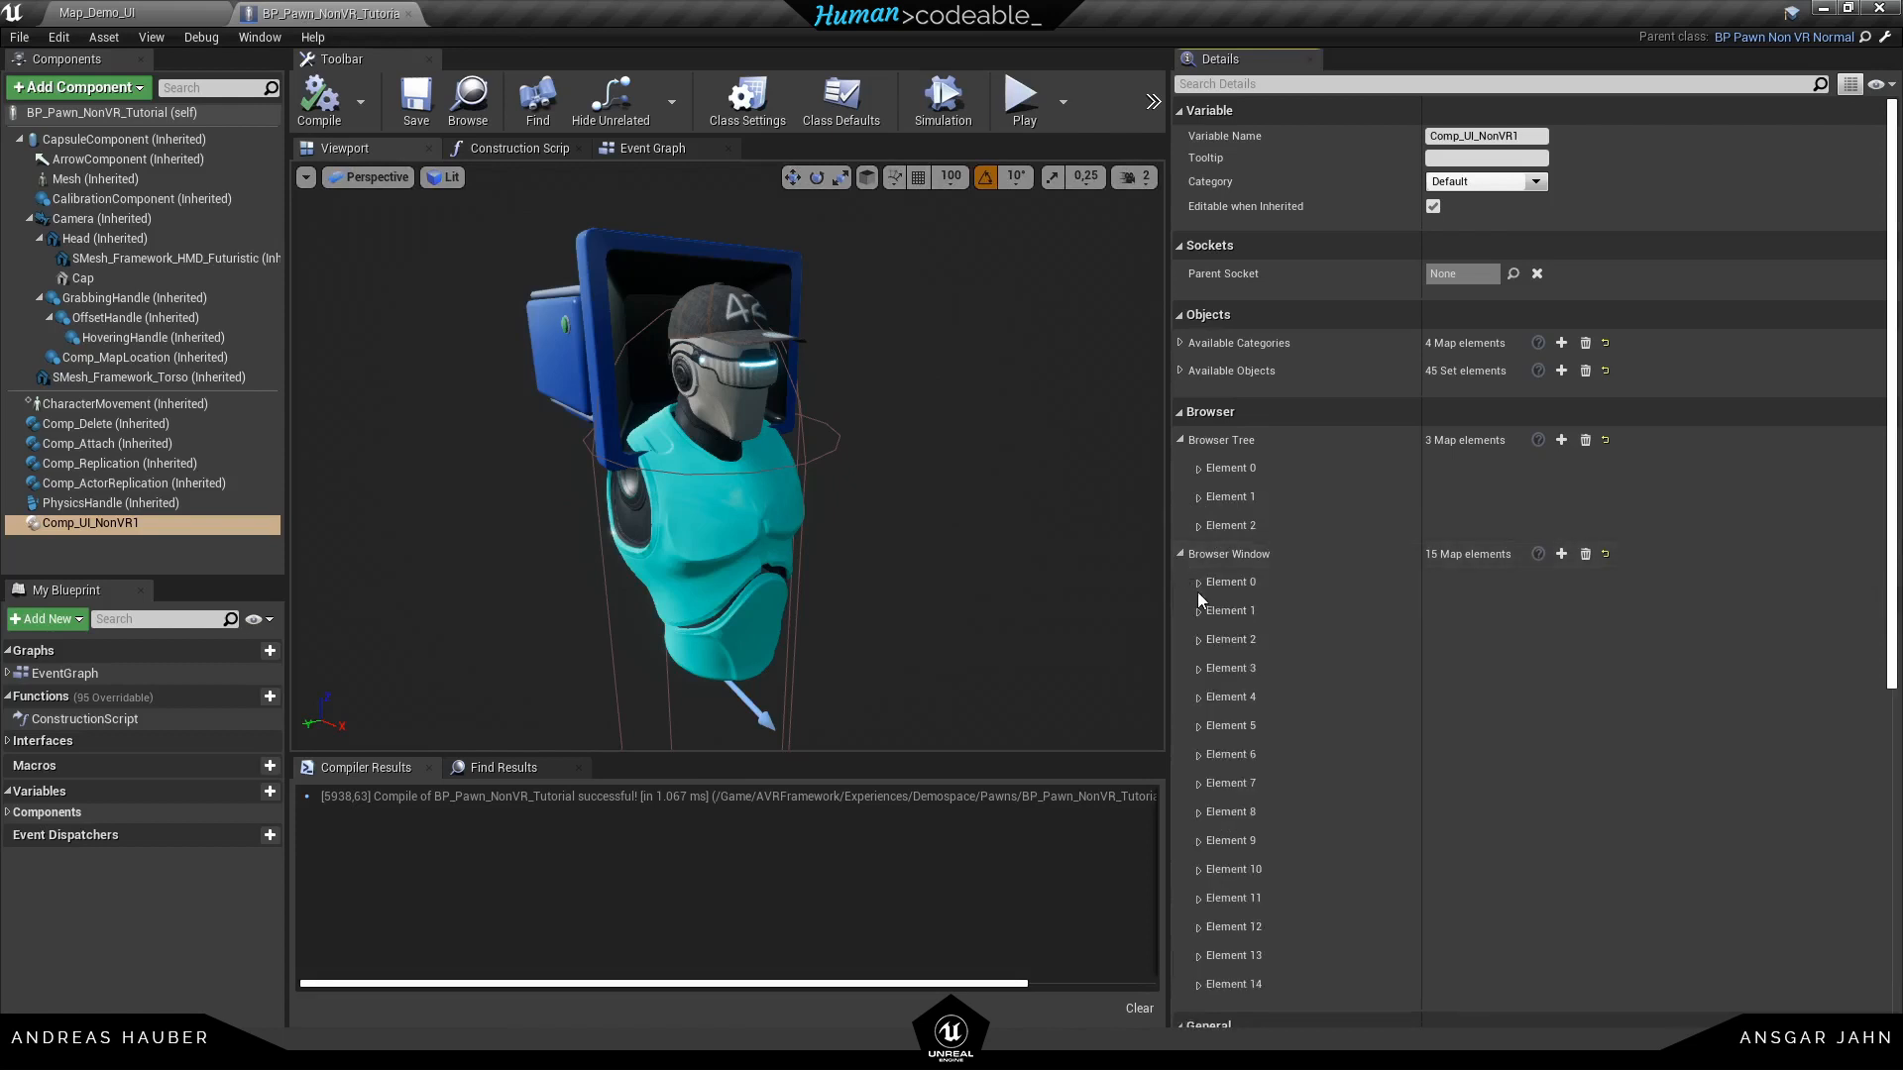
click(1198, 582)
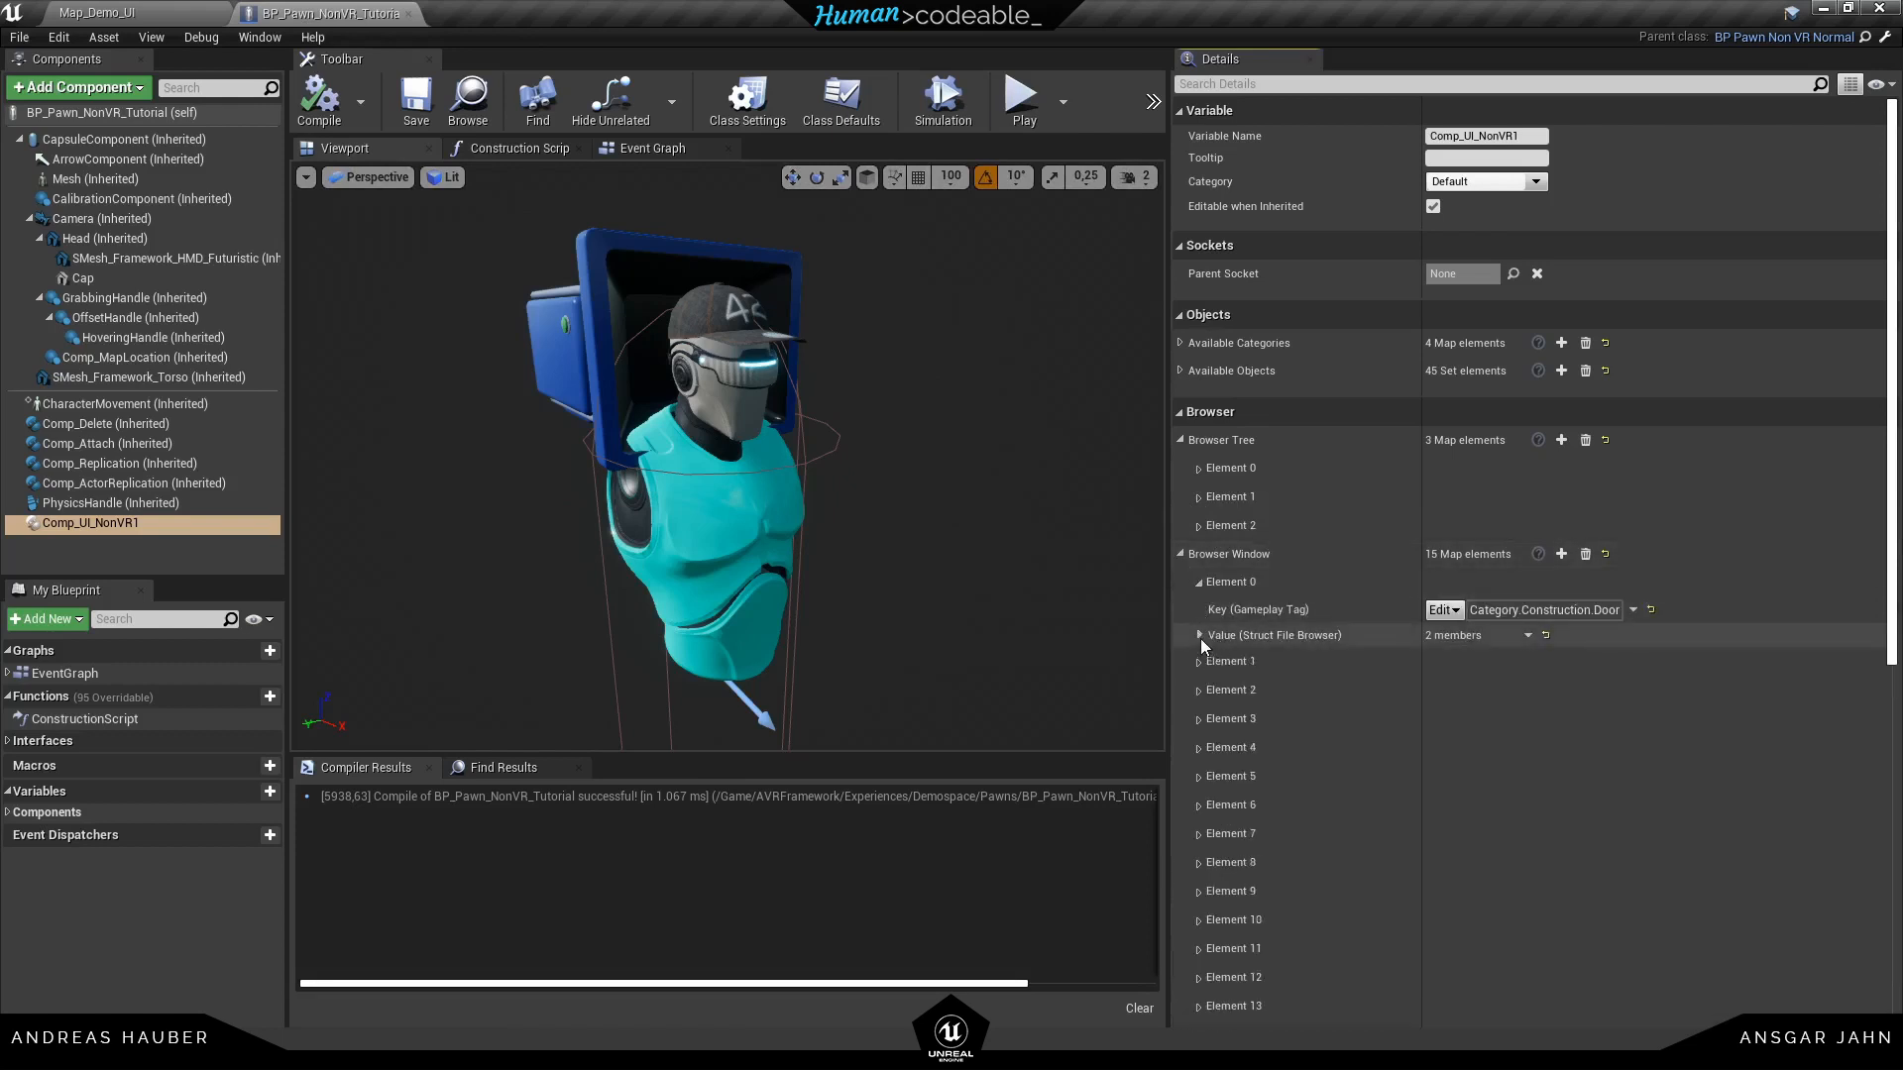
click(1199, 634)
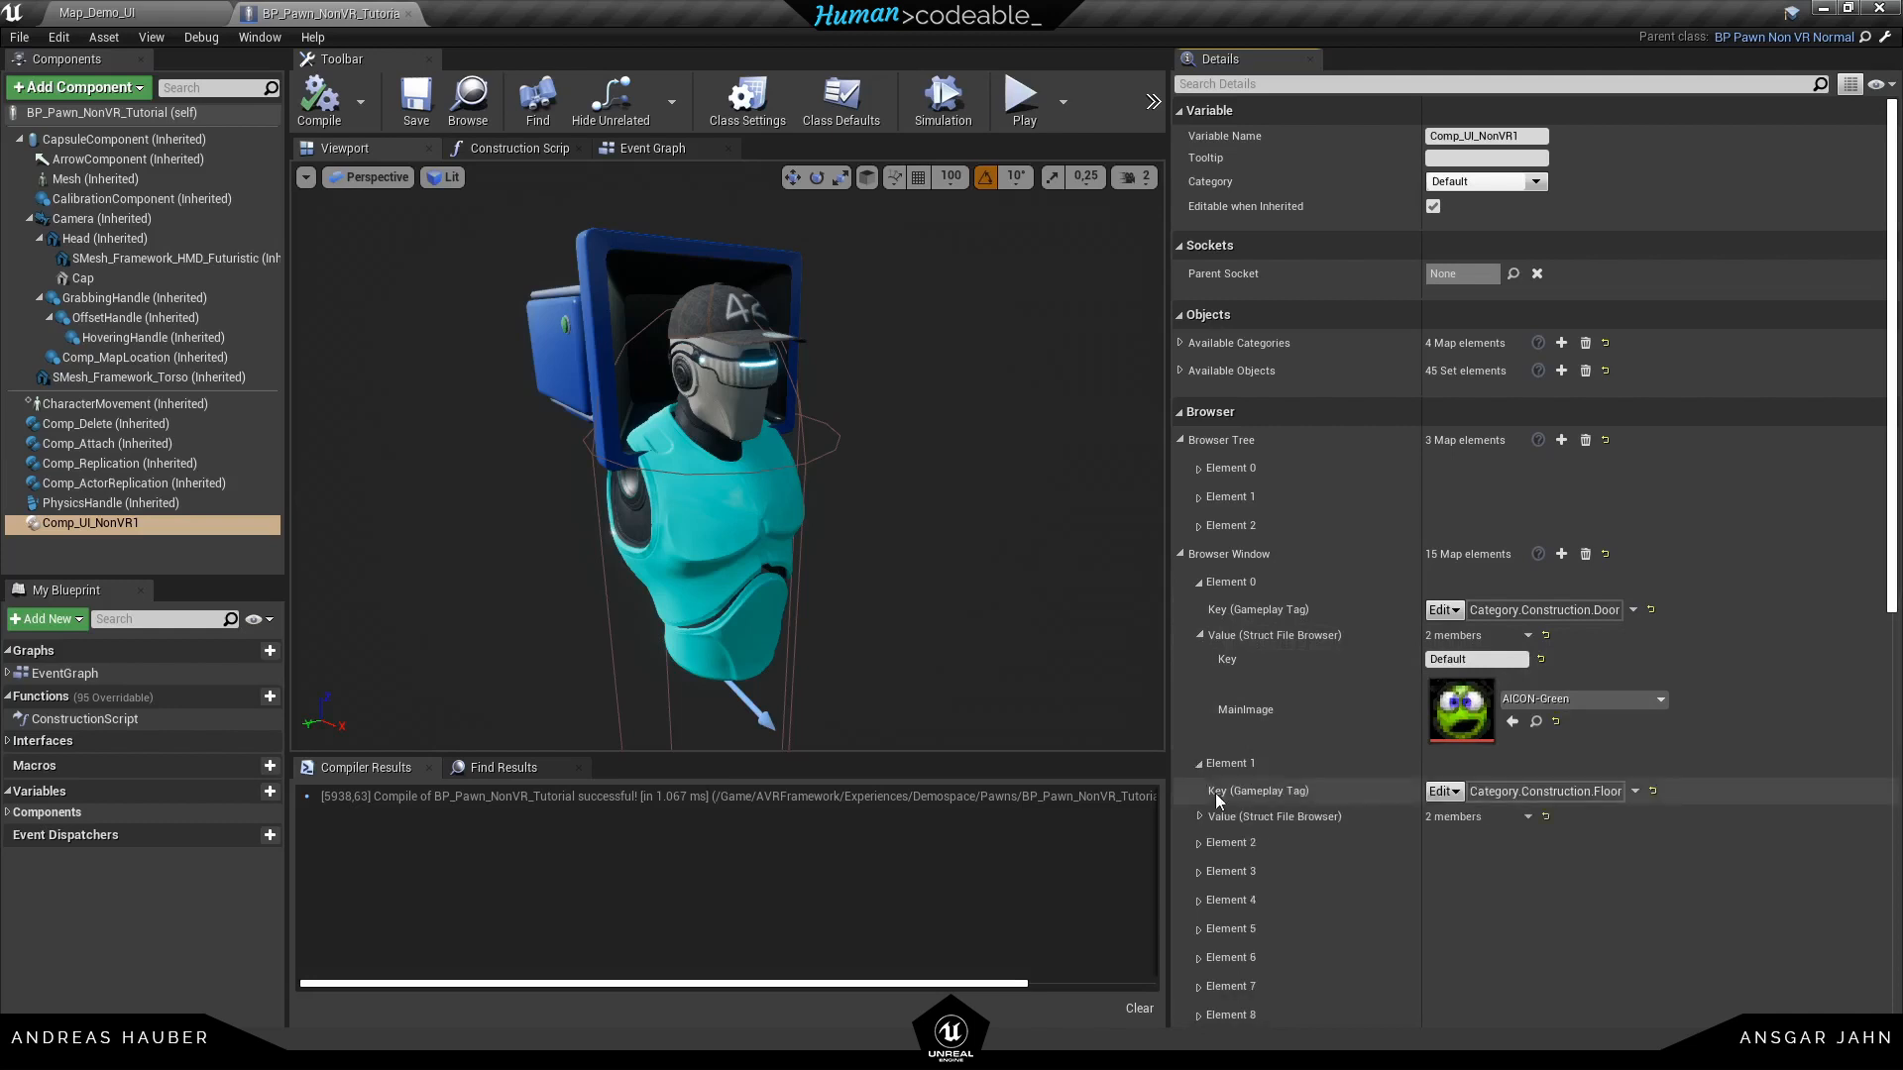
click(1199, 816)
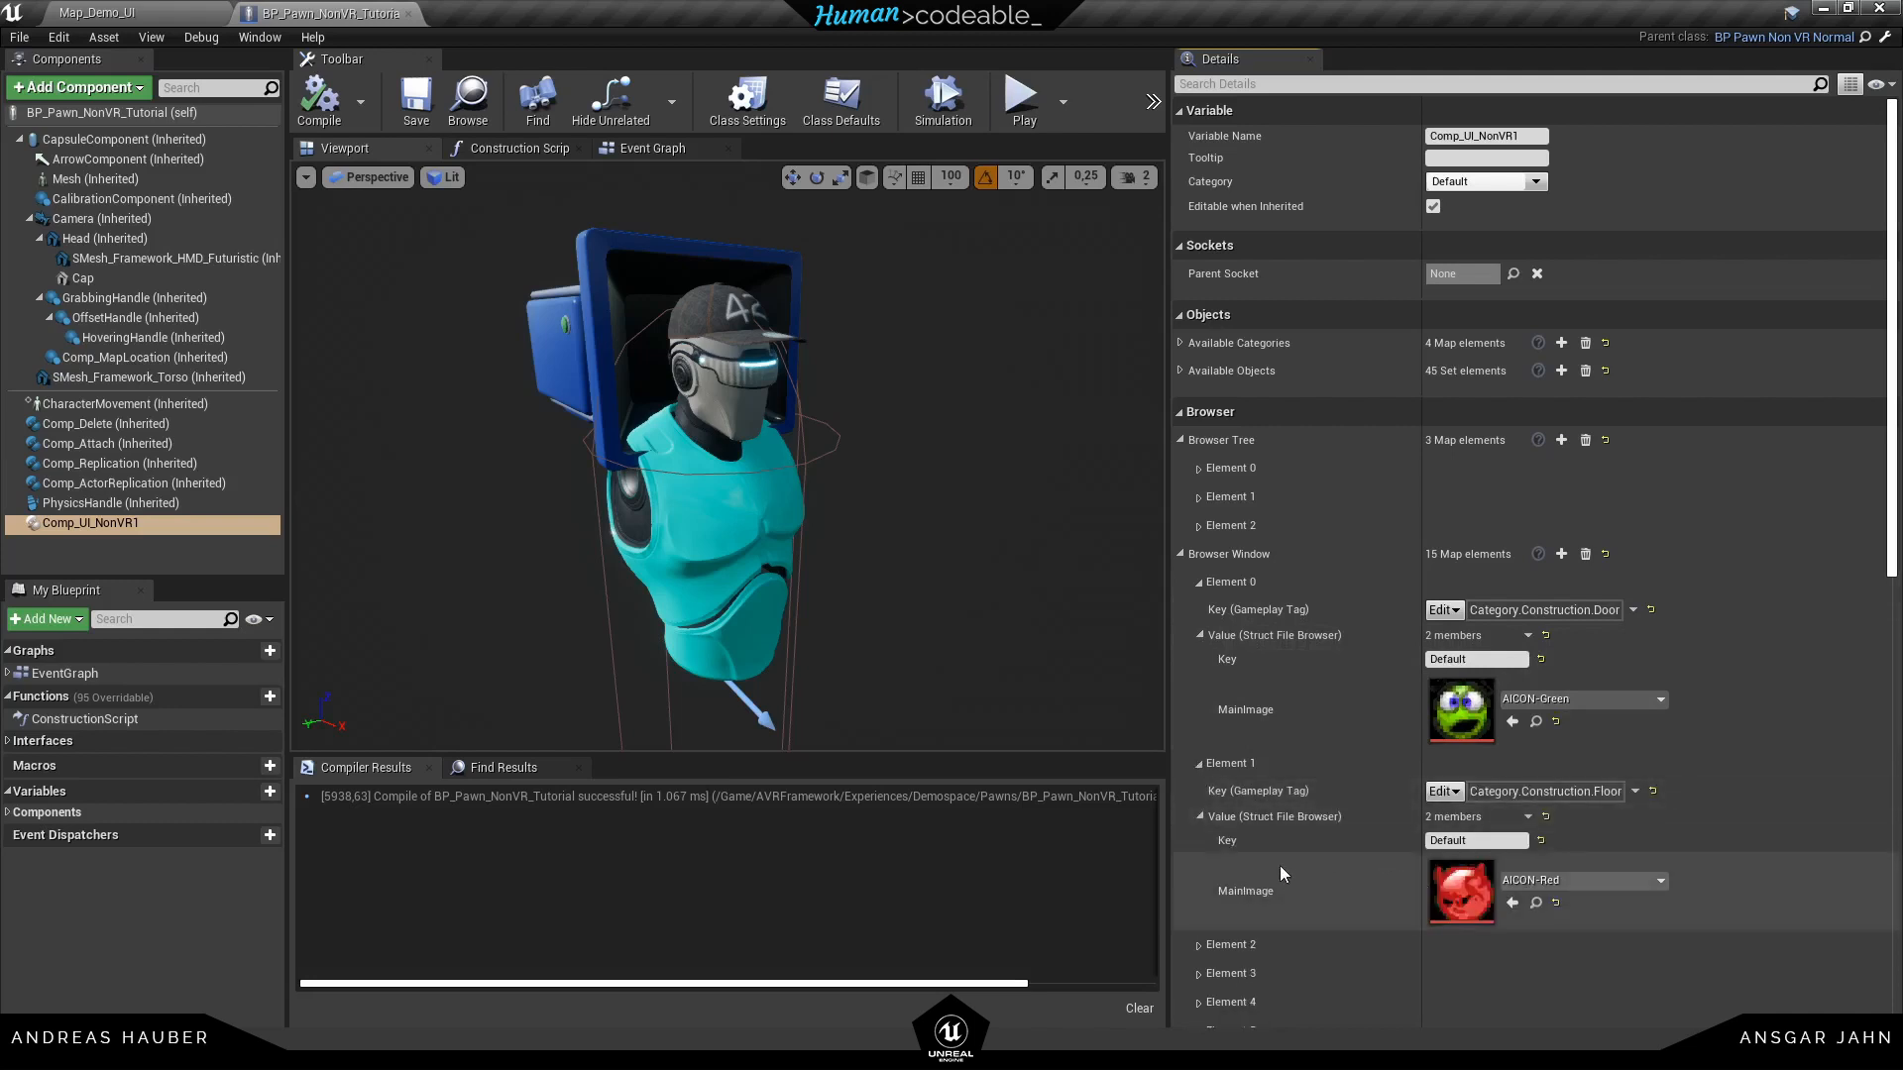
scroll(down, 3)
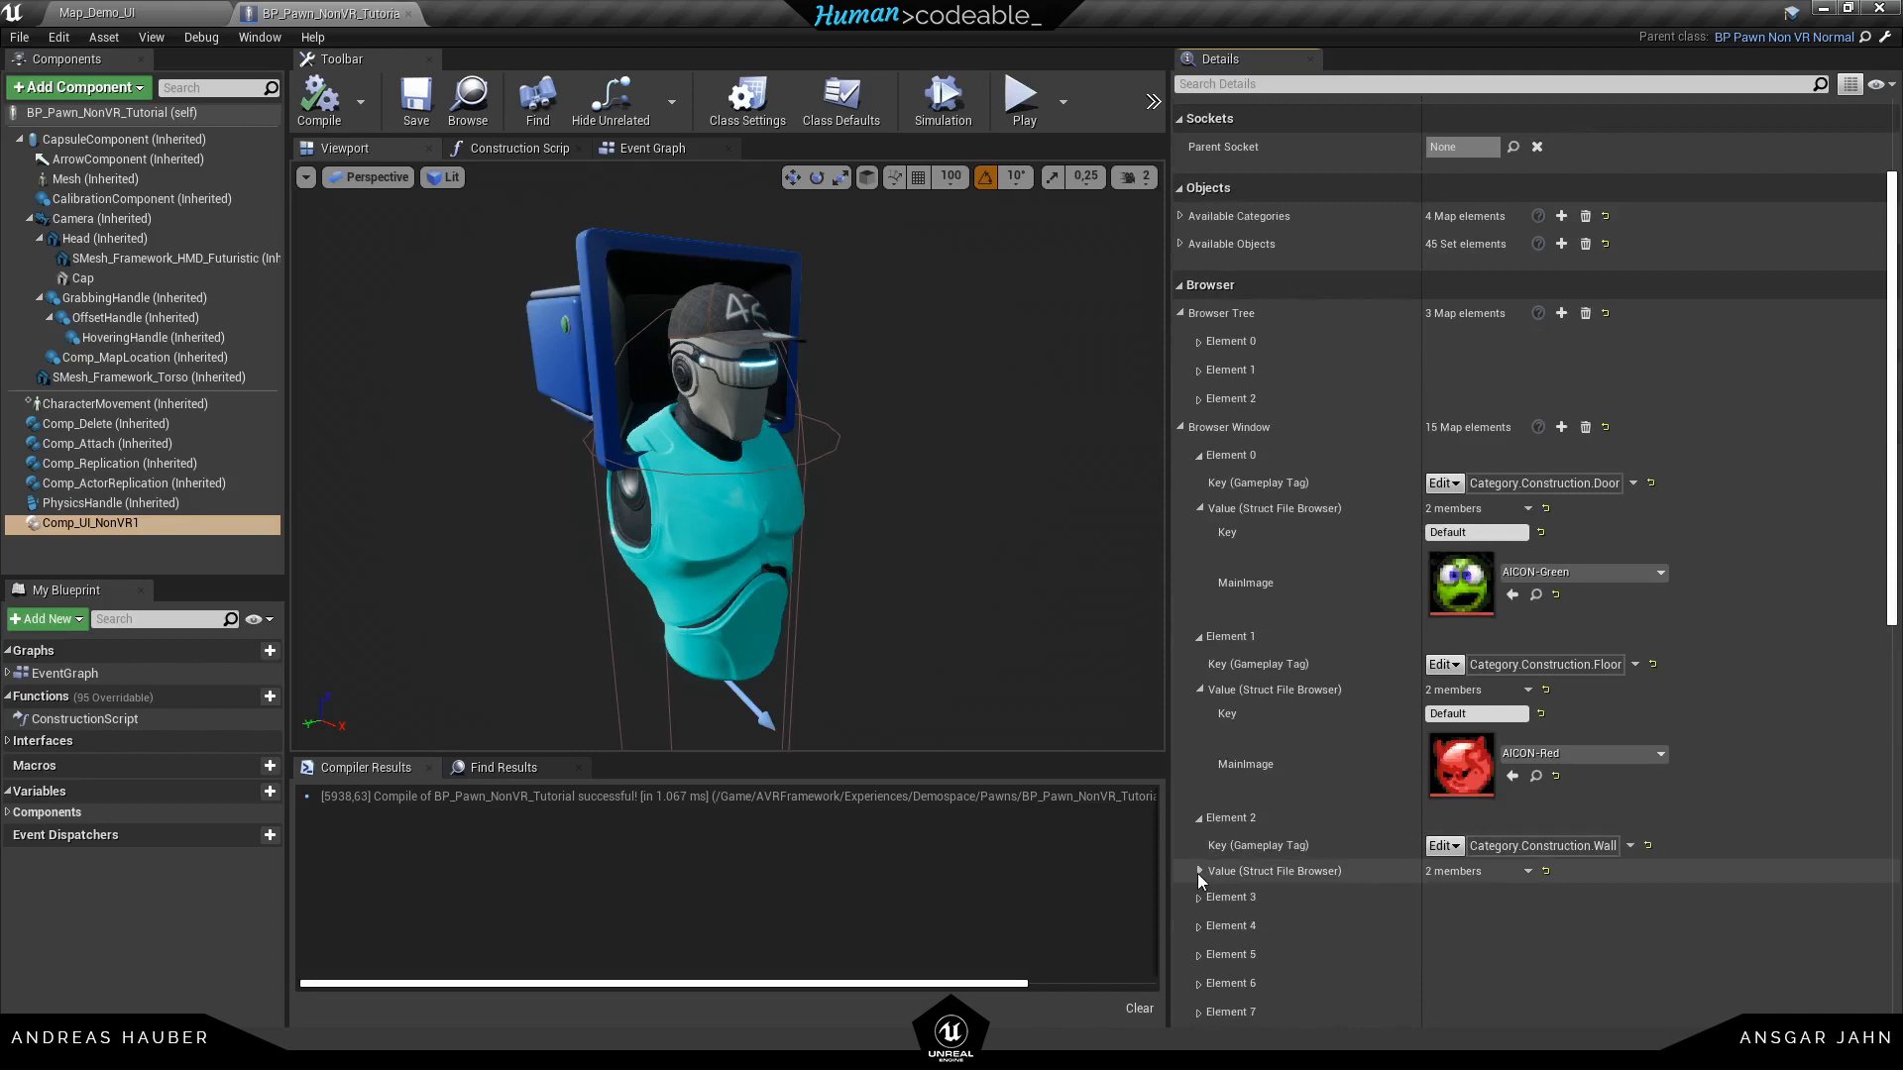
click(1198, 870)
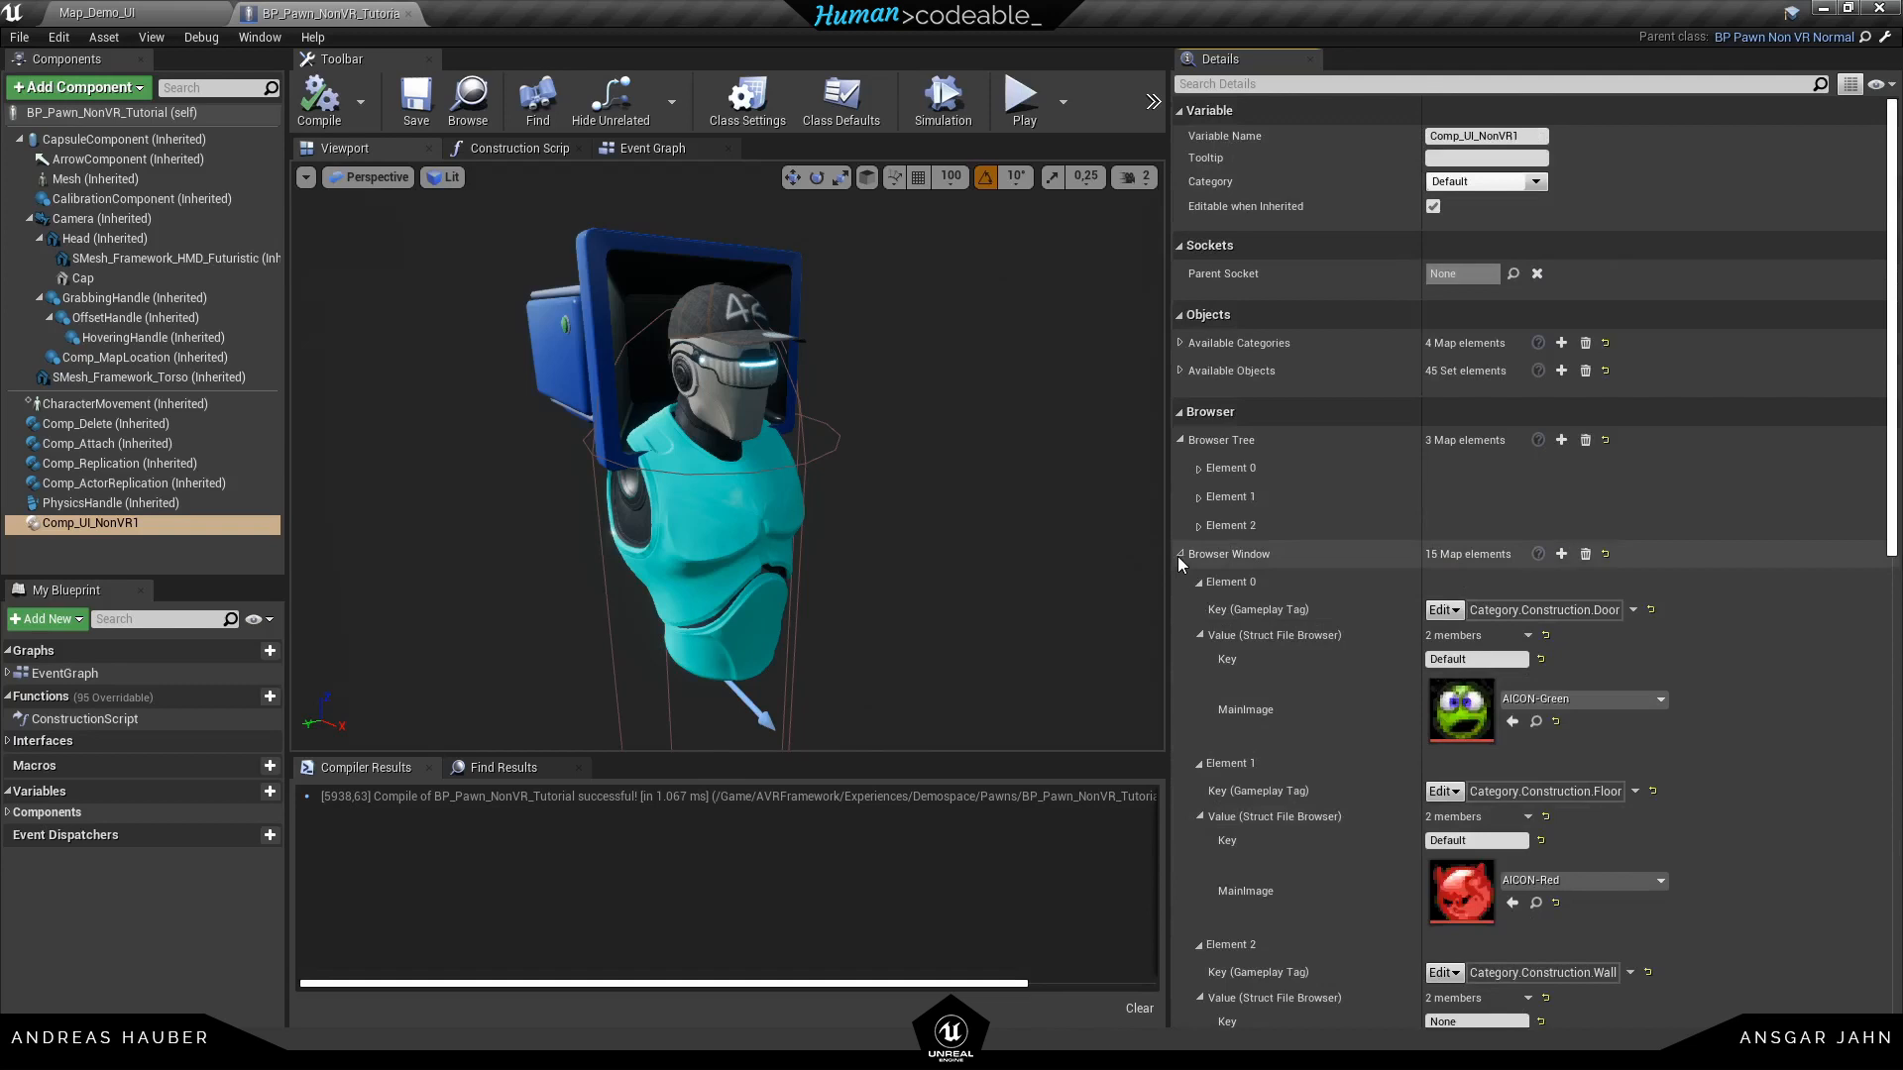
click(1178, 553)
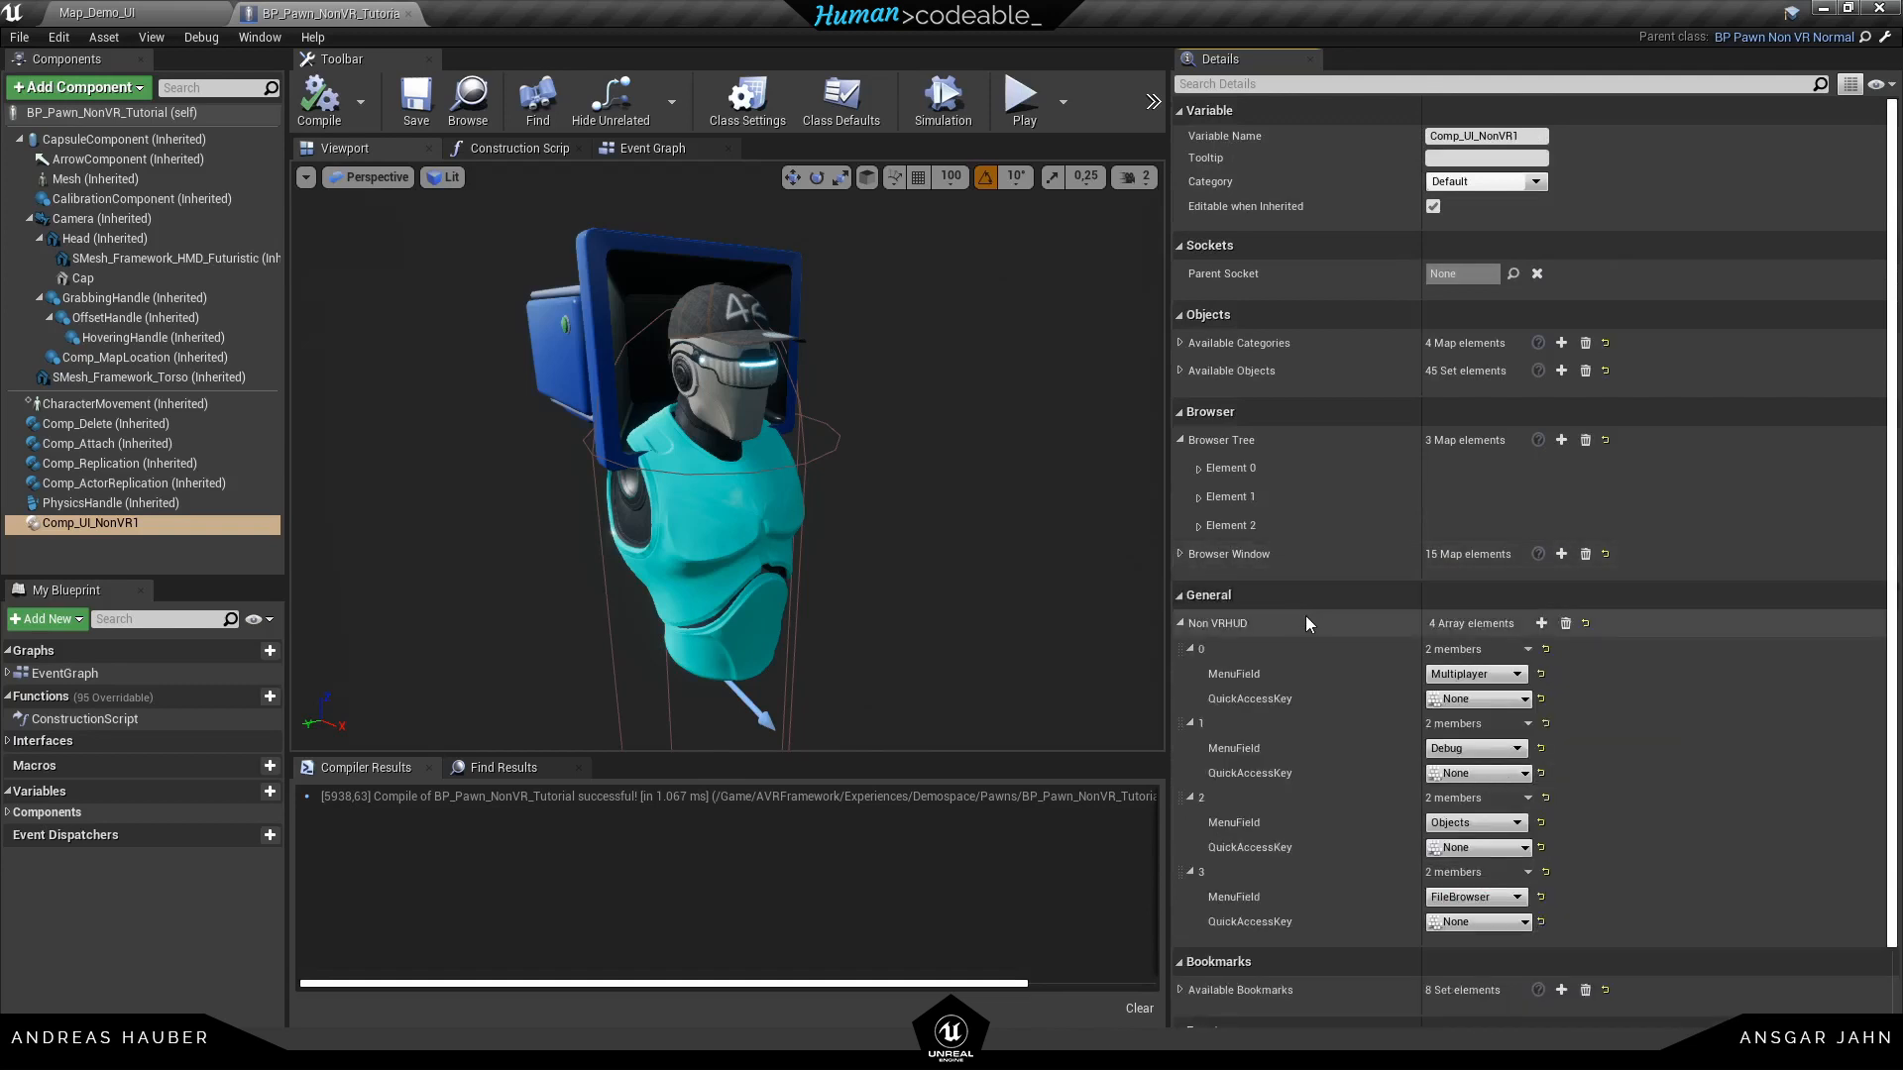
scroll(down, 3)
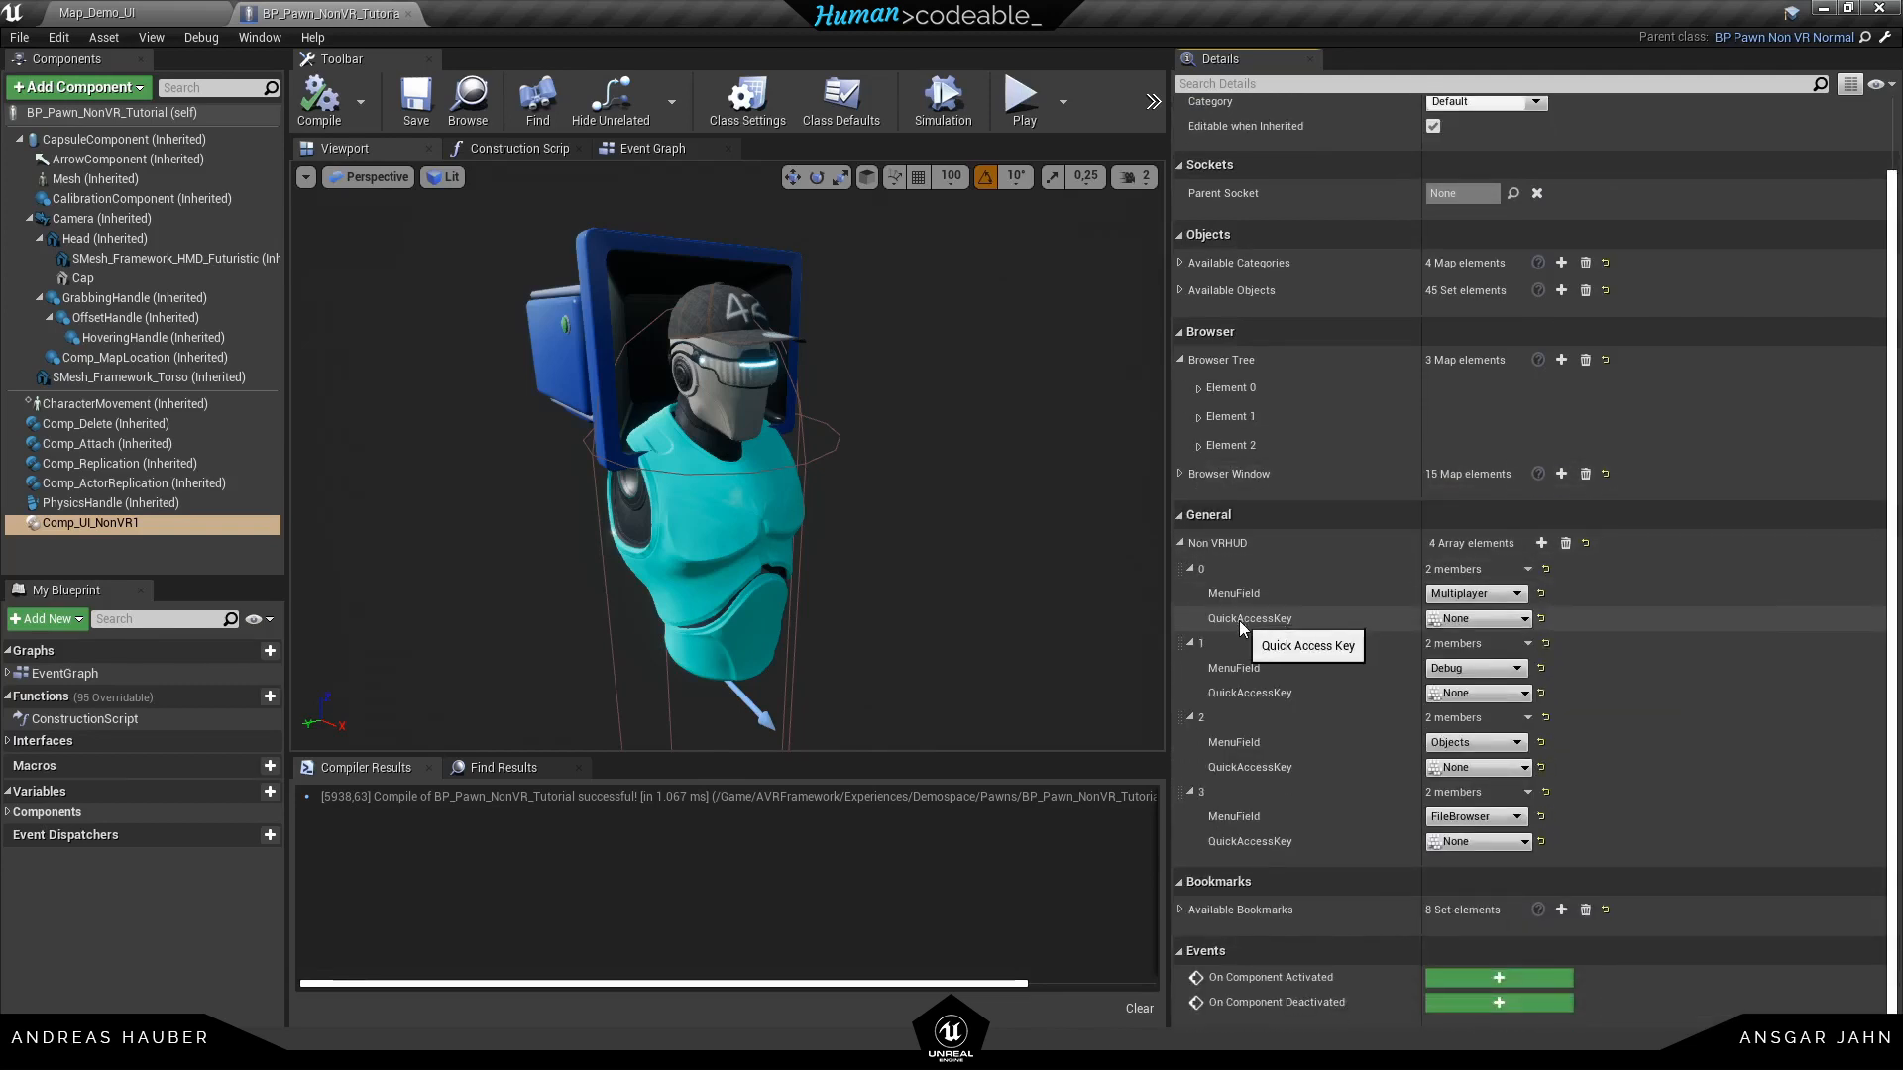
scroll(up, 3)
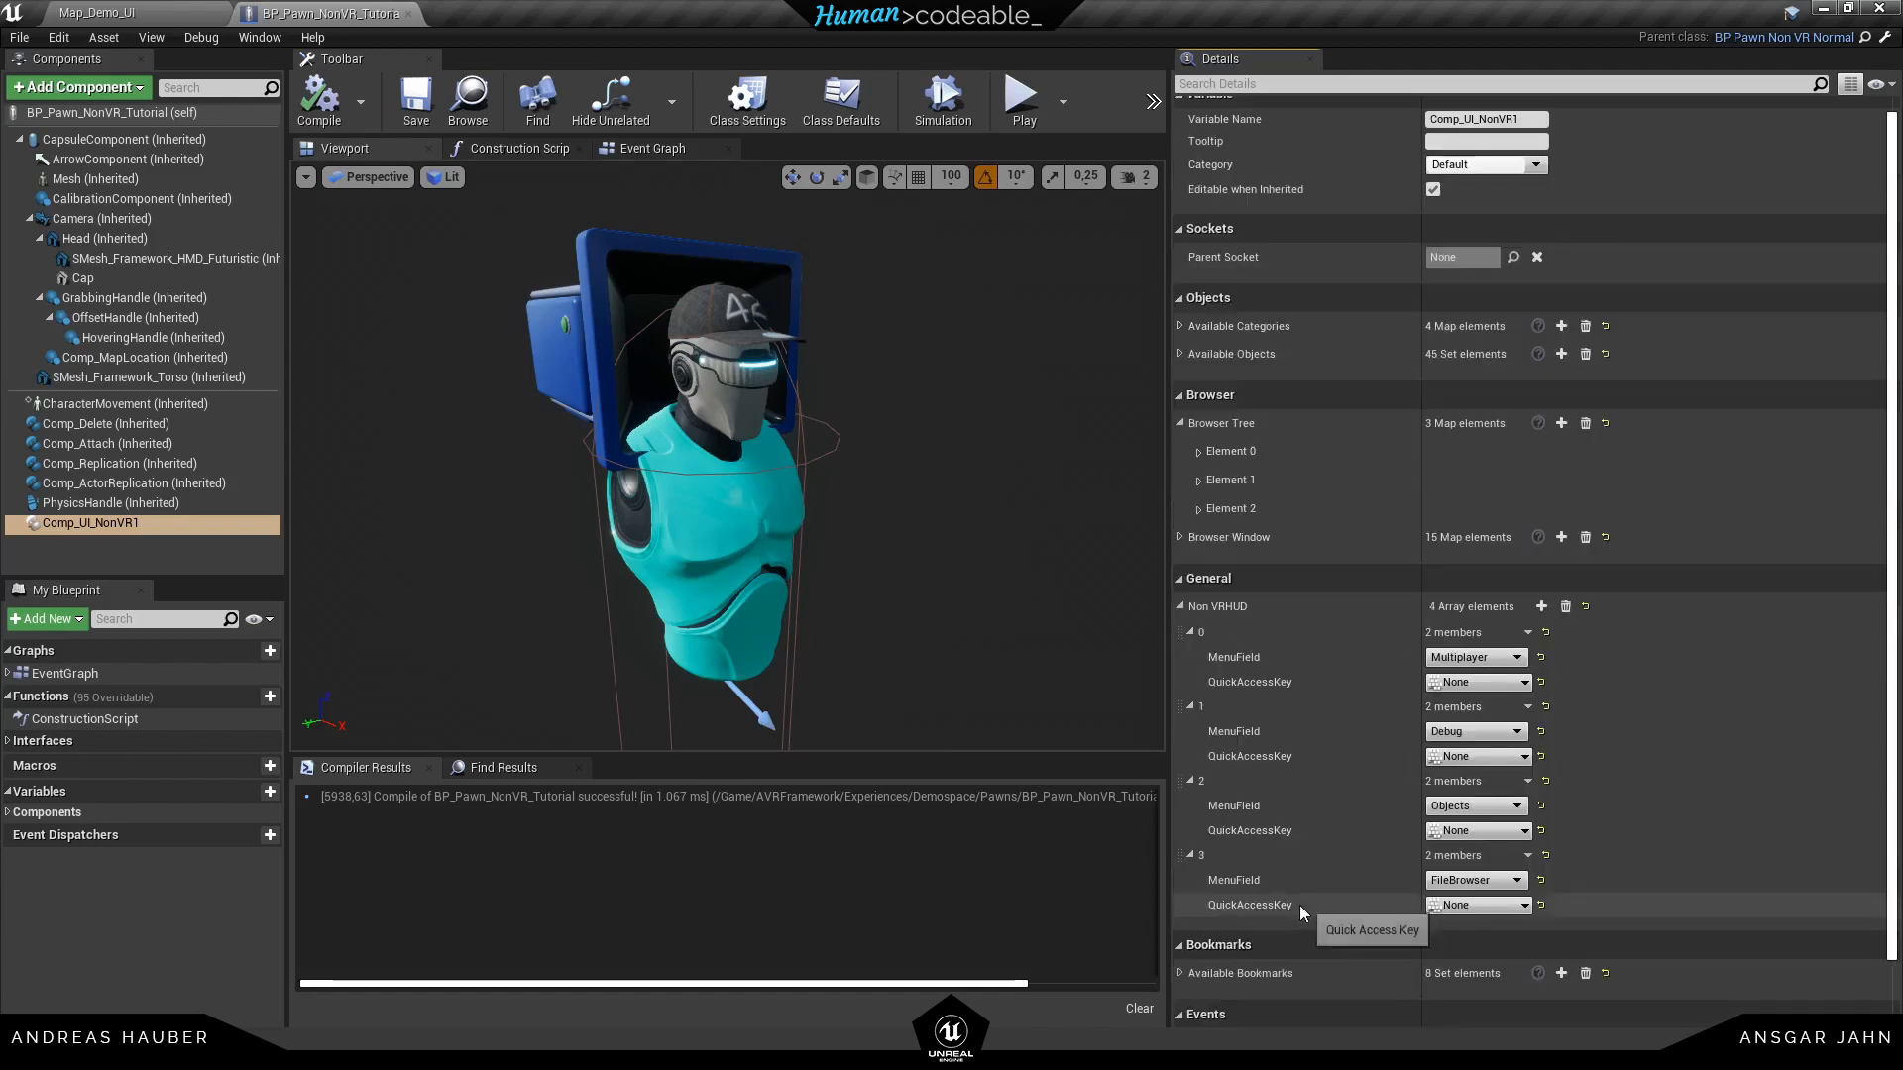